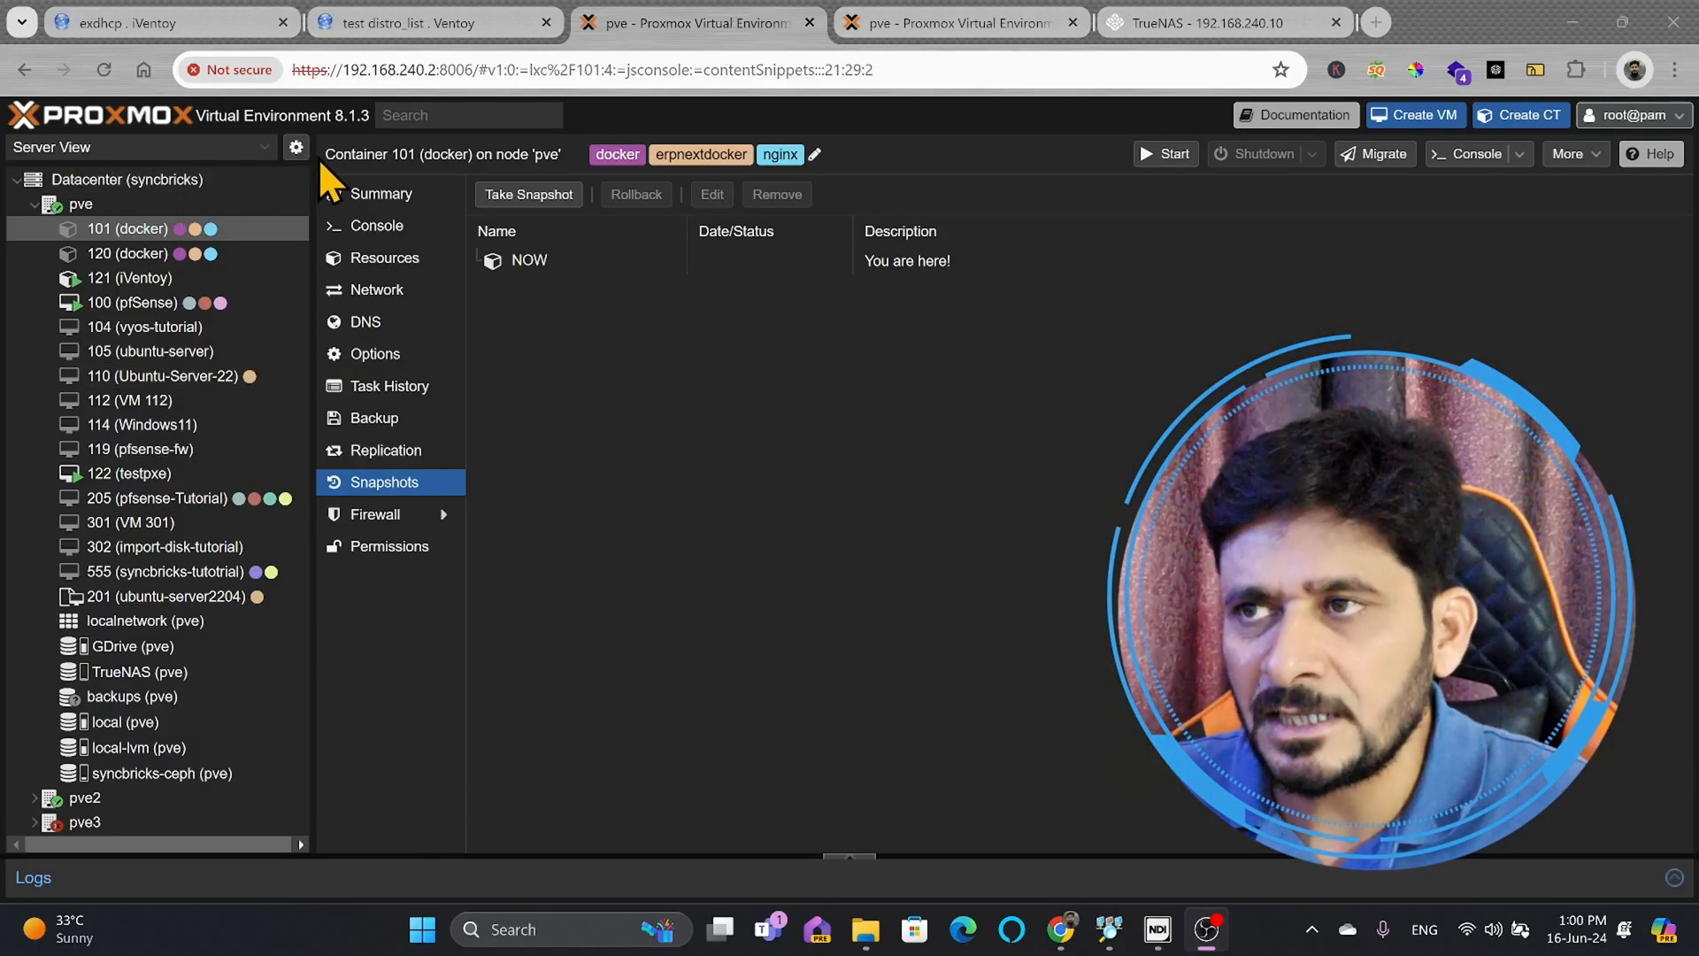
On the new Proxmox node, expand pve and look at local storage and the localnetwork zone.
click(953, 23)
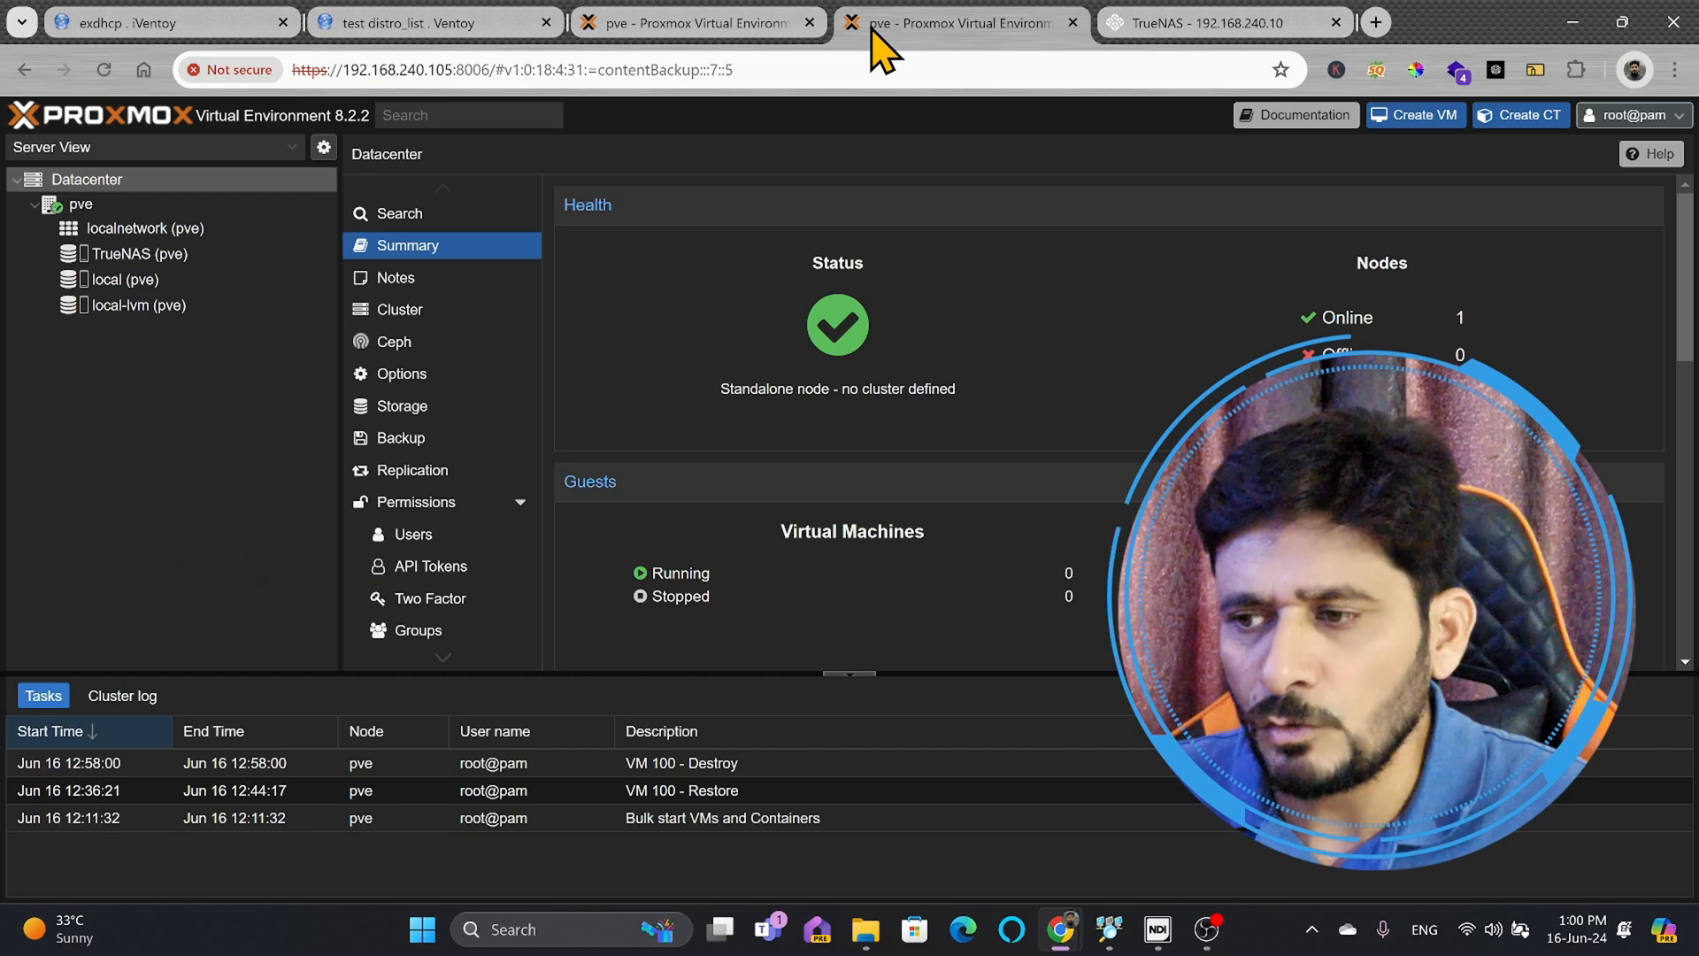
mouse_move(97, 206)
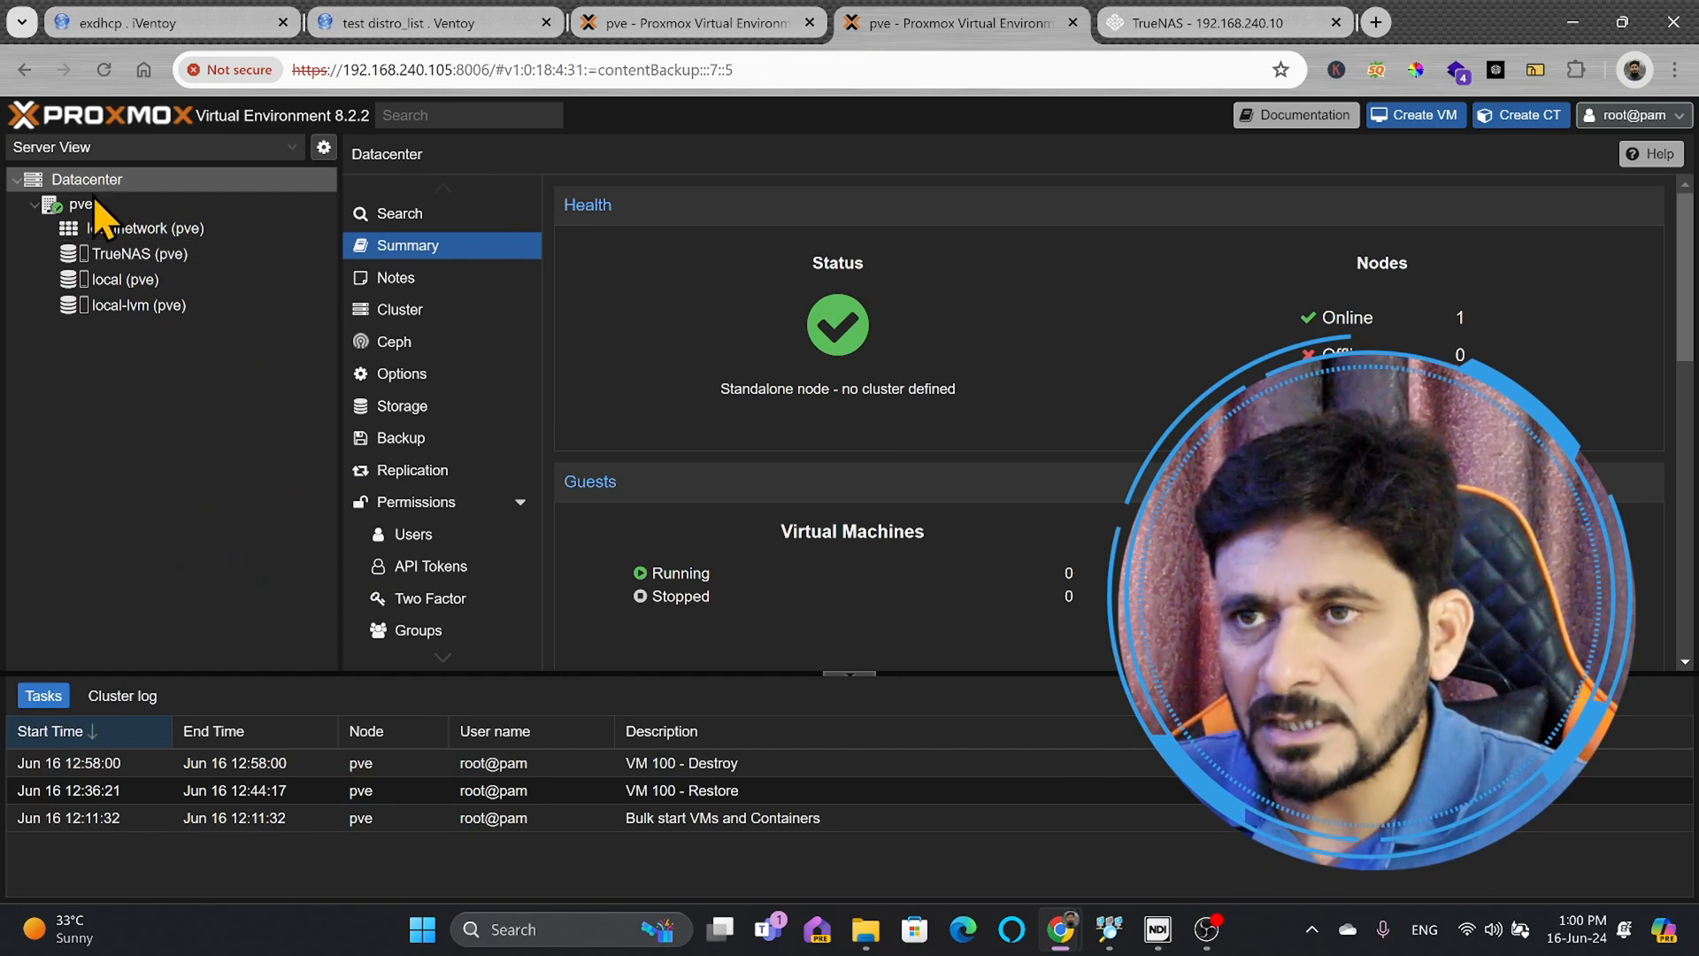
click(79, 203)
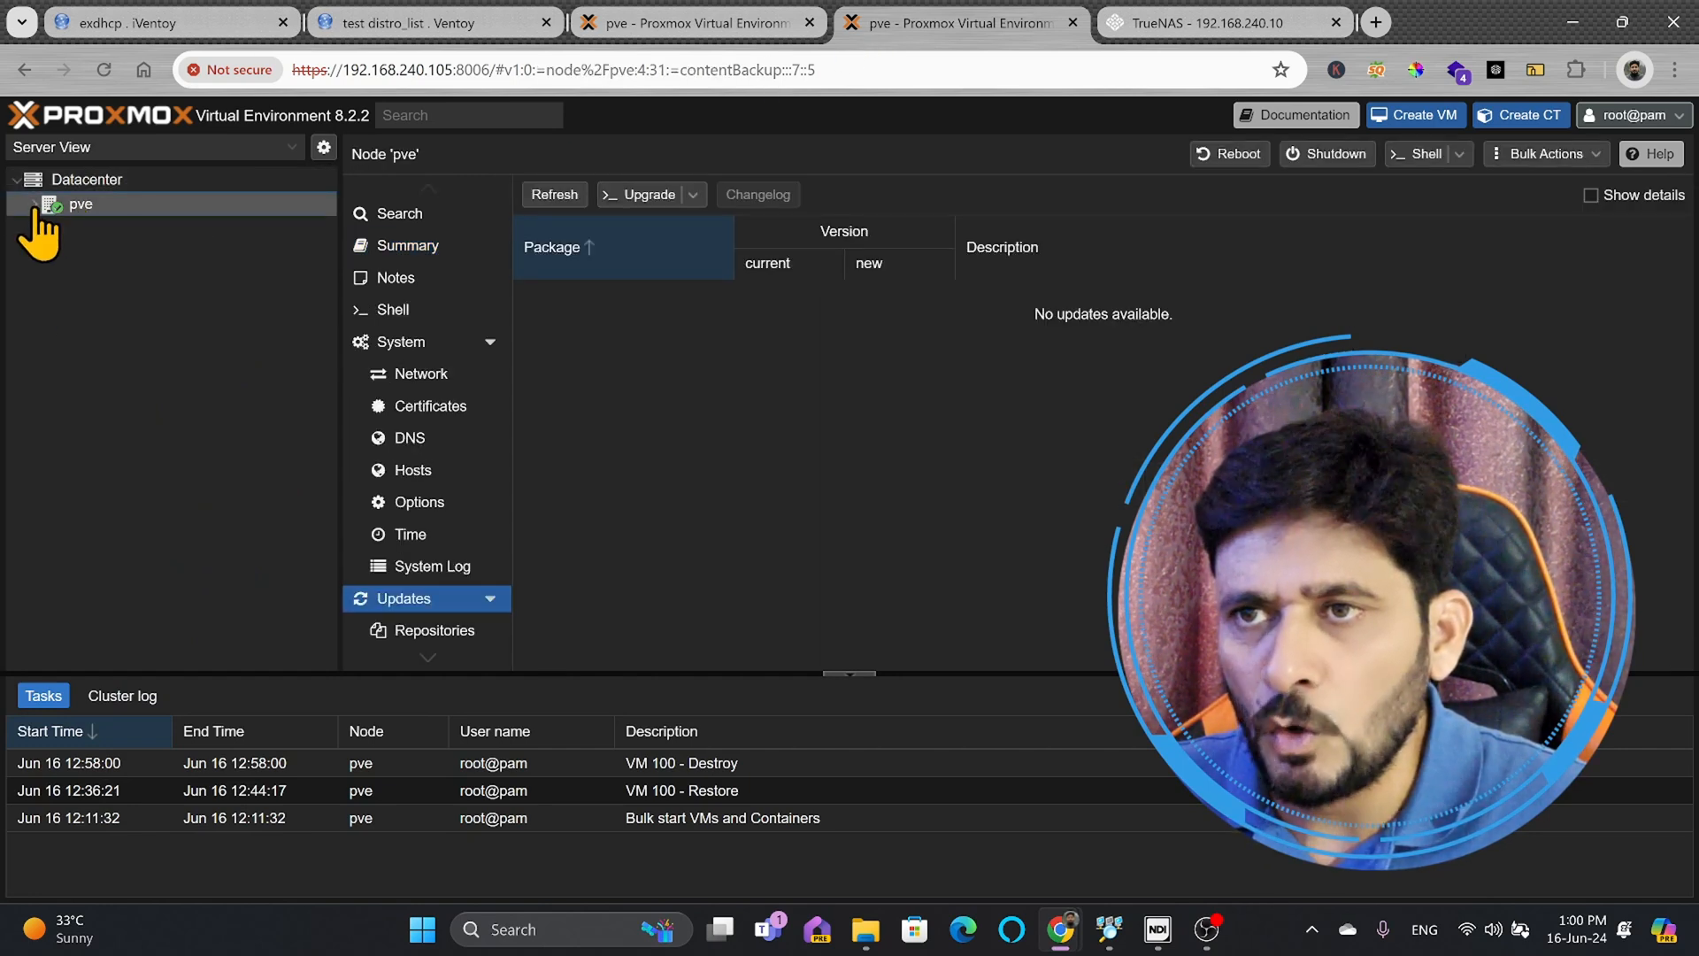
click(123, 279)
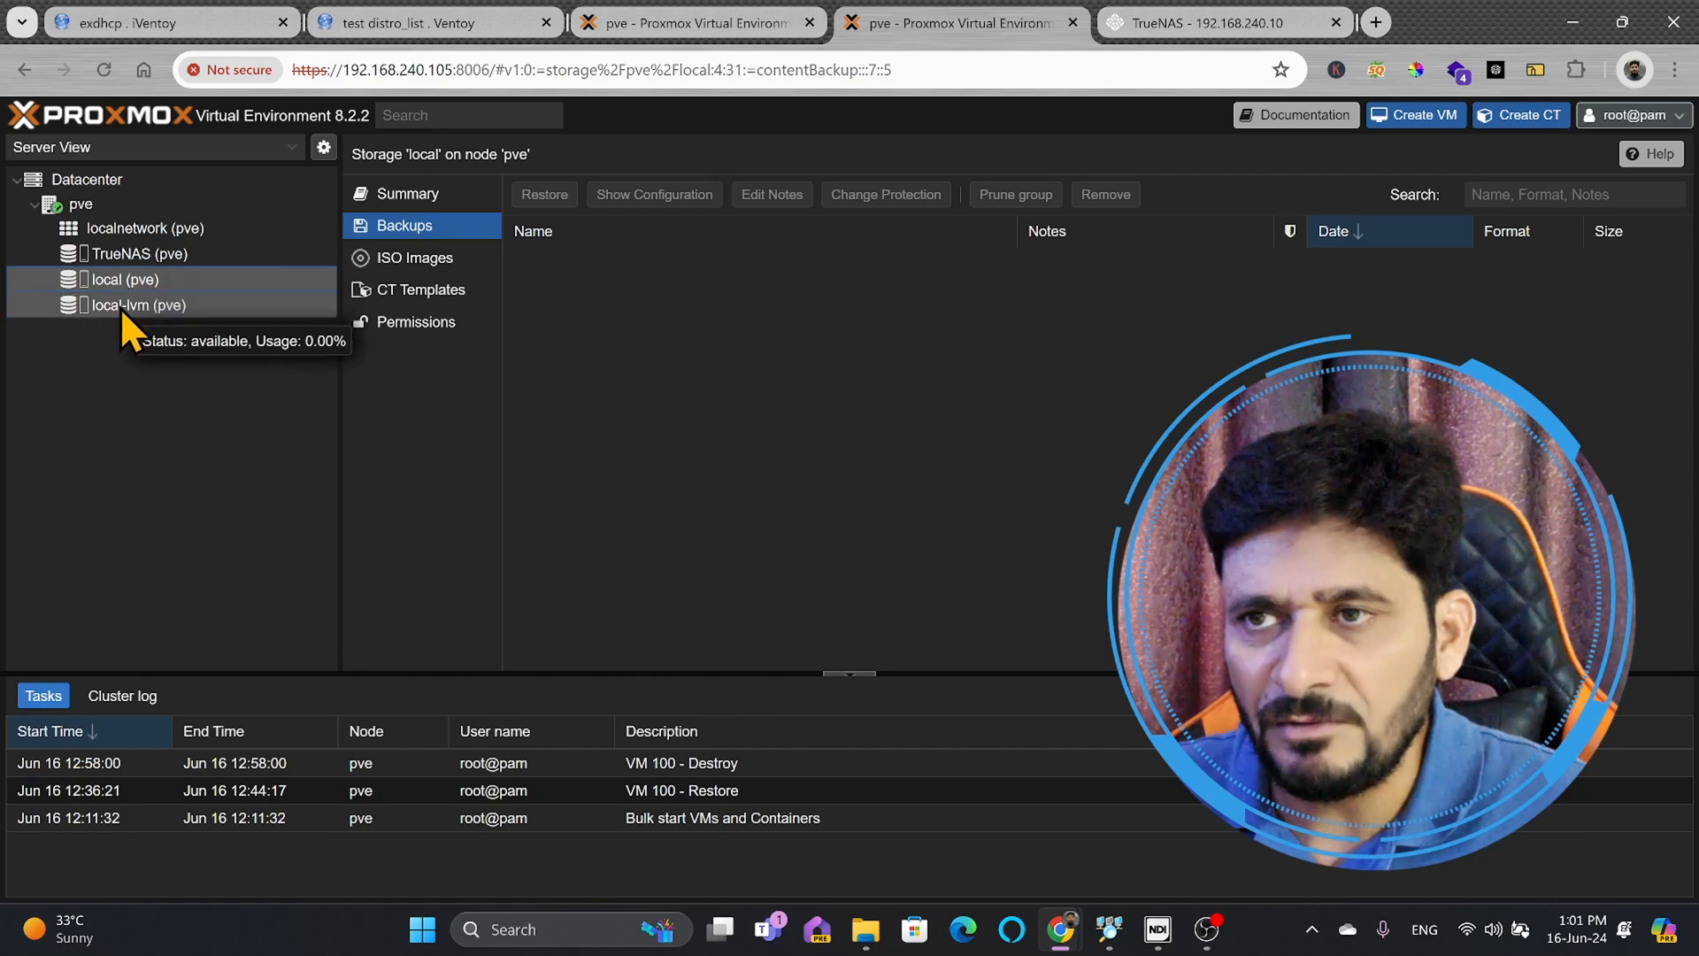
click(145, 228)
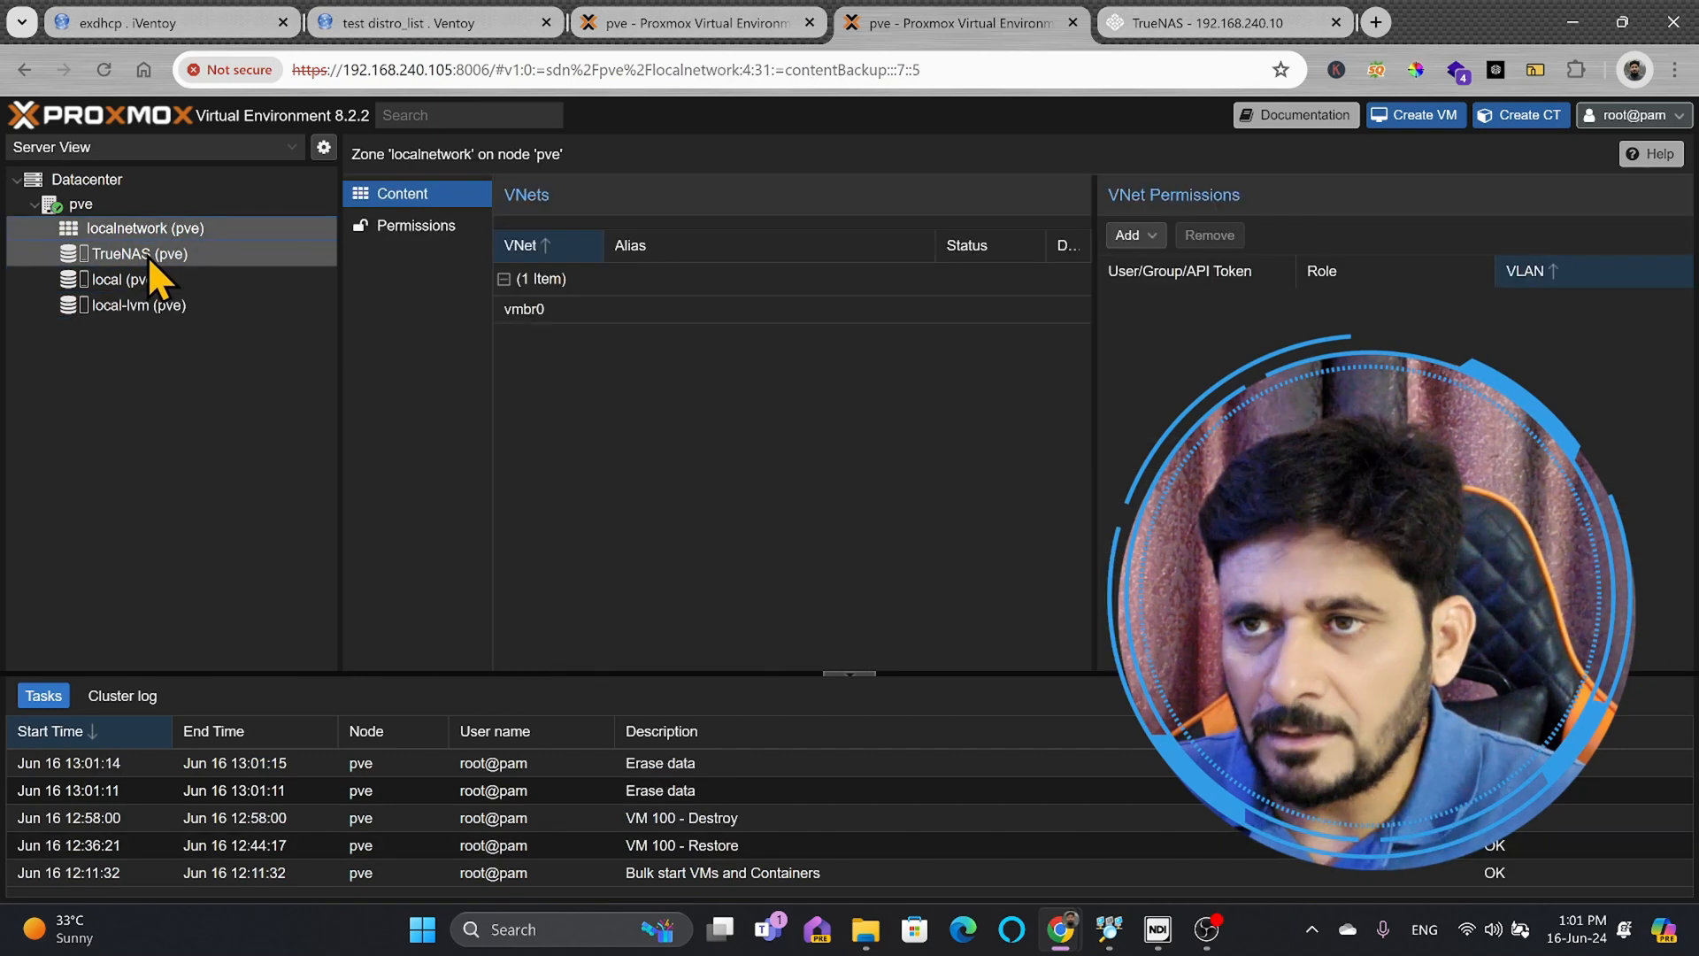
Browse TrueNAS storage's ISO images, permissions and empty backups, then view its 1.25 TB summary.
click(136, 252)
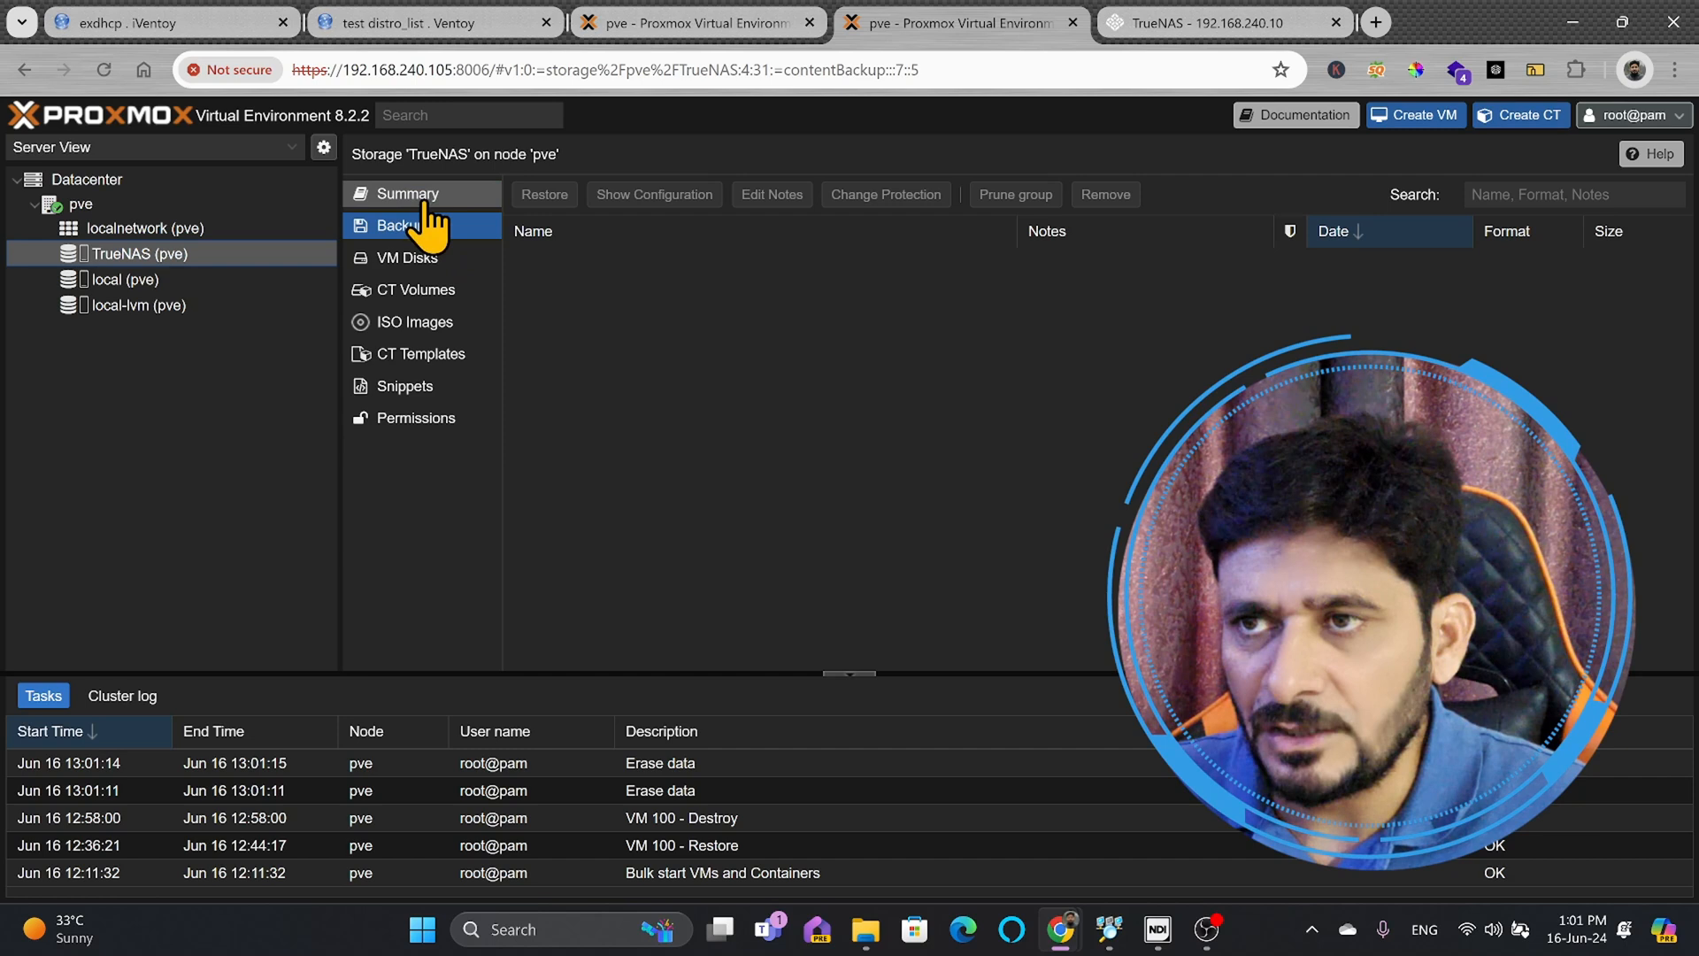
click(415, 322)
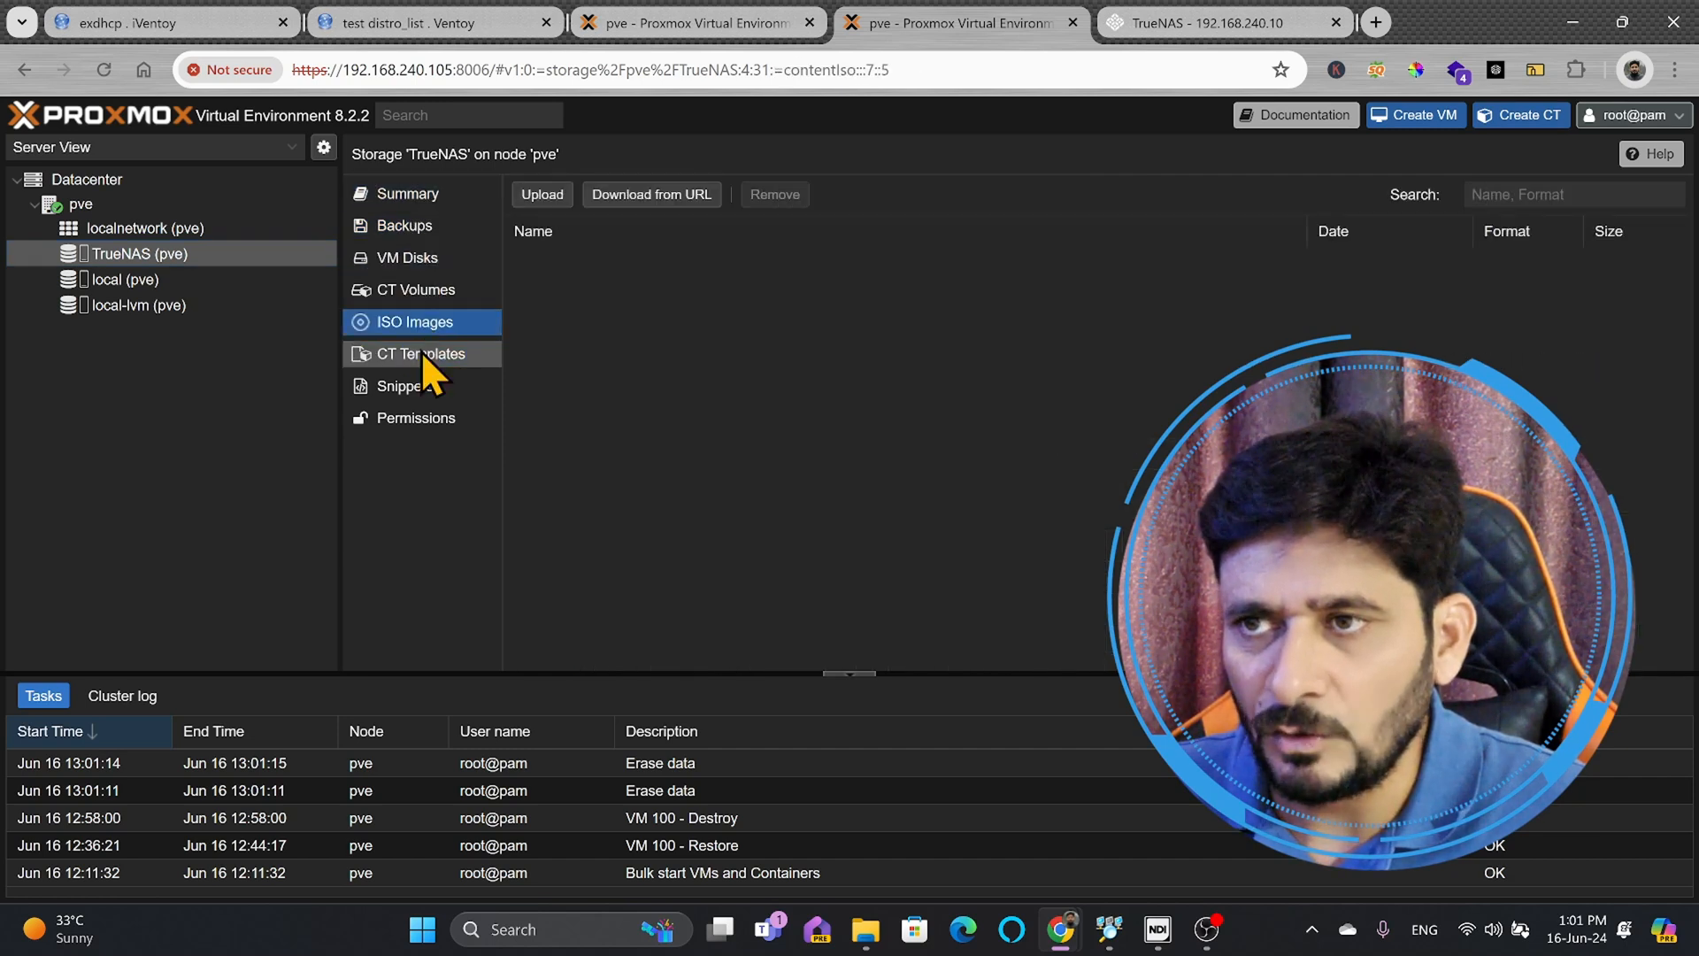
click(415, 417)
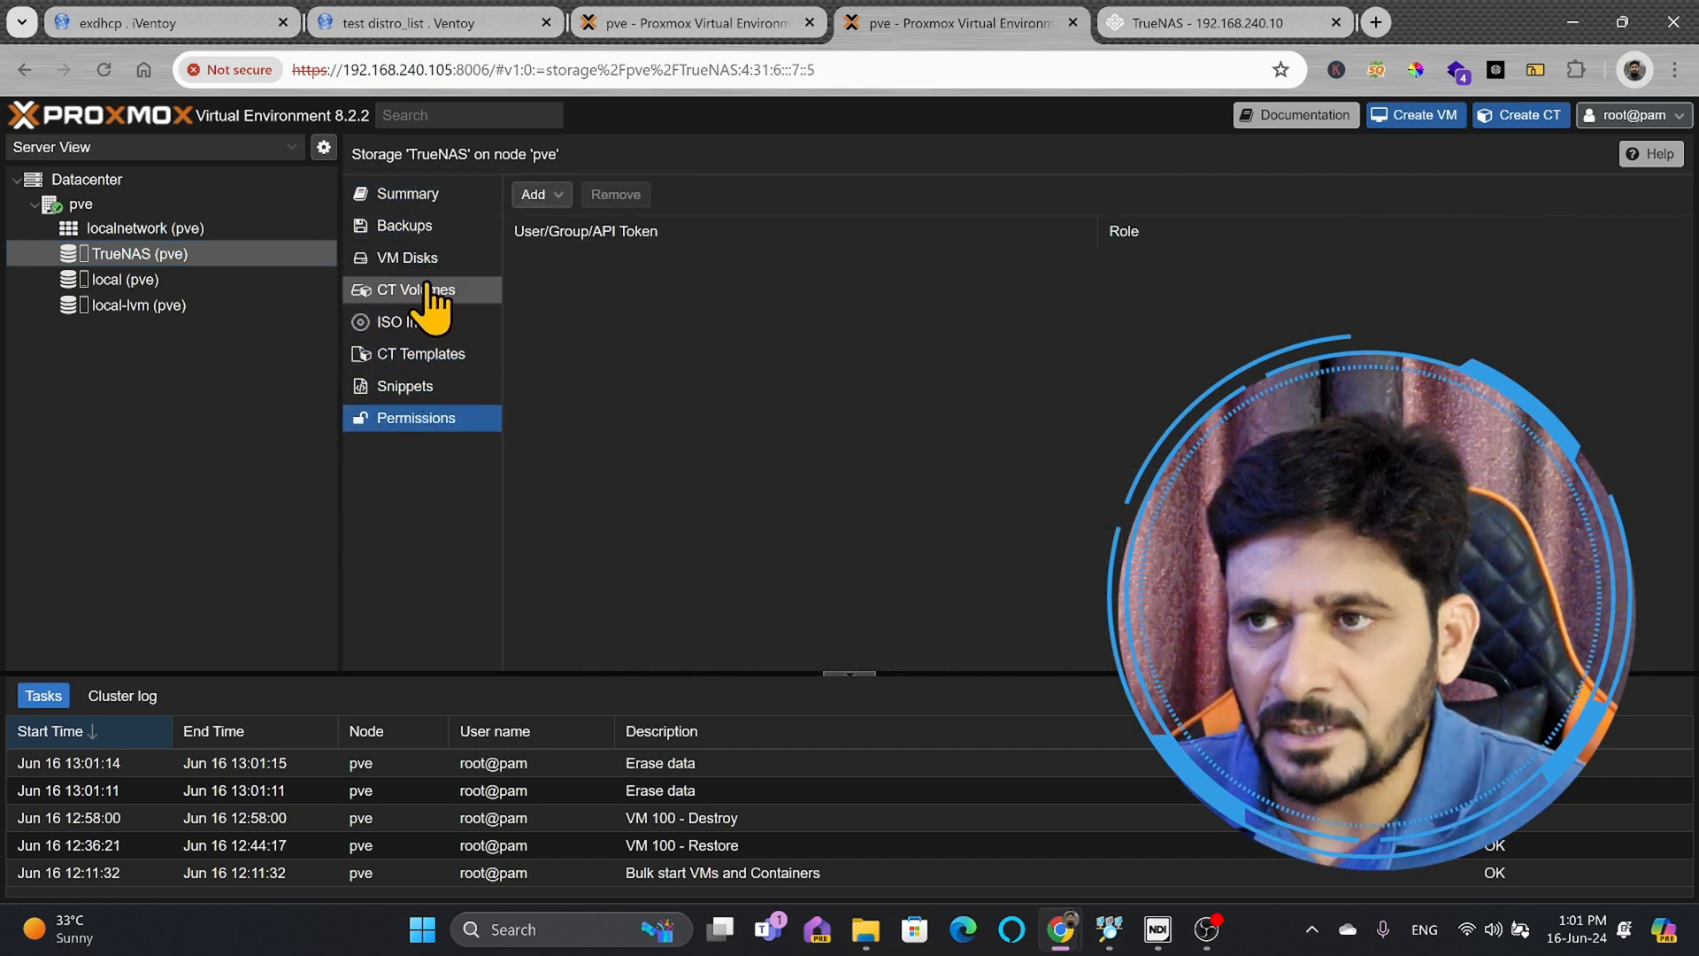
click(404, 226)
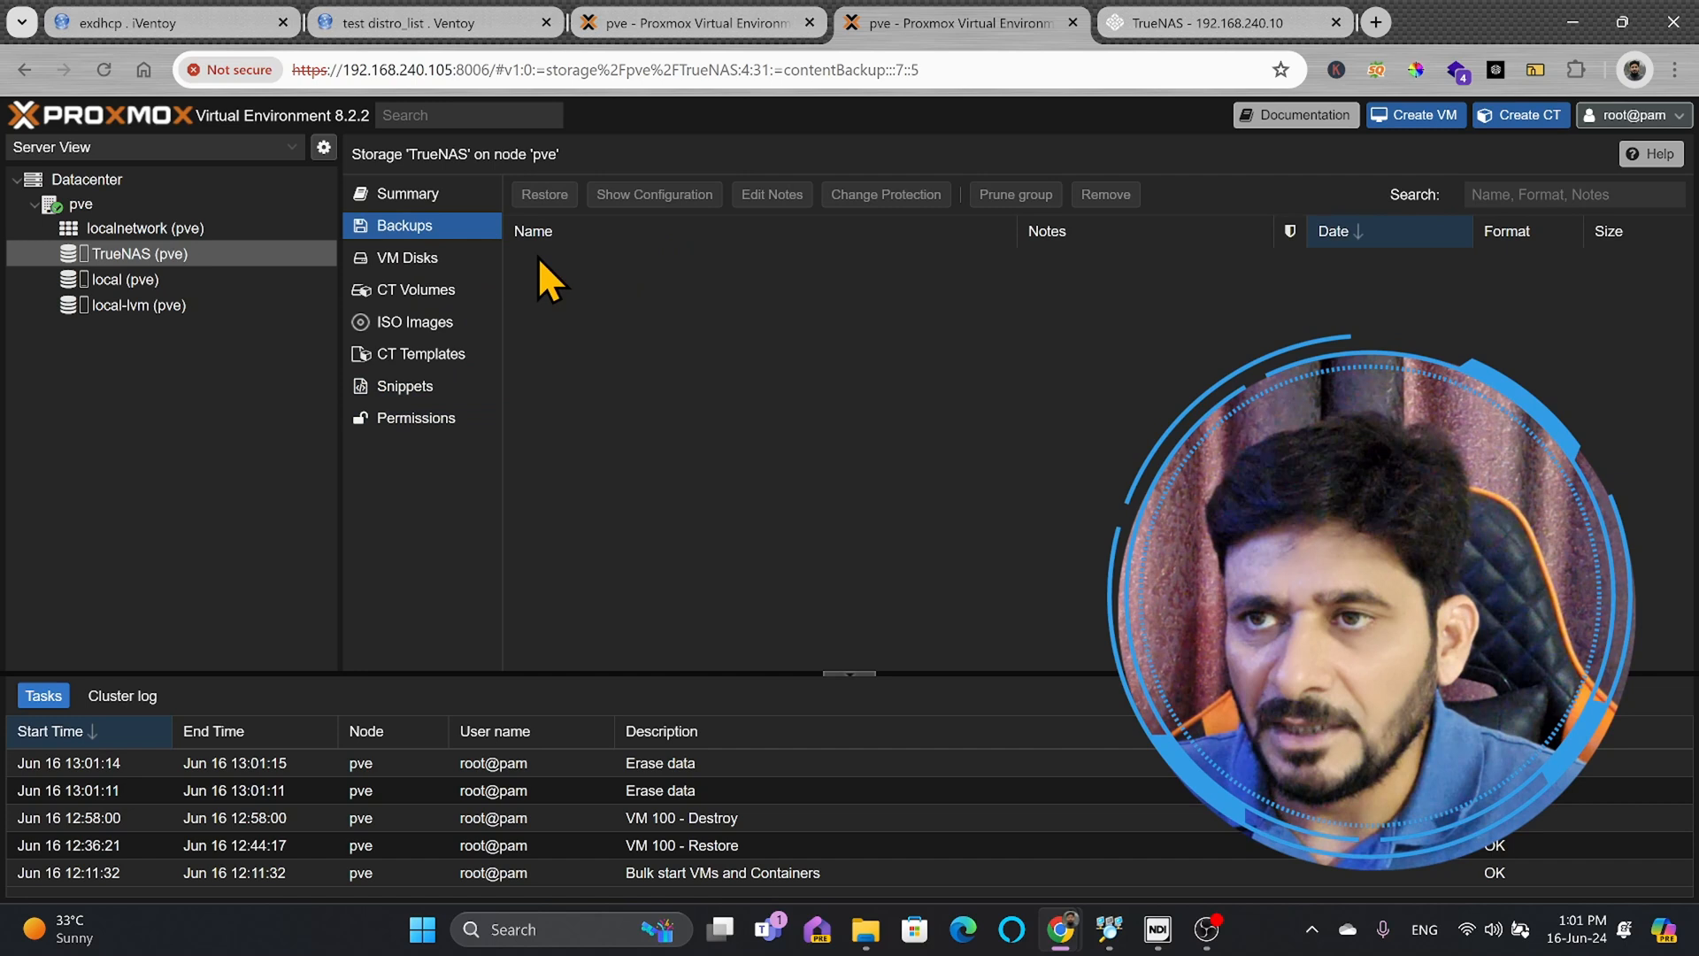
mouse_move(509, 116)
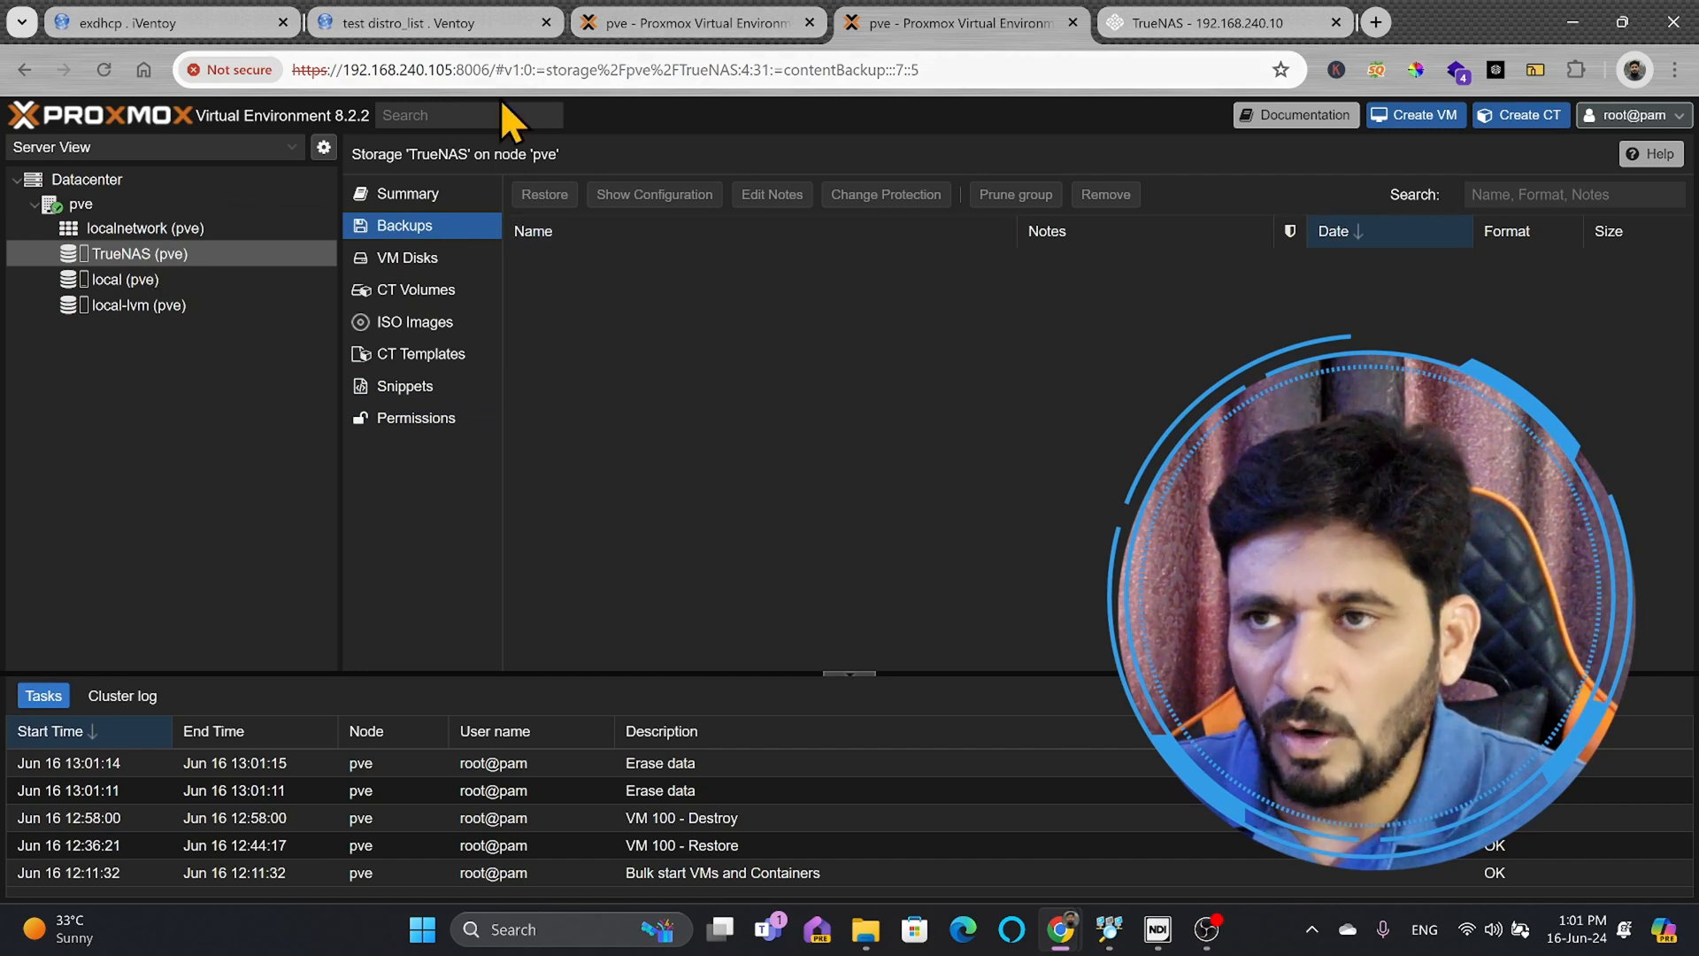
mouse_move(699, 22)
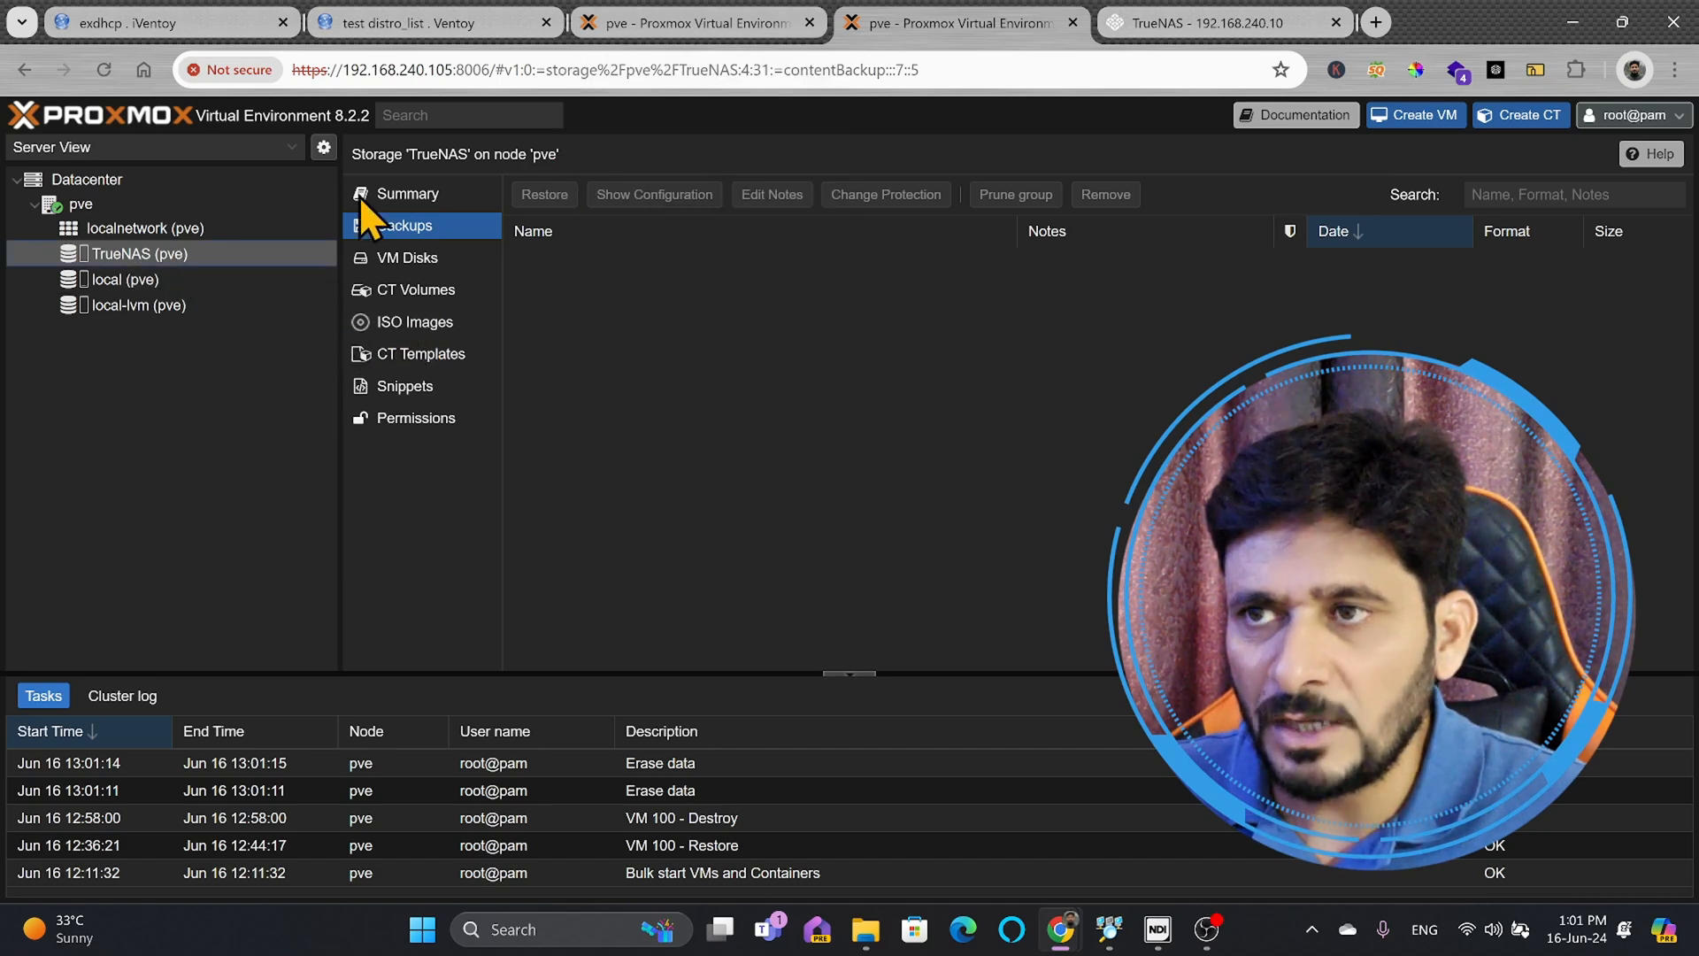
click(407, 192)
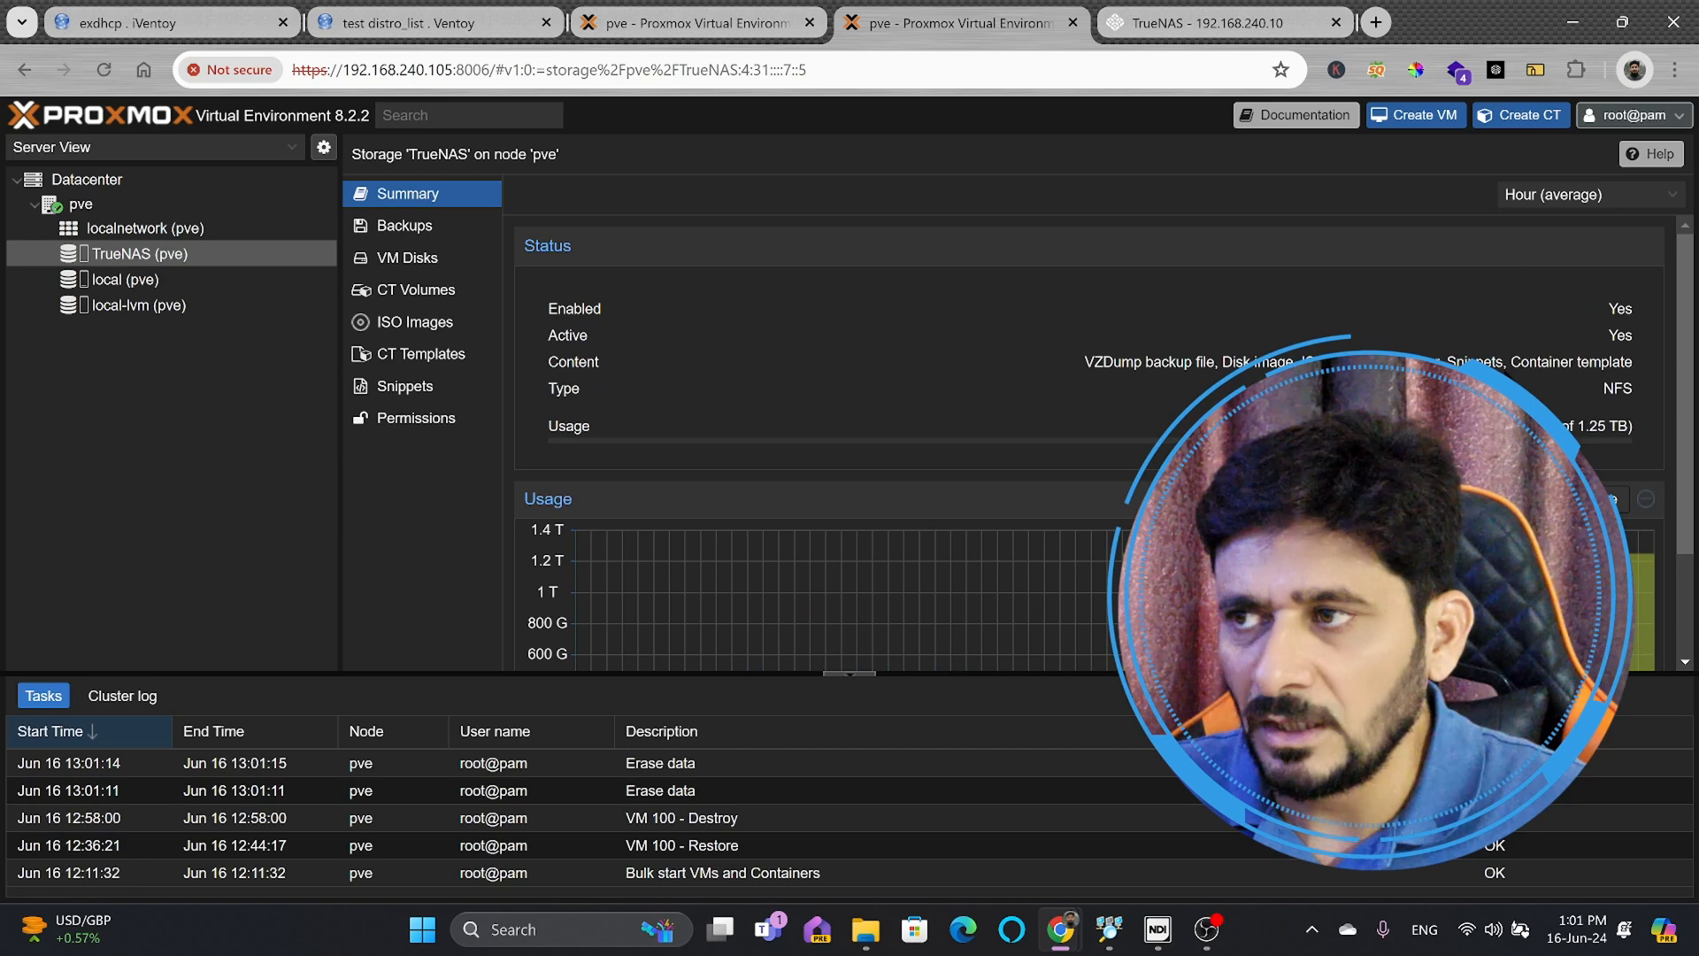
click(455, 69)
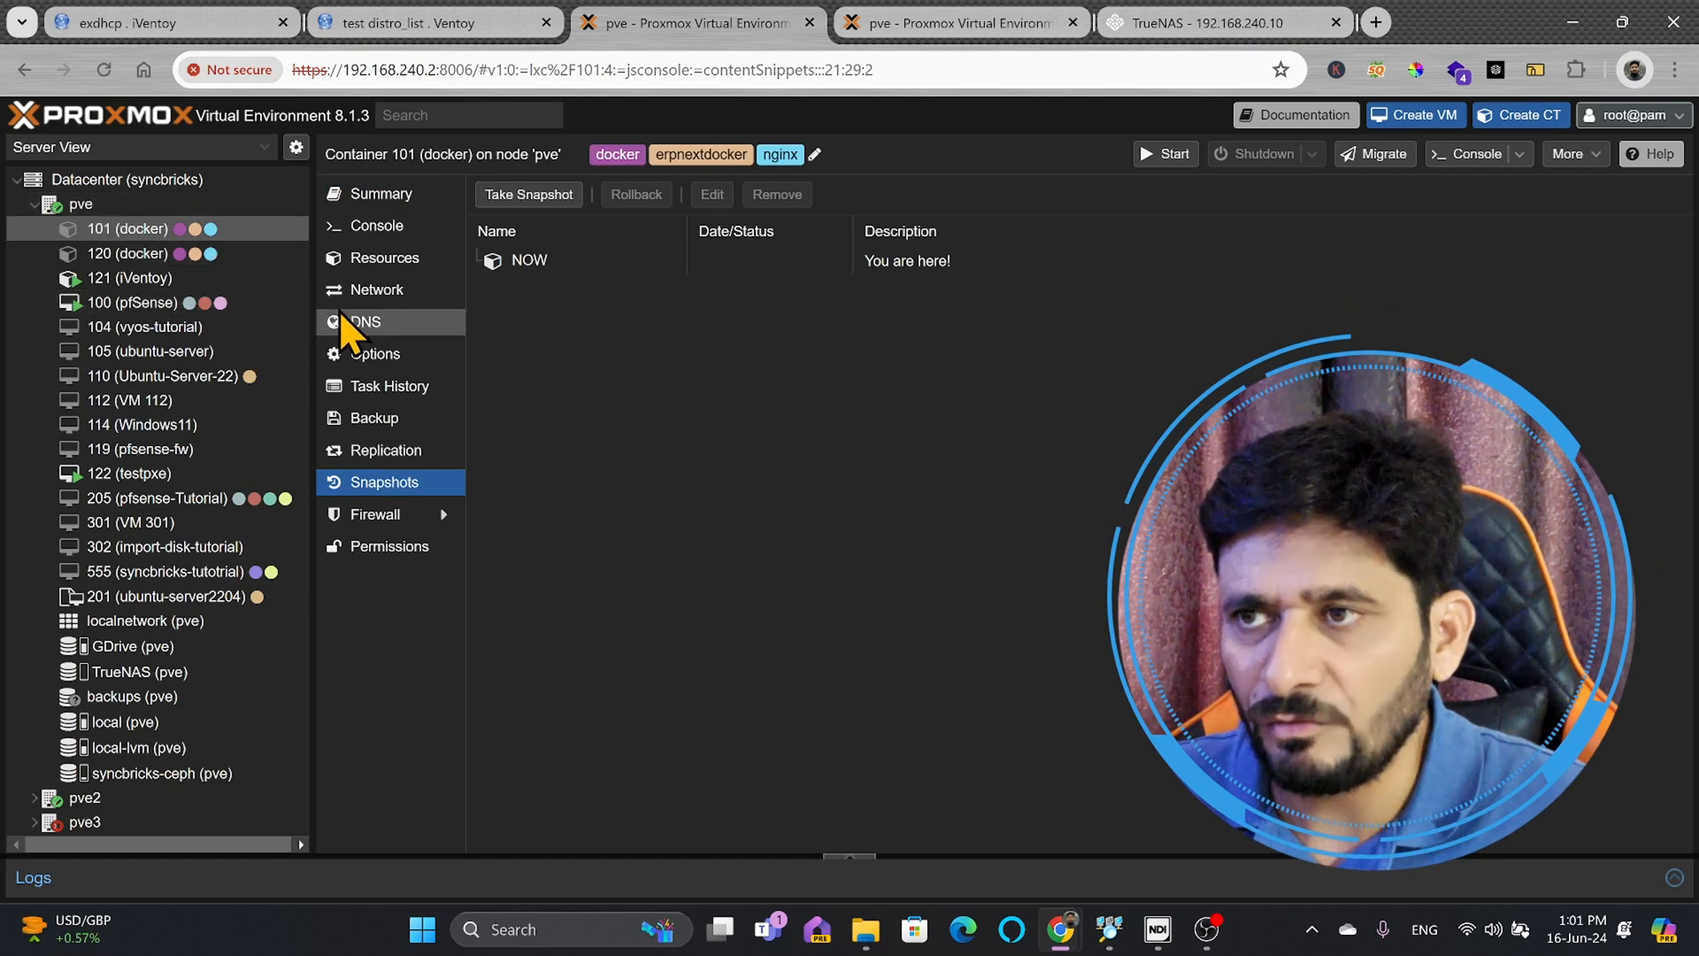
mouse_move(148, 715)
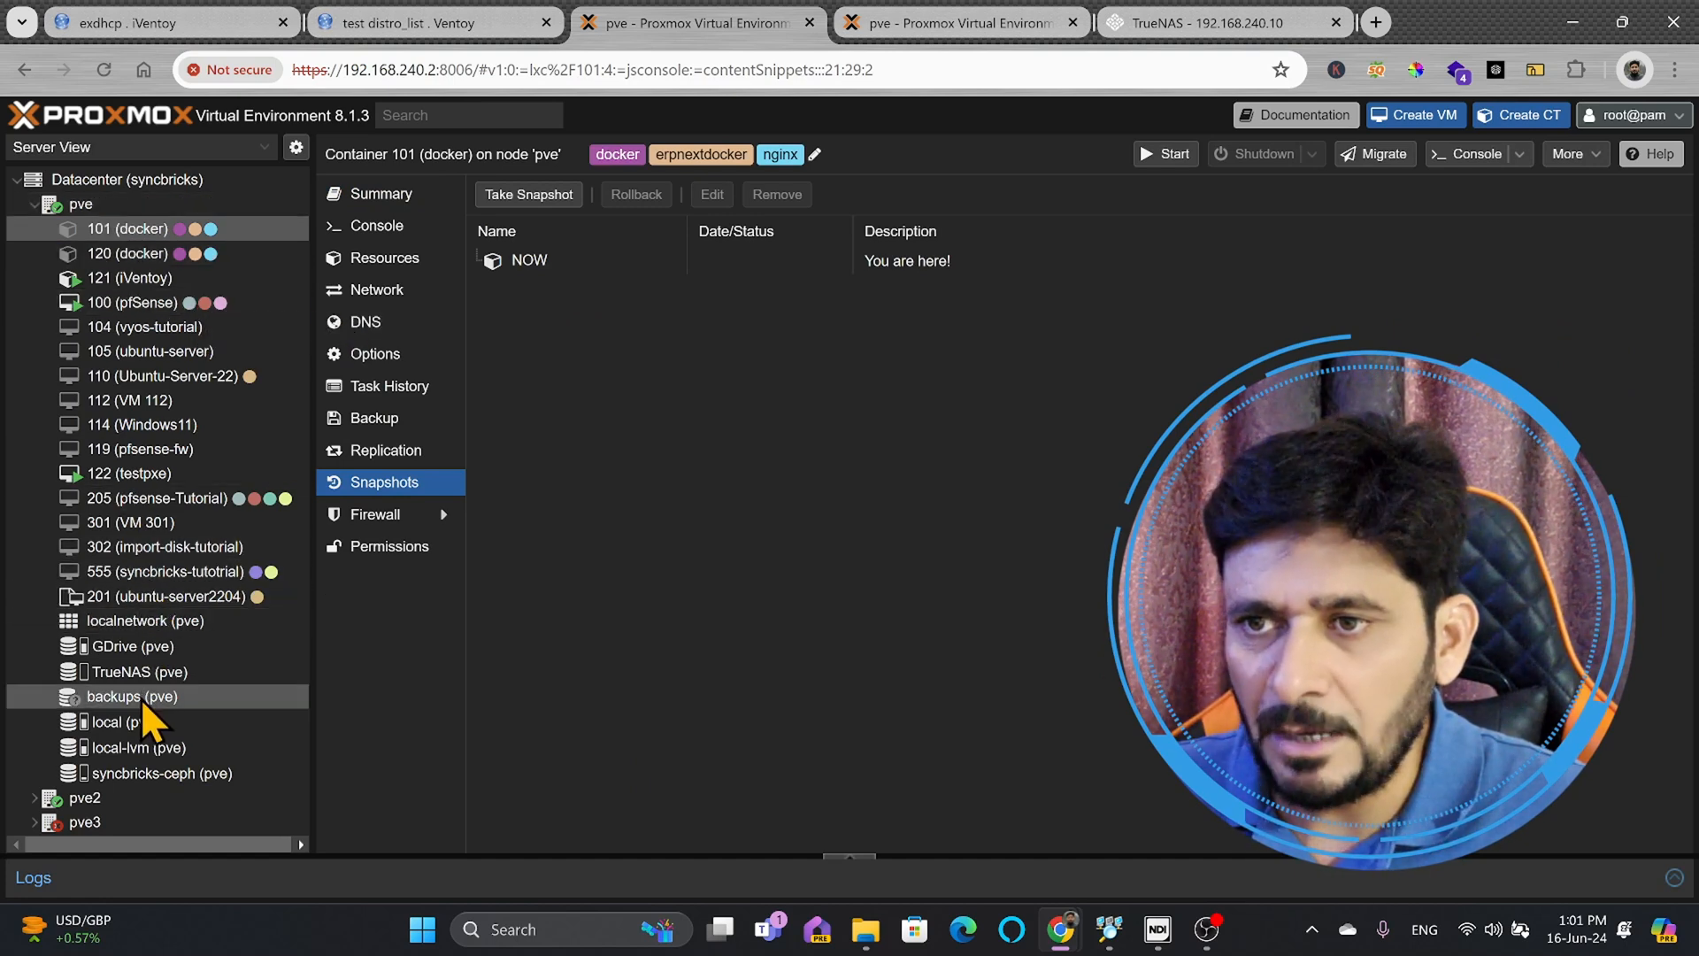
On the original cluster, view the TrueNAS (pve) summary and its empty backup list.
click(139, 671)
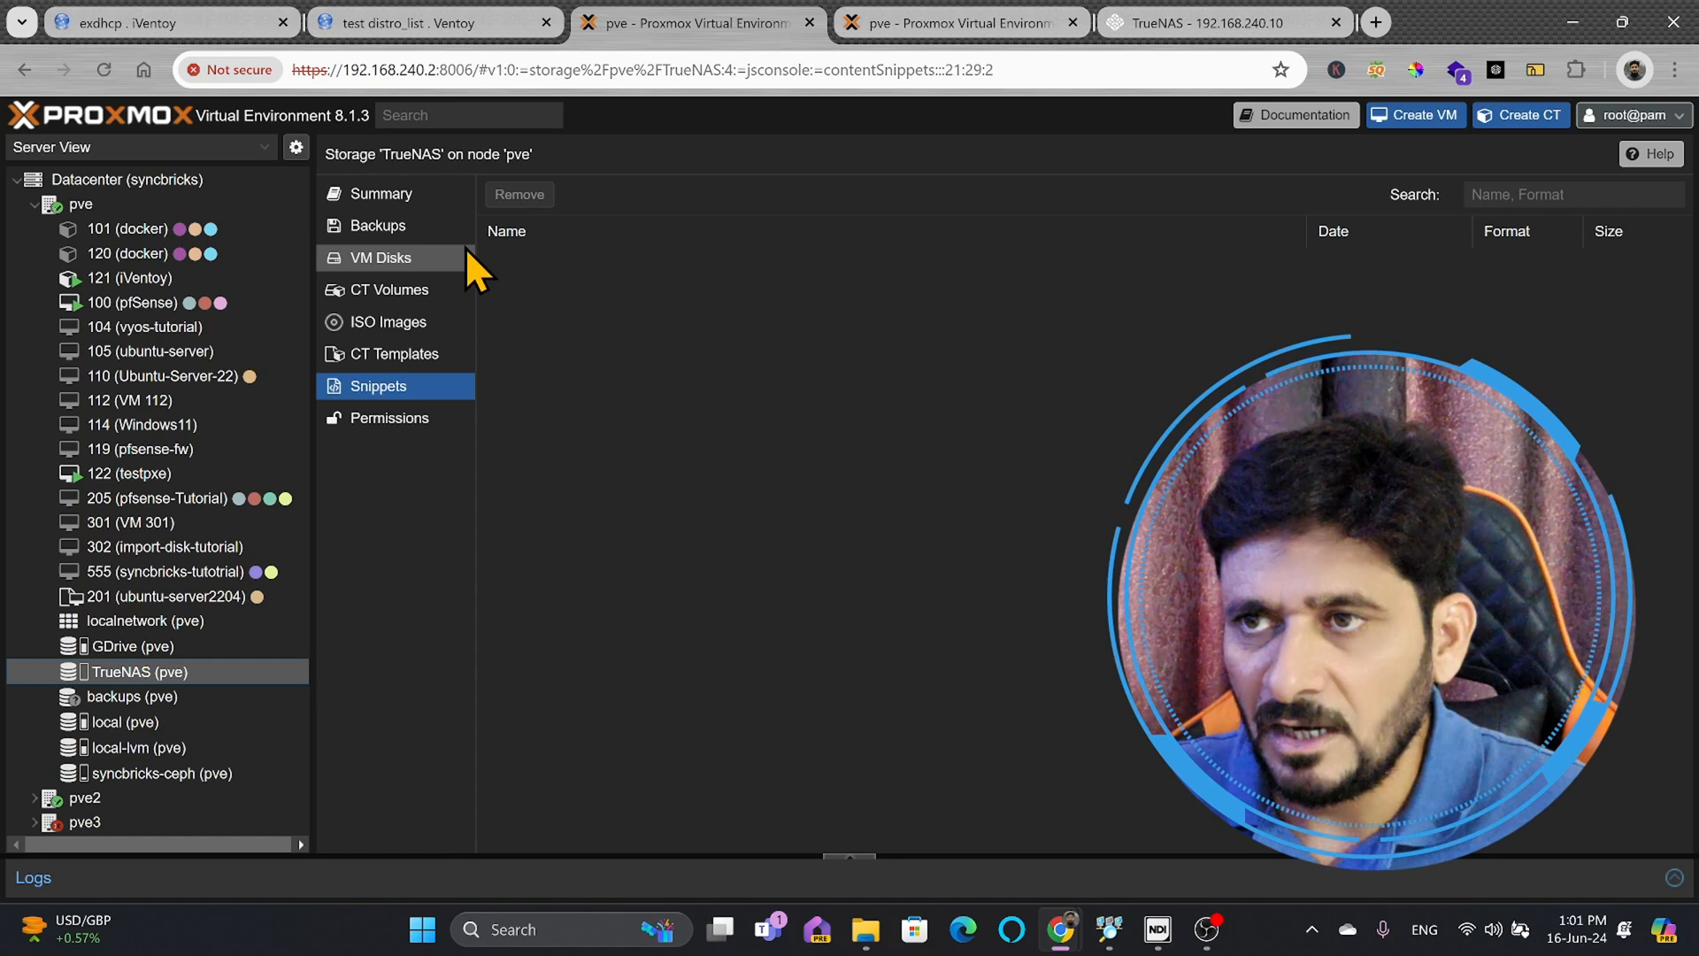
click(381, 192)
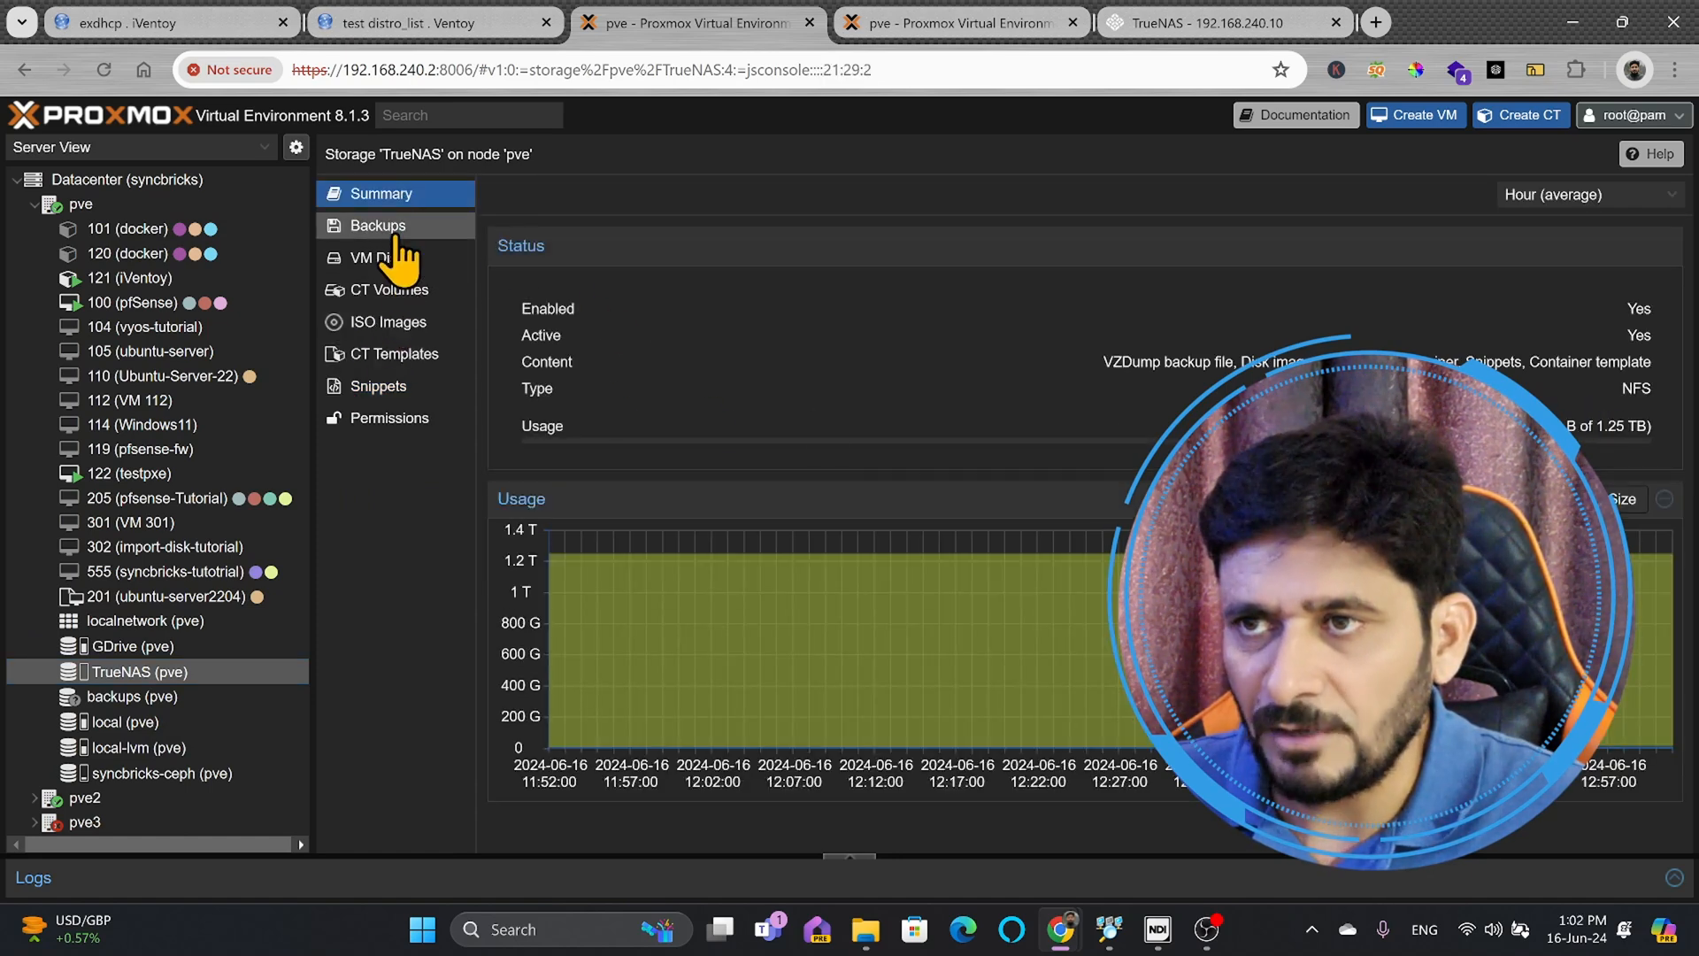
click(378, 224)
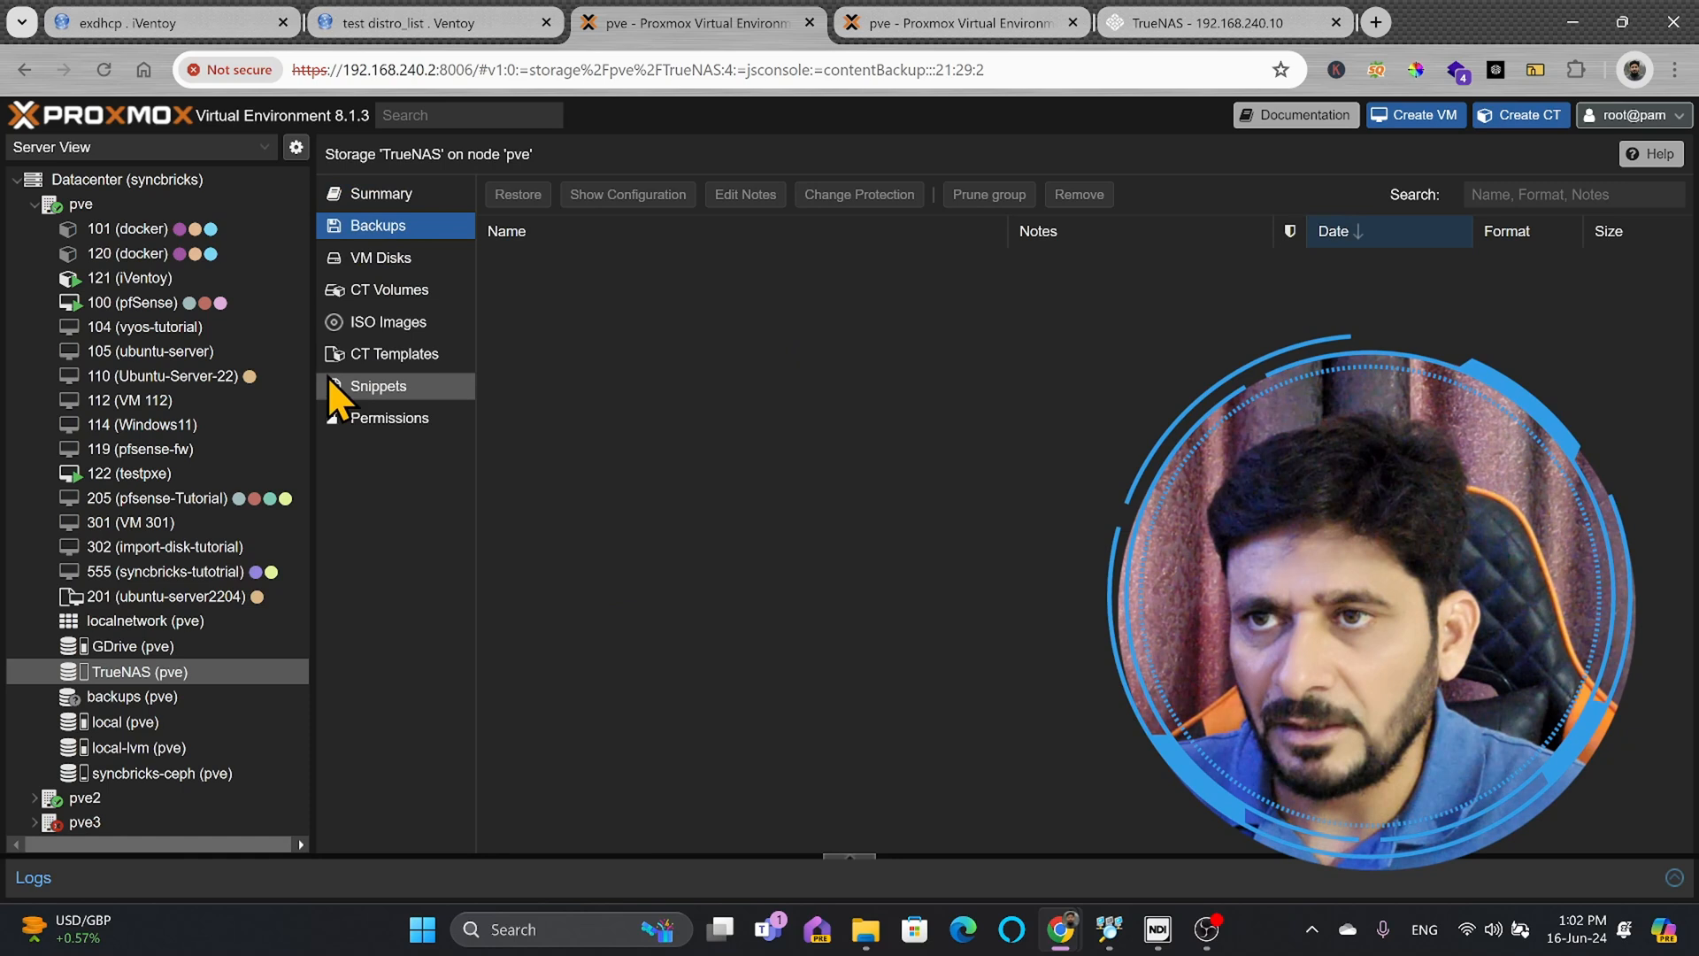
mouse_move(194, 314)
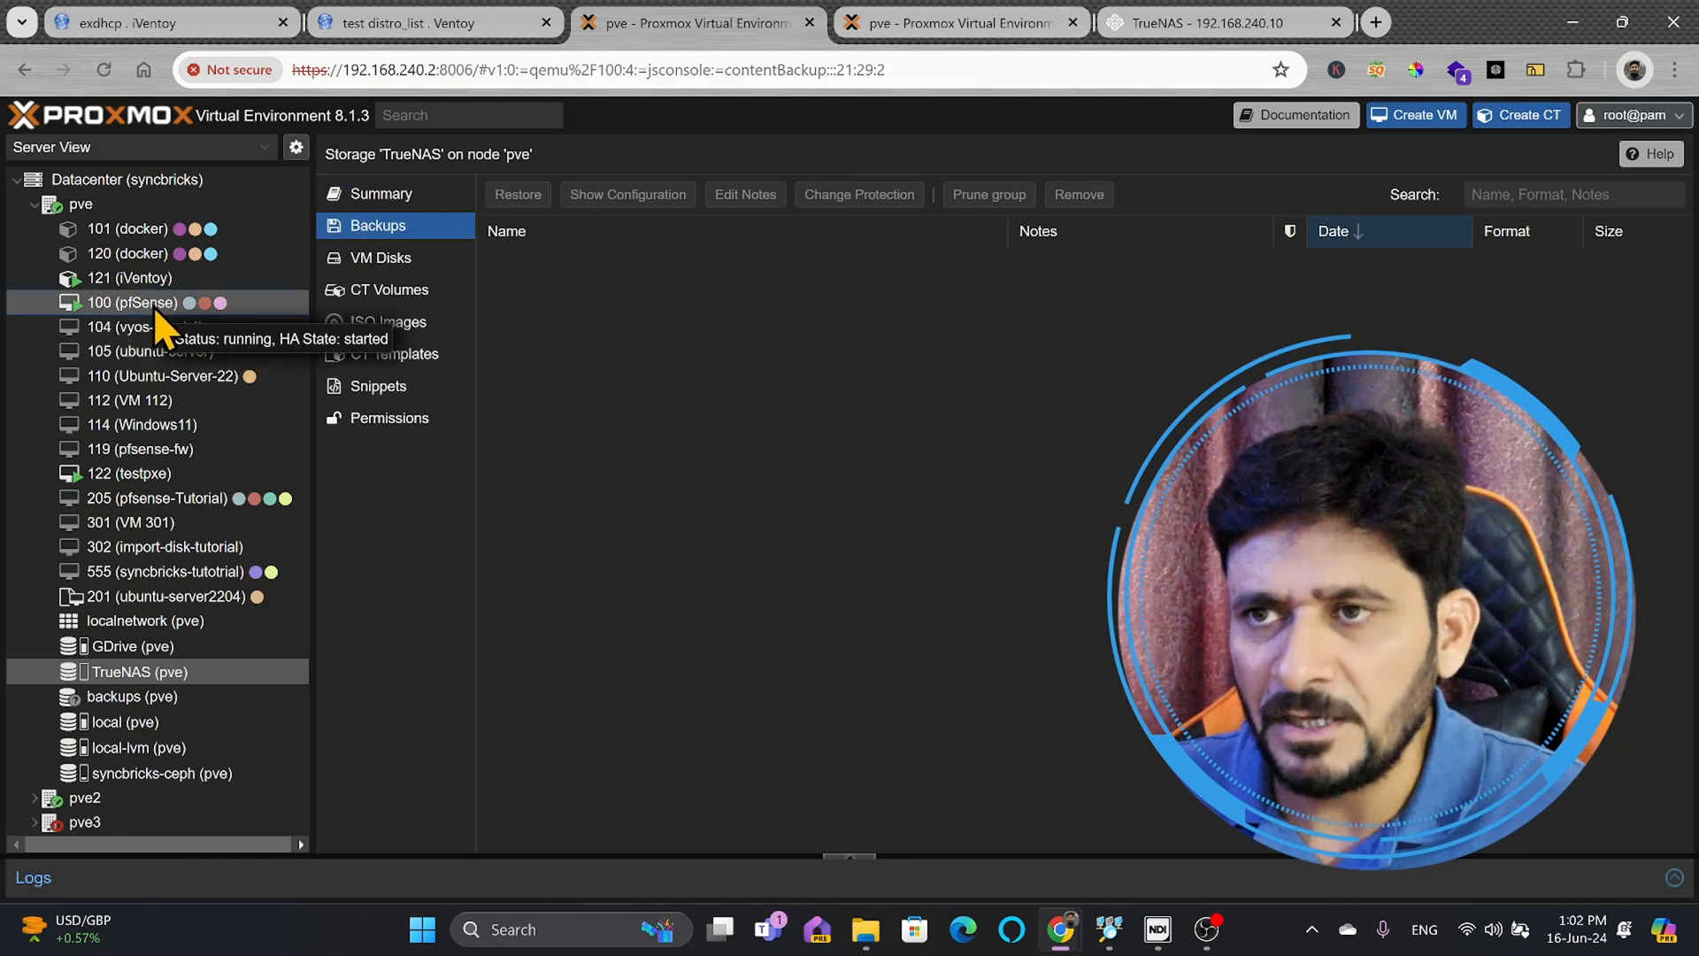
View the running pfSense VM 100 summary, briefly checking the new node's tab.
click(135, 303)
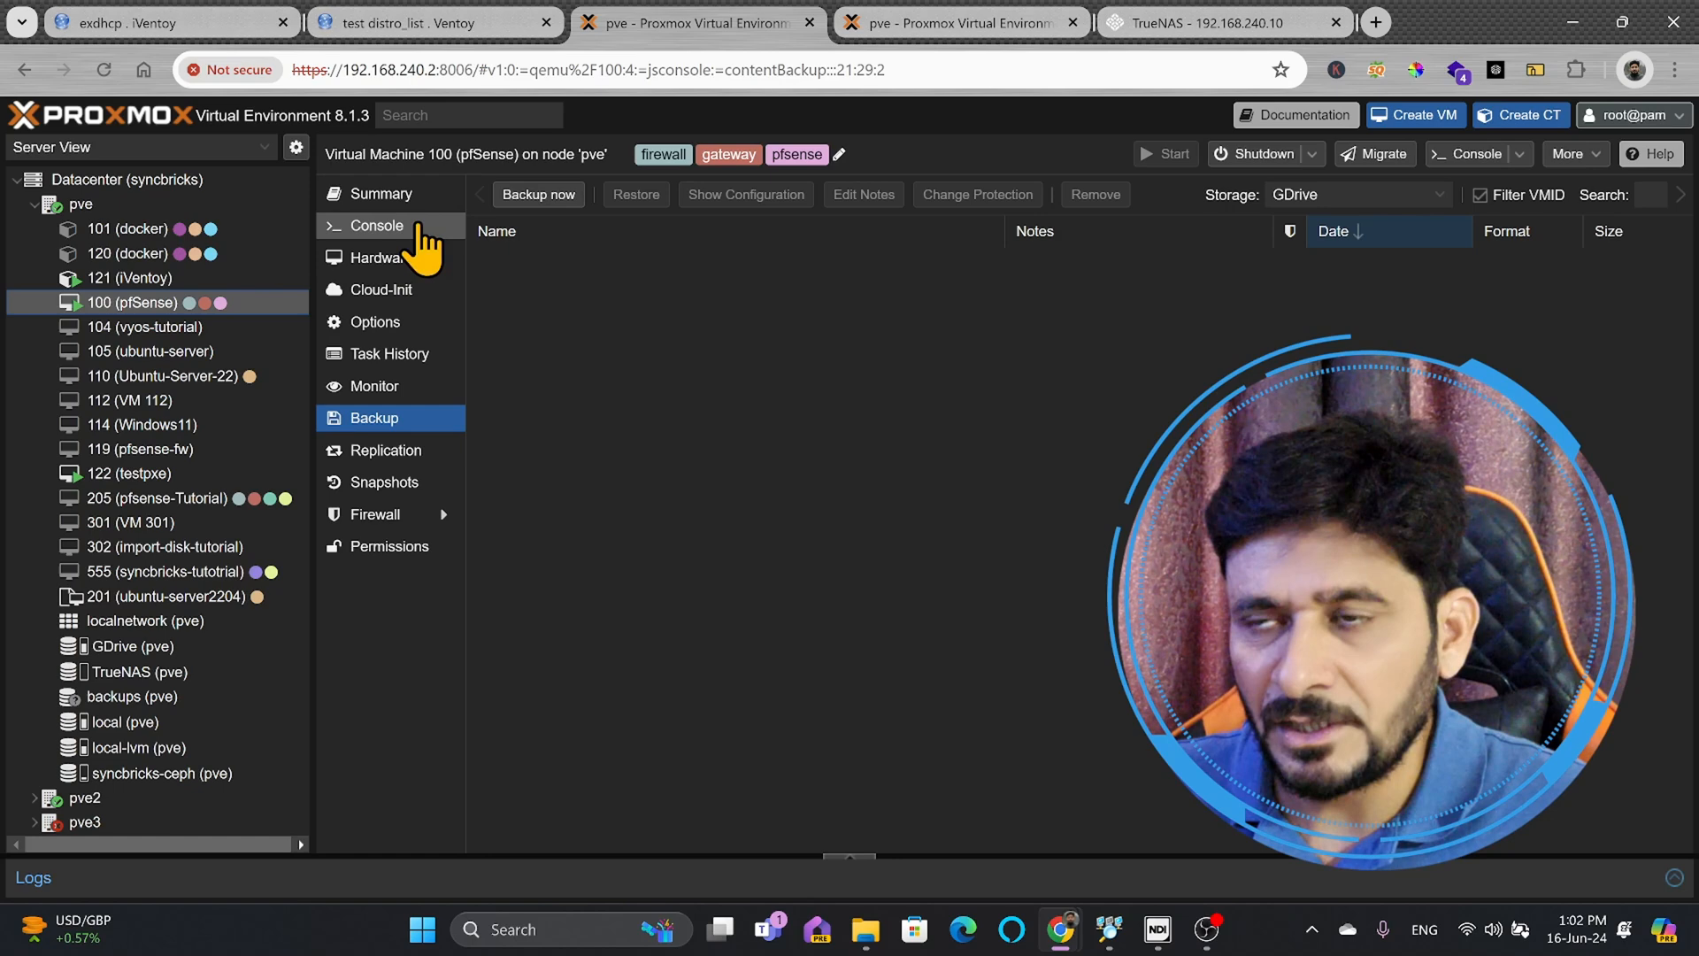
click(382, 194)
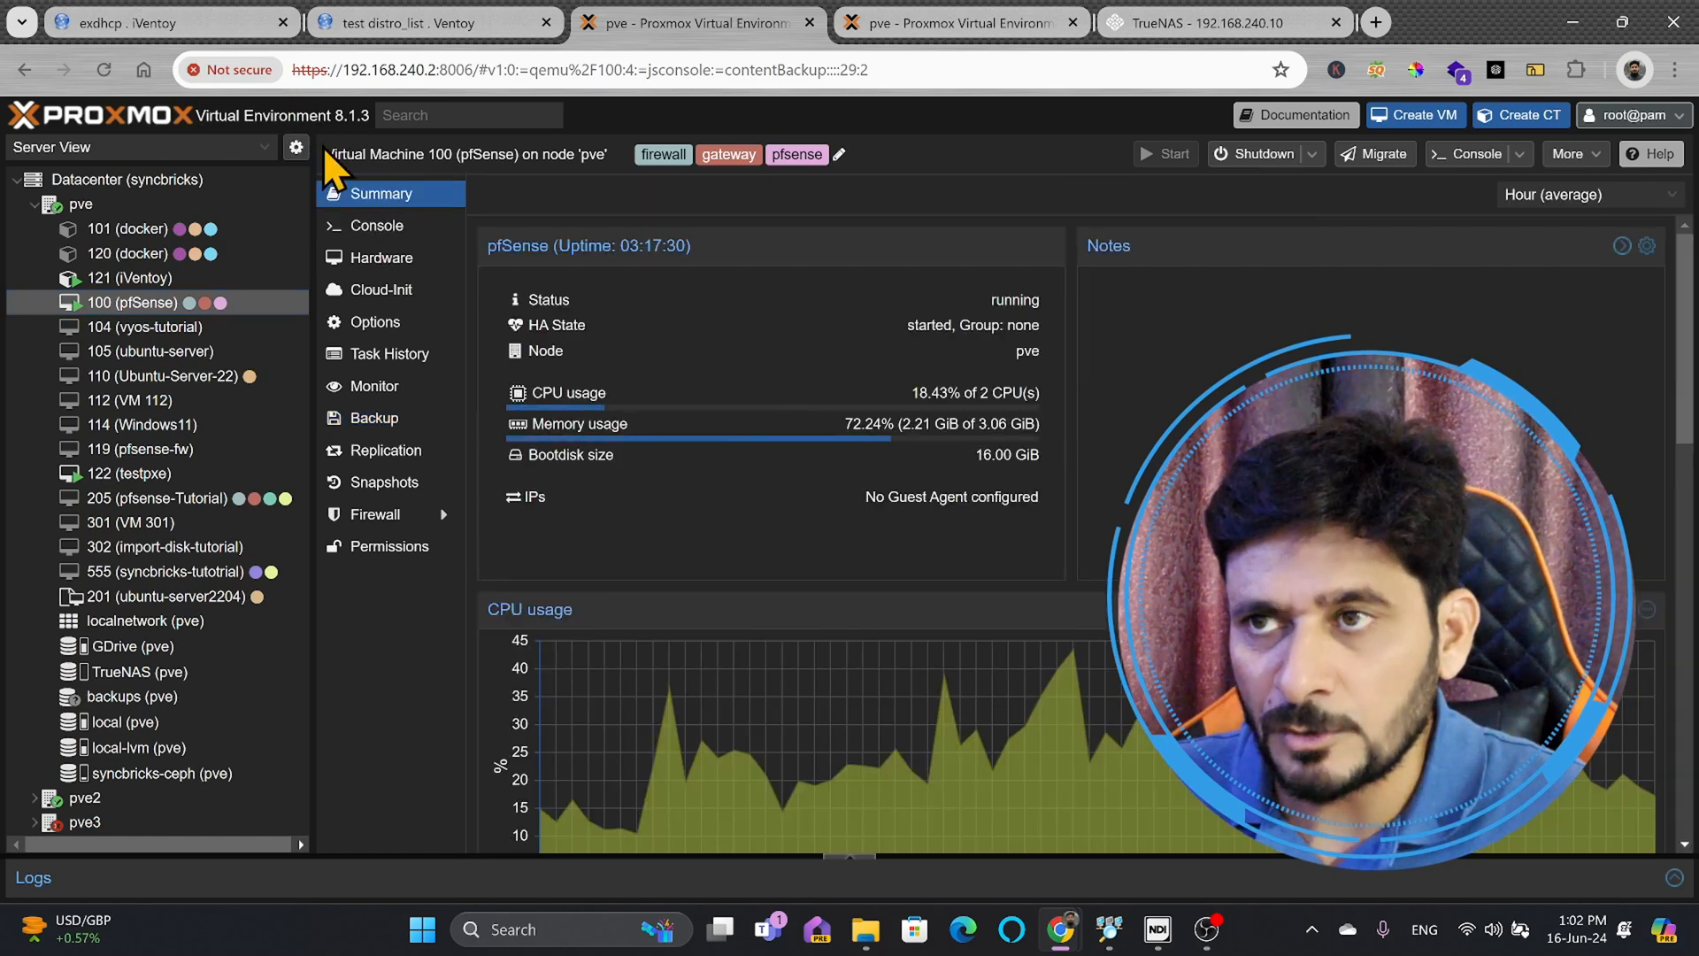
mouse_move(980, 71)
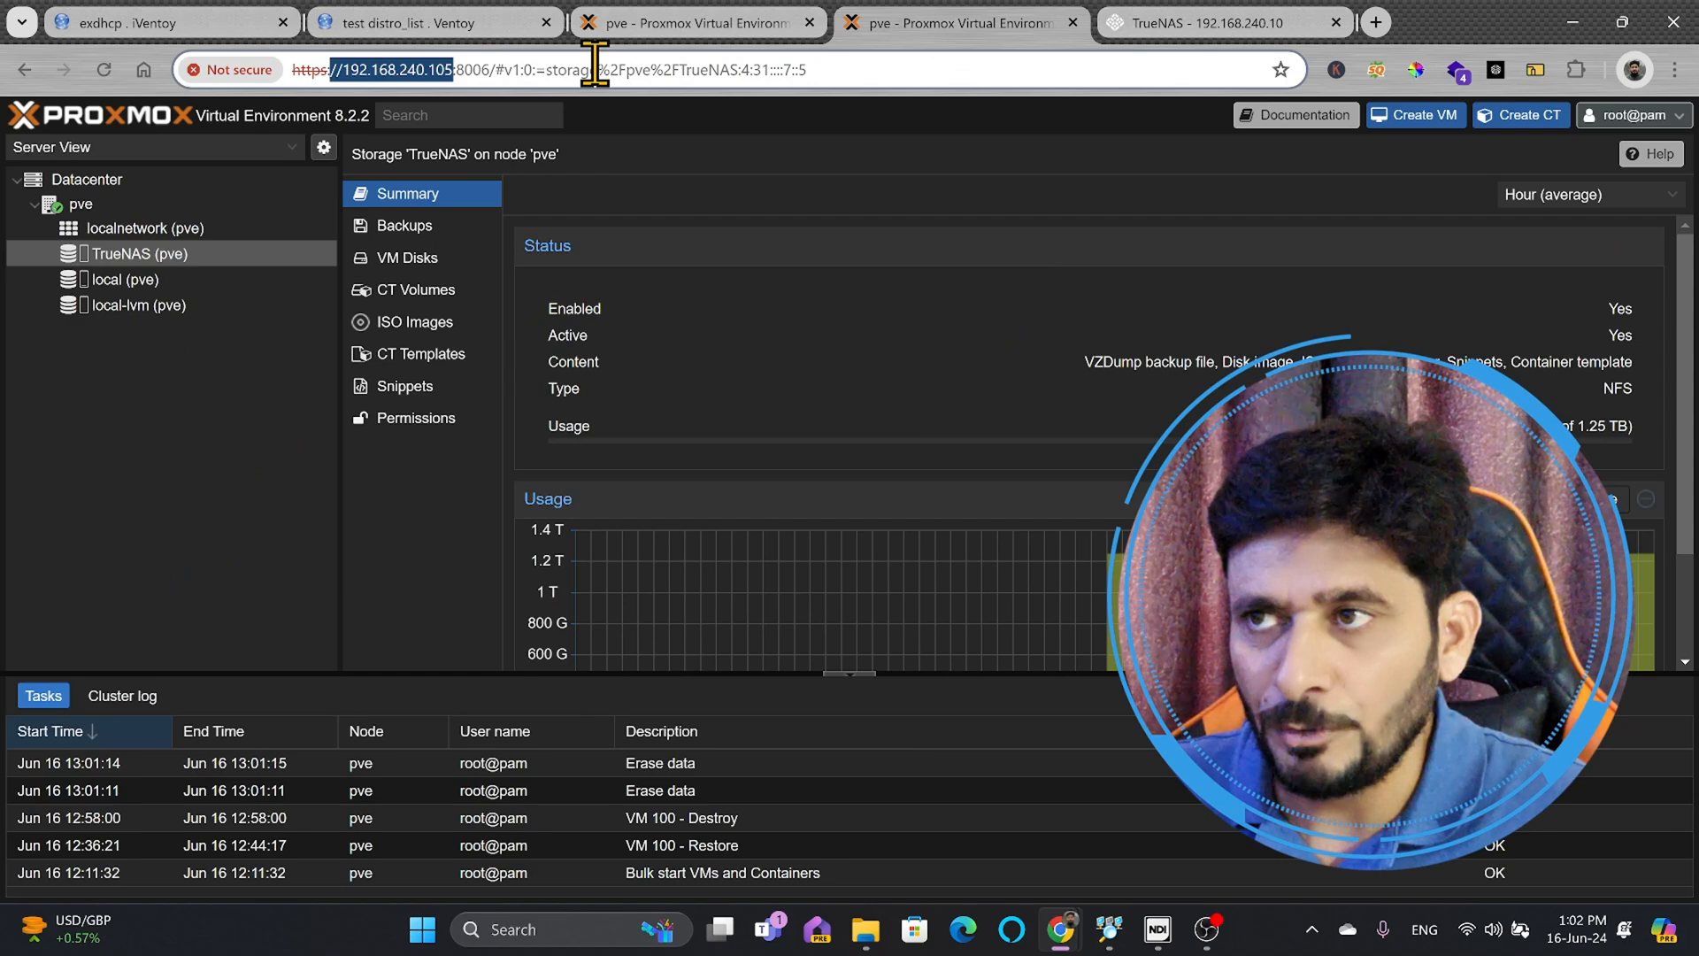
click(957, 21)
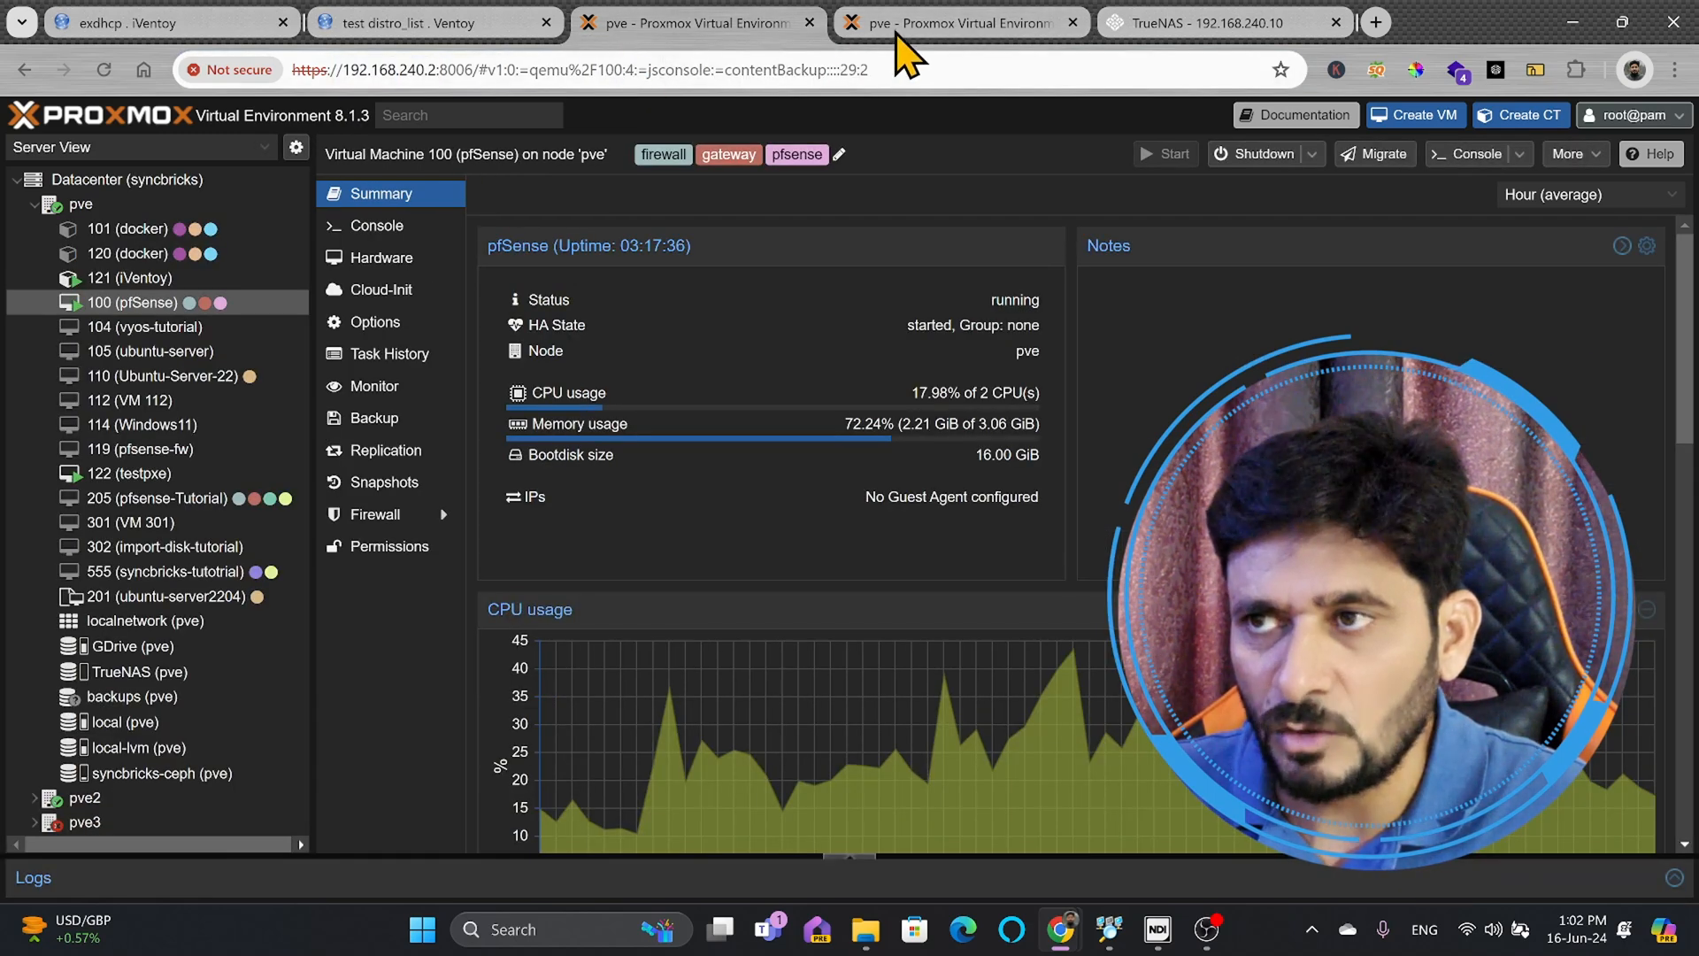
mouse_move(298, 265)
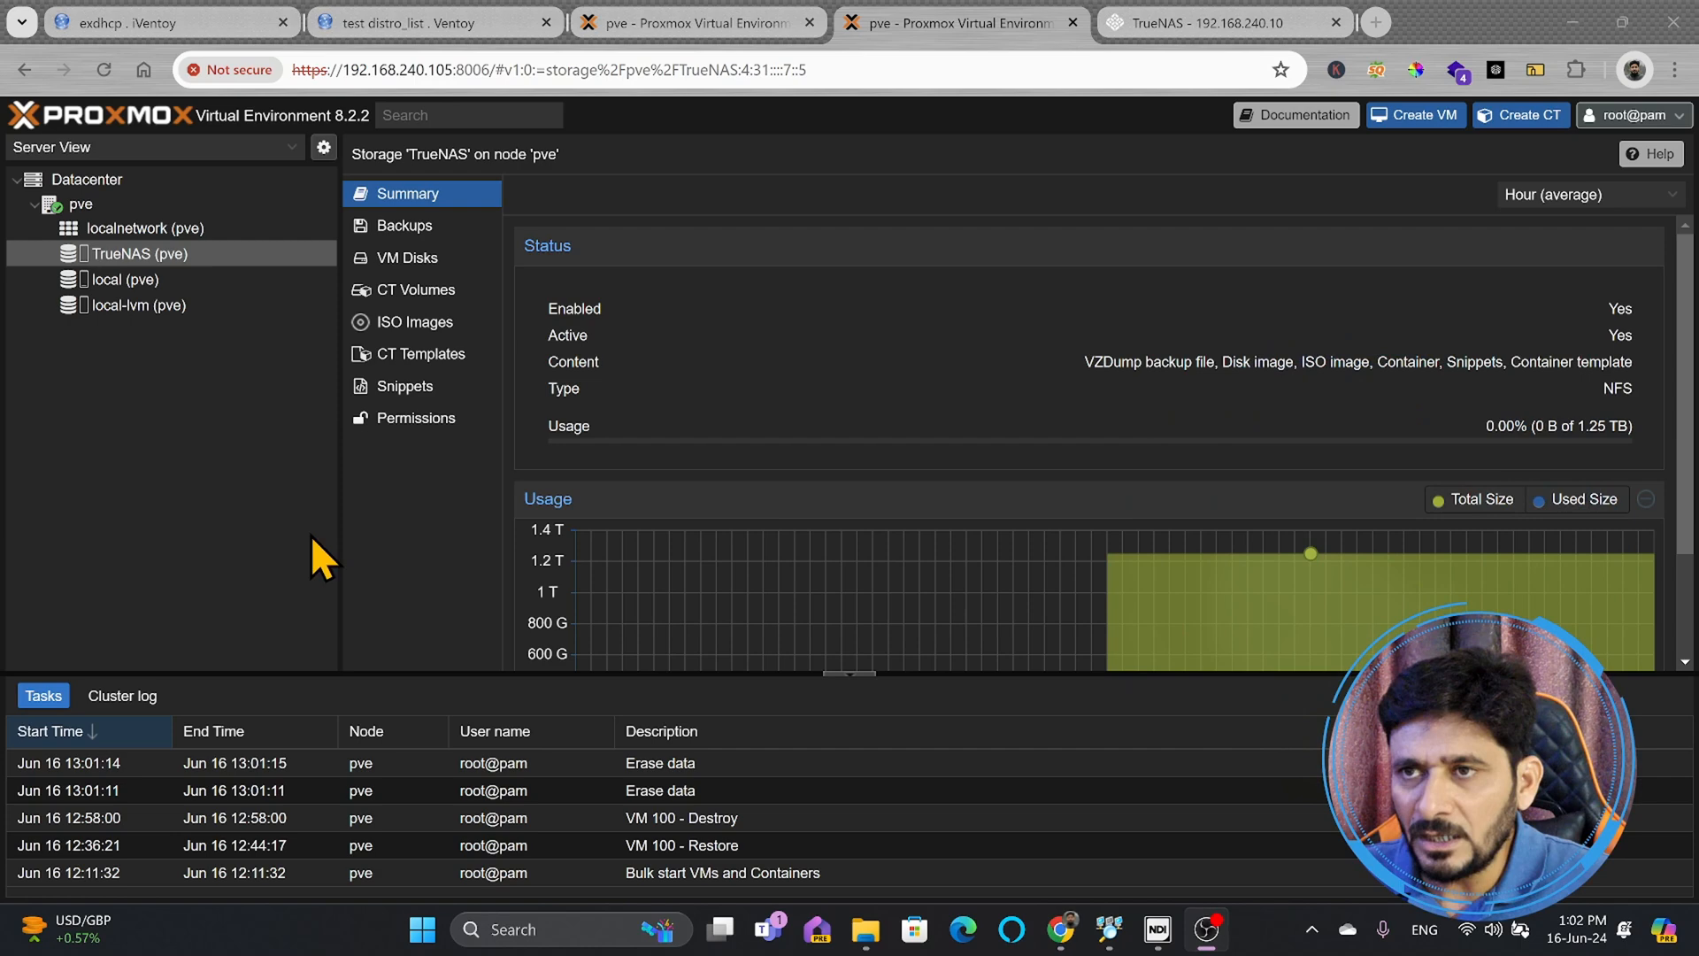
click(134, 303)
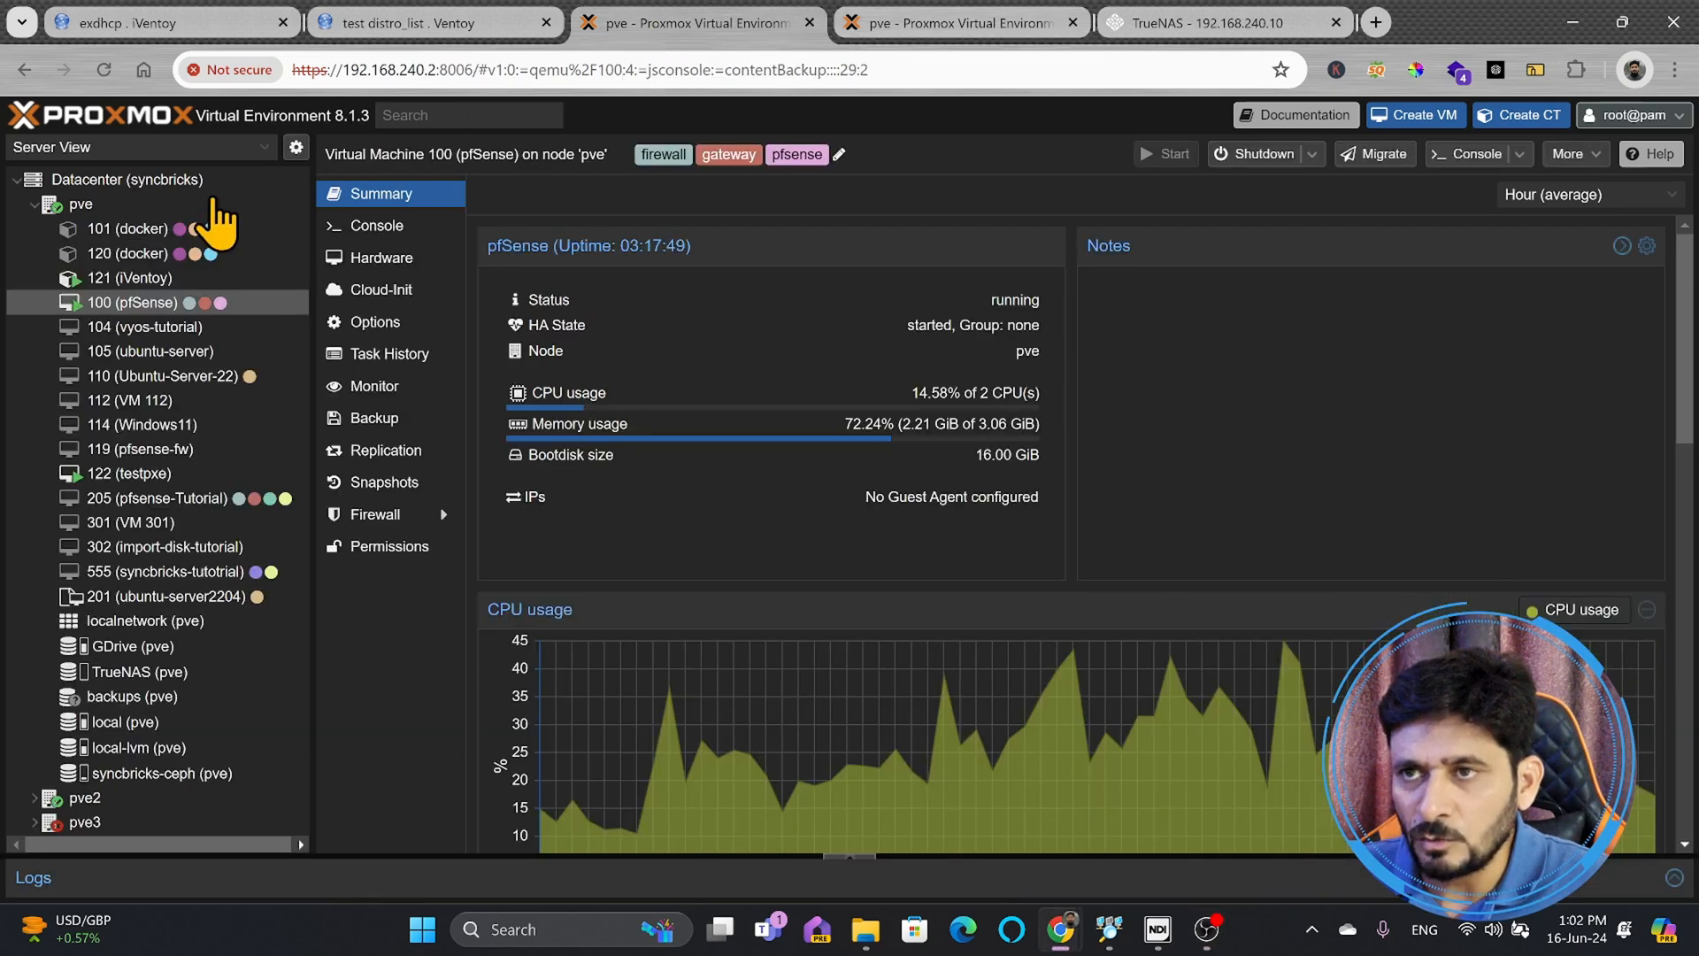
mouse_move(82, 204)
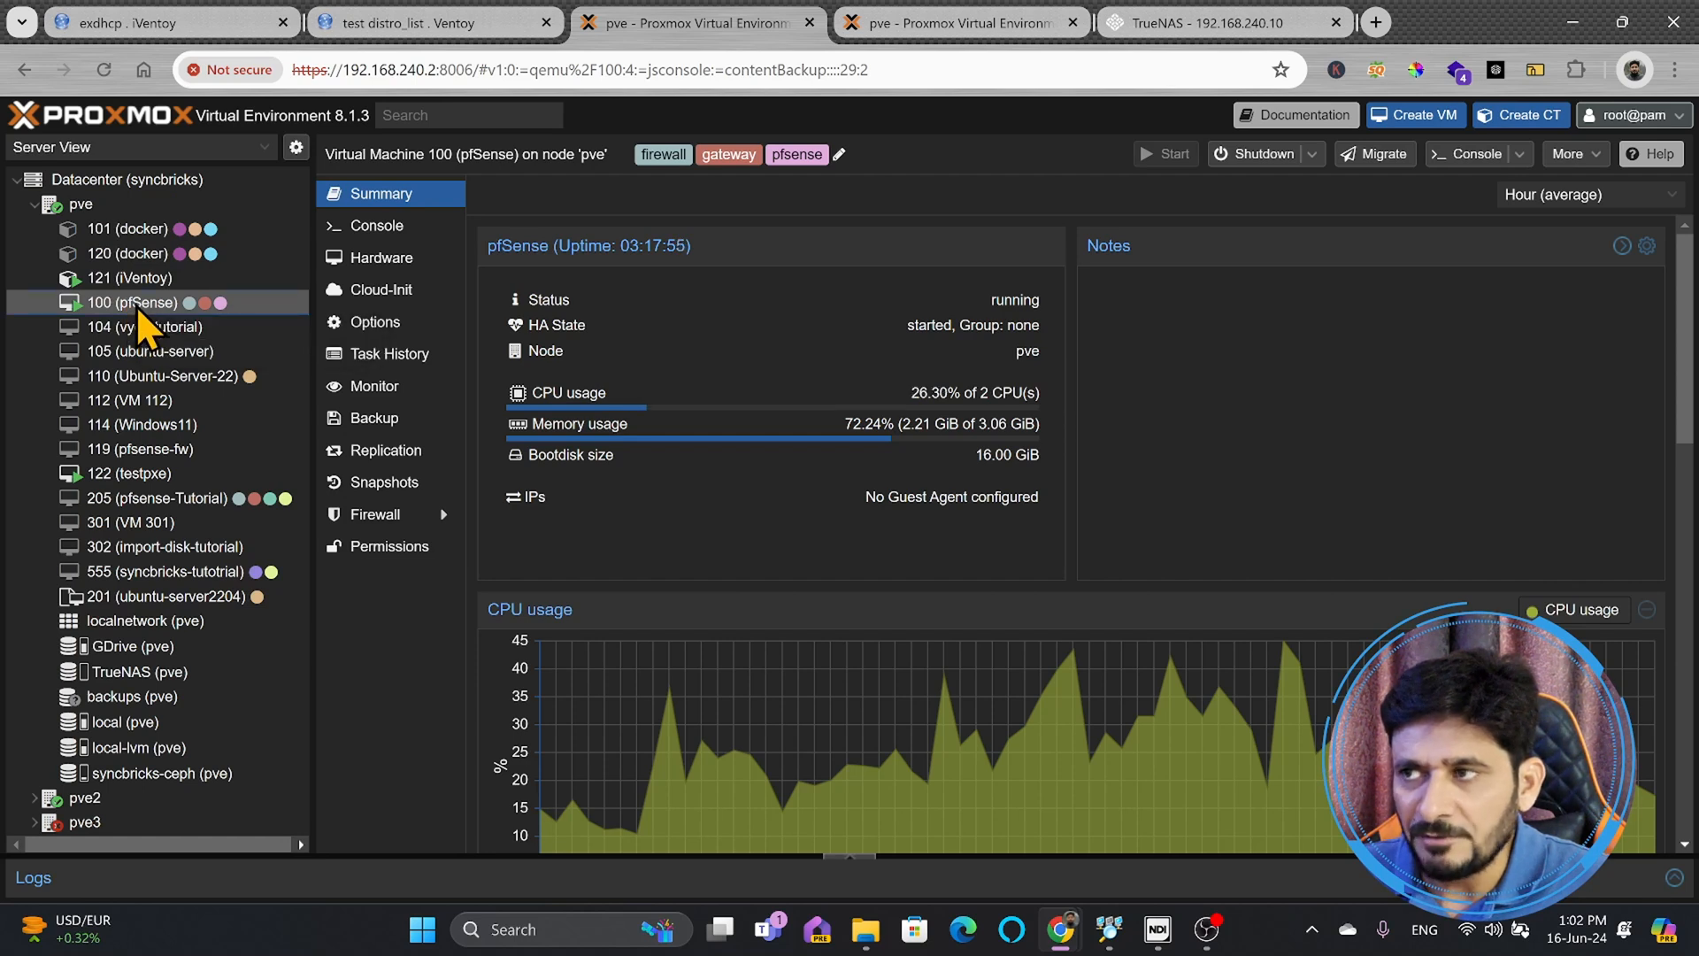
mouse_move(136, 303)
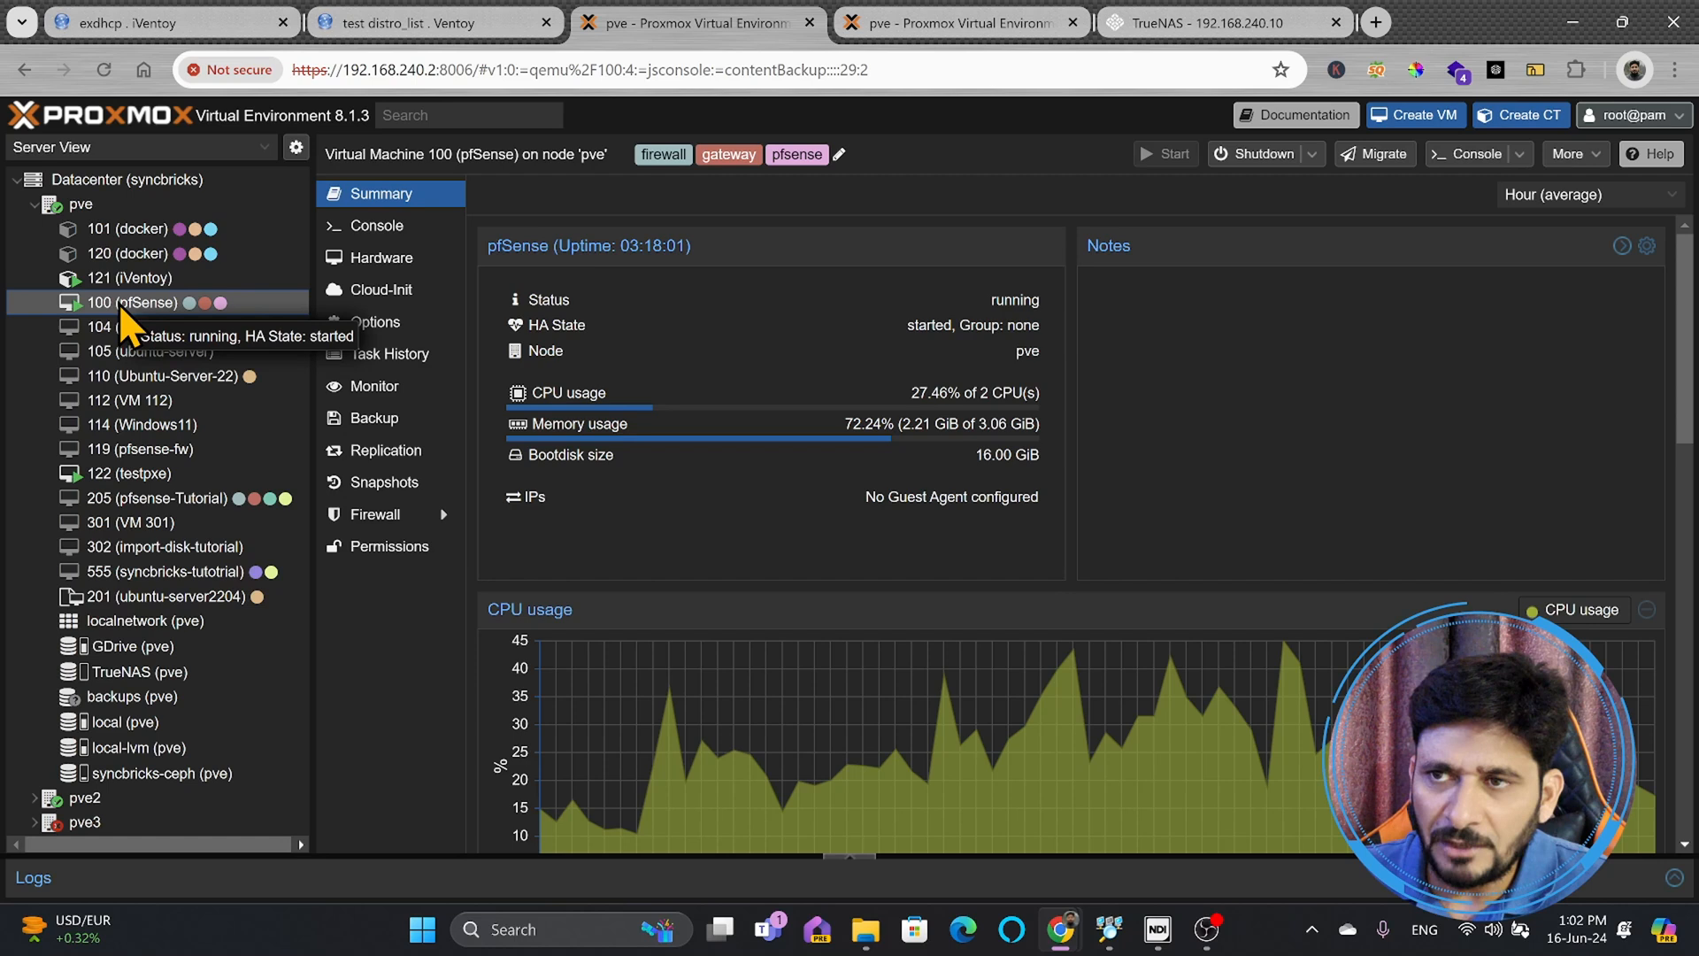
mouse_move(376, 226)
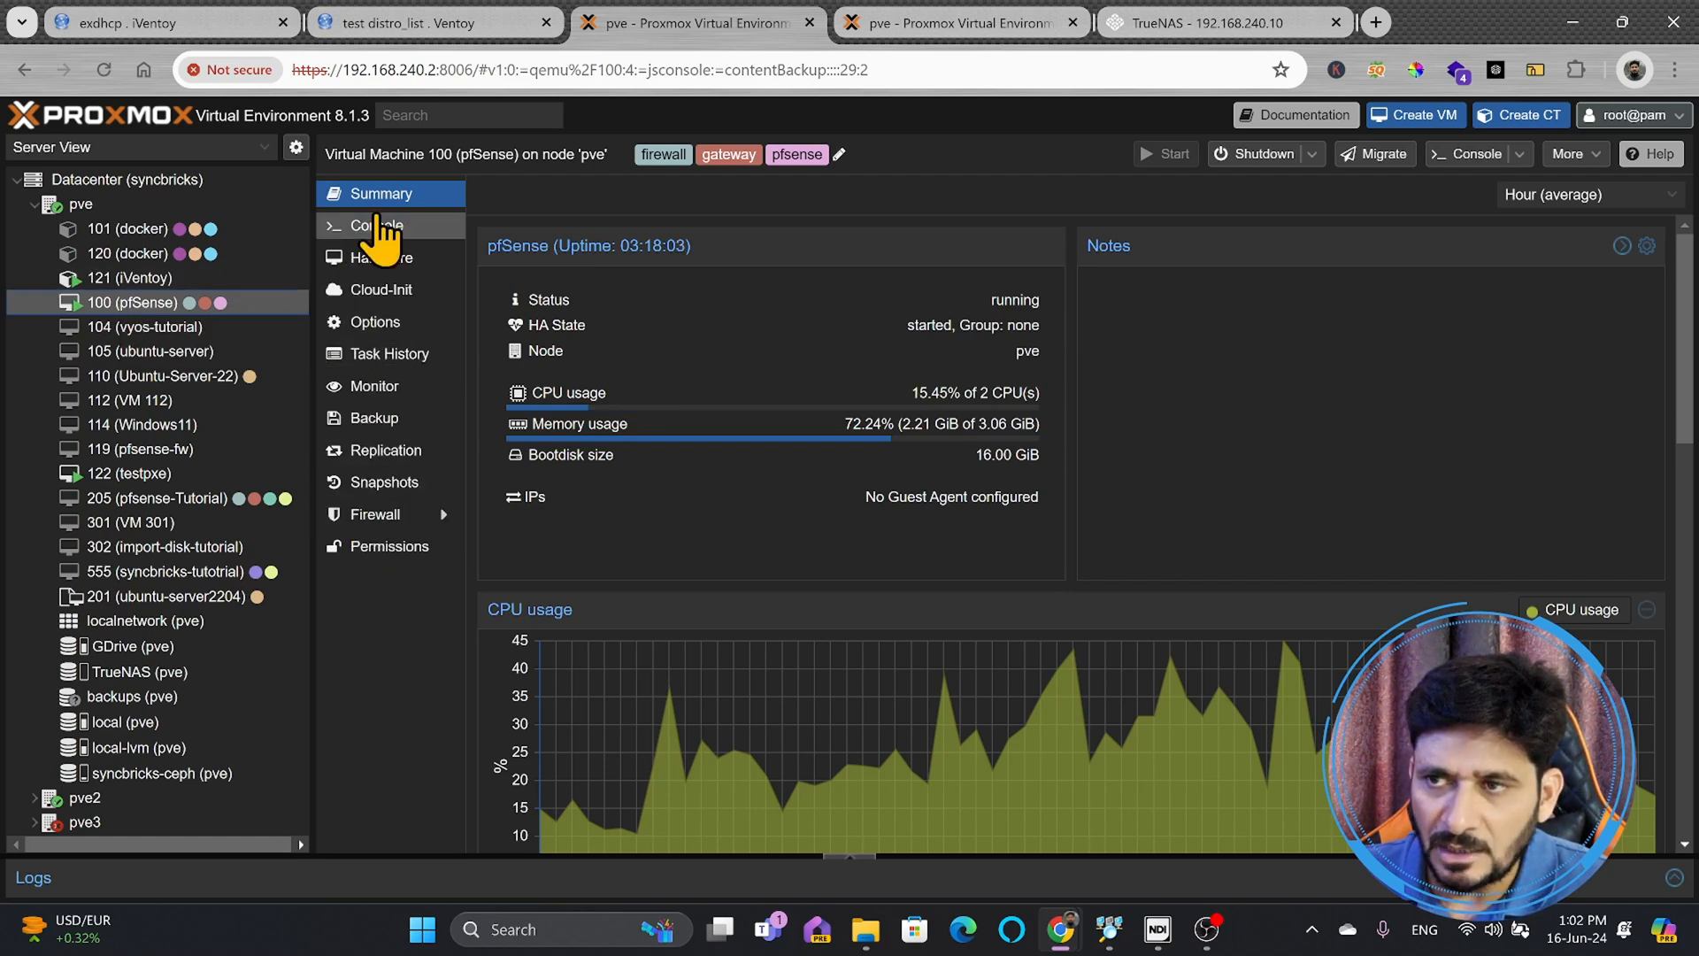
mouse_move(374, 416)
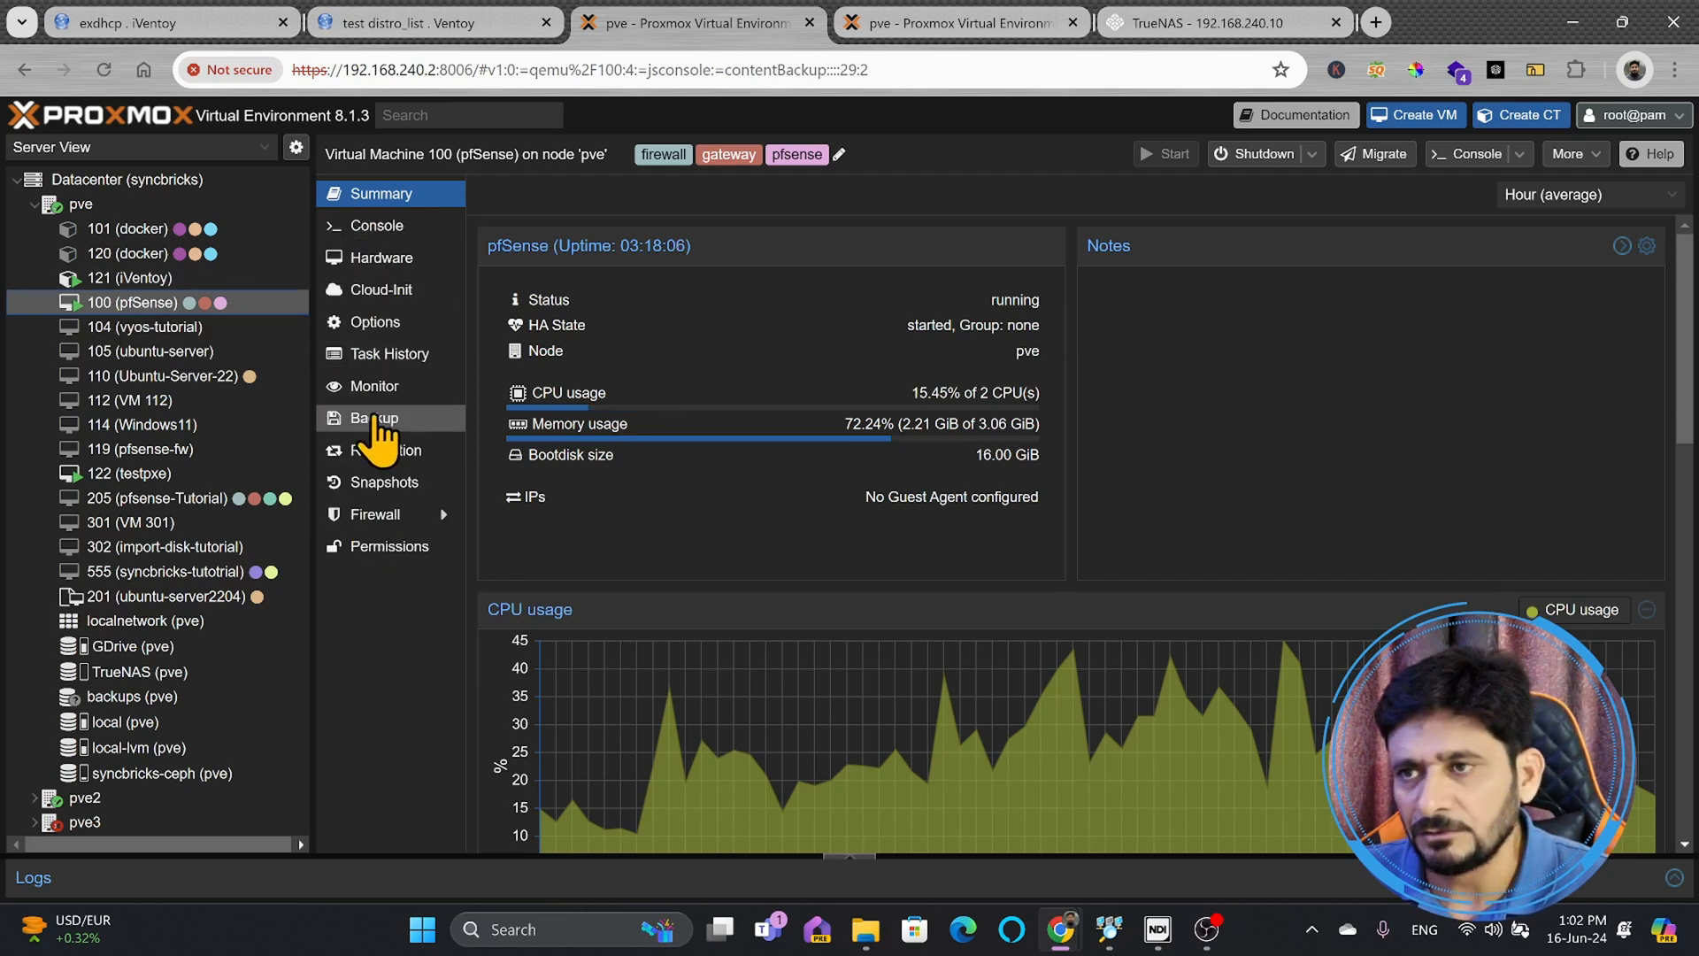
Filter pfSense VM 100's backup list to the TrueNAS storage, which holds none.
click(373, 419)
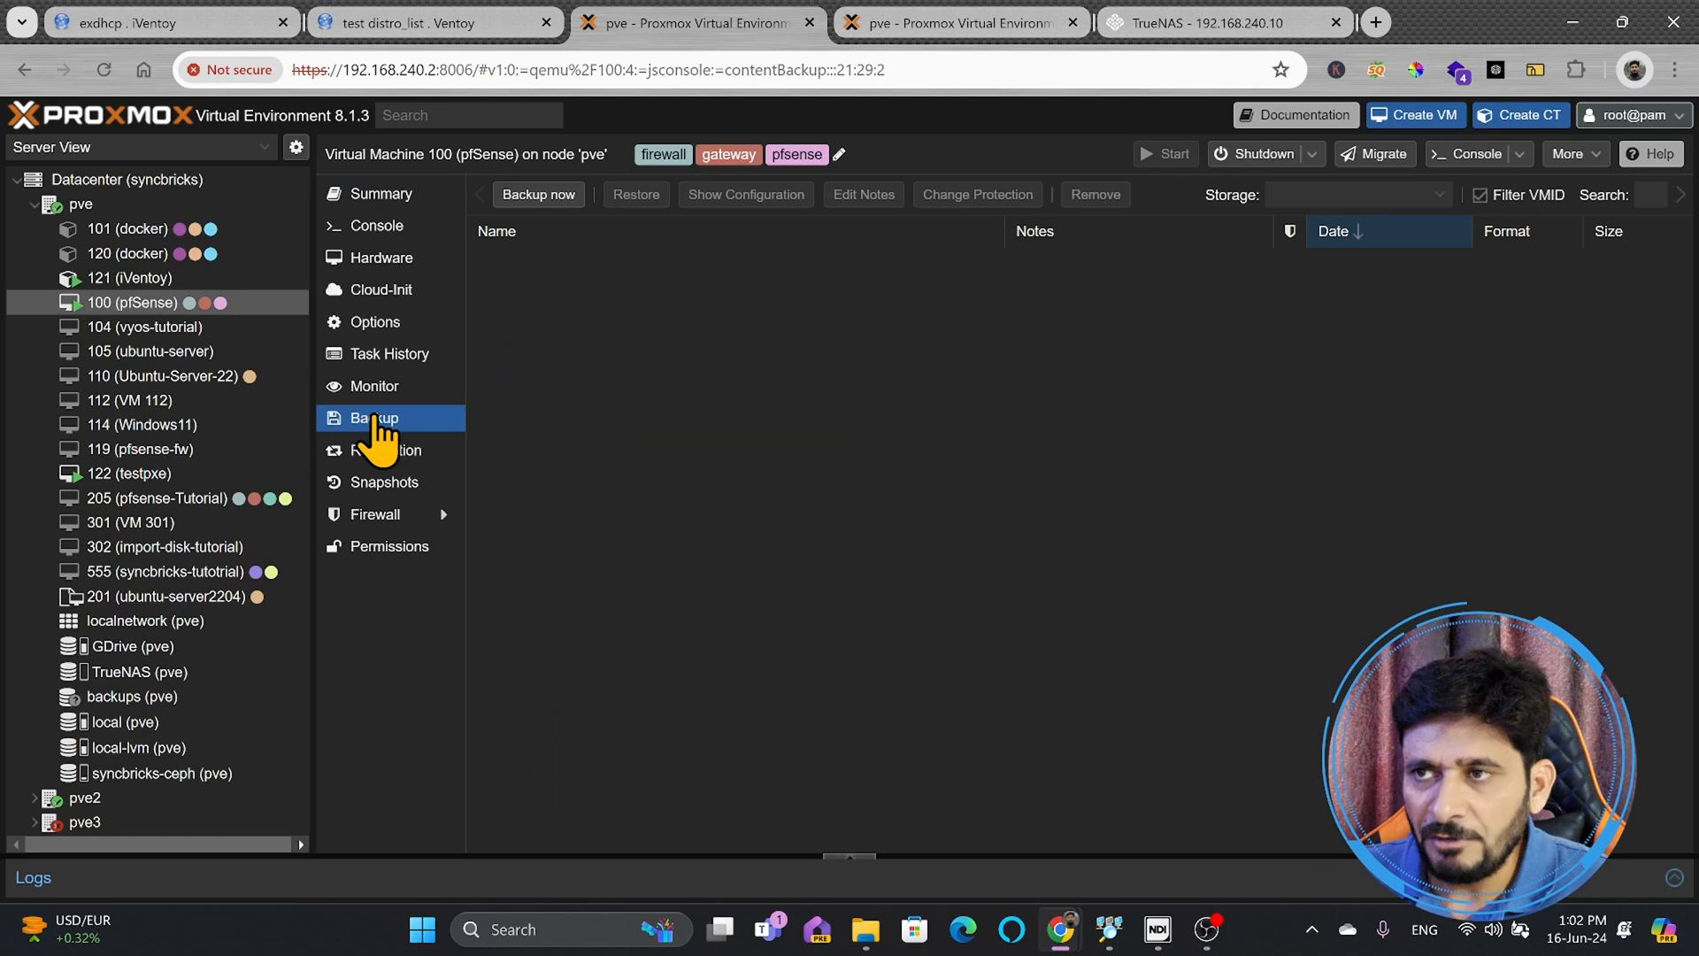
click(1355, 194)
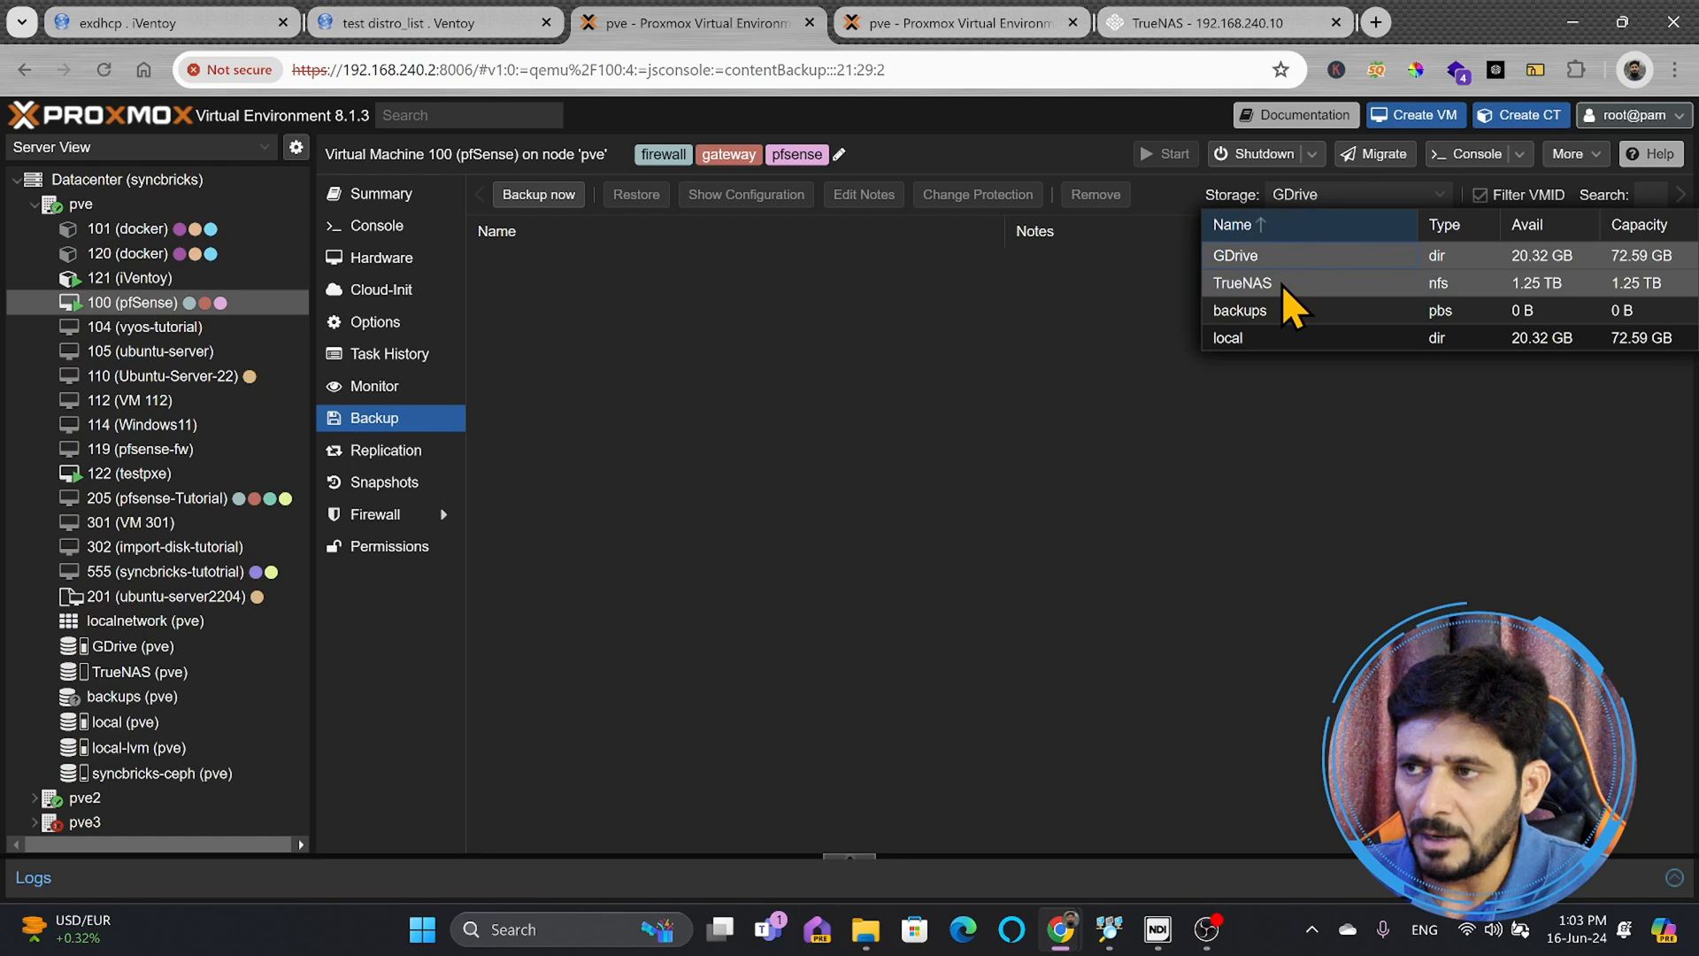
mouse_move(1444, 338)
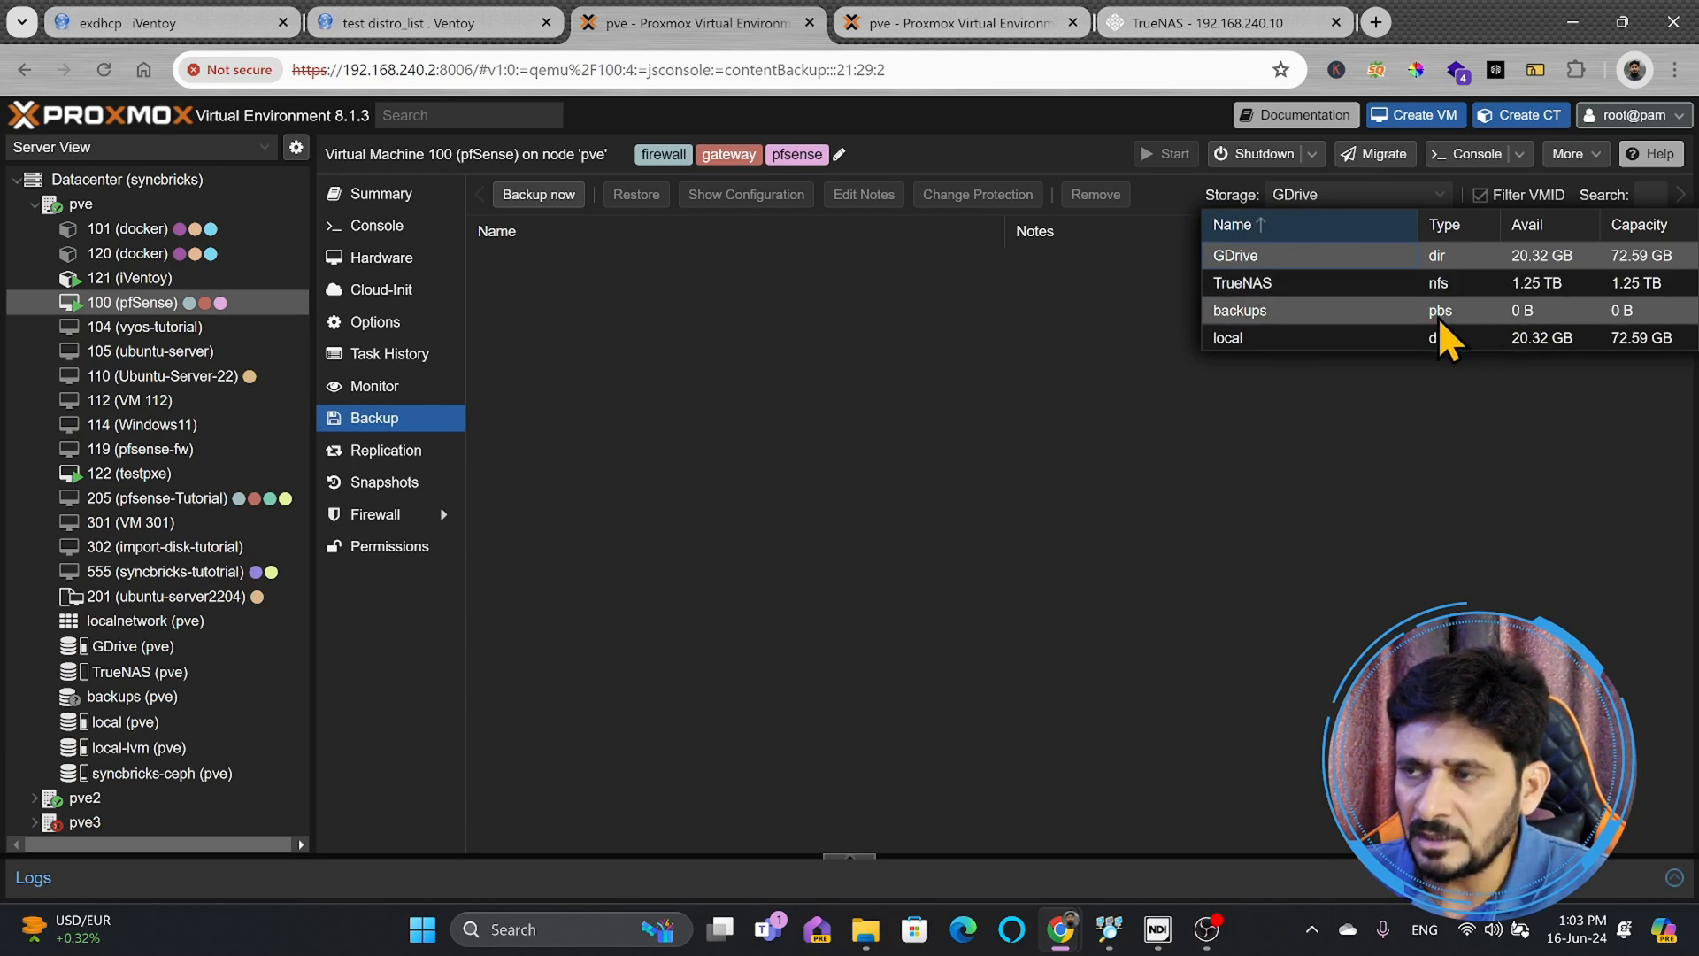
mouse_move(1257, 347)
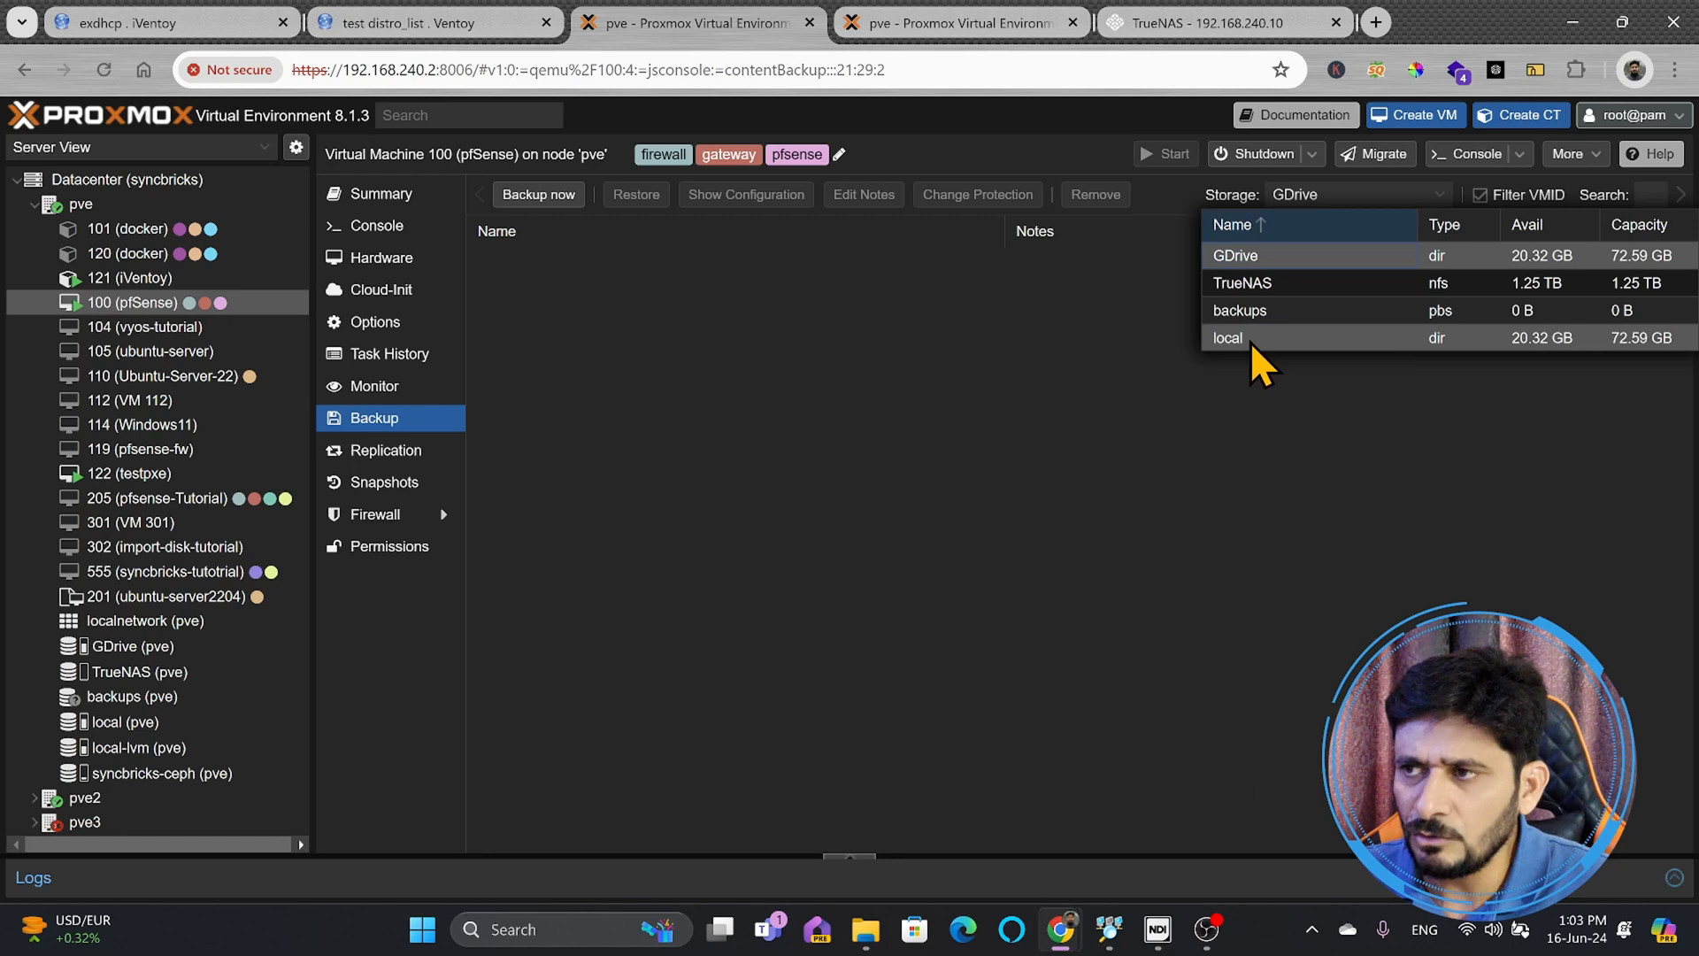
mouse_move(1262, 362)
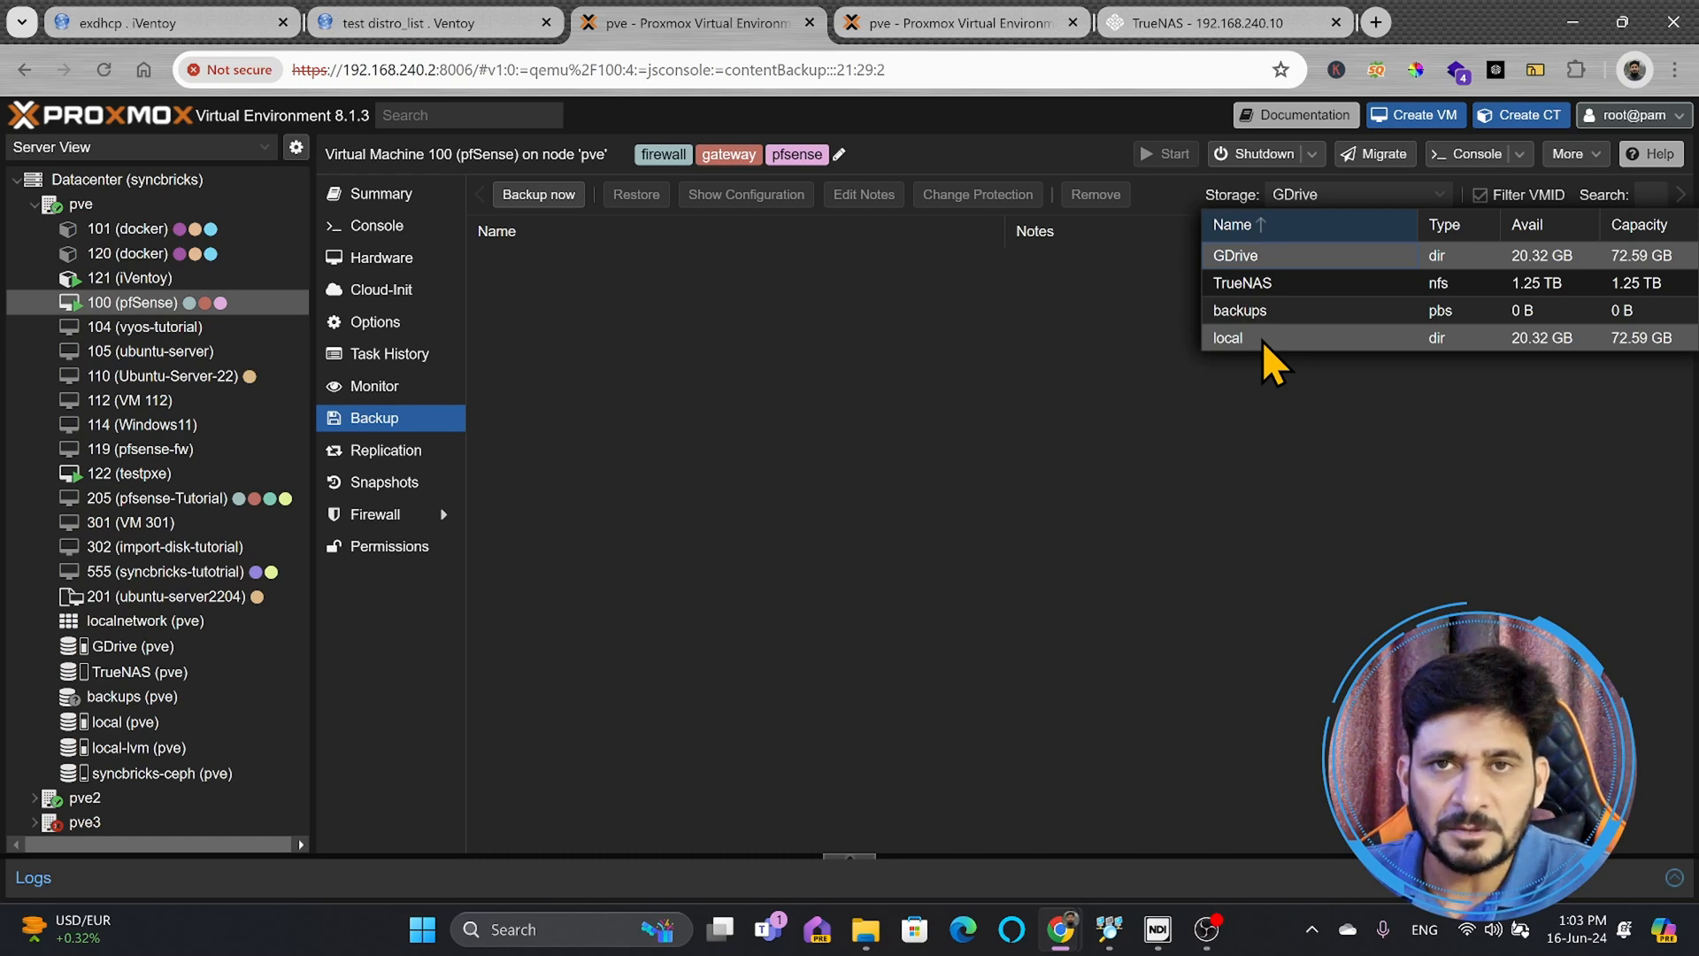
mouse_move(1263, 304)
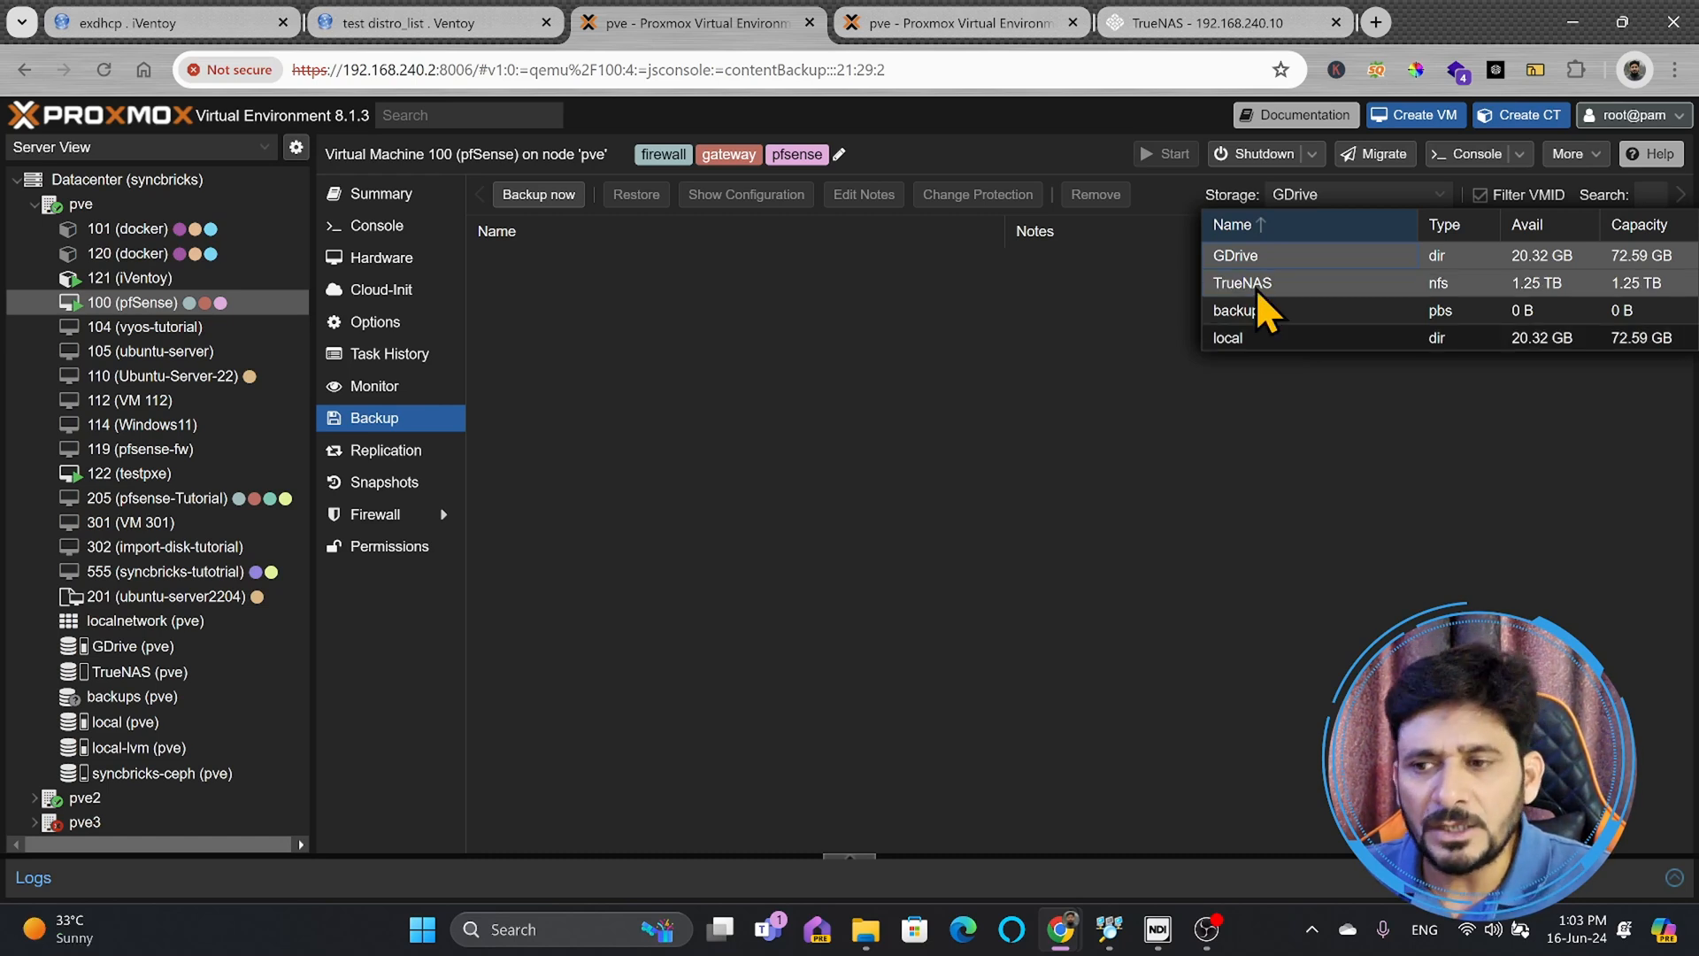
click(1241, 283)
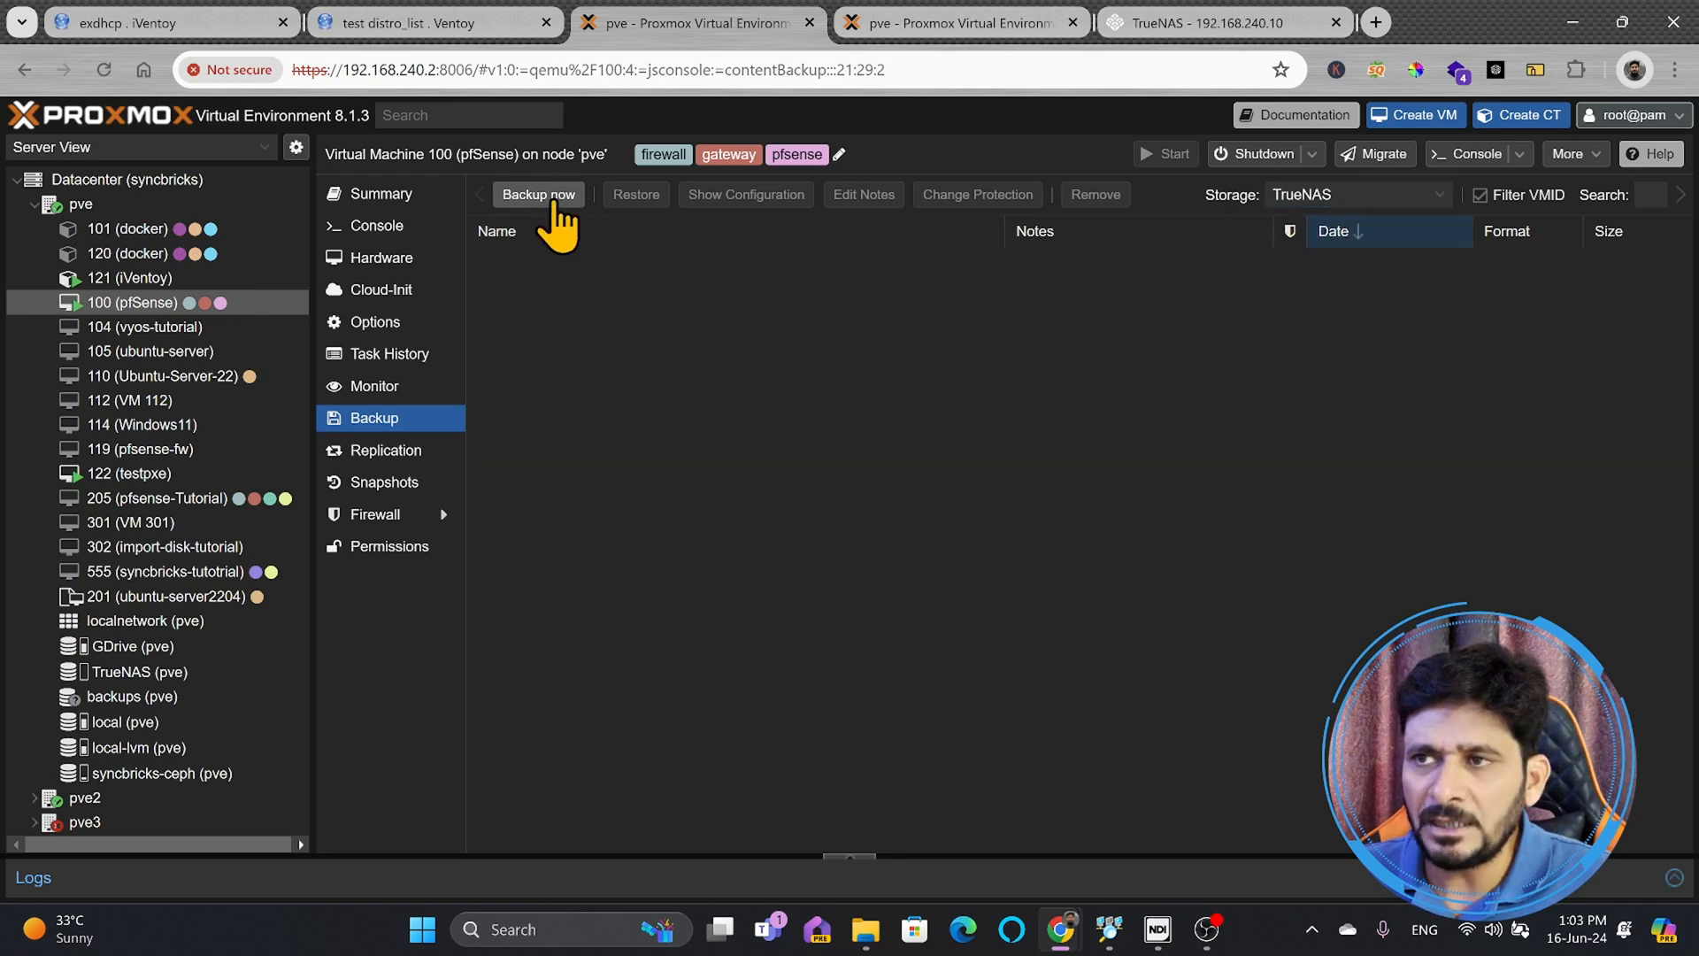
Review the backup modes in Backup now, keep Snapshot, and dismiss the dialog.
click(538, 193)
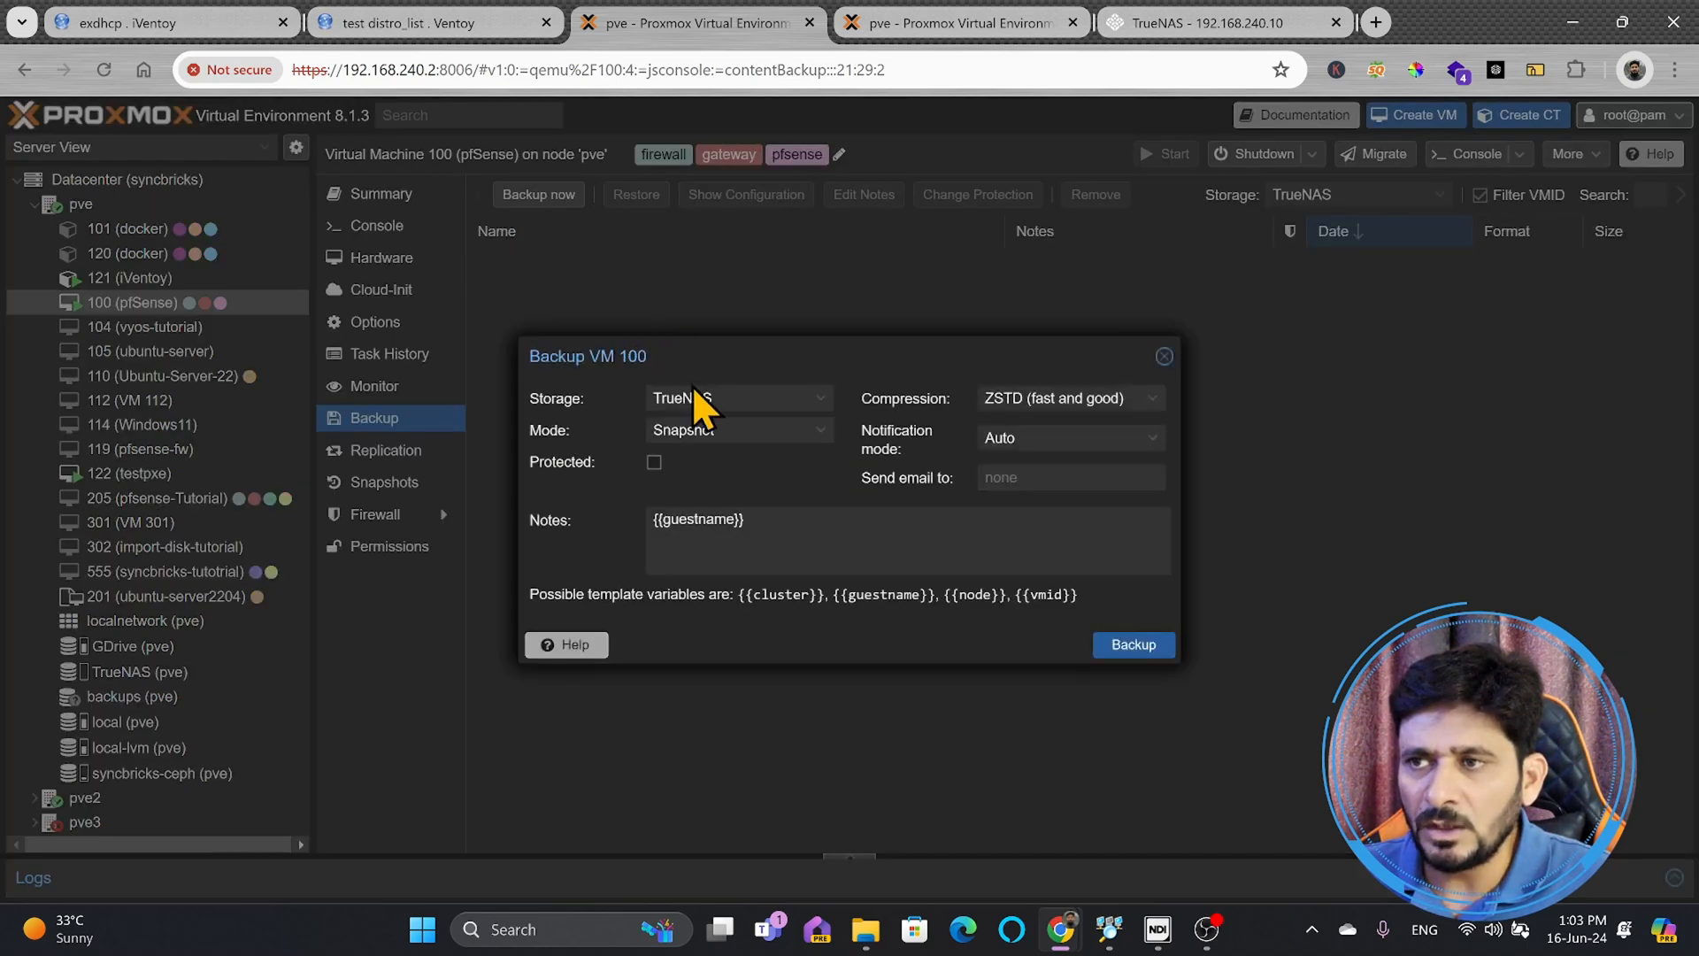
mouse_move(102, 314)
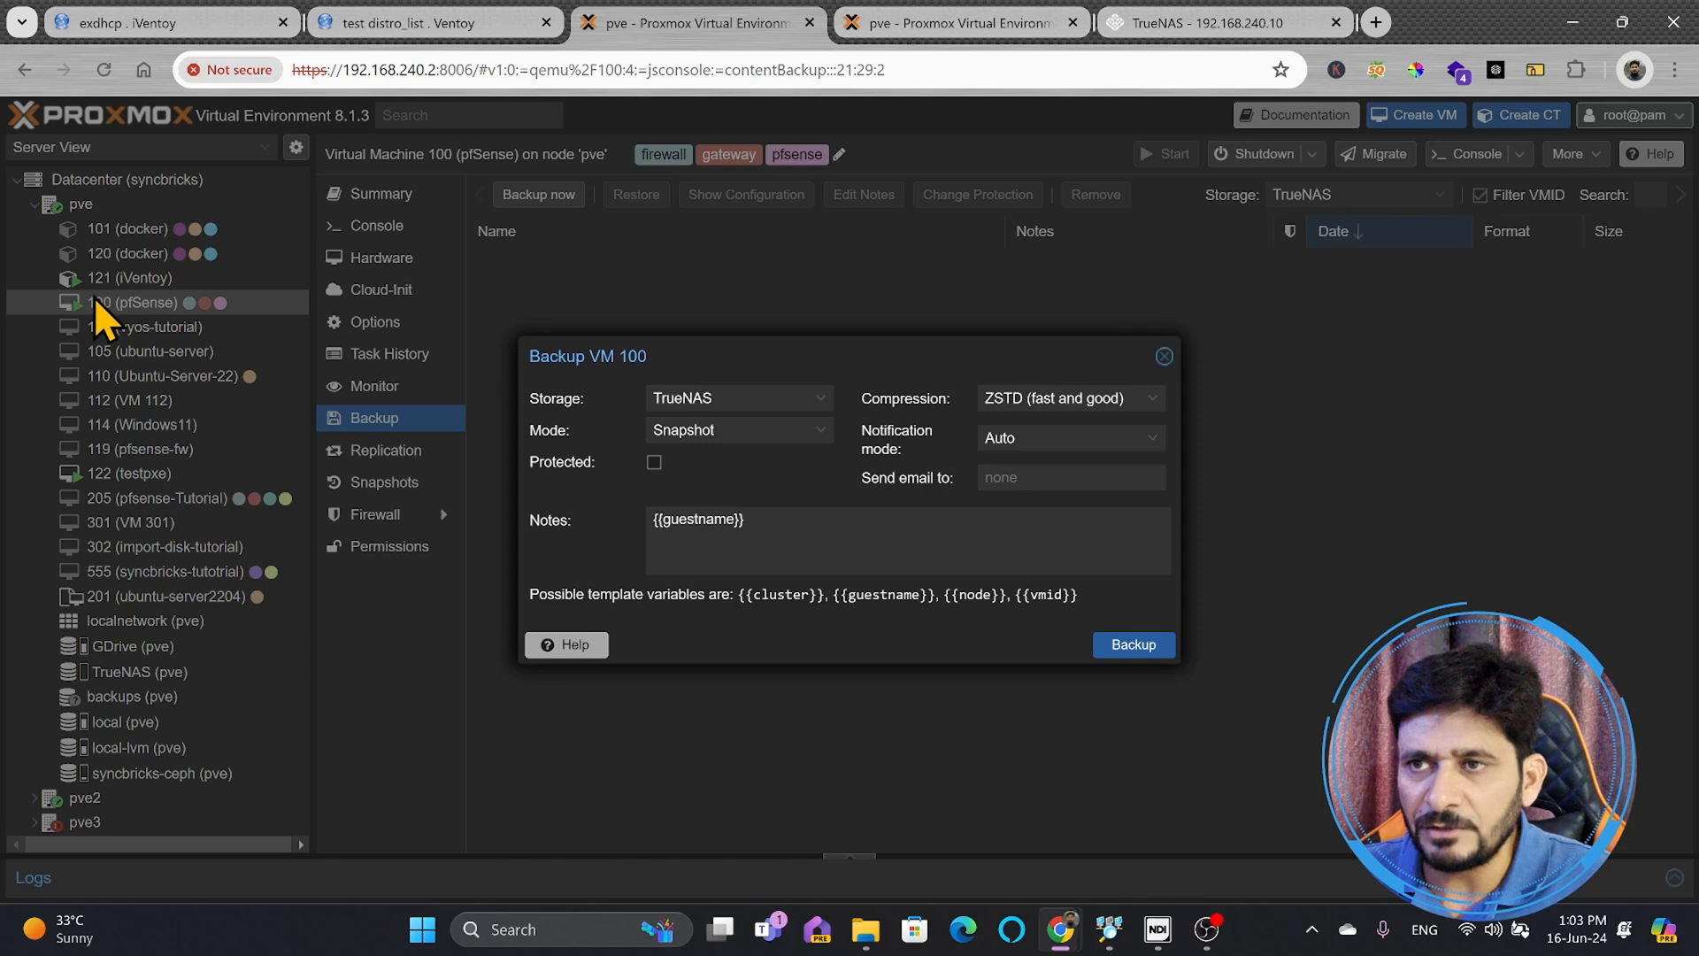
mouse_move(755, 633)
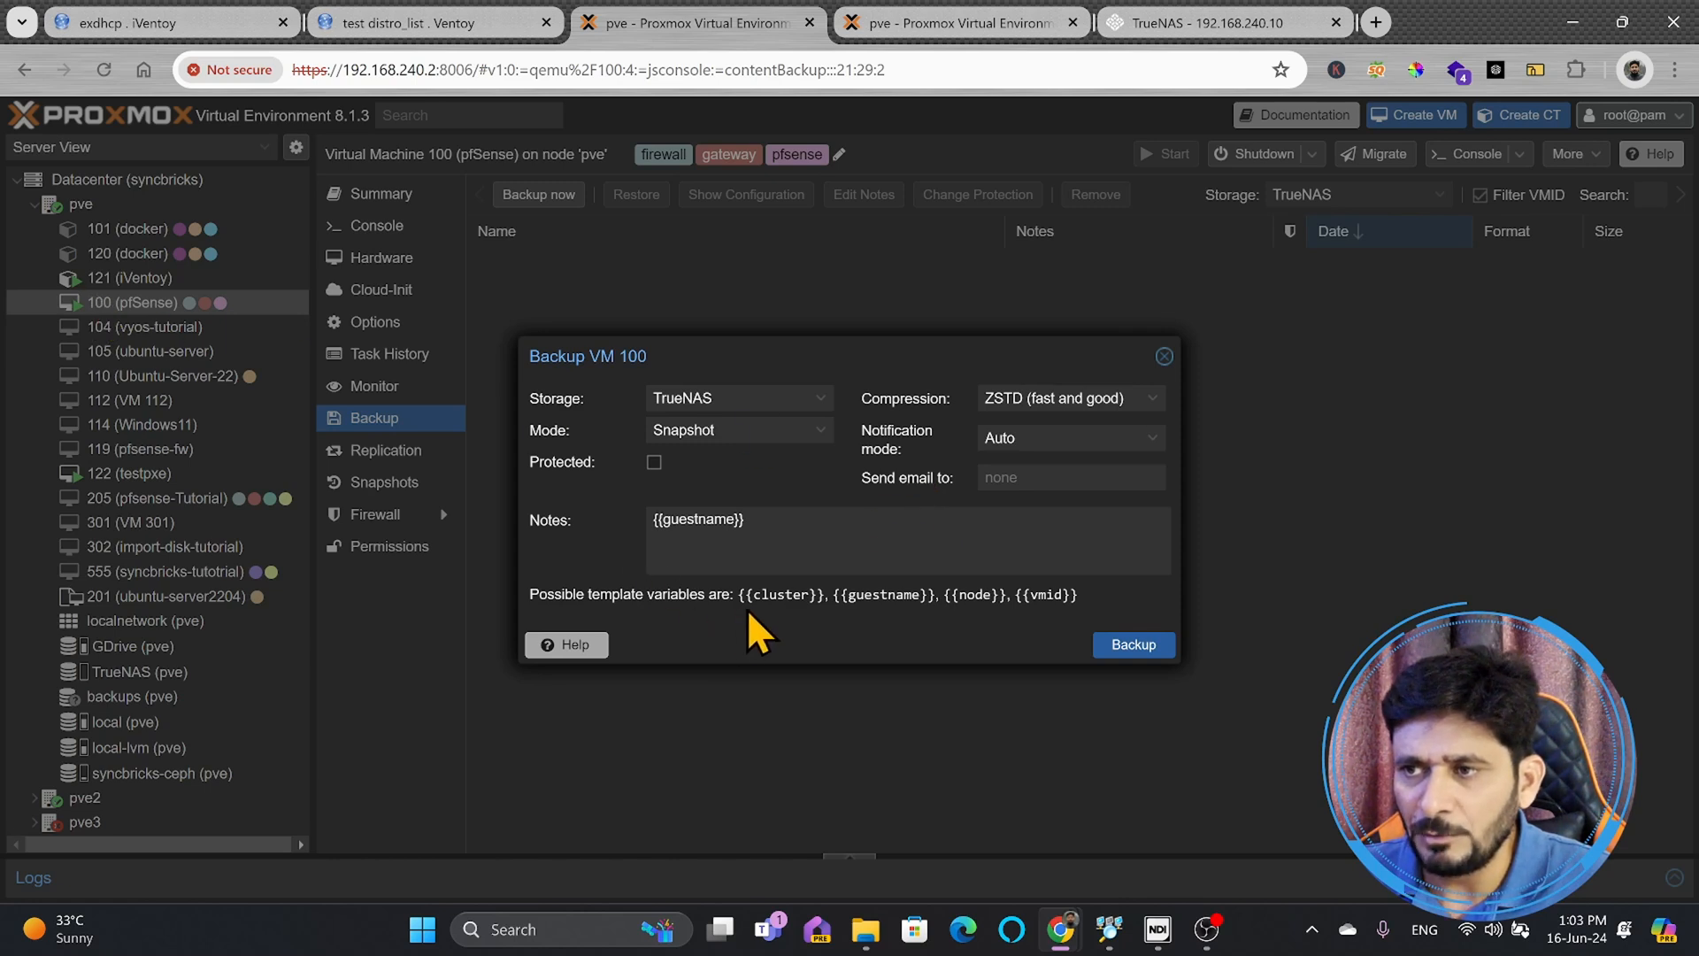
mouse_move(772, 626)
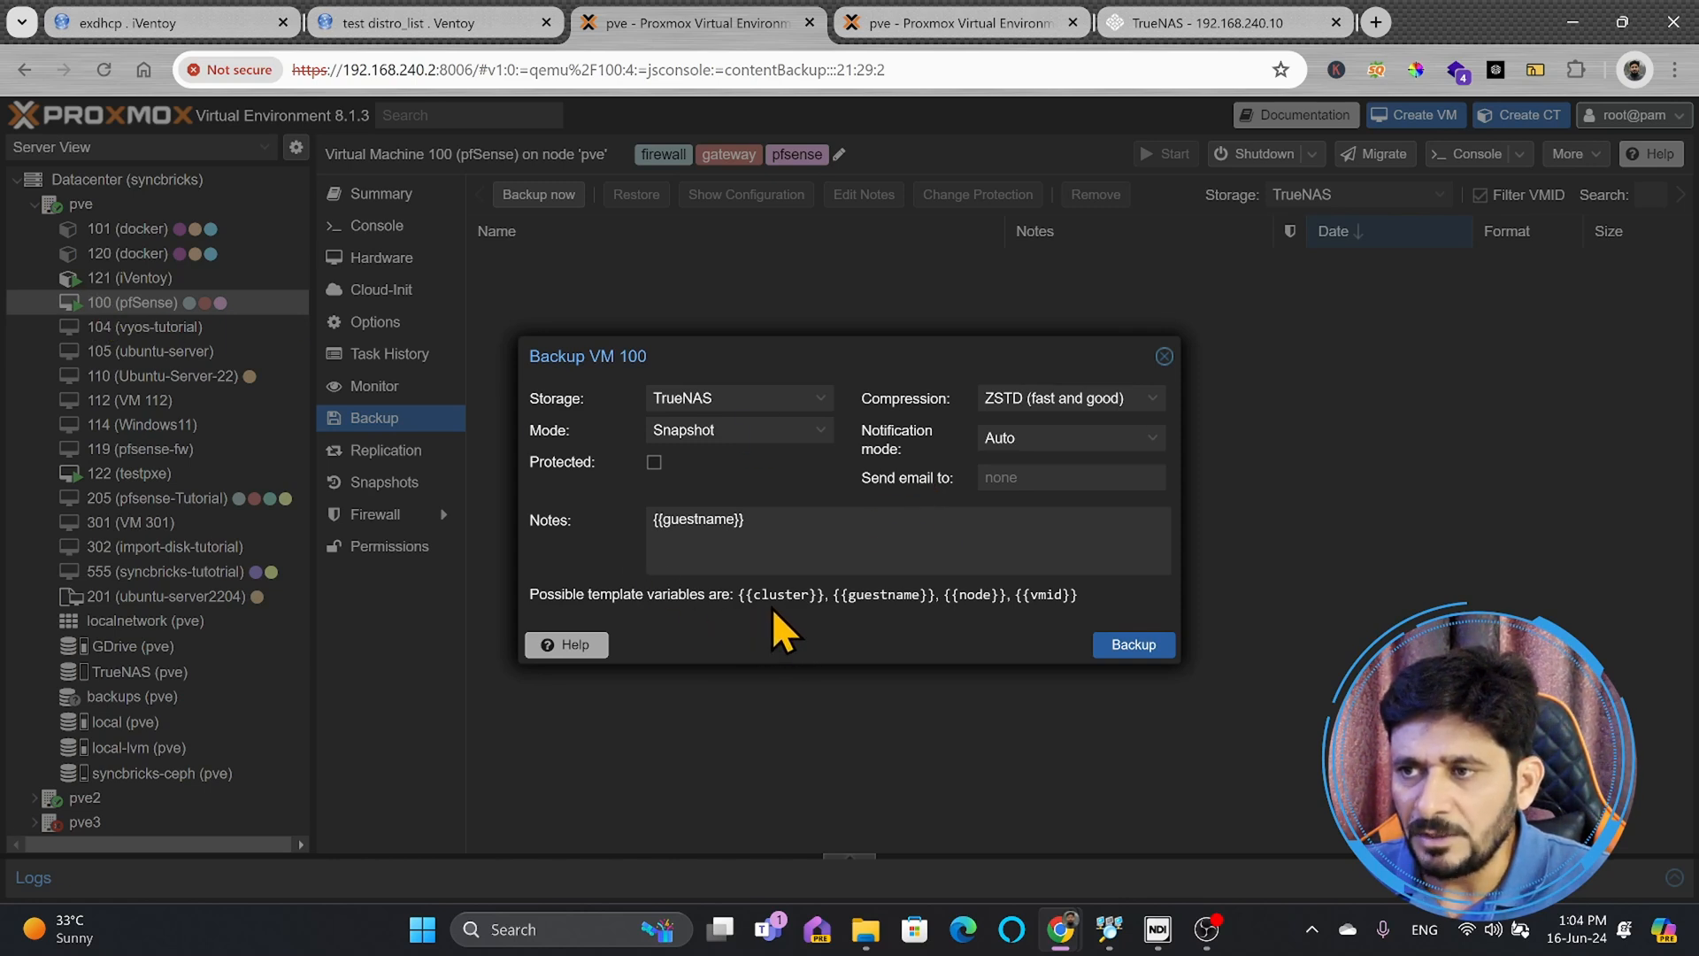
mouse_move(1083, 634)
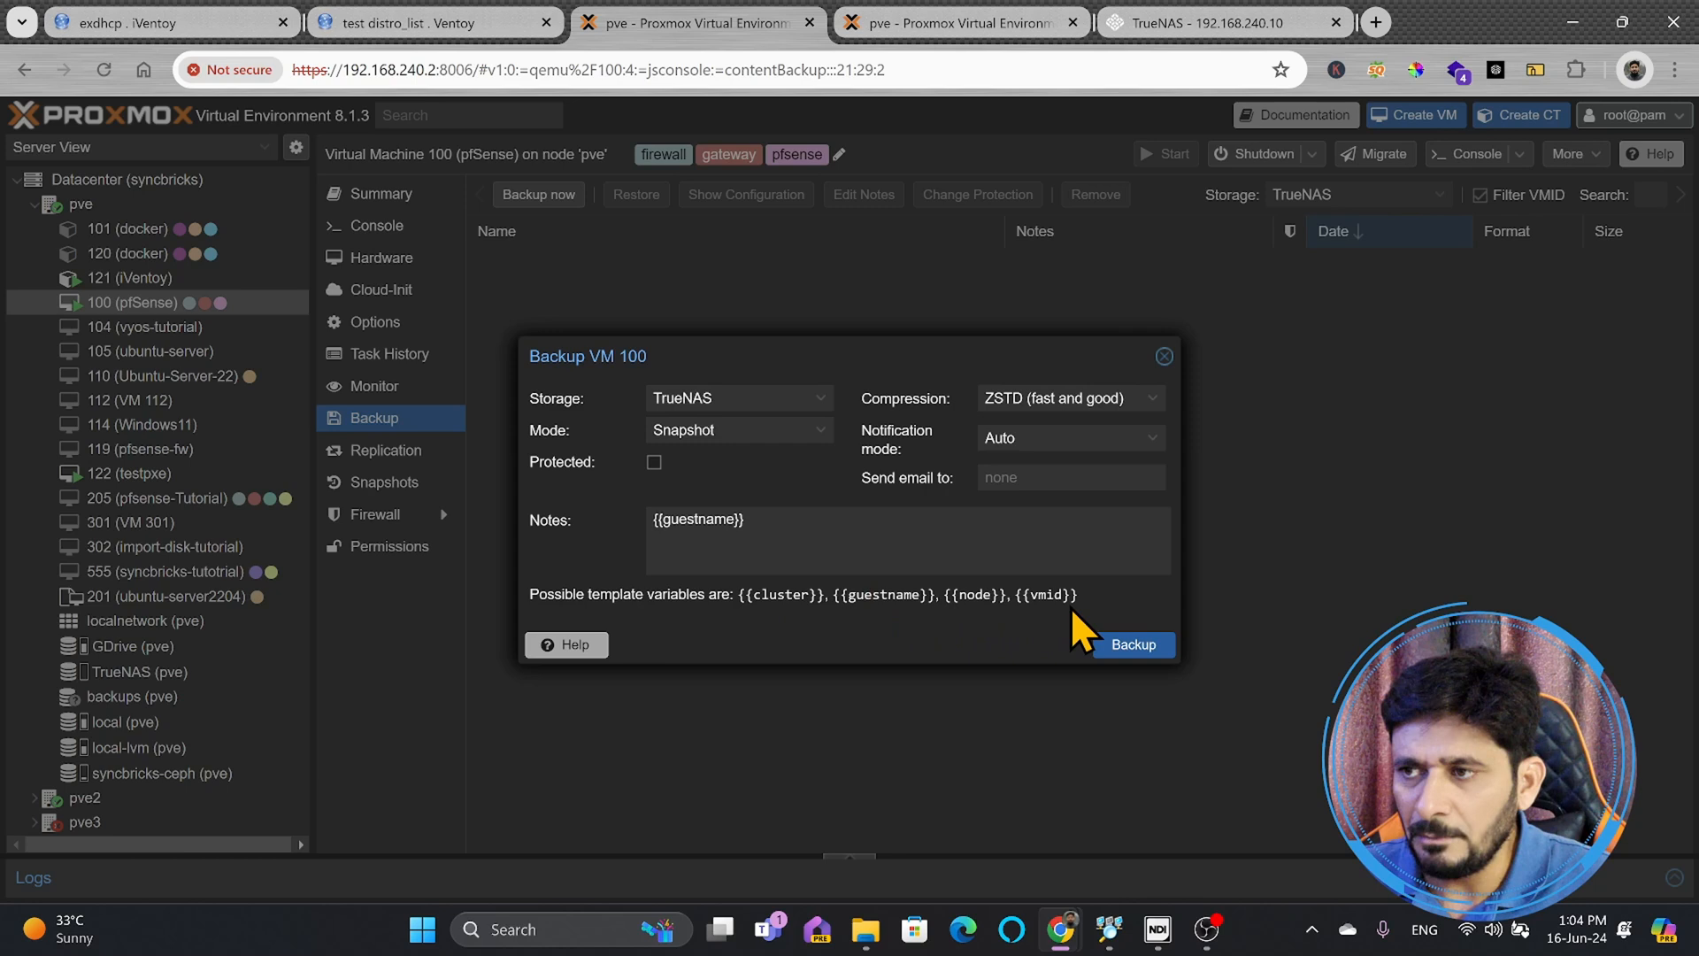
click(737, 430)
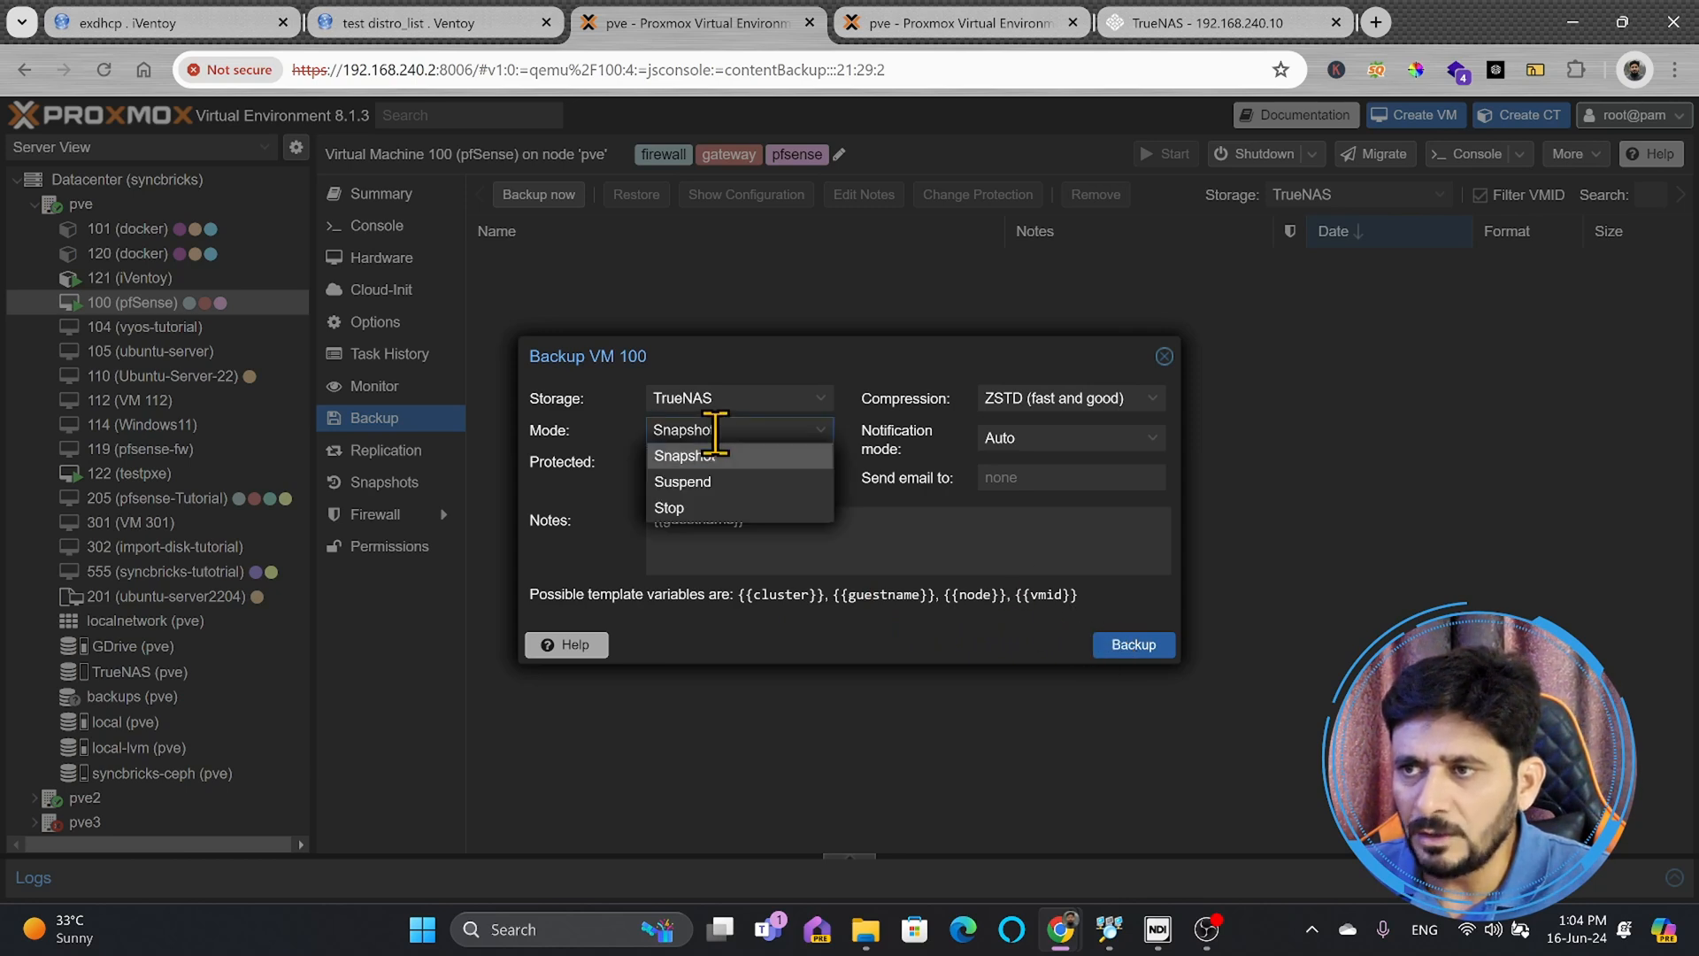
mouse_move(71, 233)
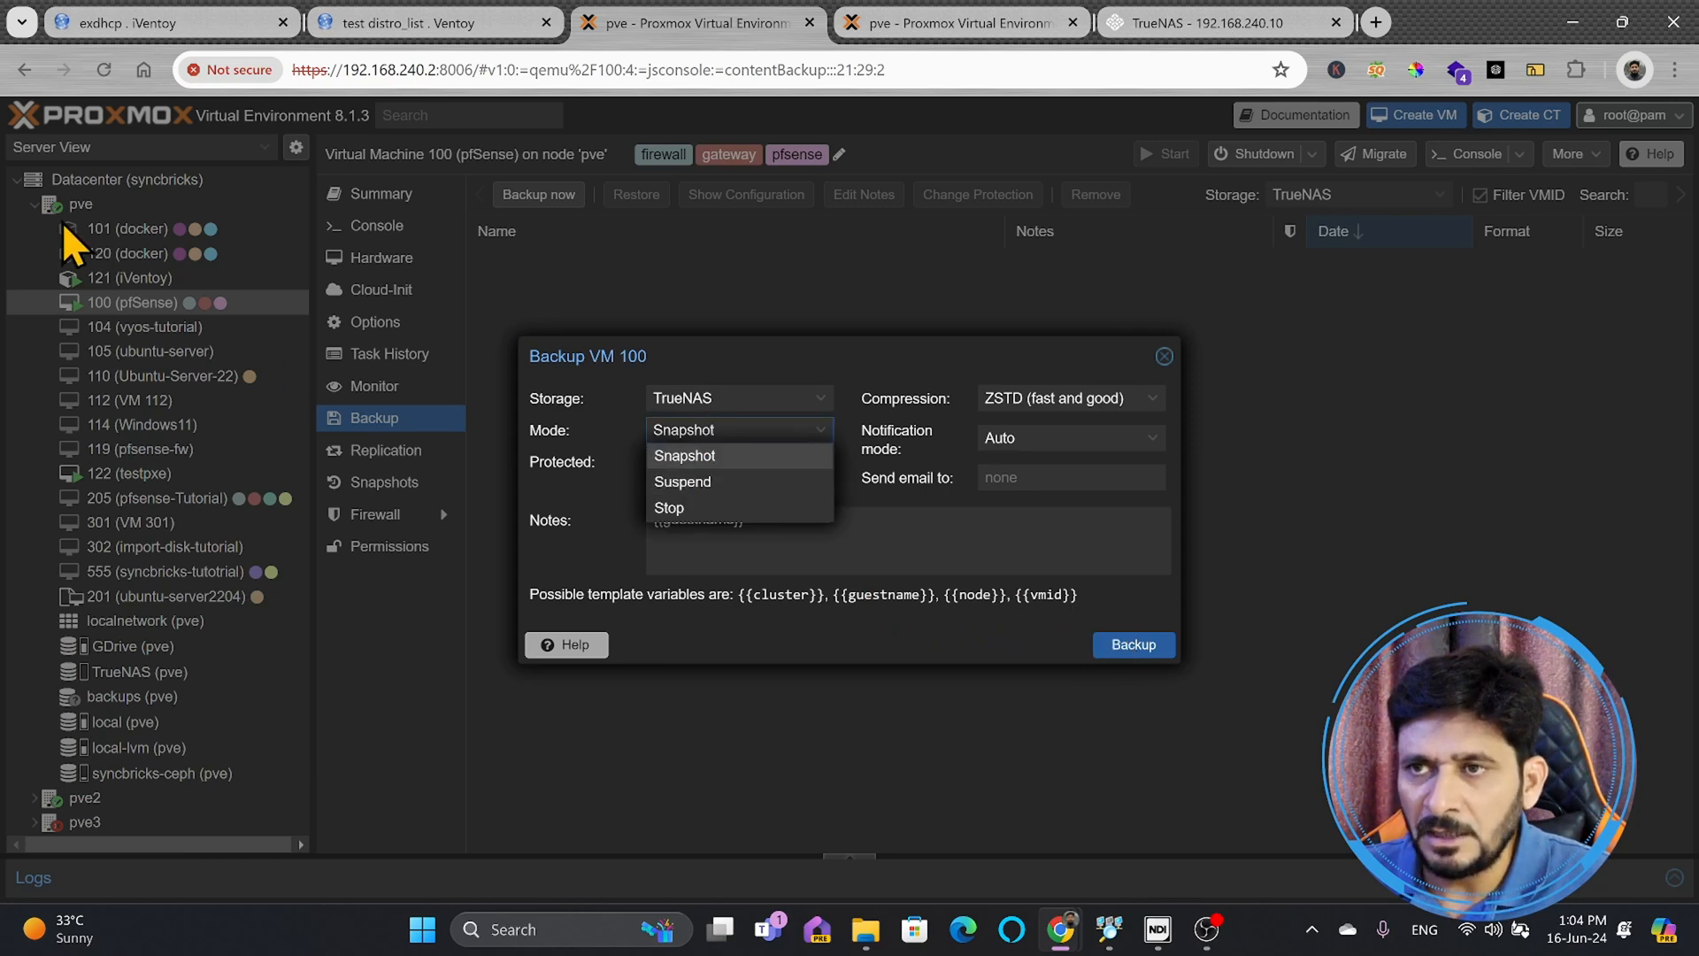
mouse_move(682, 482)
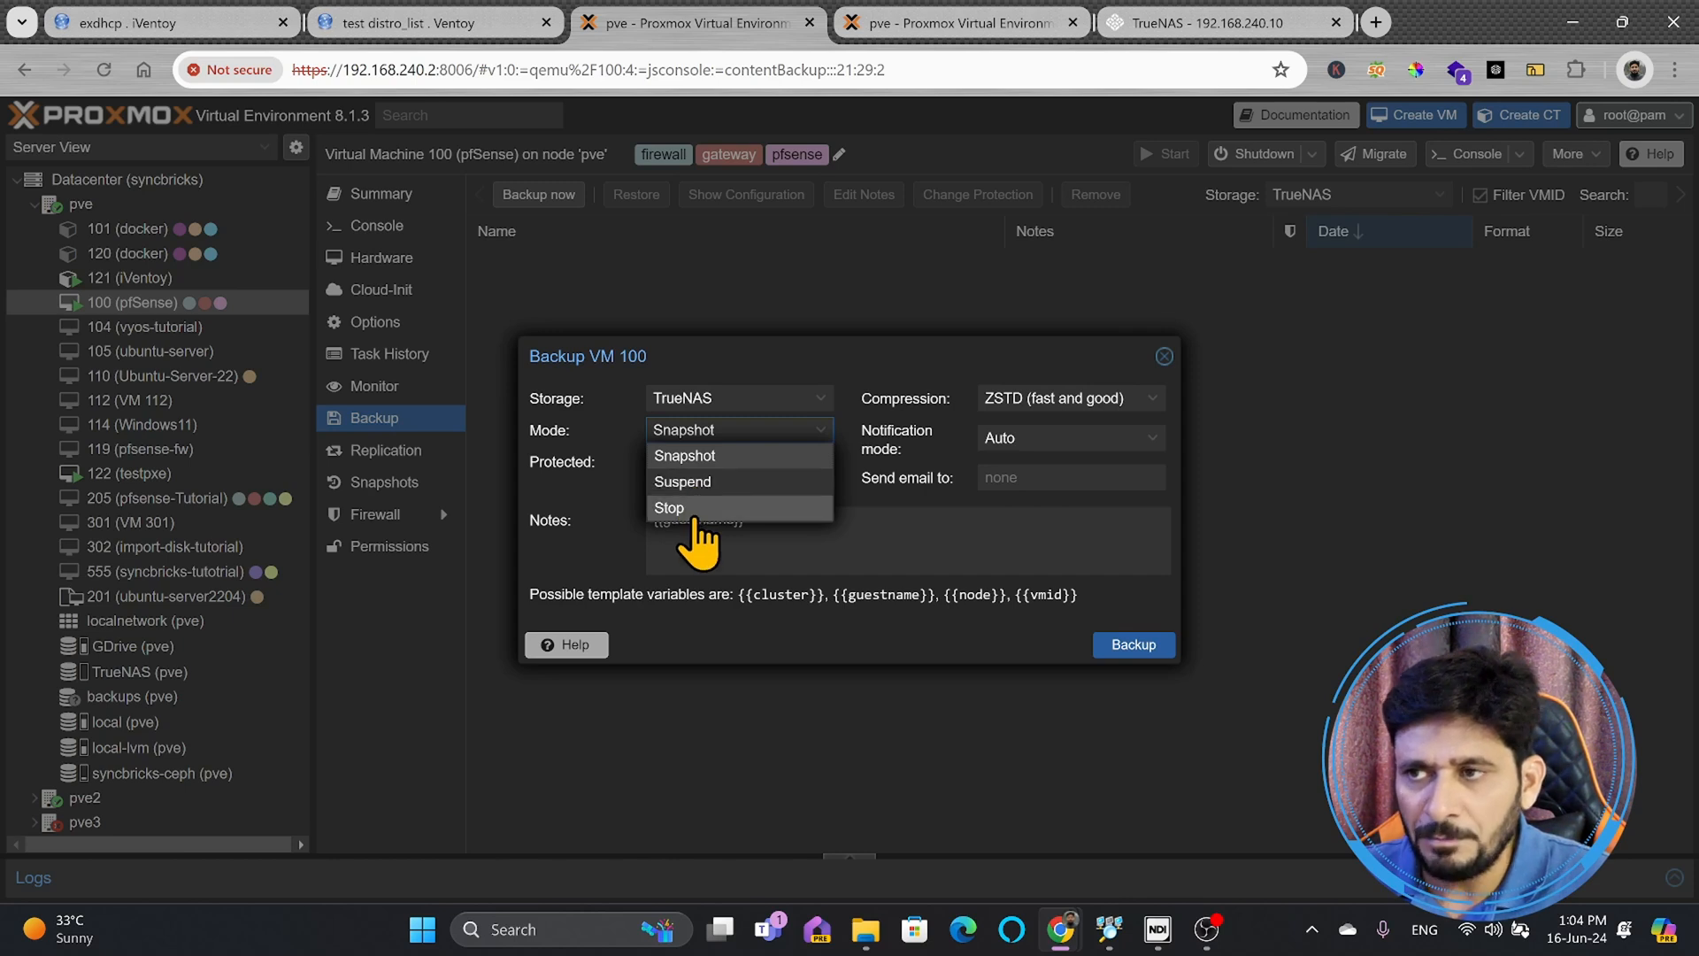
mouse_move(702, 482)
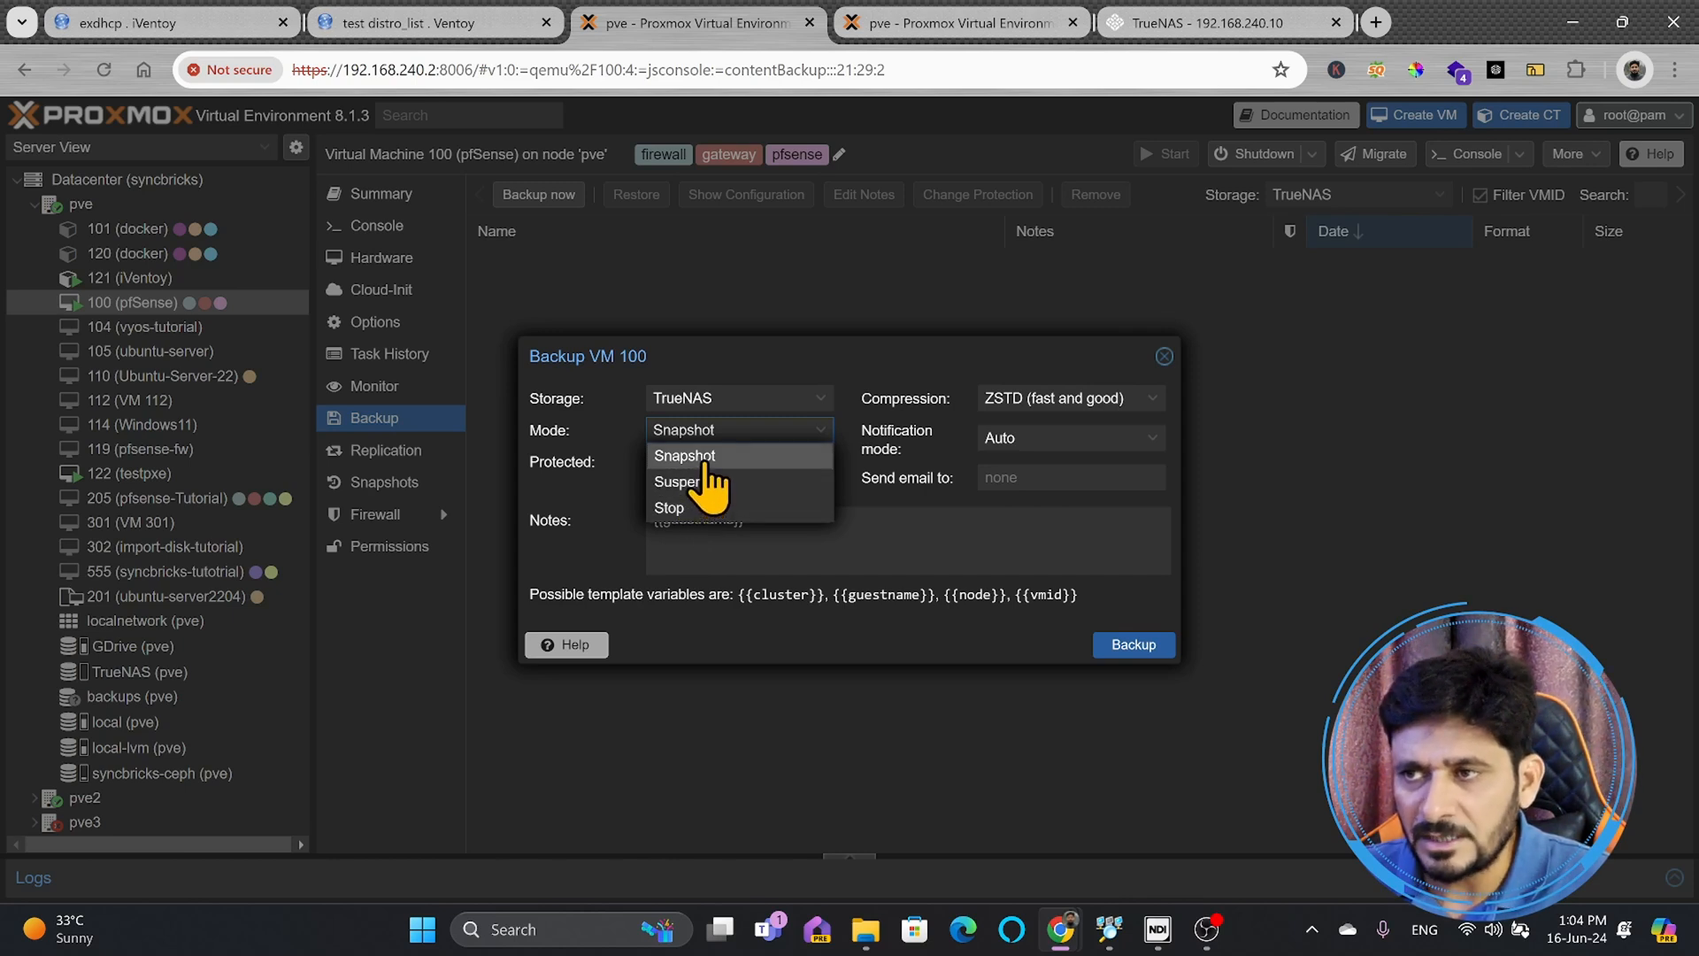
click(684, 455)
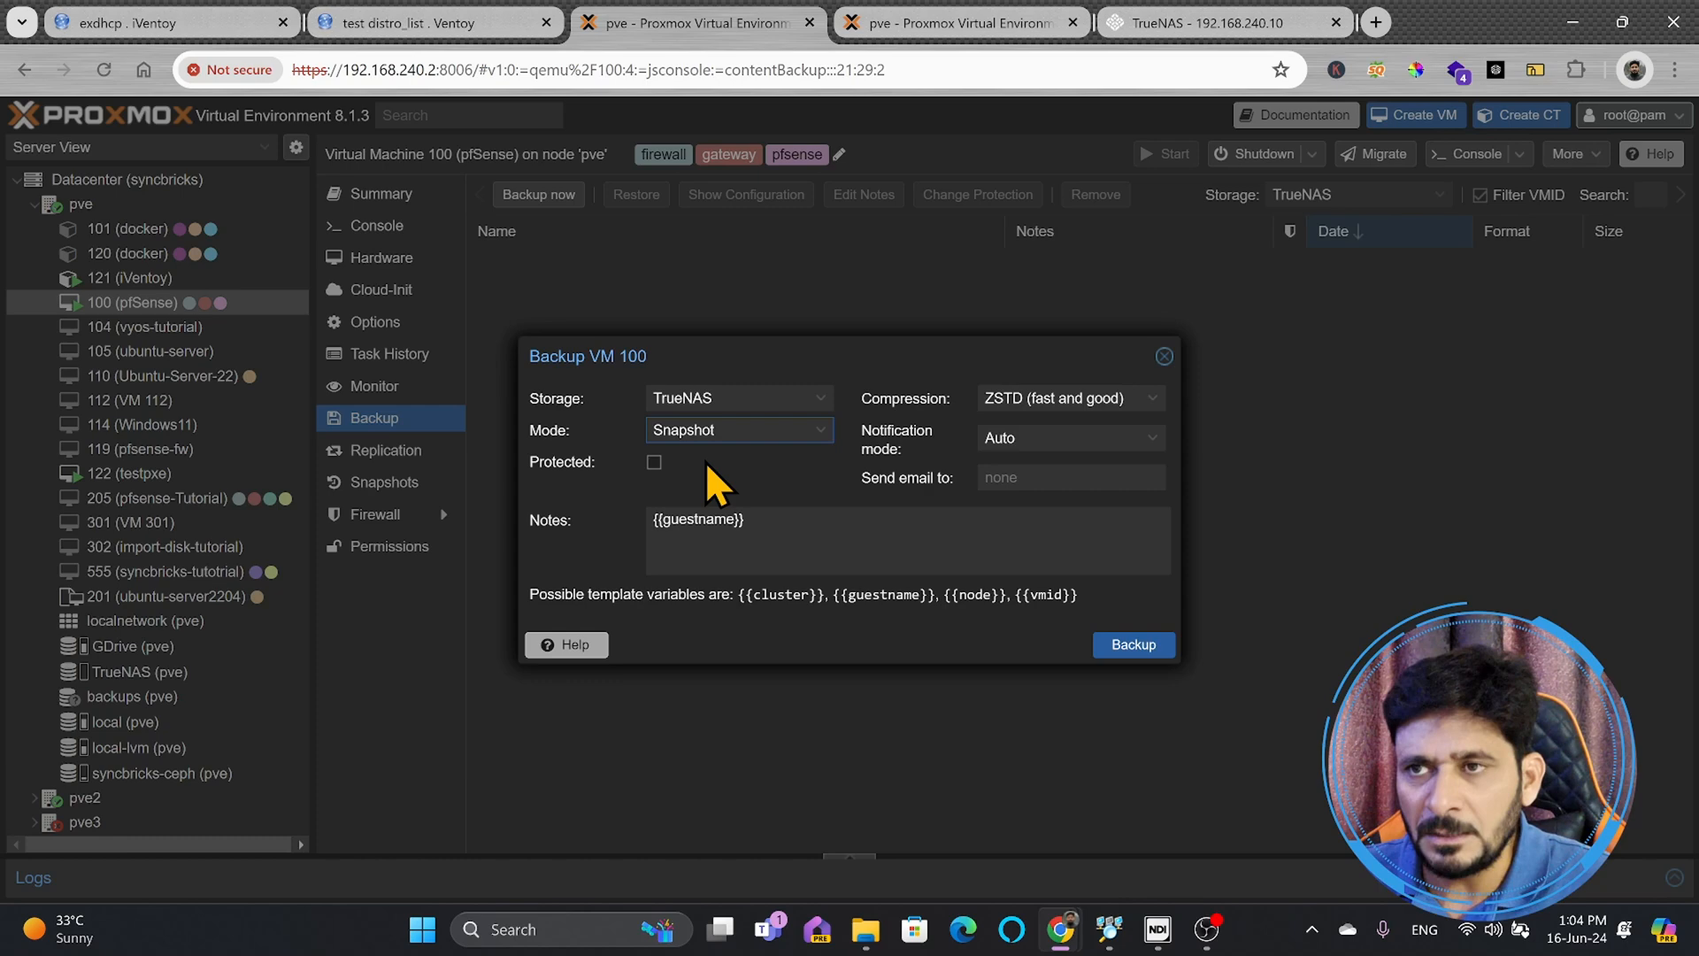
click(1163, 355)
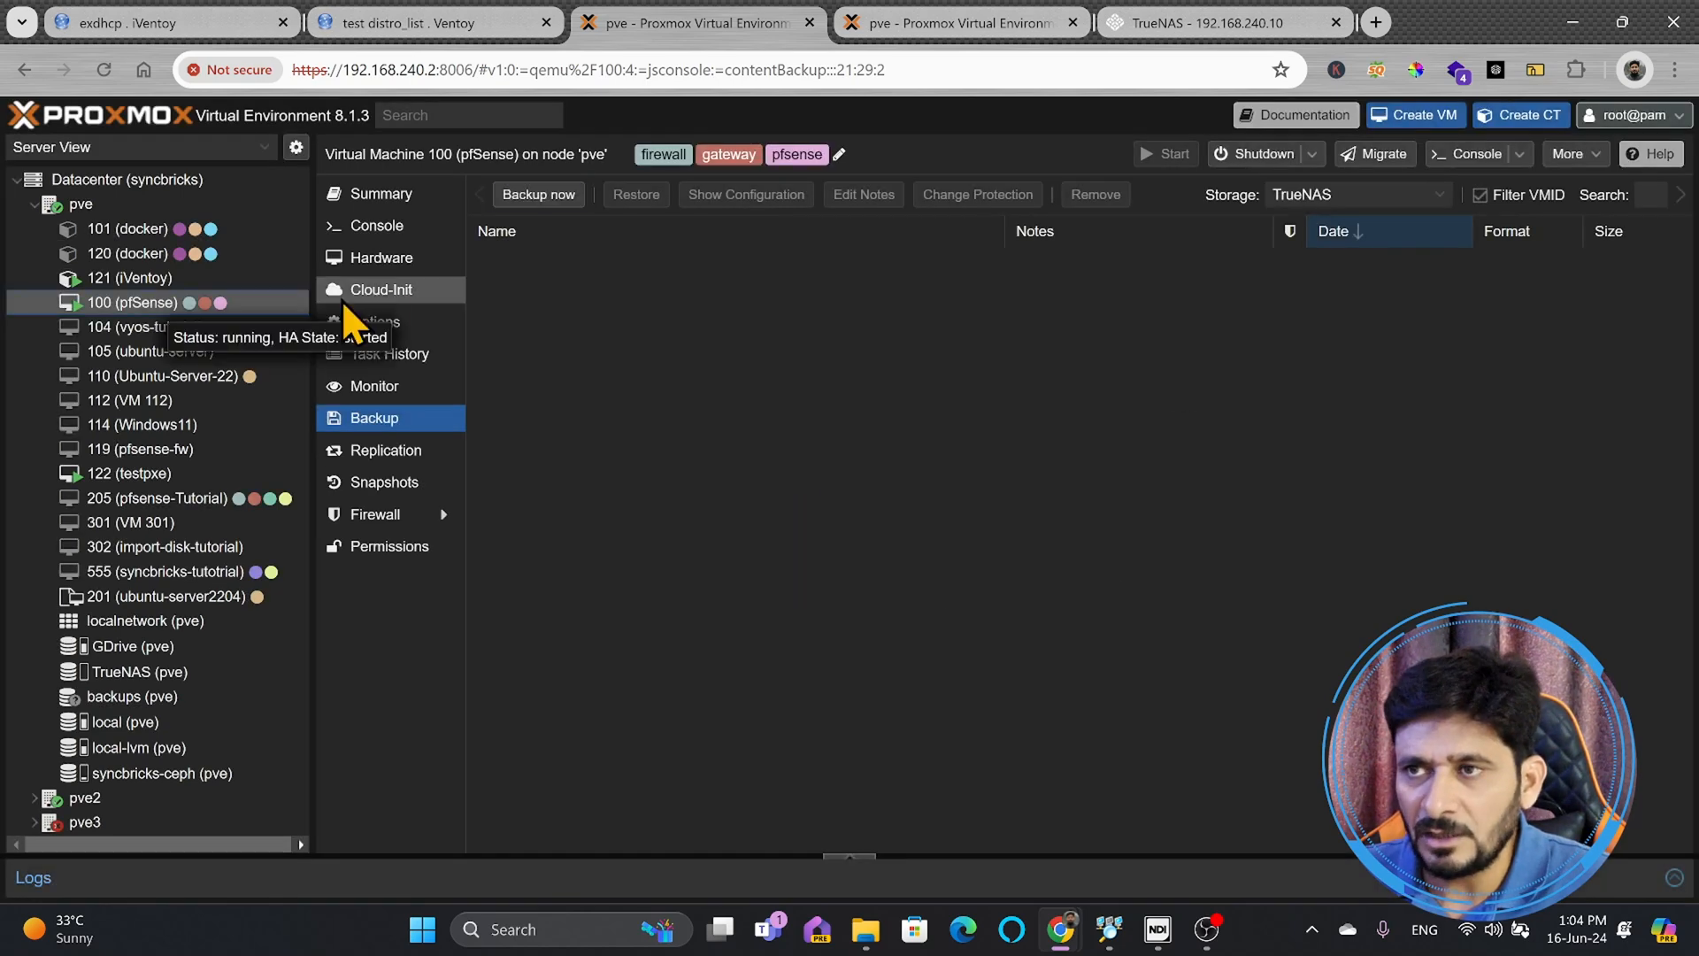
Back up pfSense VM 100 to TrueNAS in snapshot mode after glancing at its snapshots.
click(385, 481)
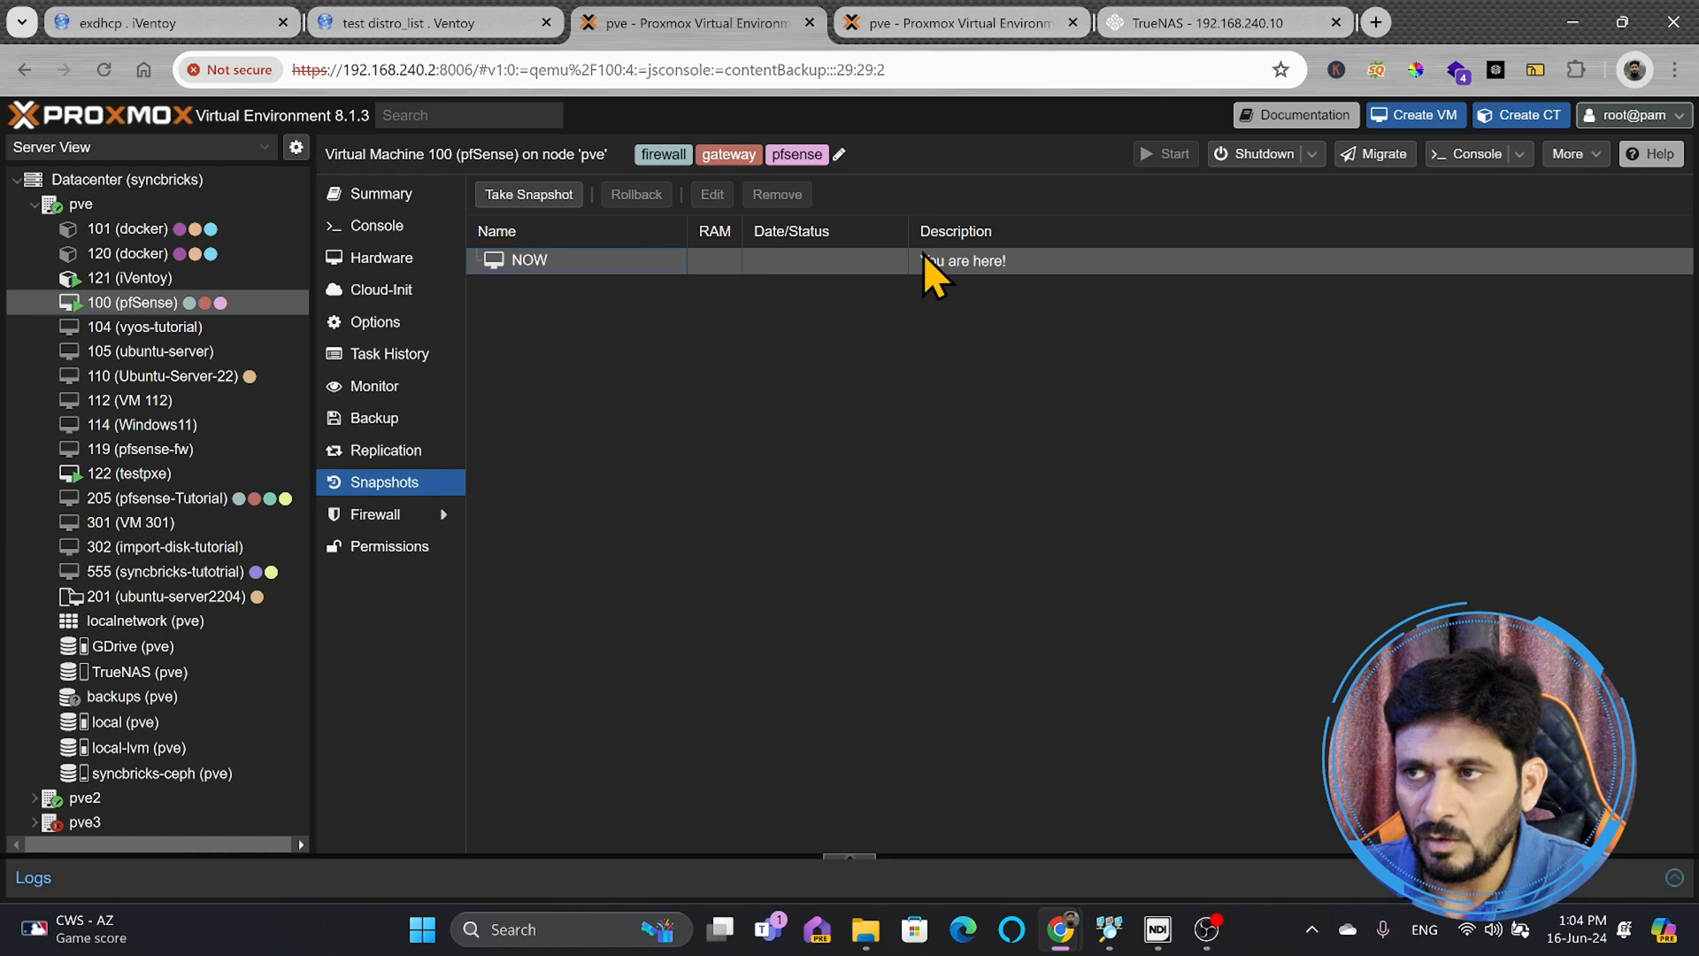
click(527, 194)
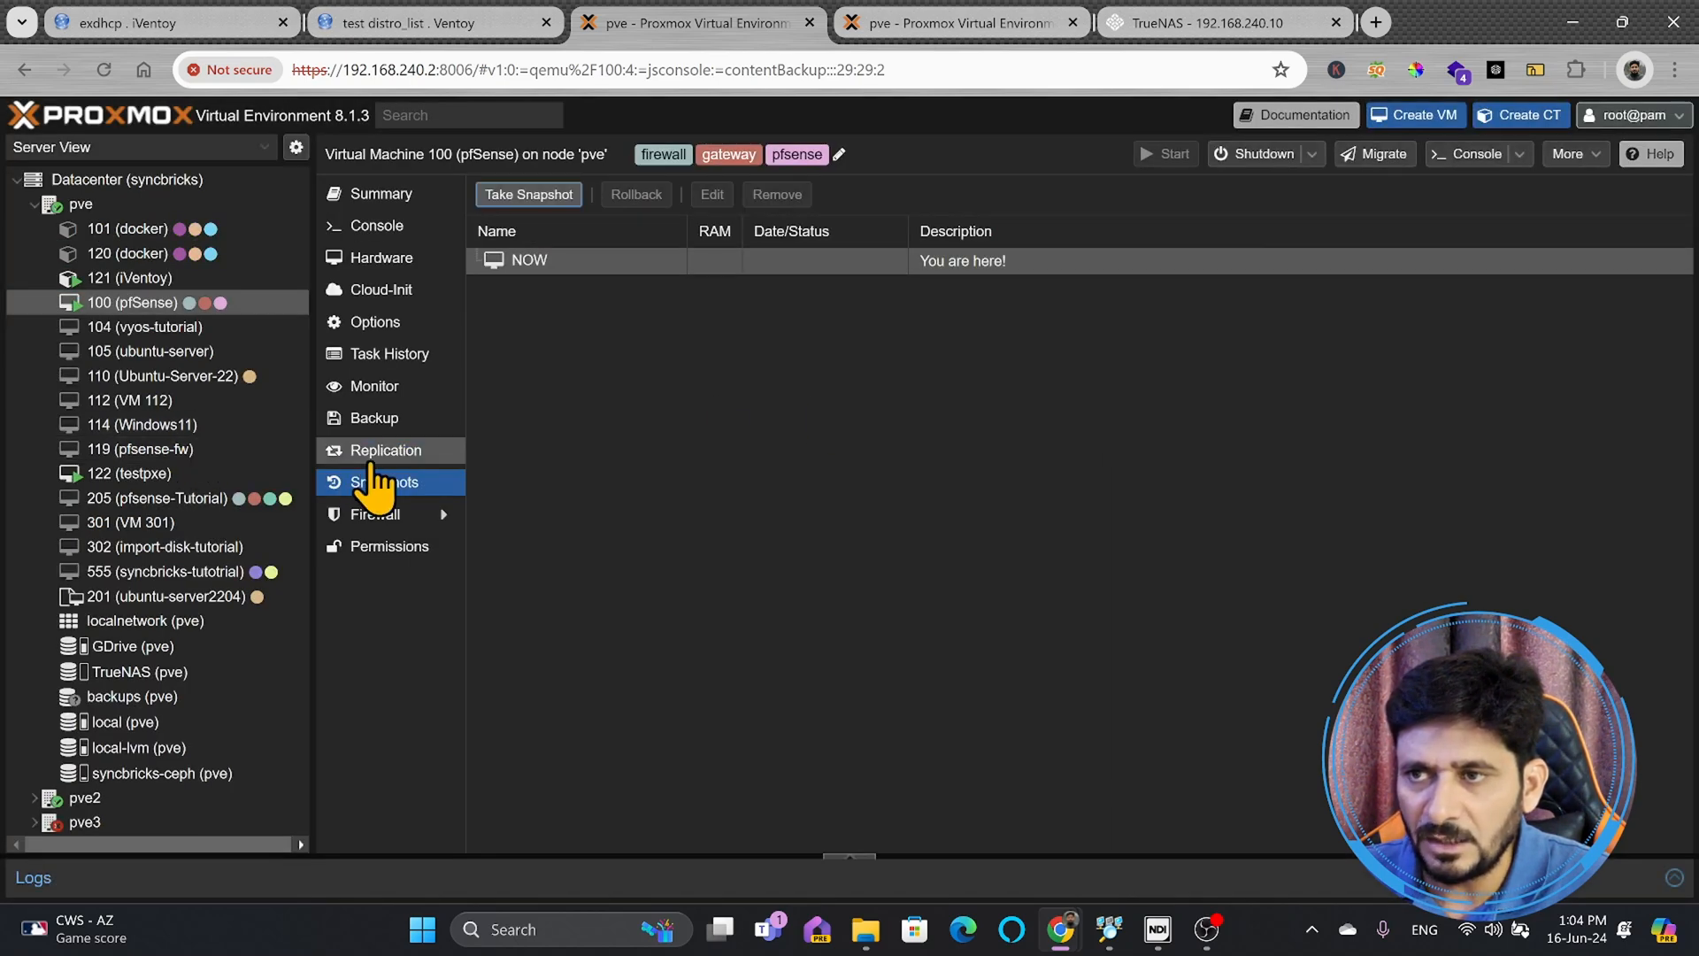
click(373, 417)
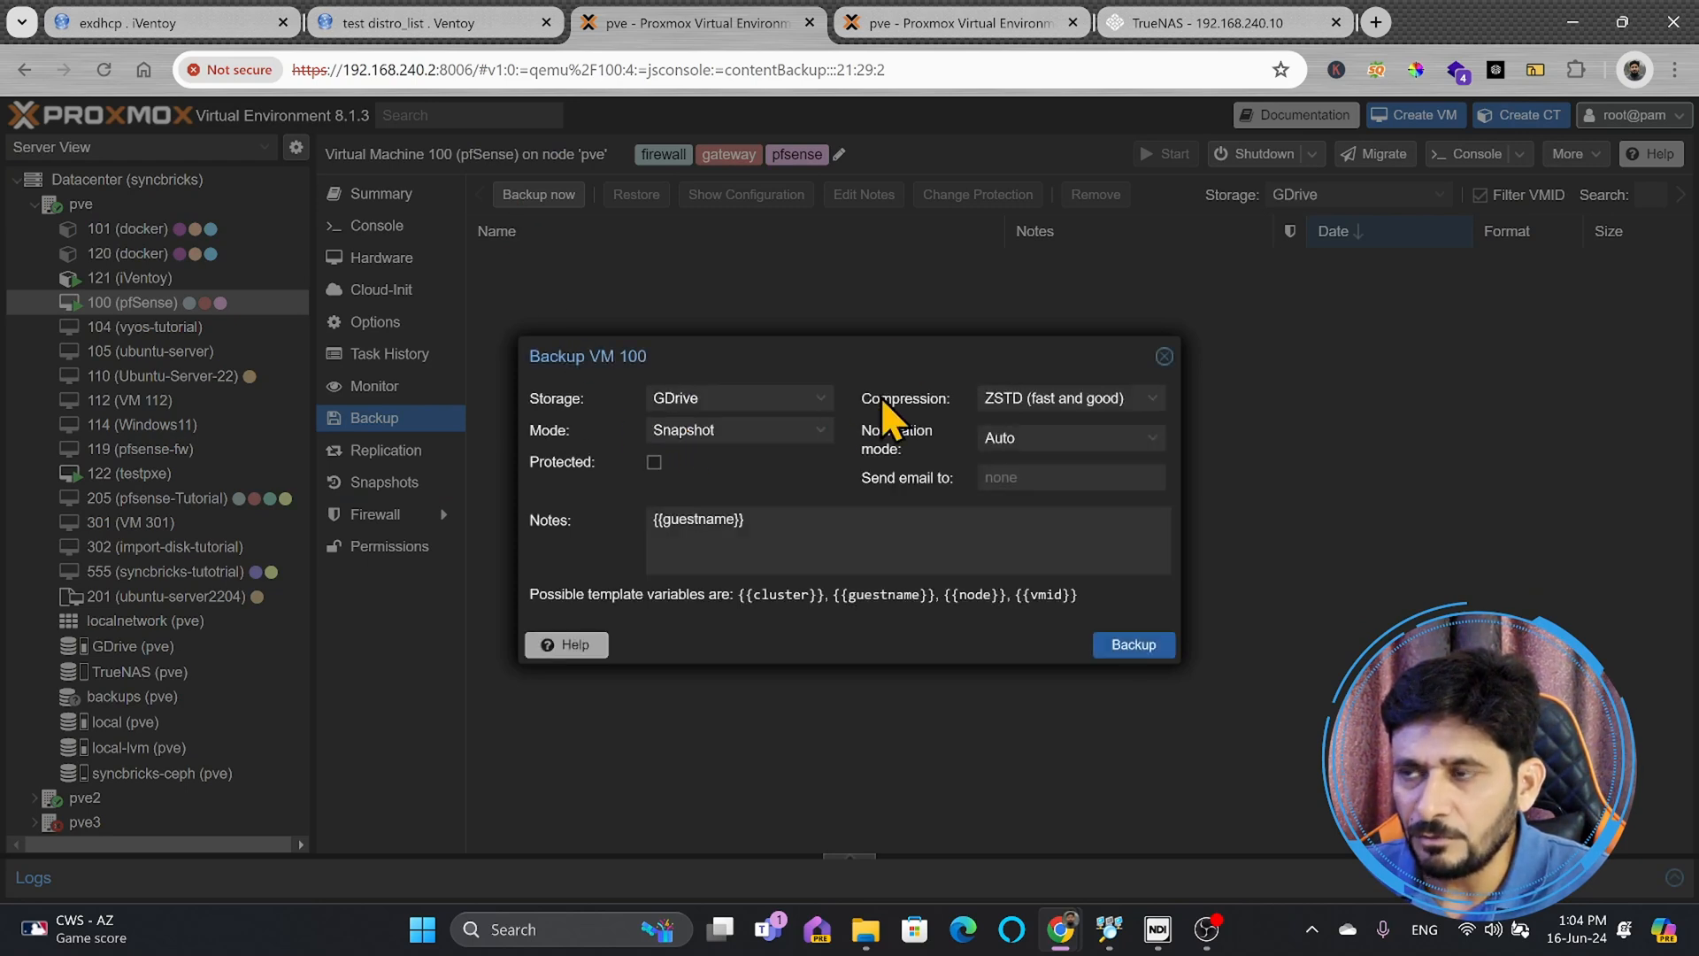
click(822, 397)
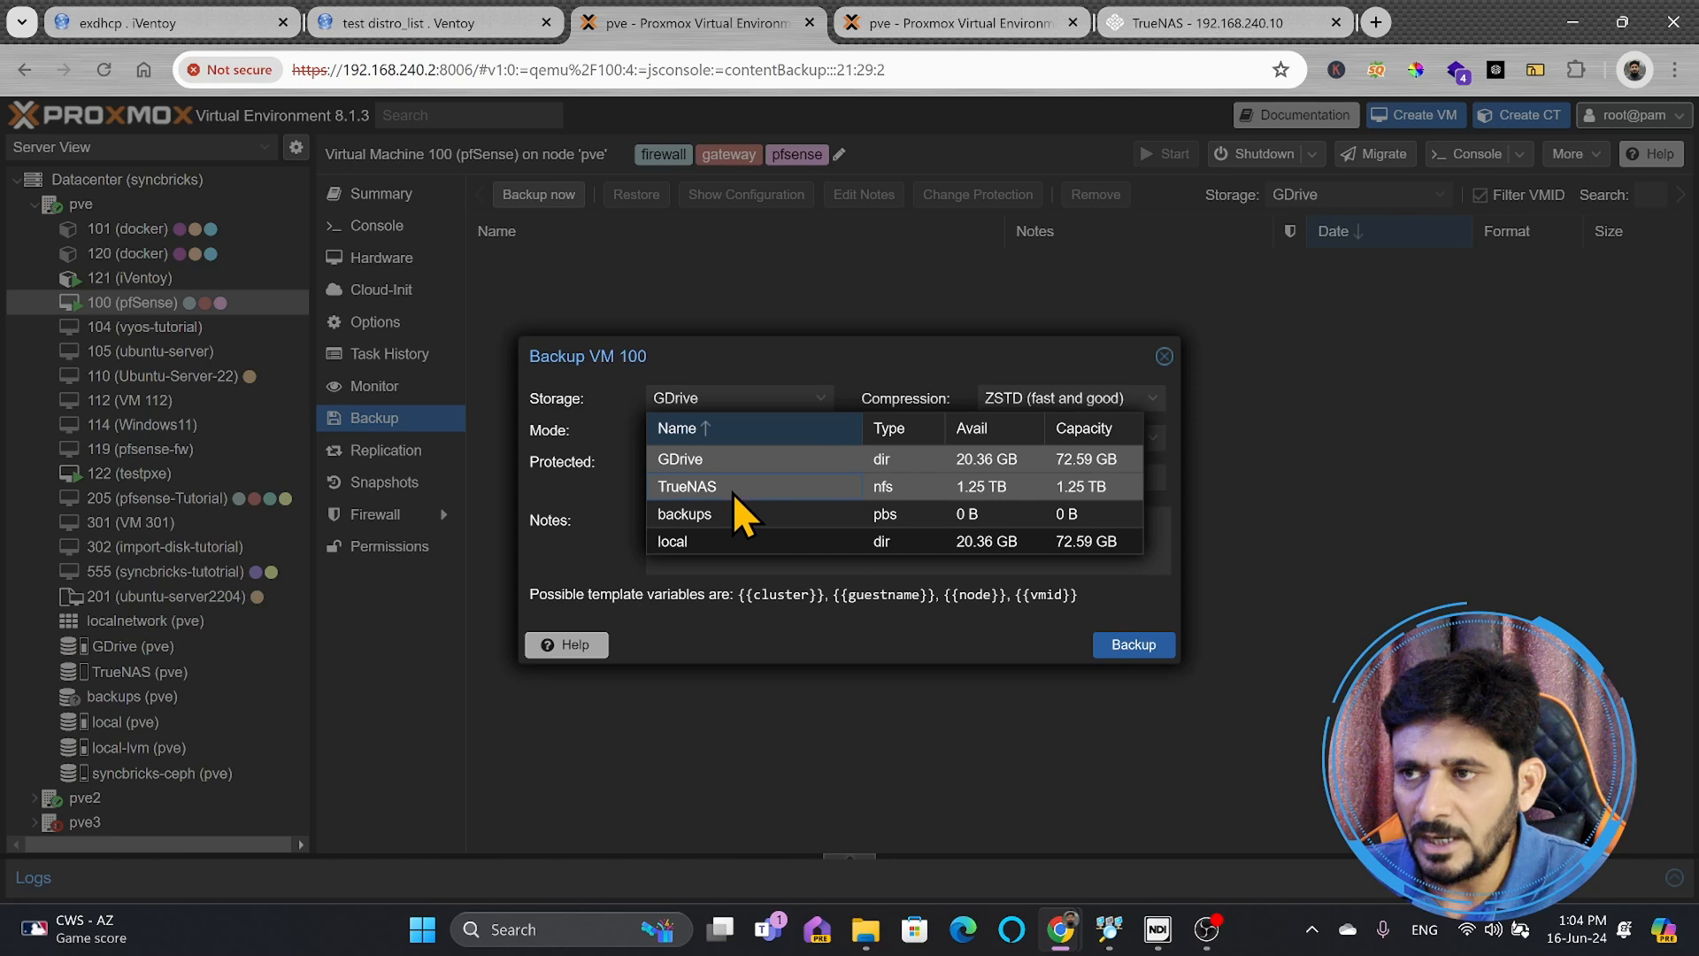
click(686, 486)
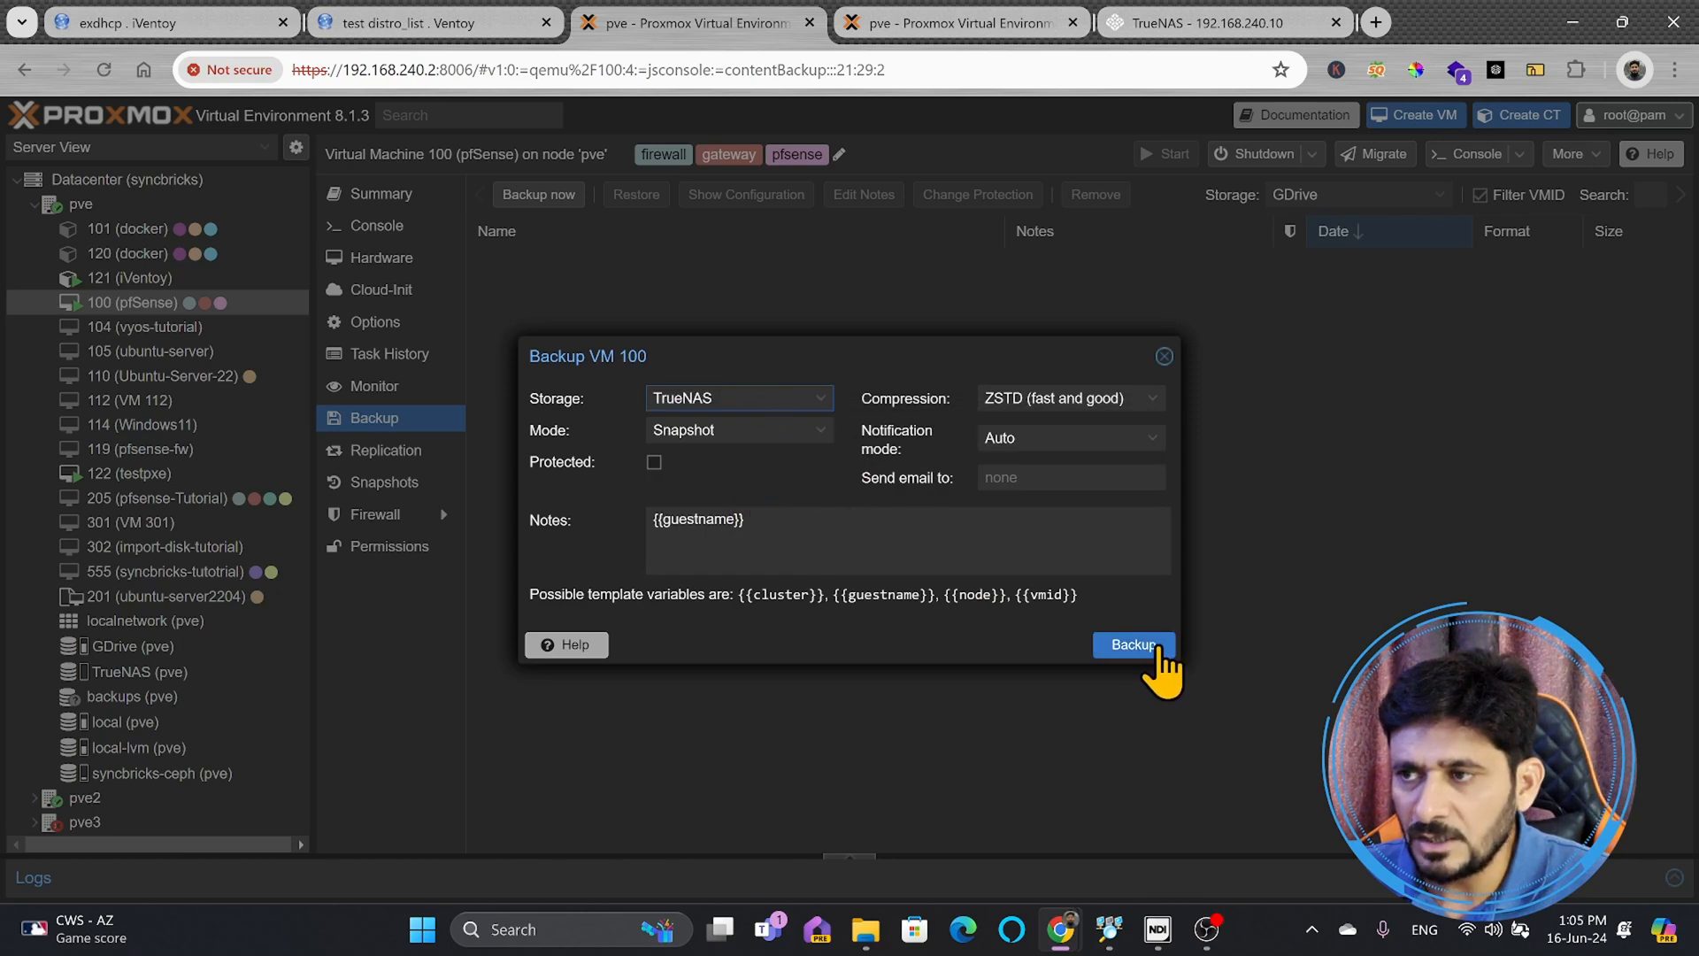
click(1133, 645)
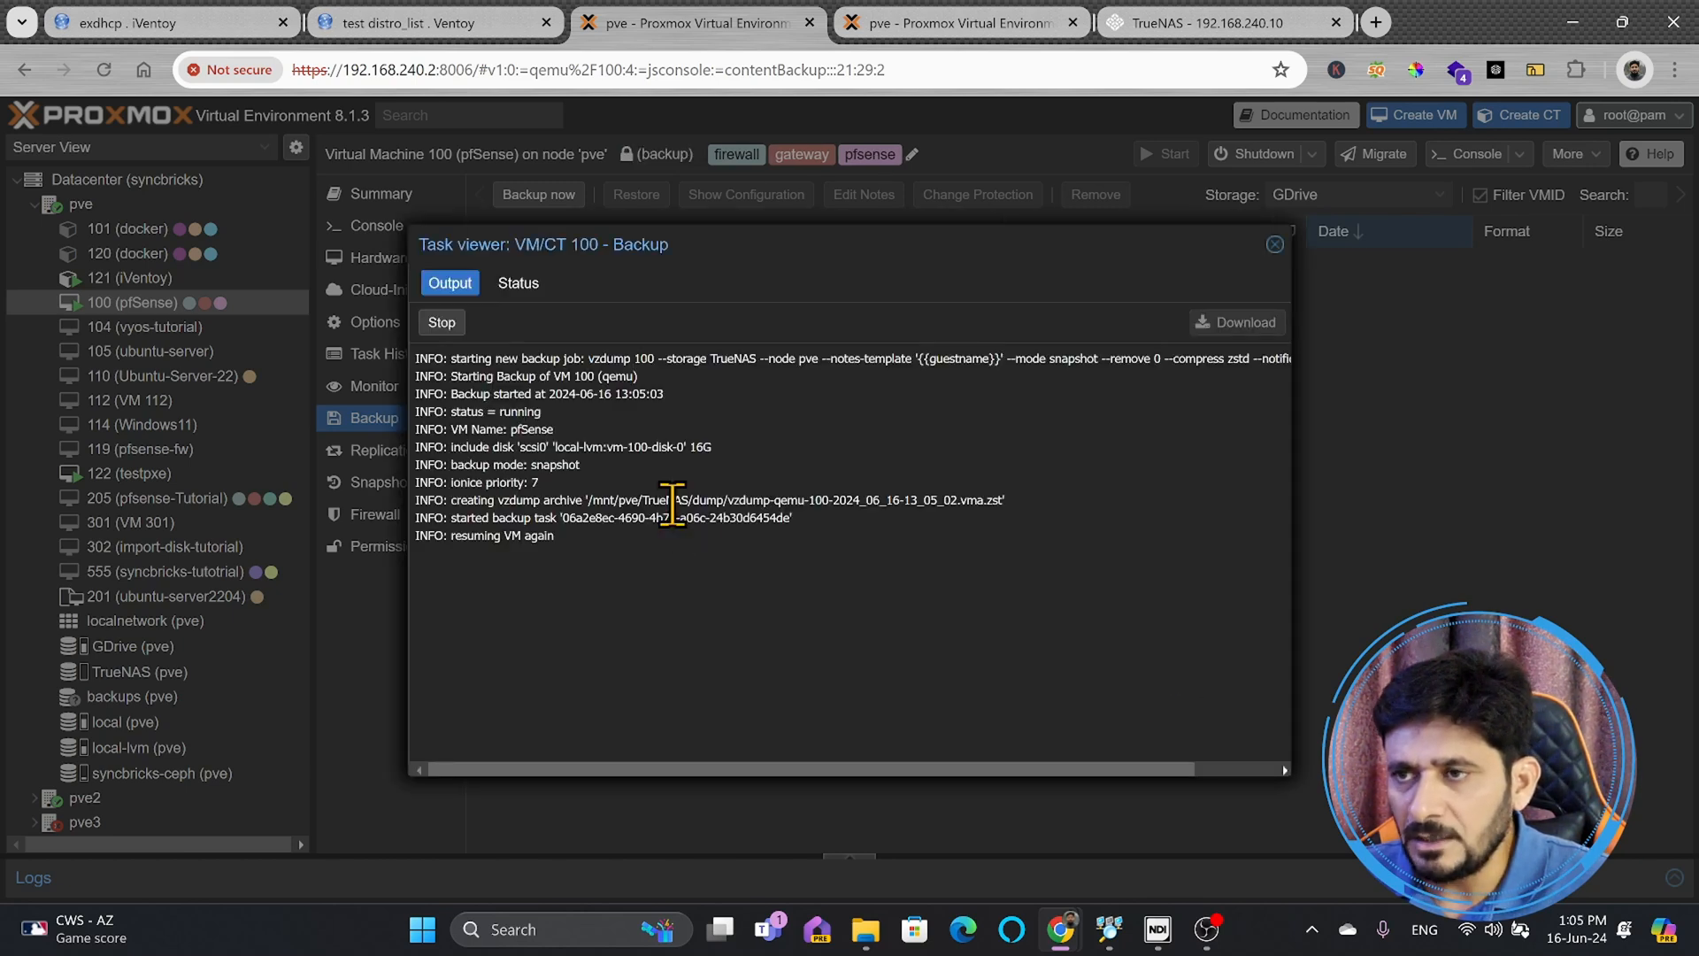
mouse_move(602, 608)
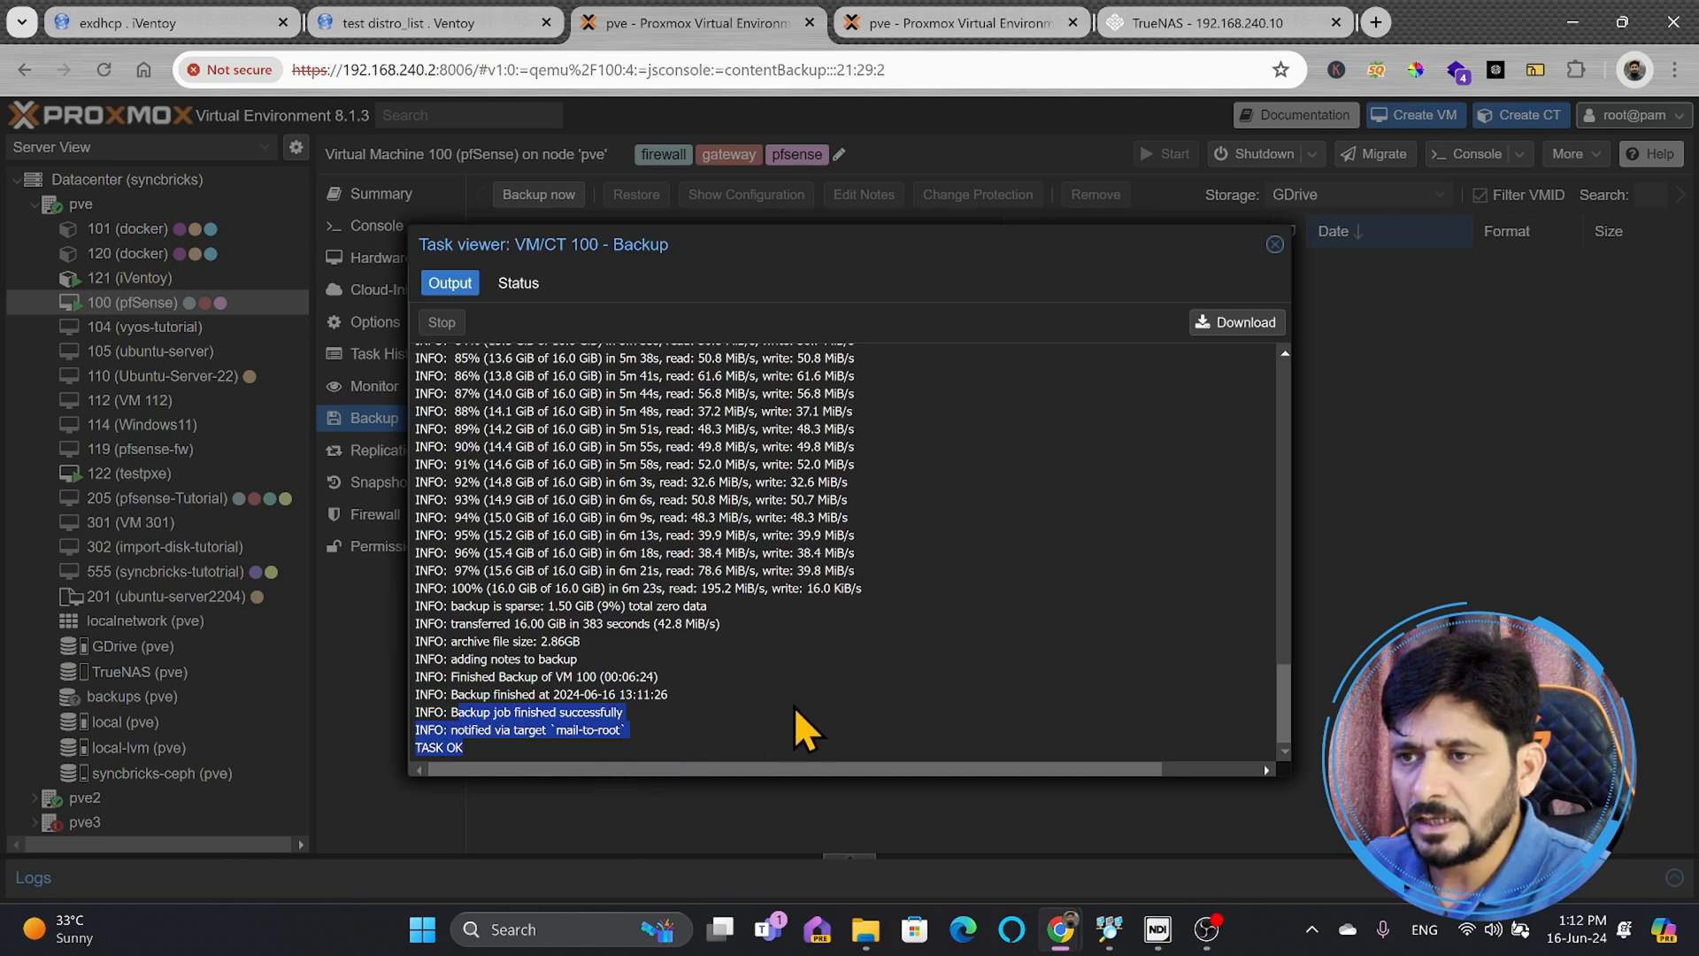
Switch VM 100's backup storage filter to GDrive, which lists no backups.
click(1274, 244)
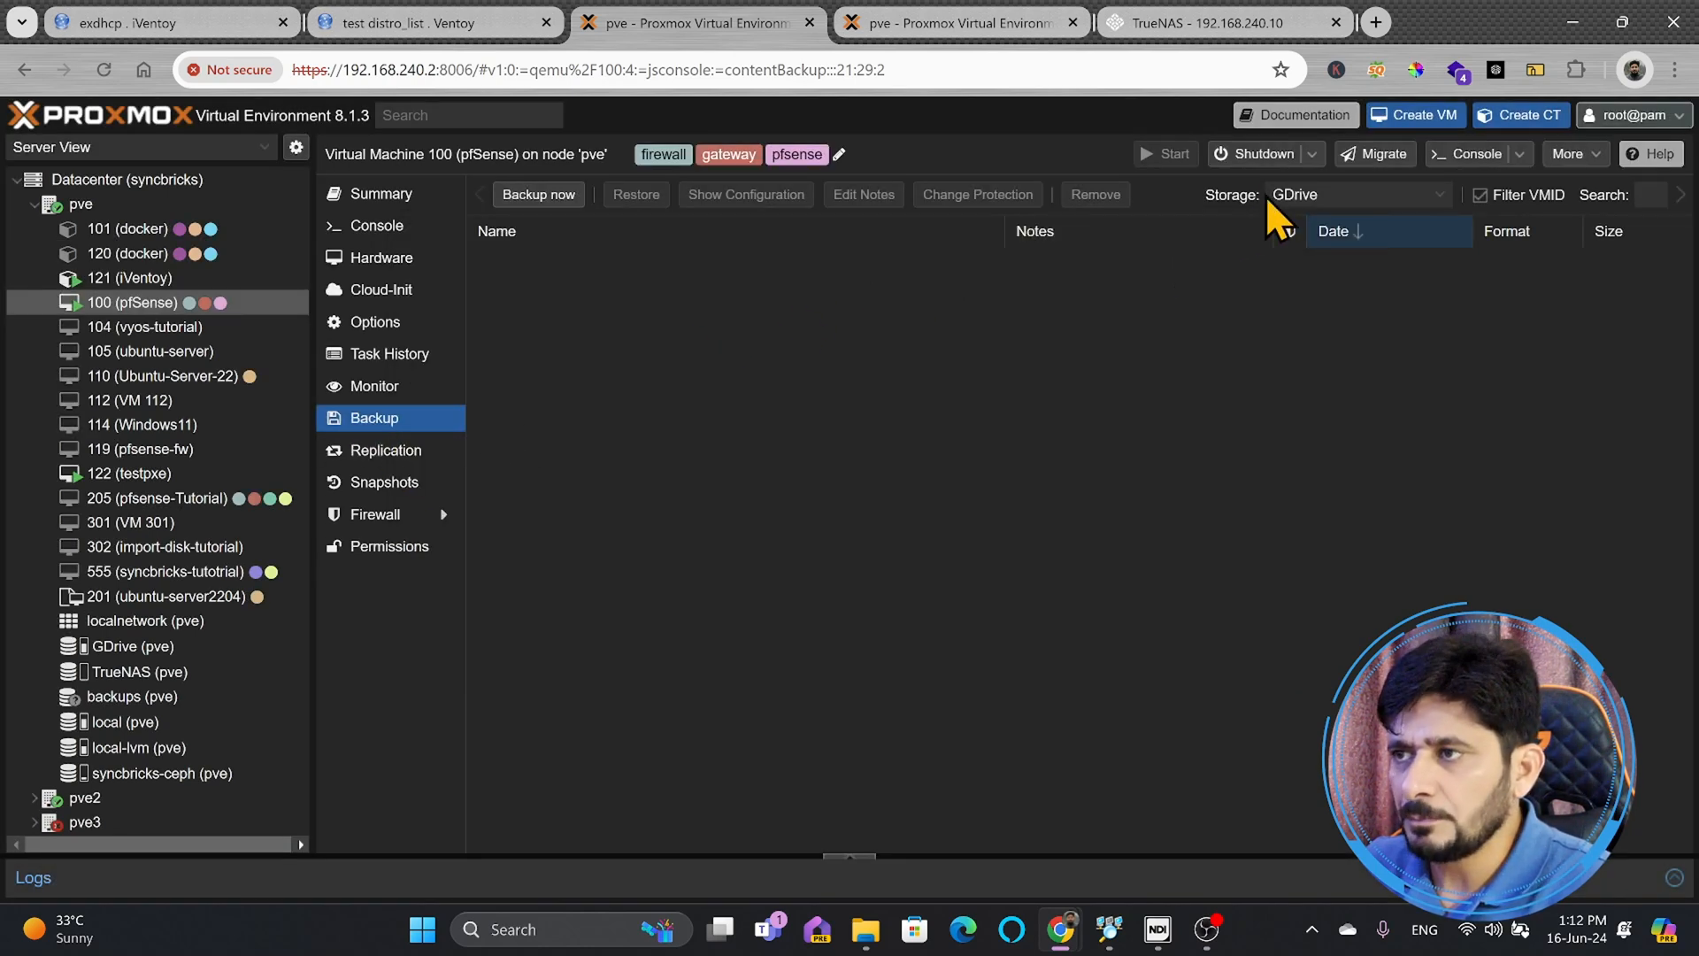
List VM 100's 3.07 GB pfSense archive on TrueNAS, then move to the new node.
click(1354, 194)
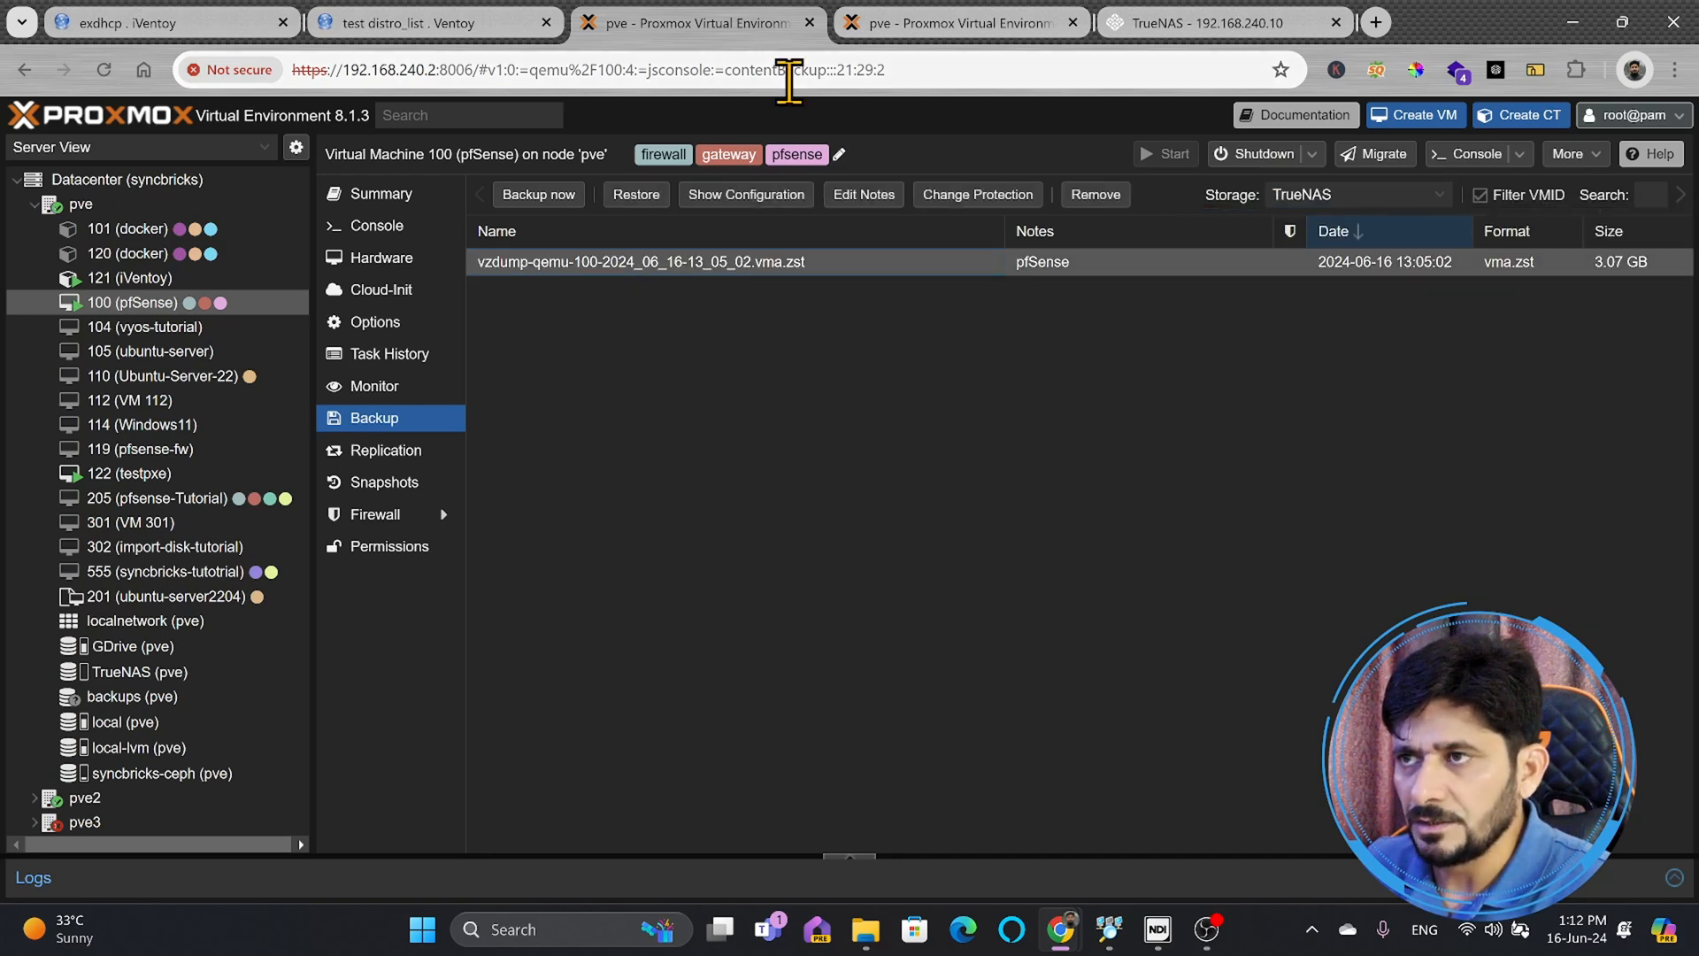
click(958, 21)
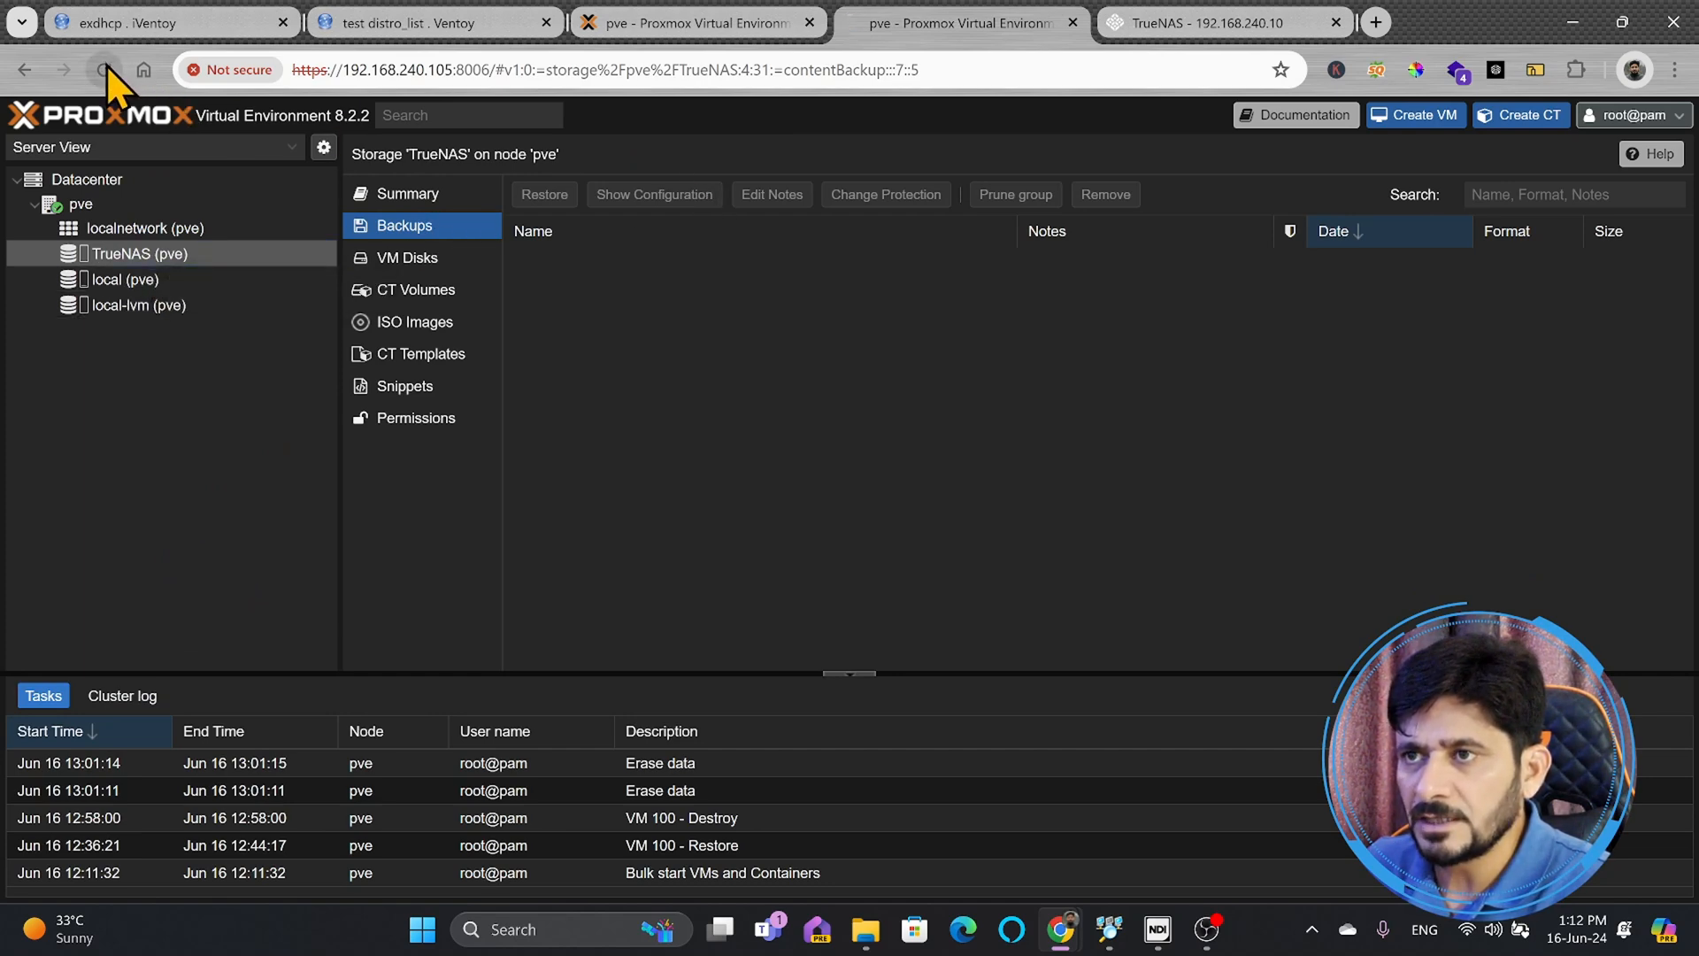
click(105, 69)
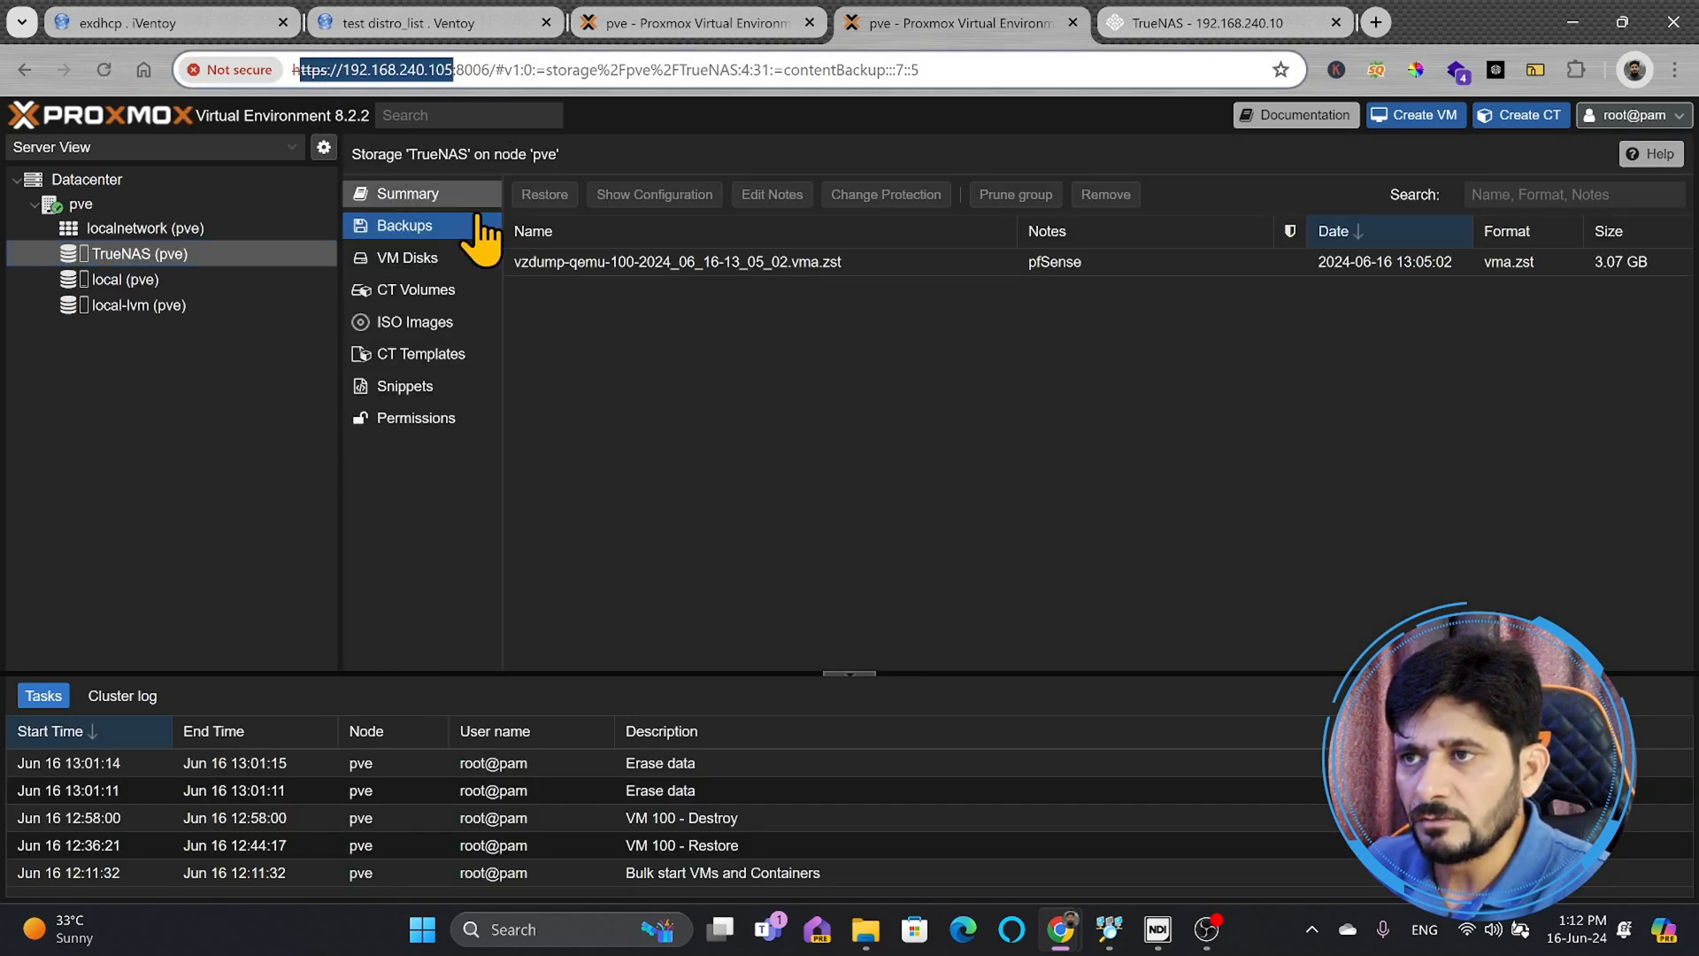
click(677, 261)
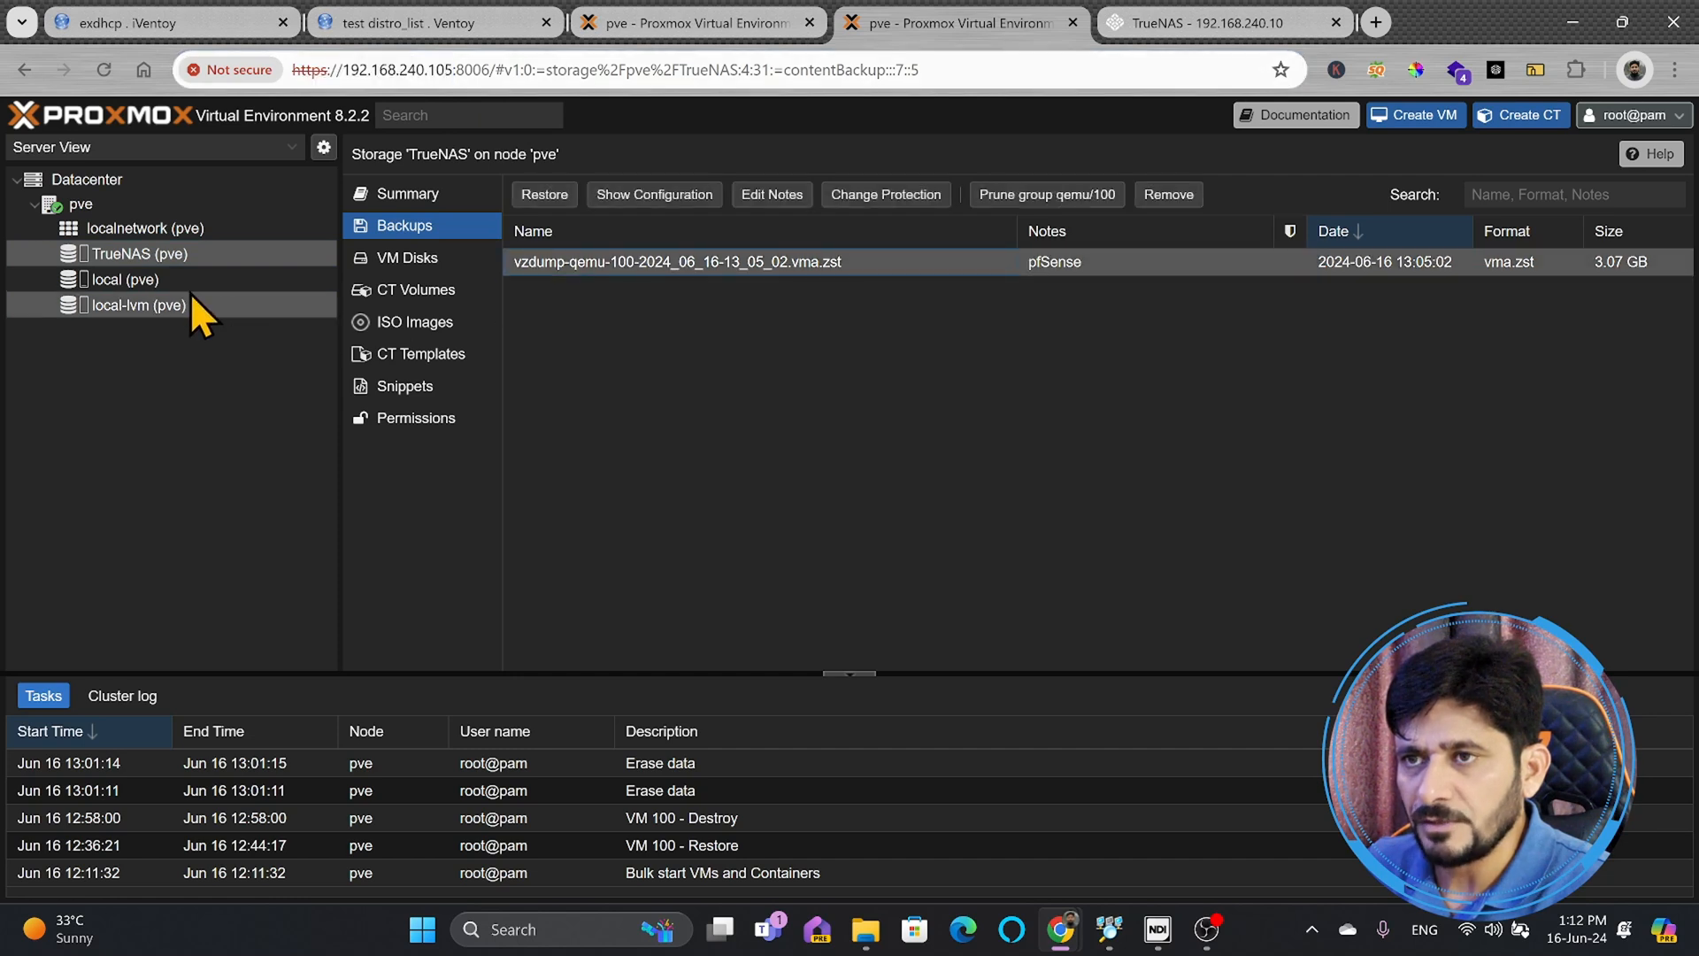
mouse_move(639, 271)
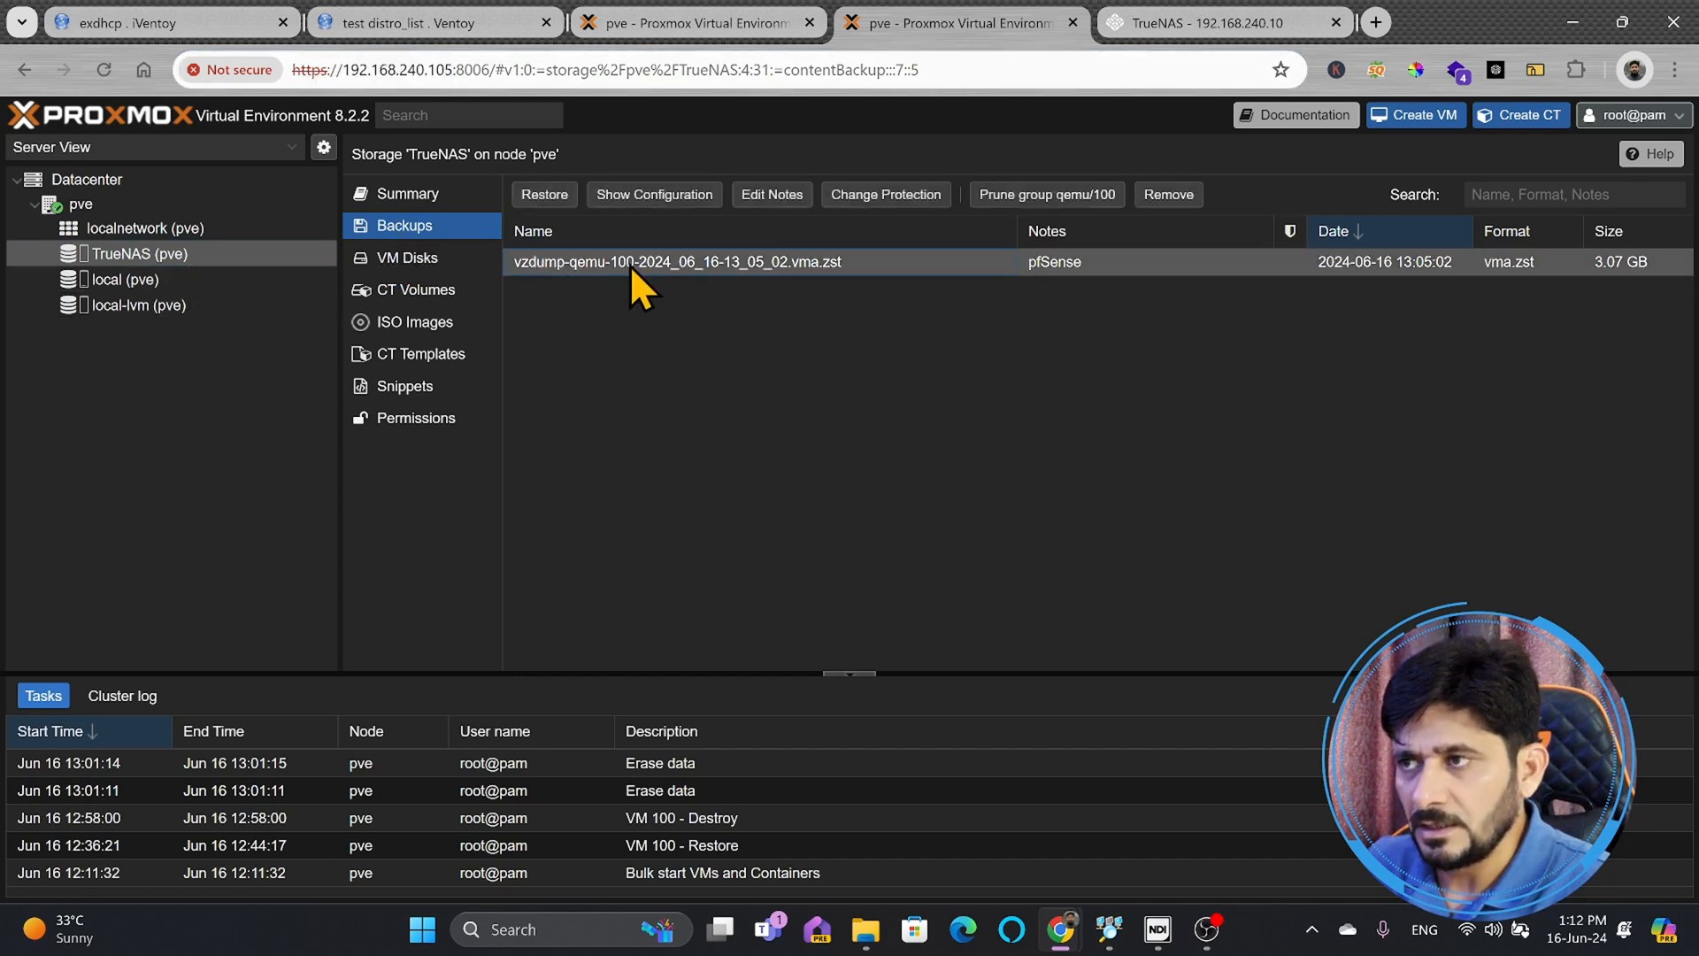
click(79, 204)
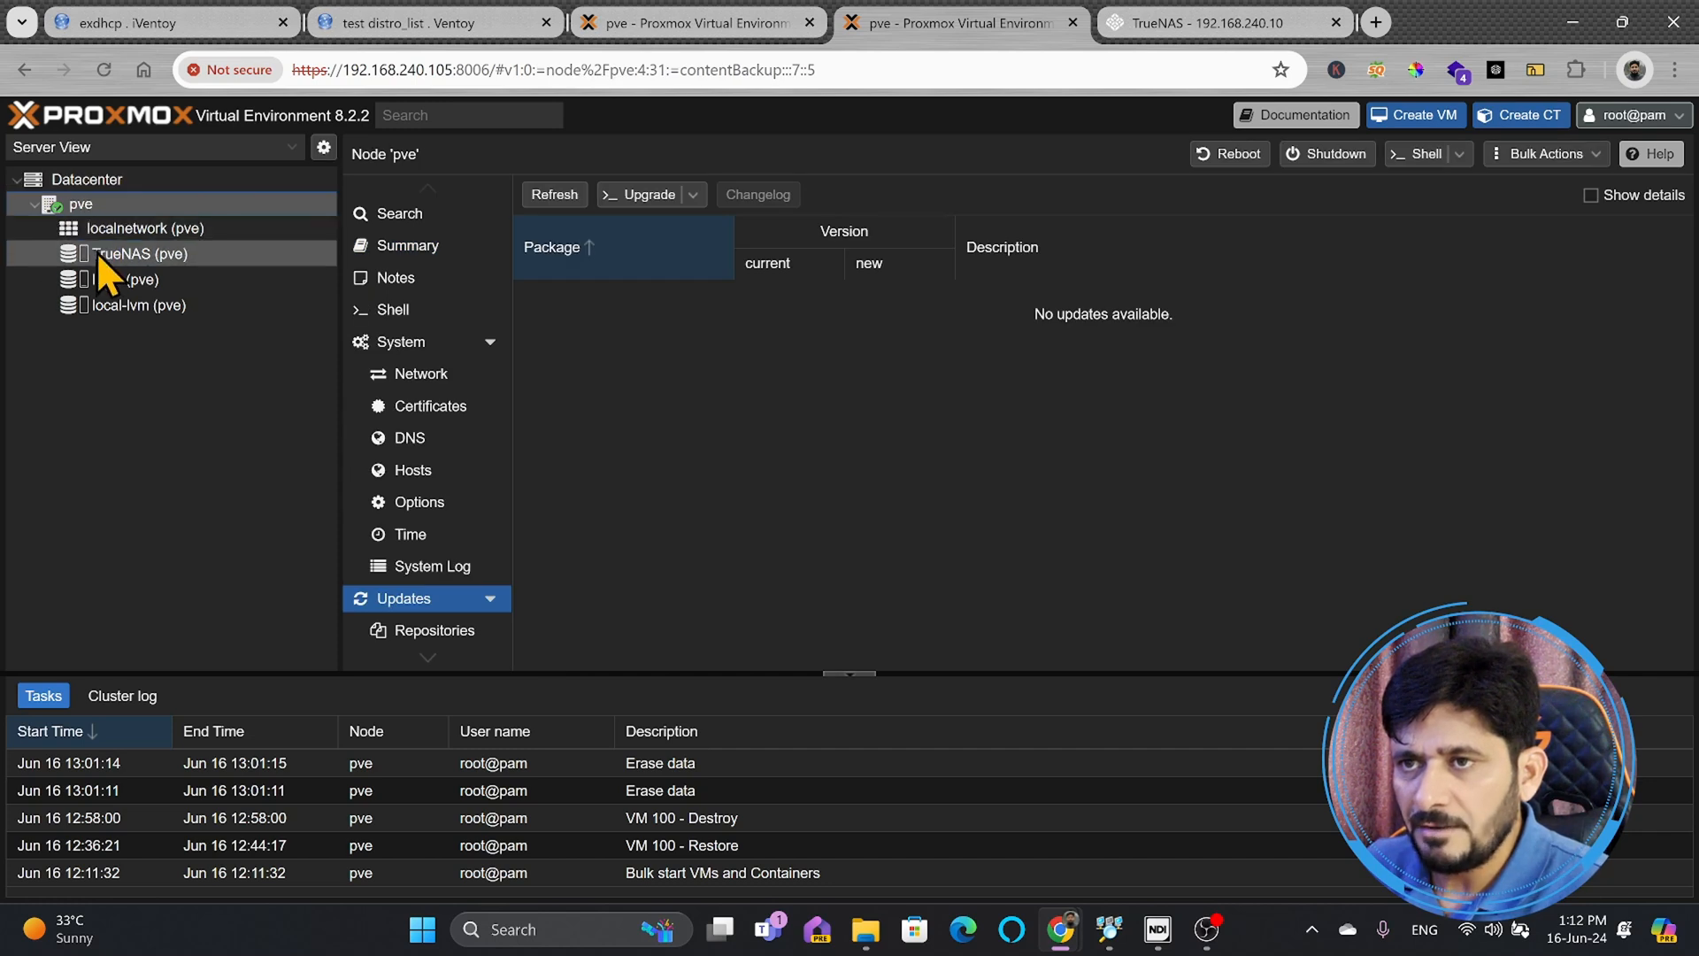
click(138, 254)
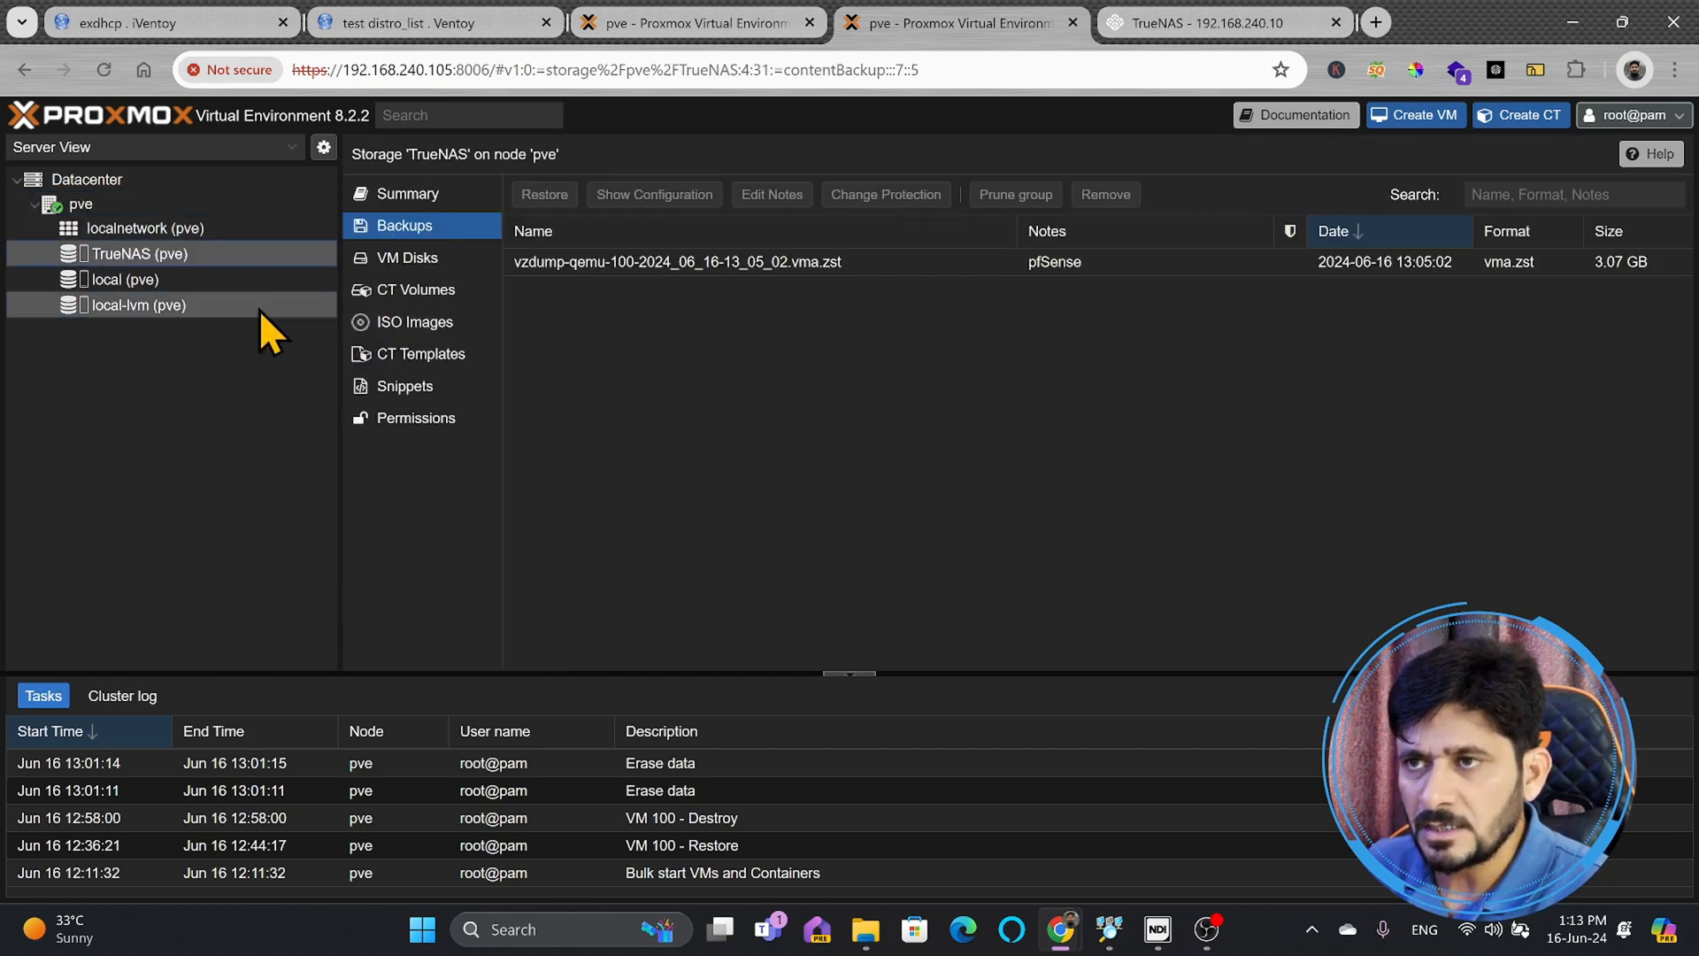
mouse_move(420, 262)
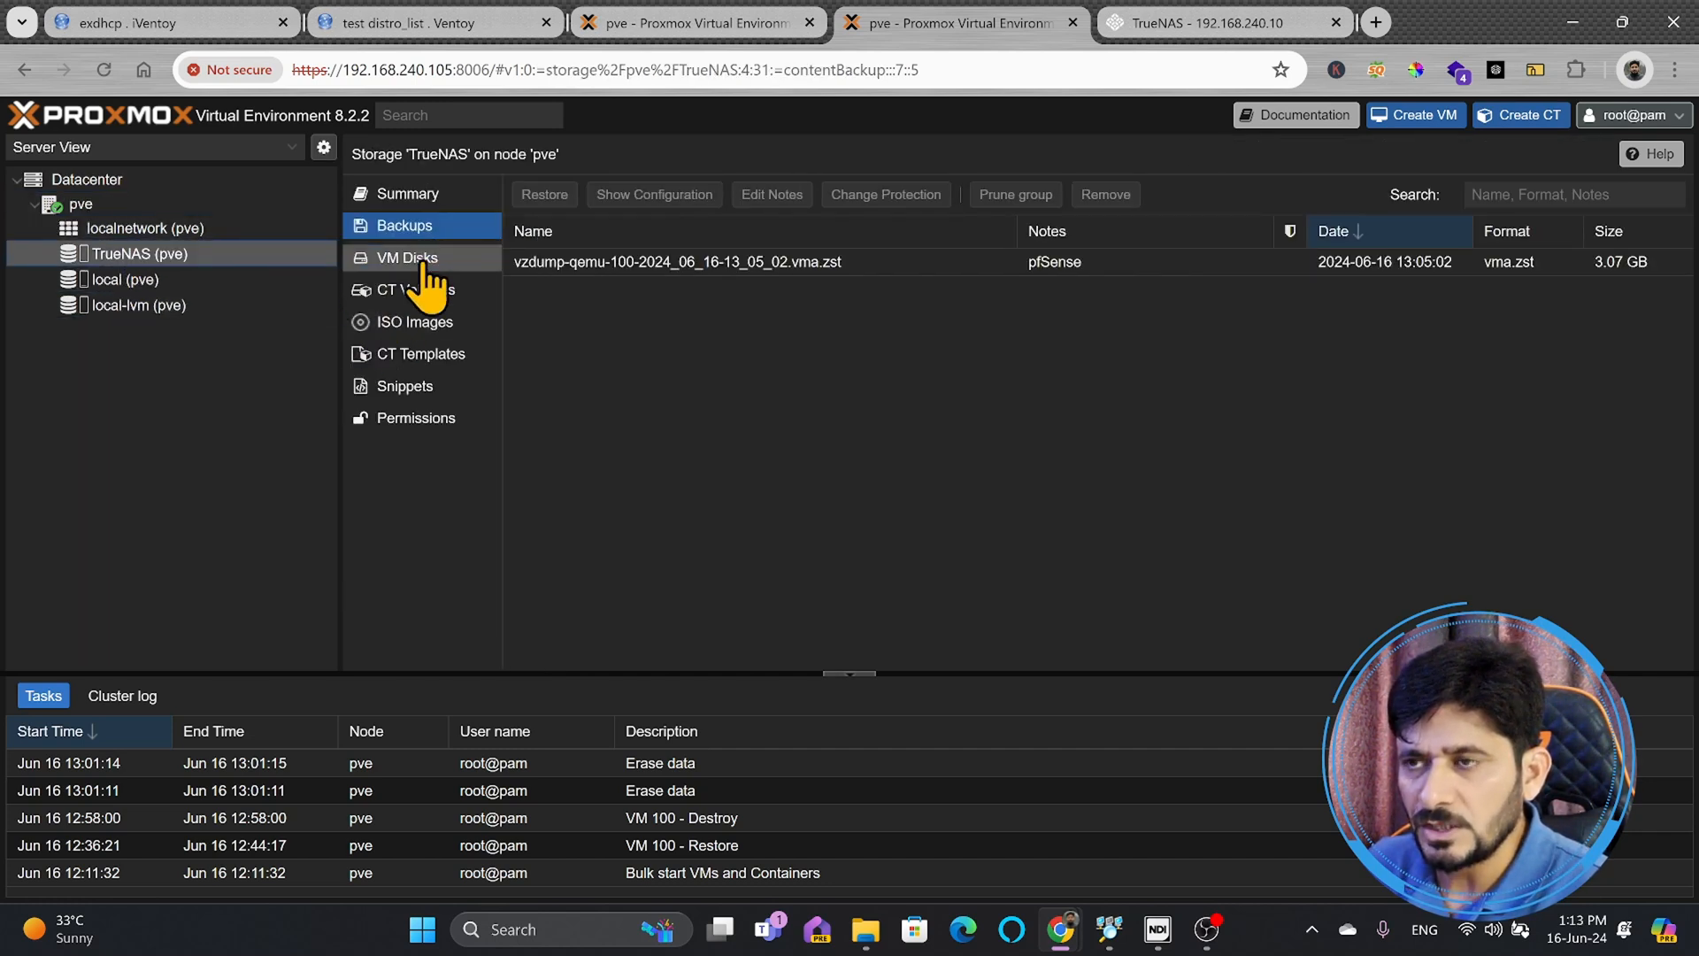
mouse_move(163, 282)
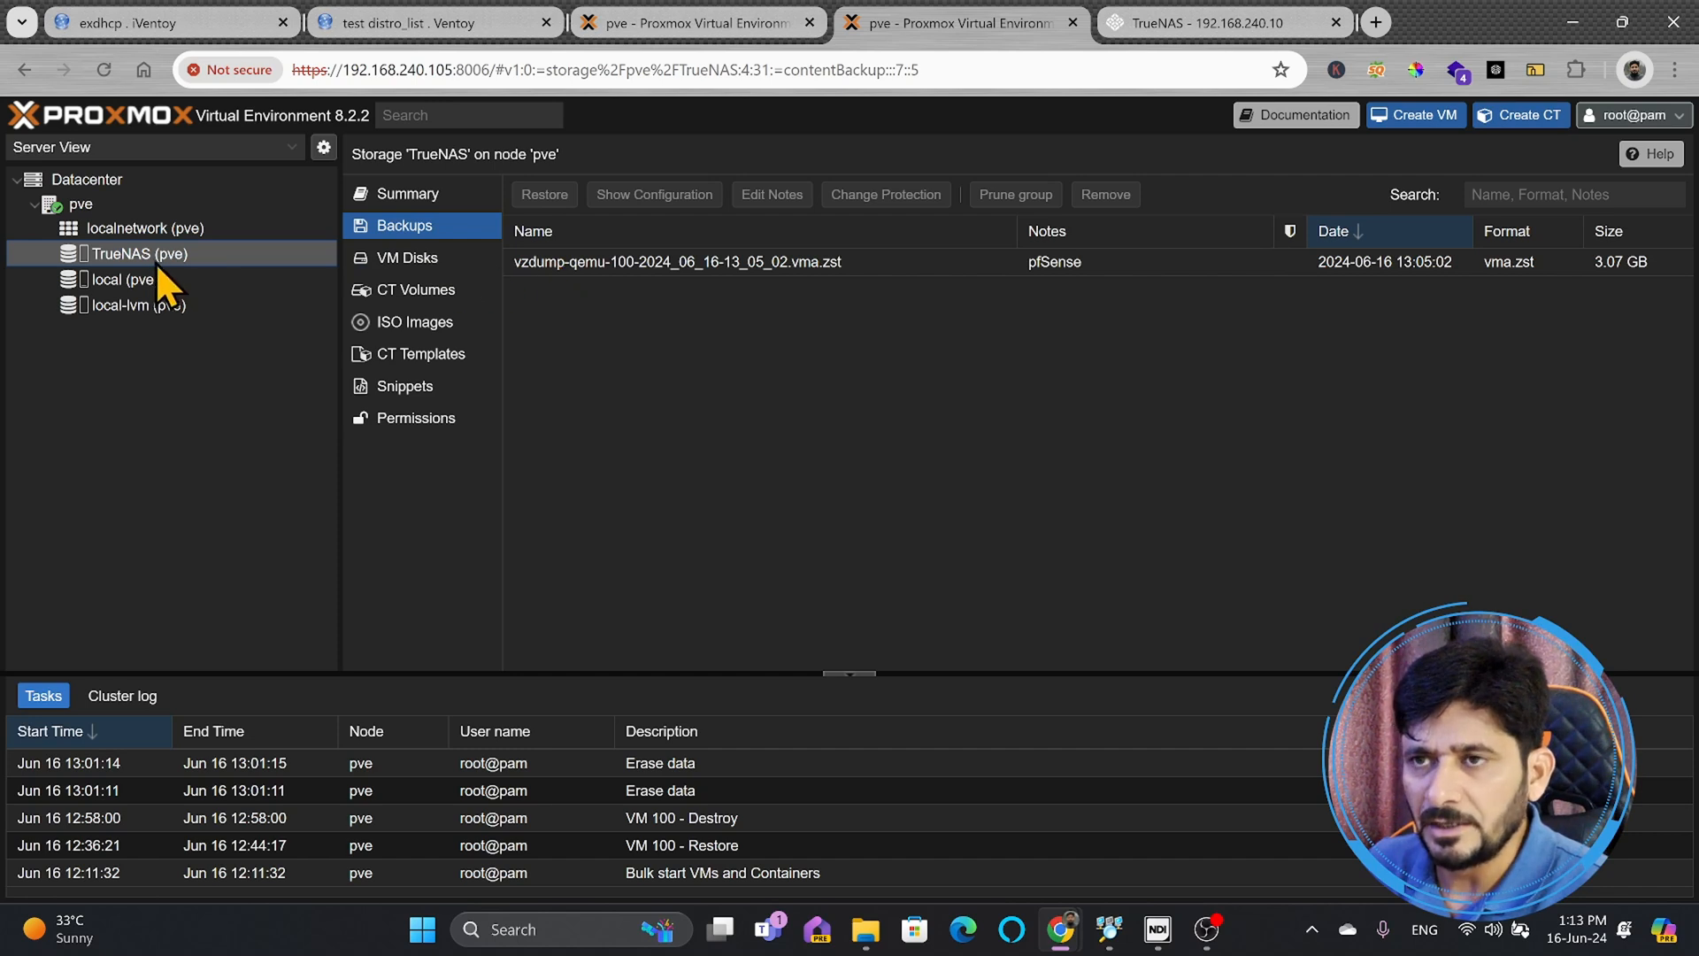
mouse_move(561, 290)
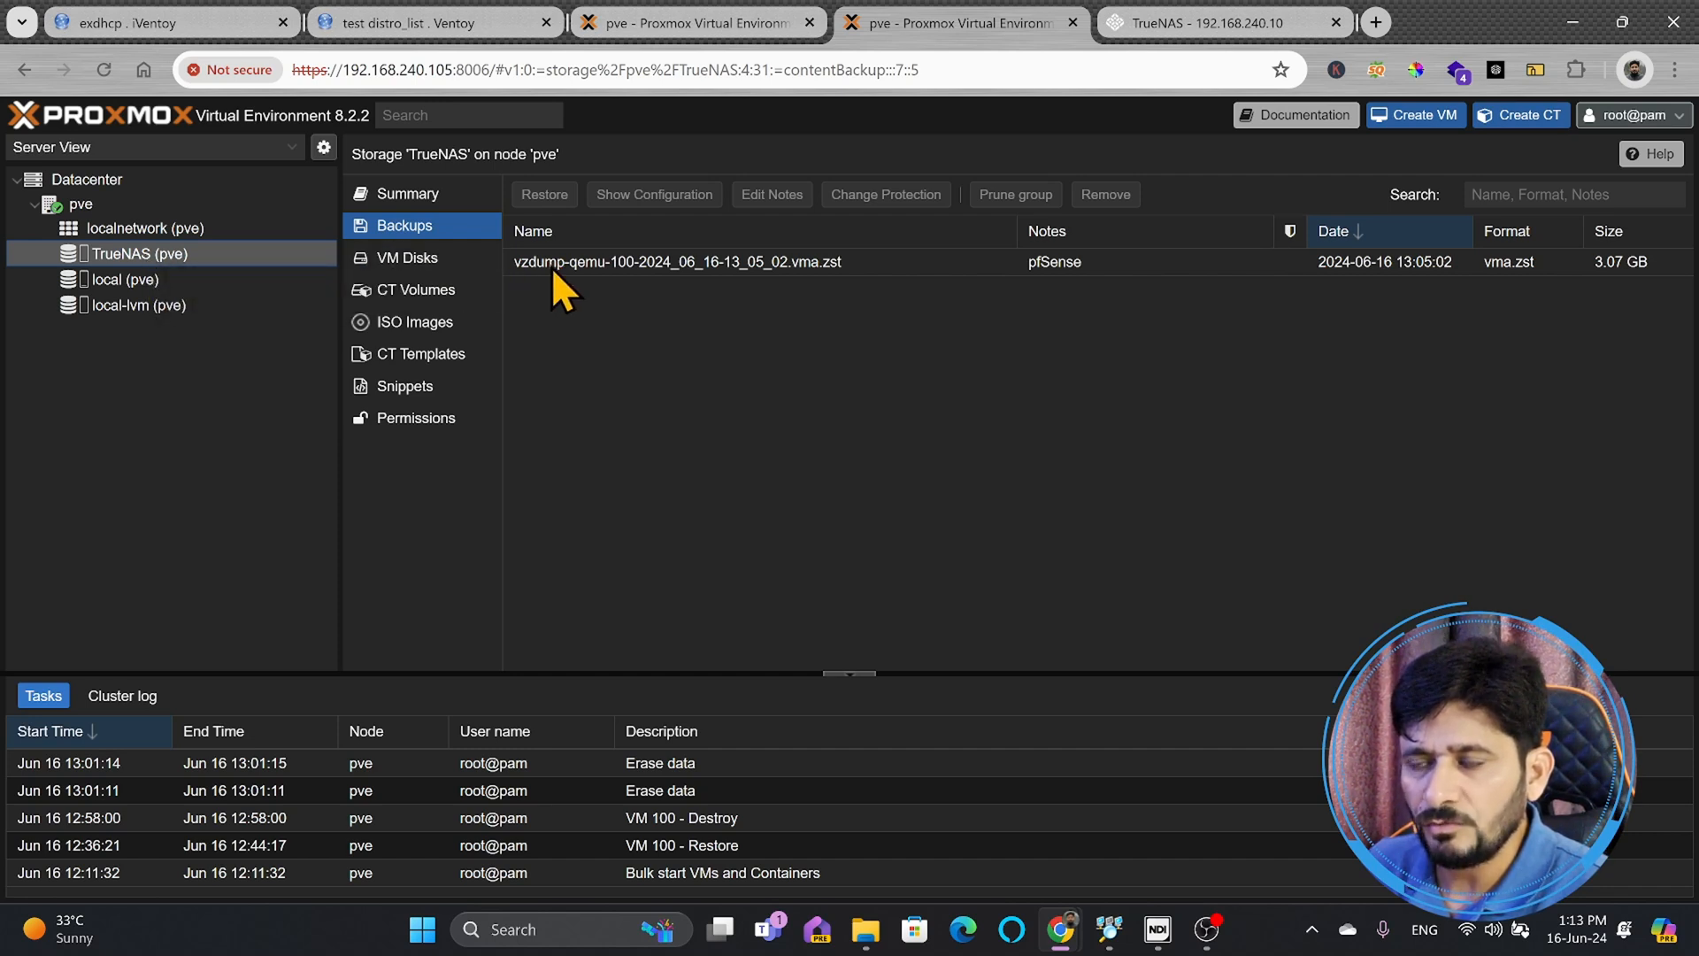
mouse_move(723, 290)
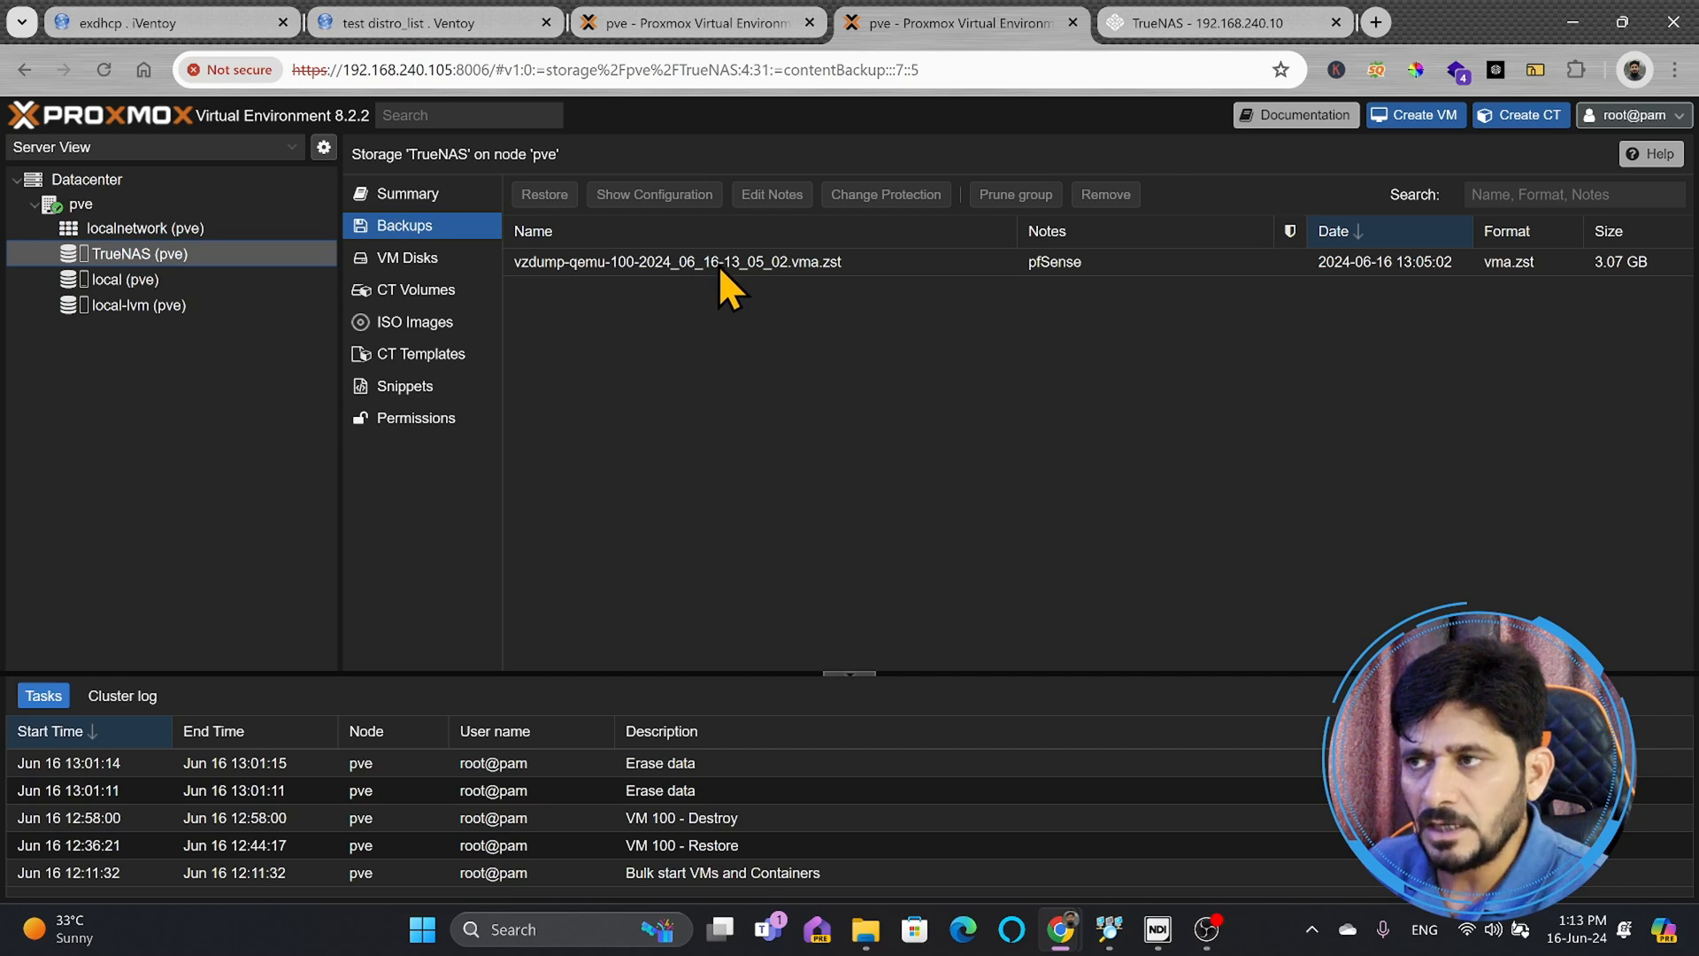
mouse_move(705, 108)
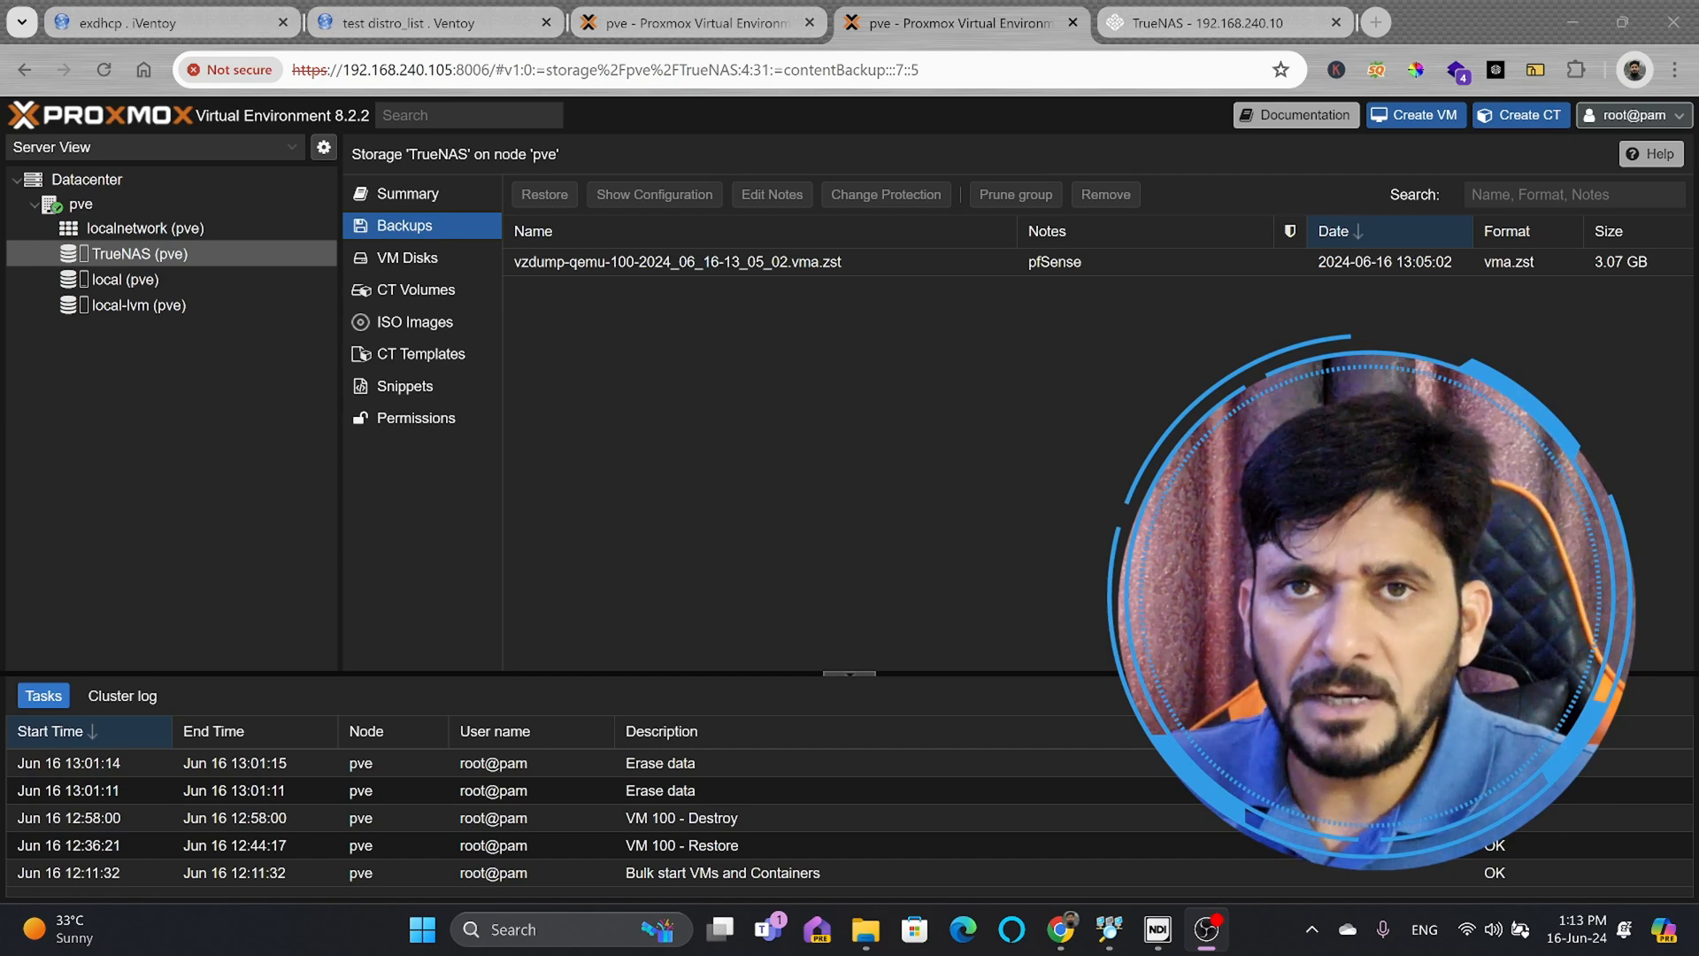
mouse_move(24, 578)
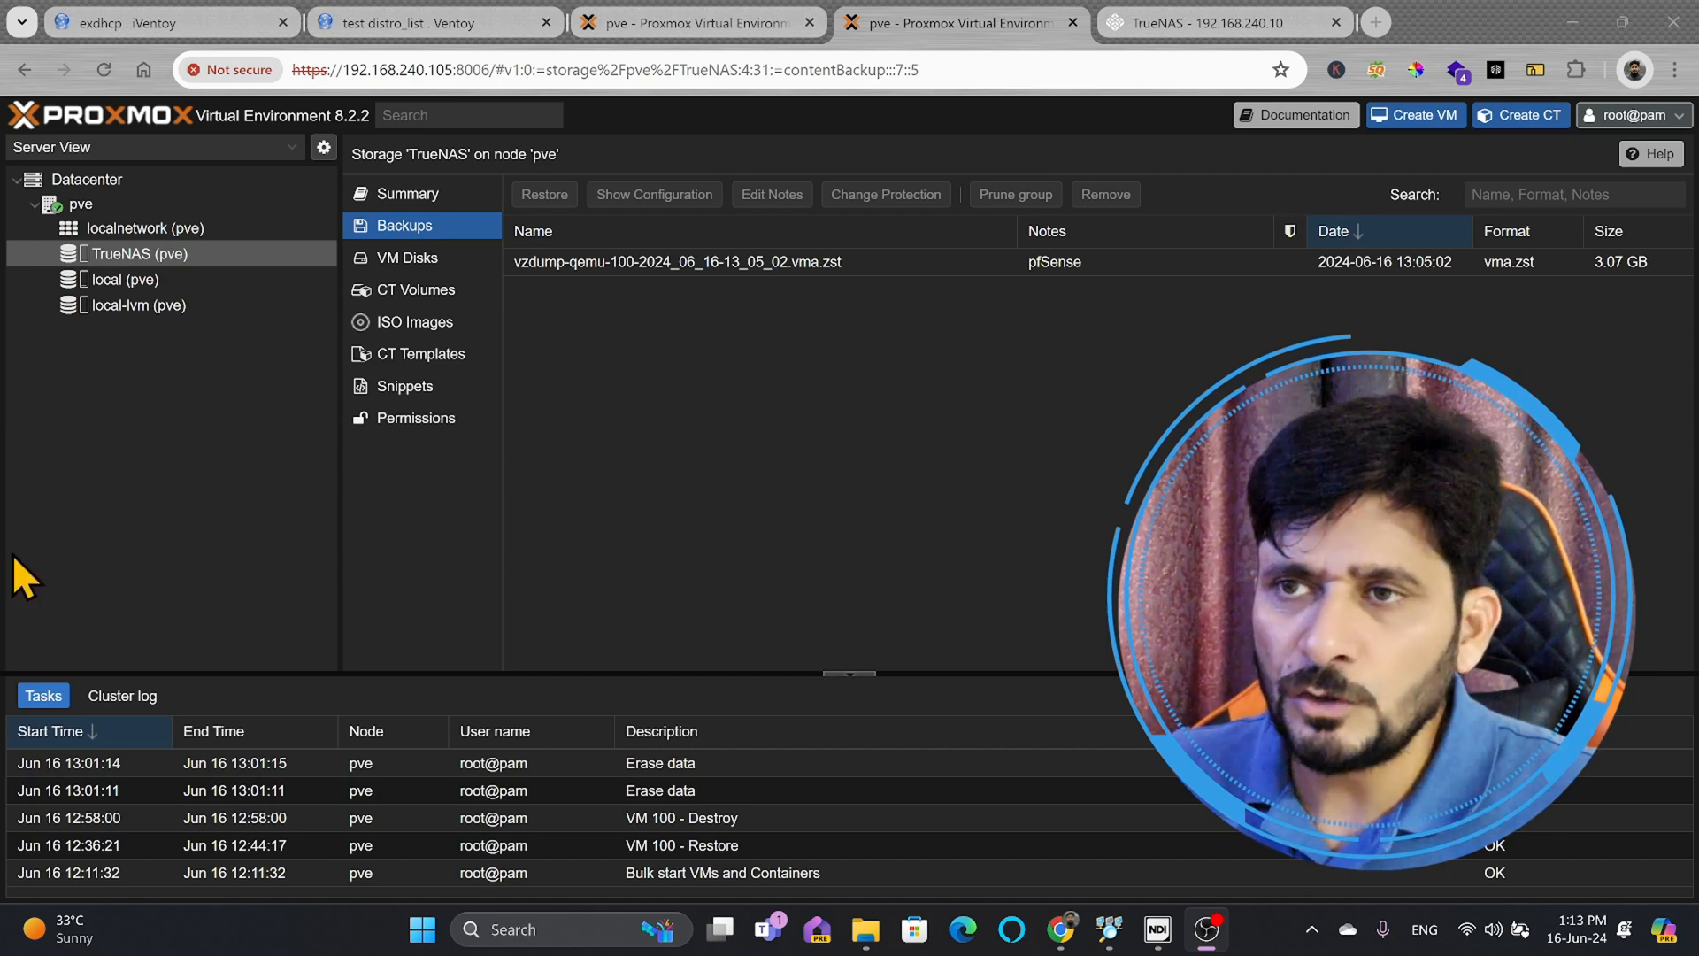
click(80, 204)
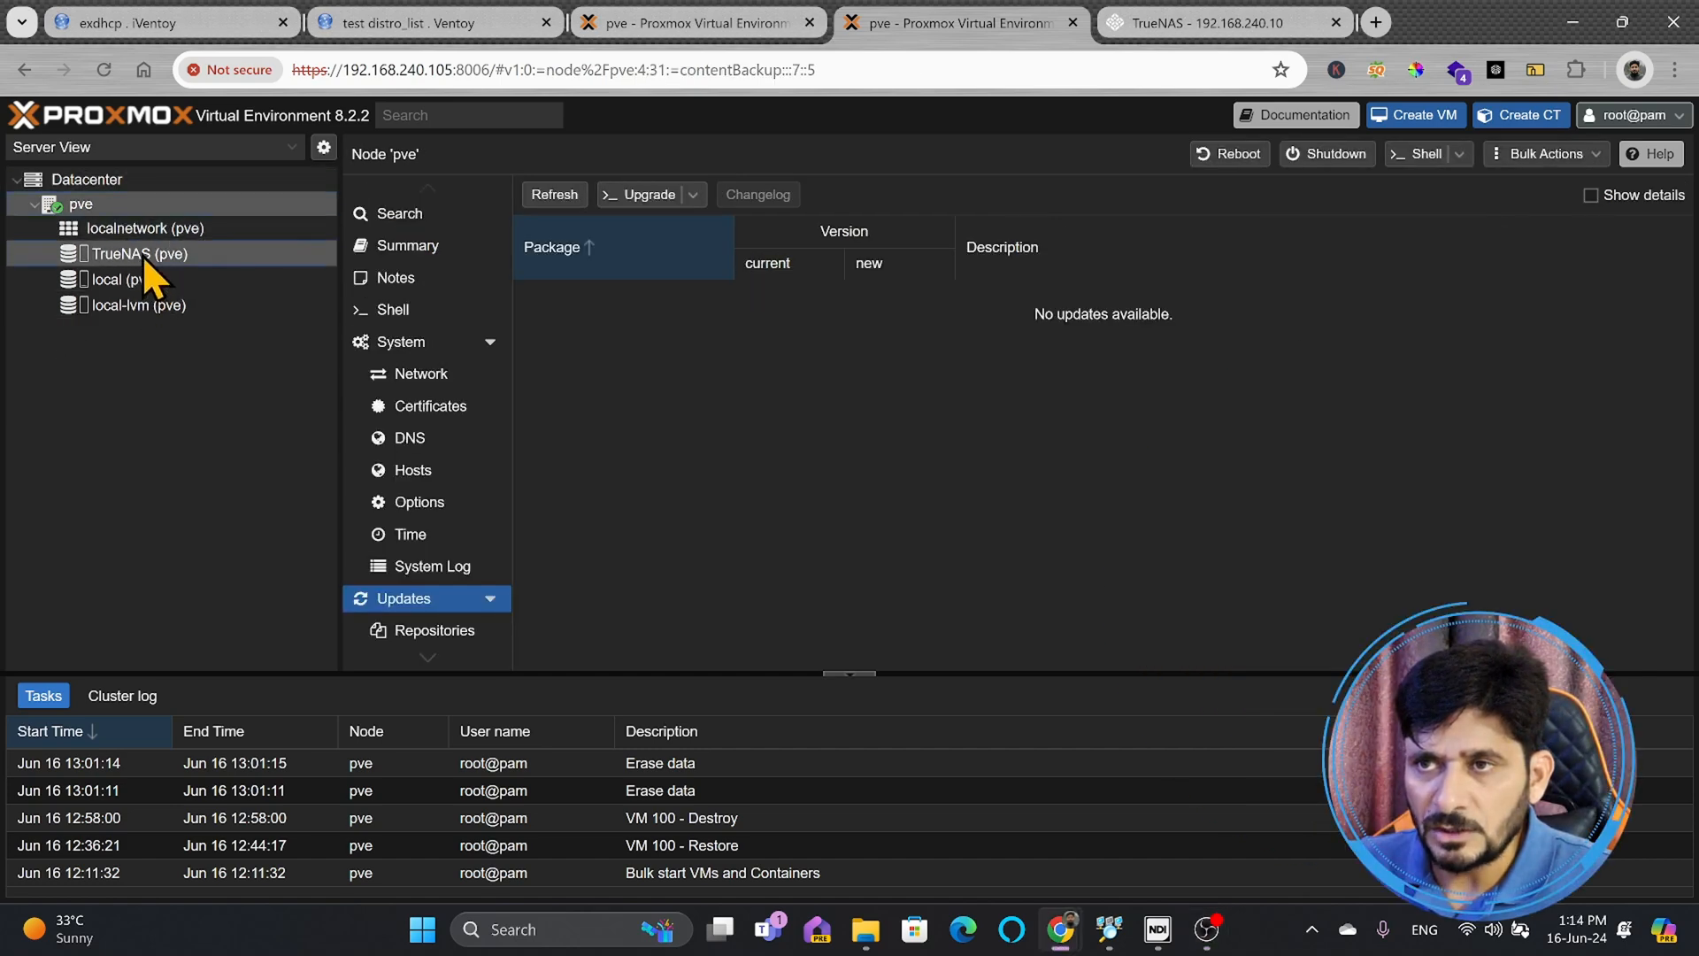
click(134, 252)
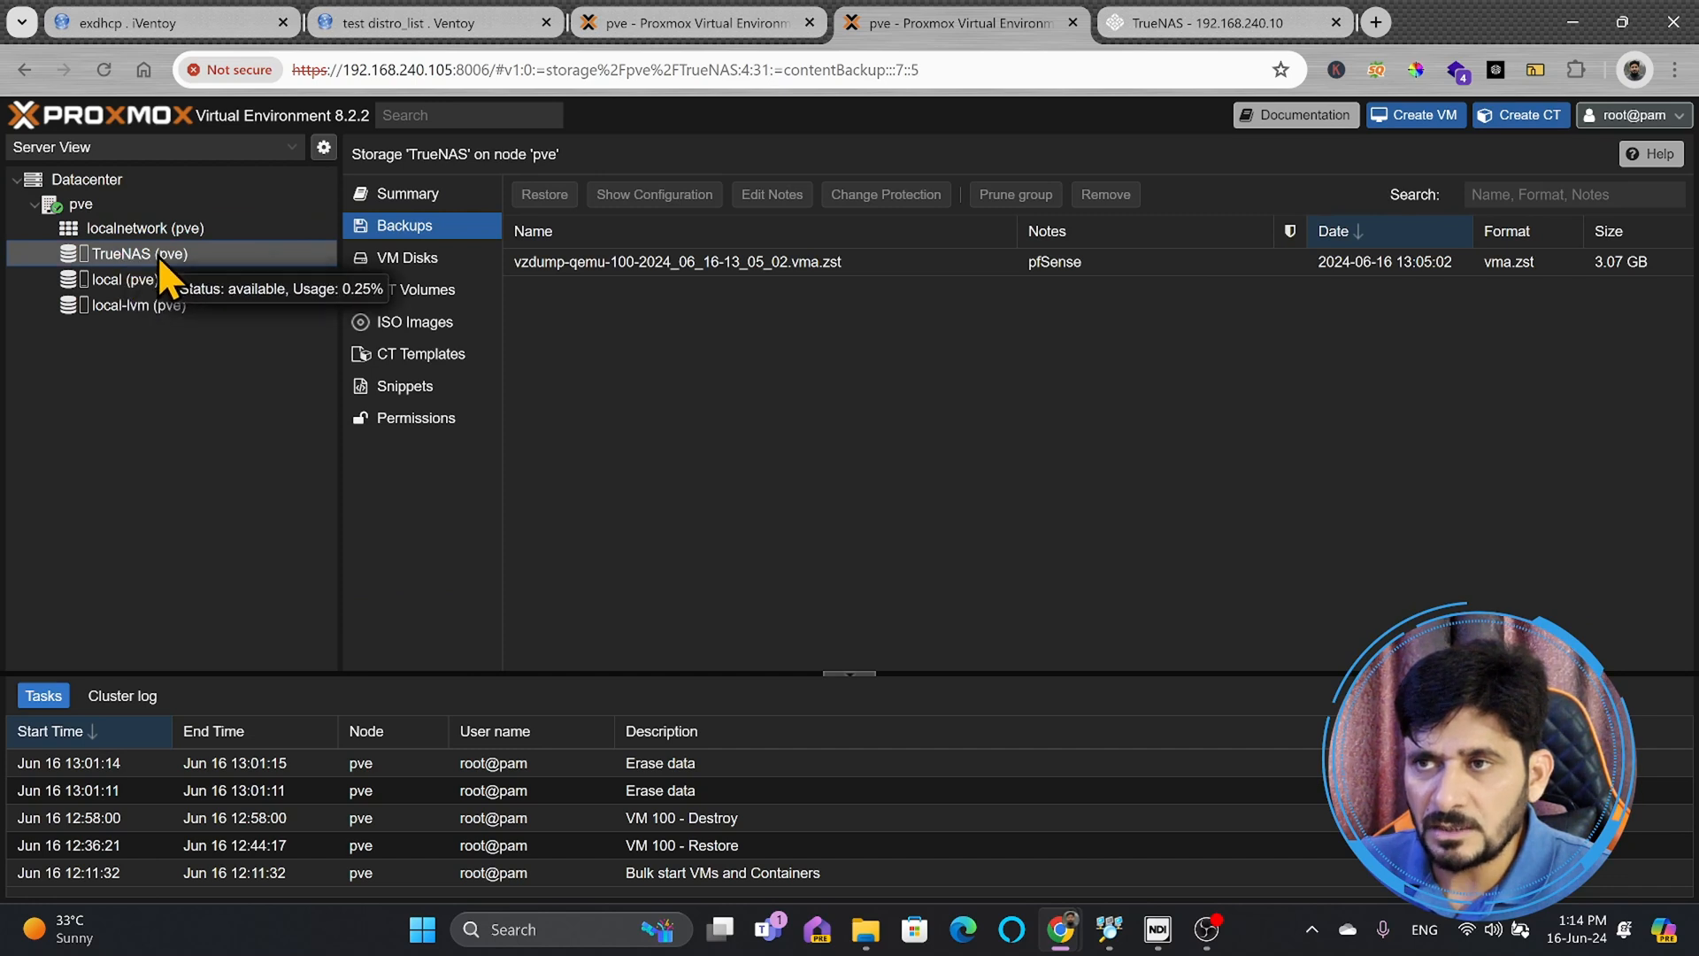
click(407, 193)
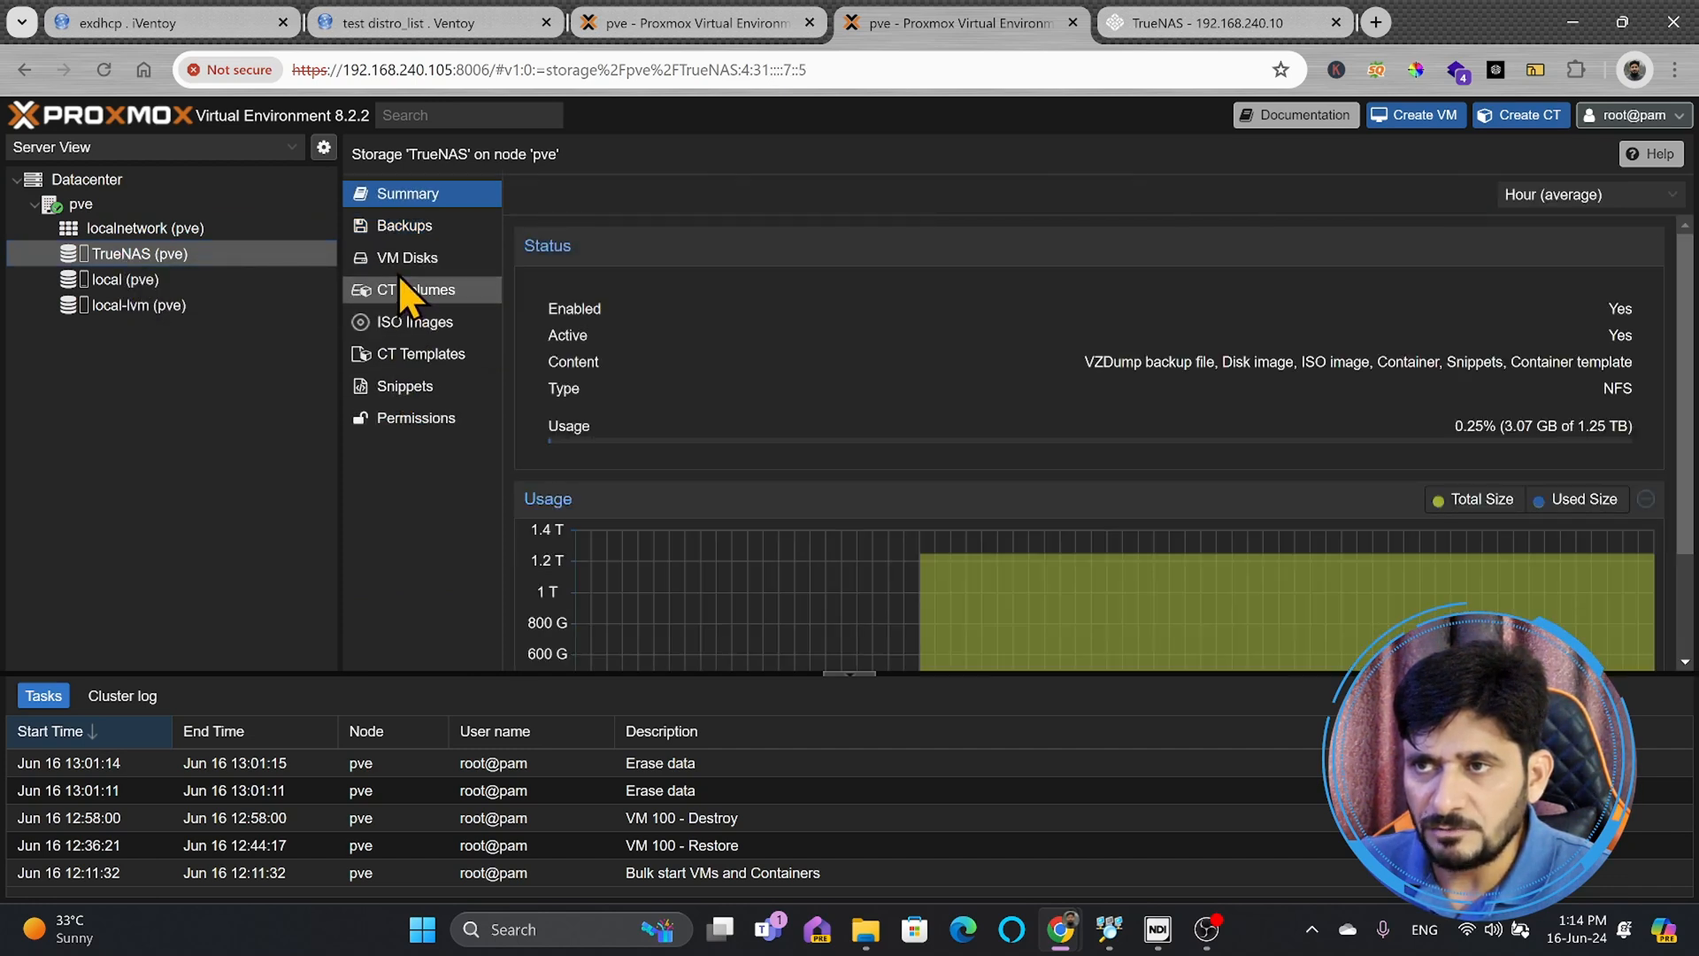
mouse_move(406, 238)
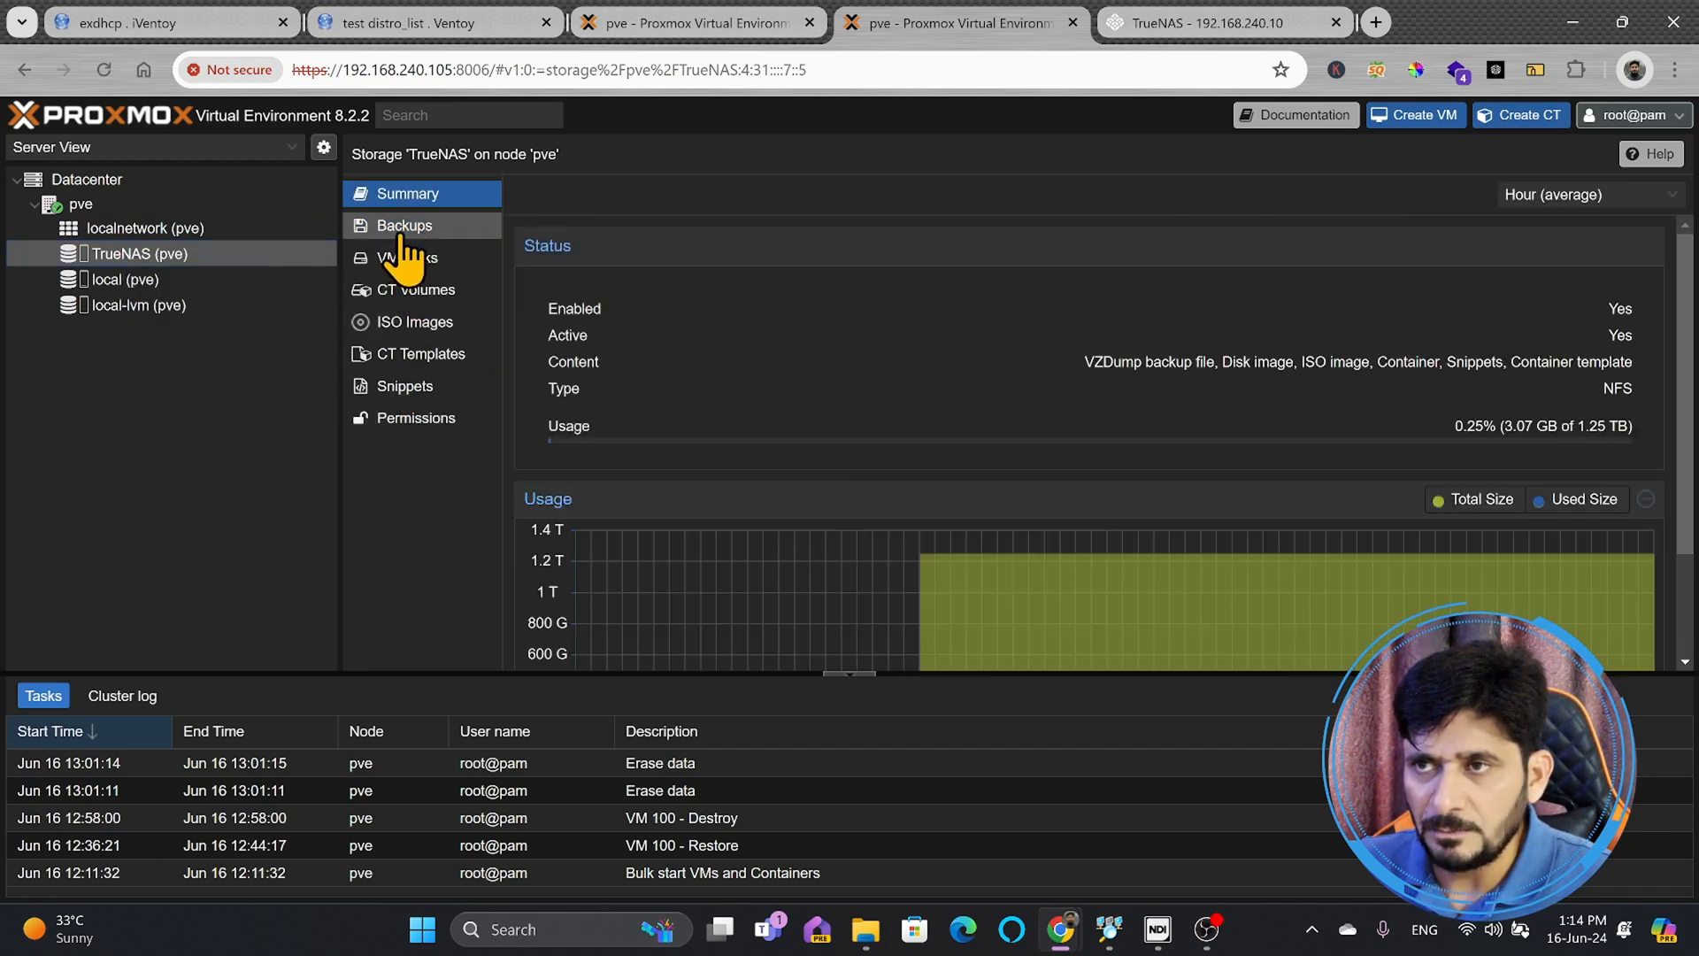
click(403, 225)
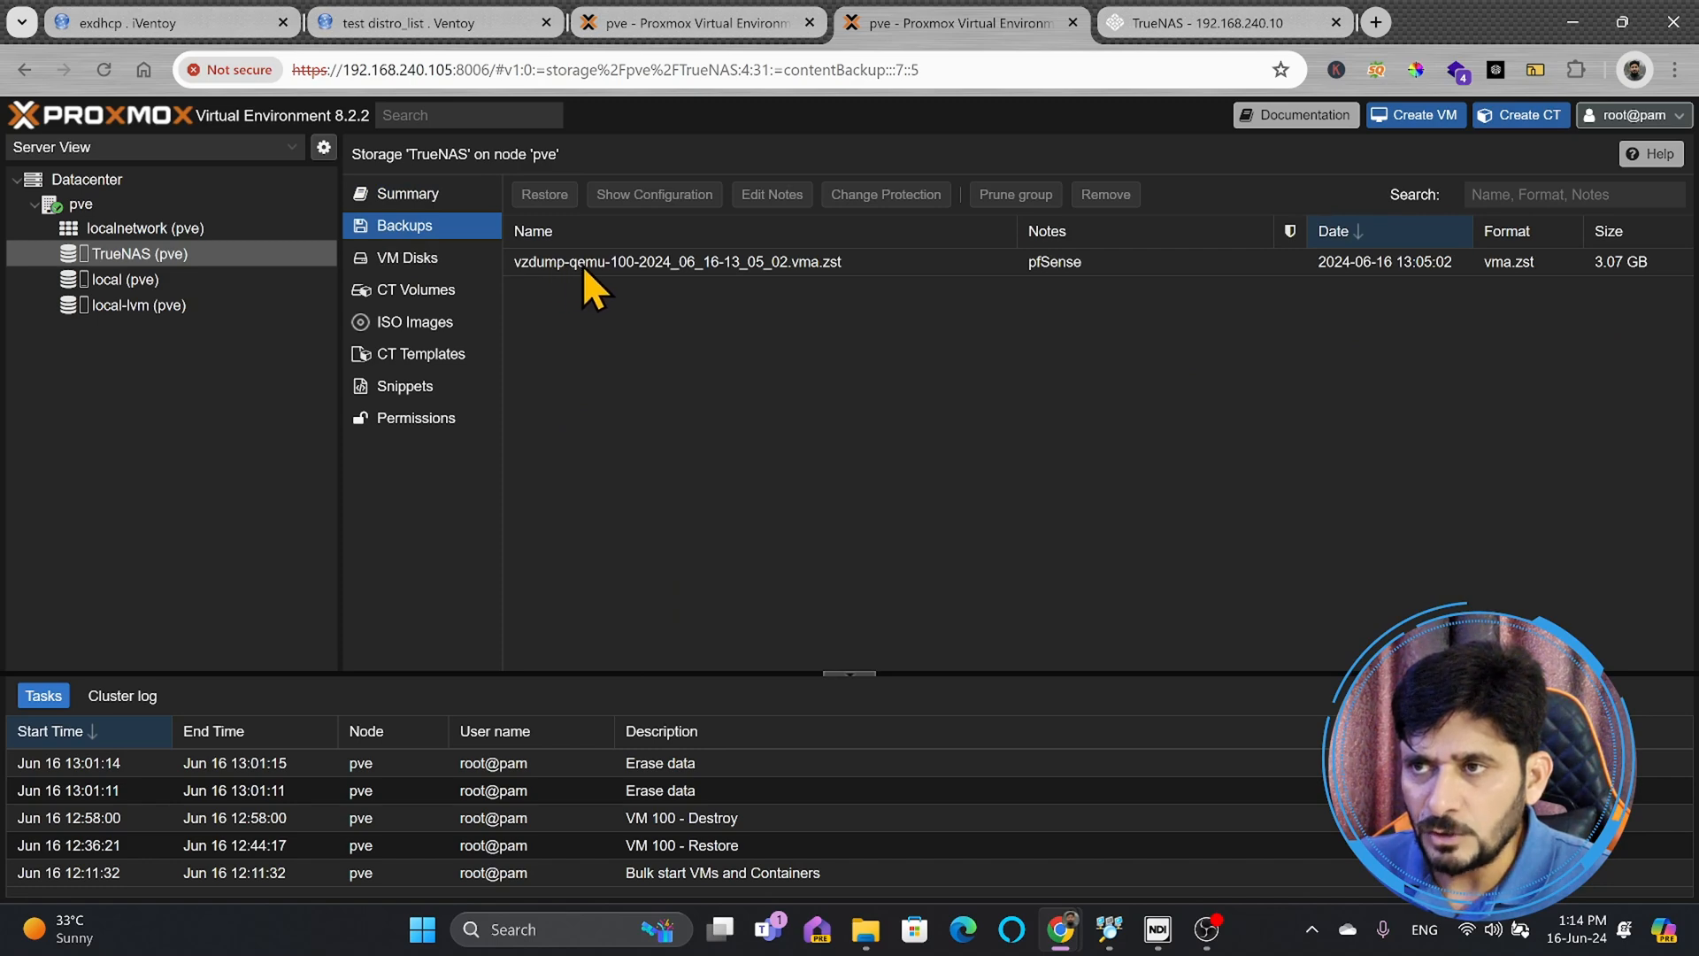
click(677, 261)
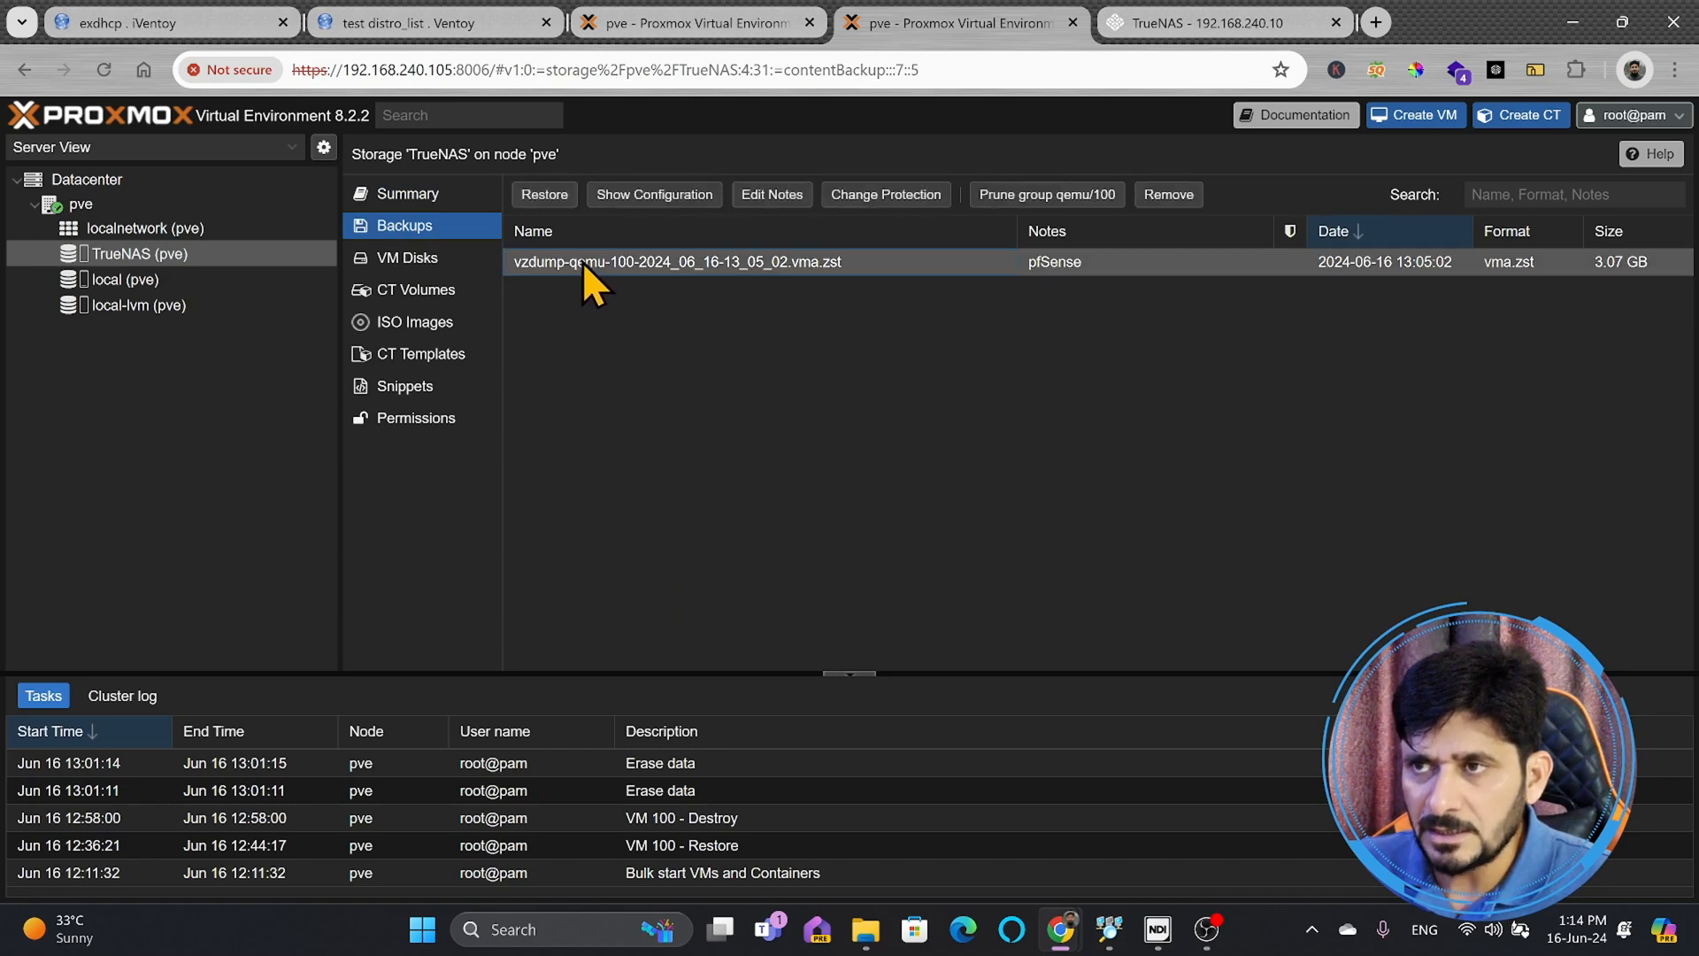
click(544, 194)
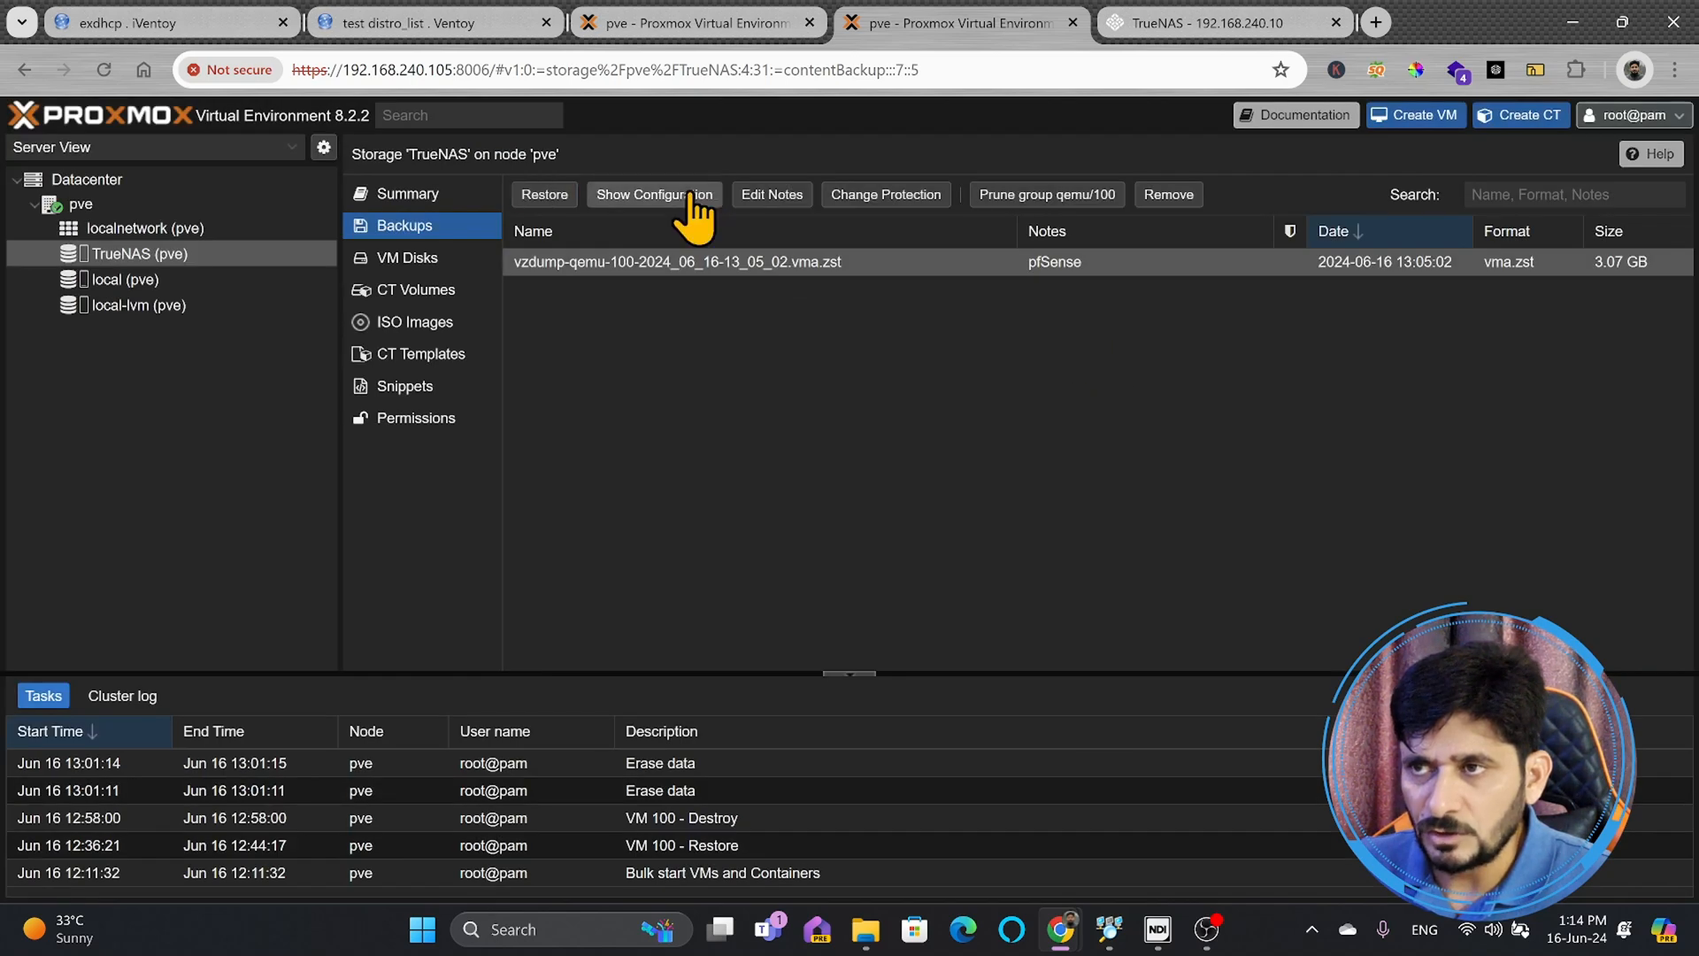
click(652, 194)
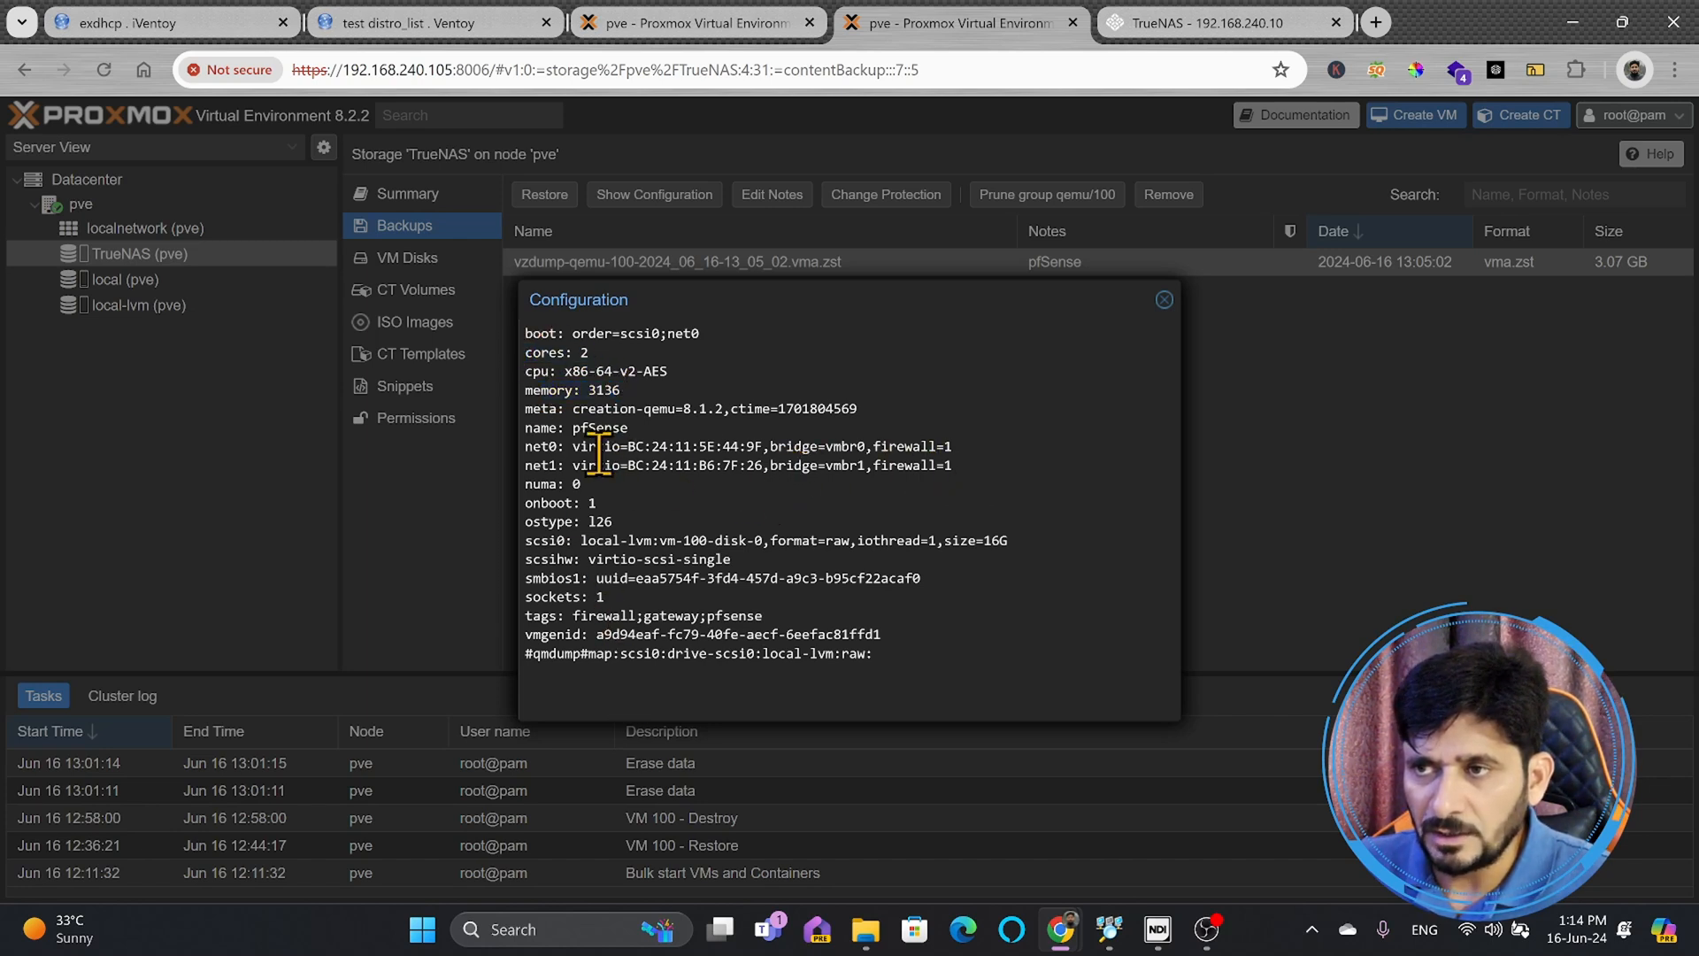
click(1164, 299)
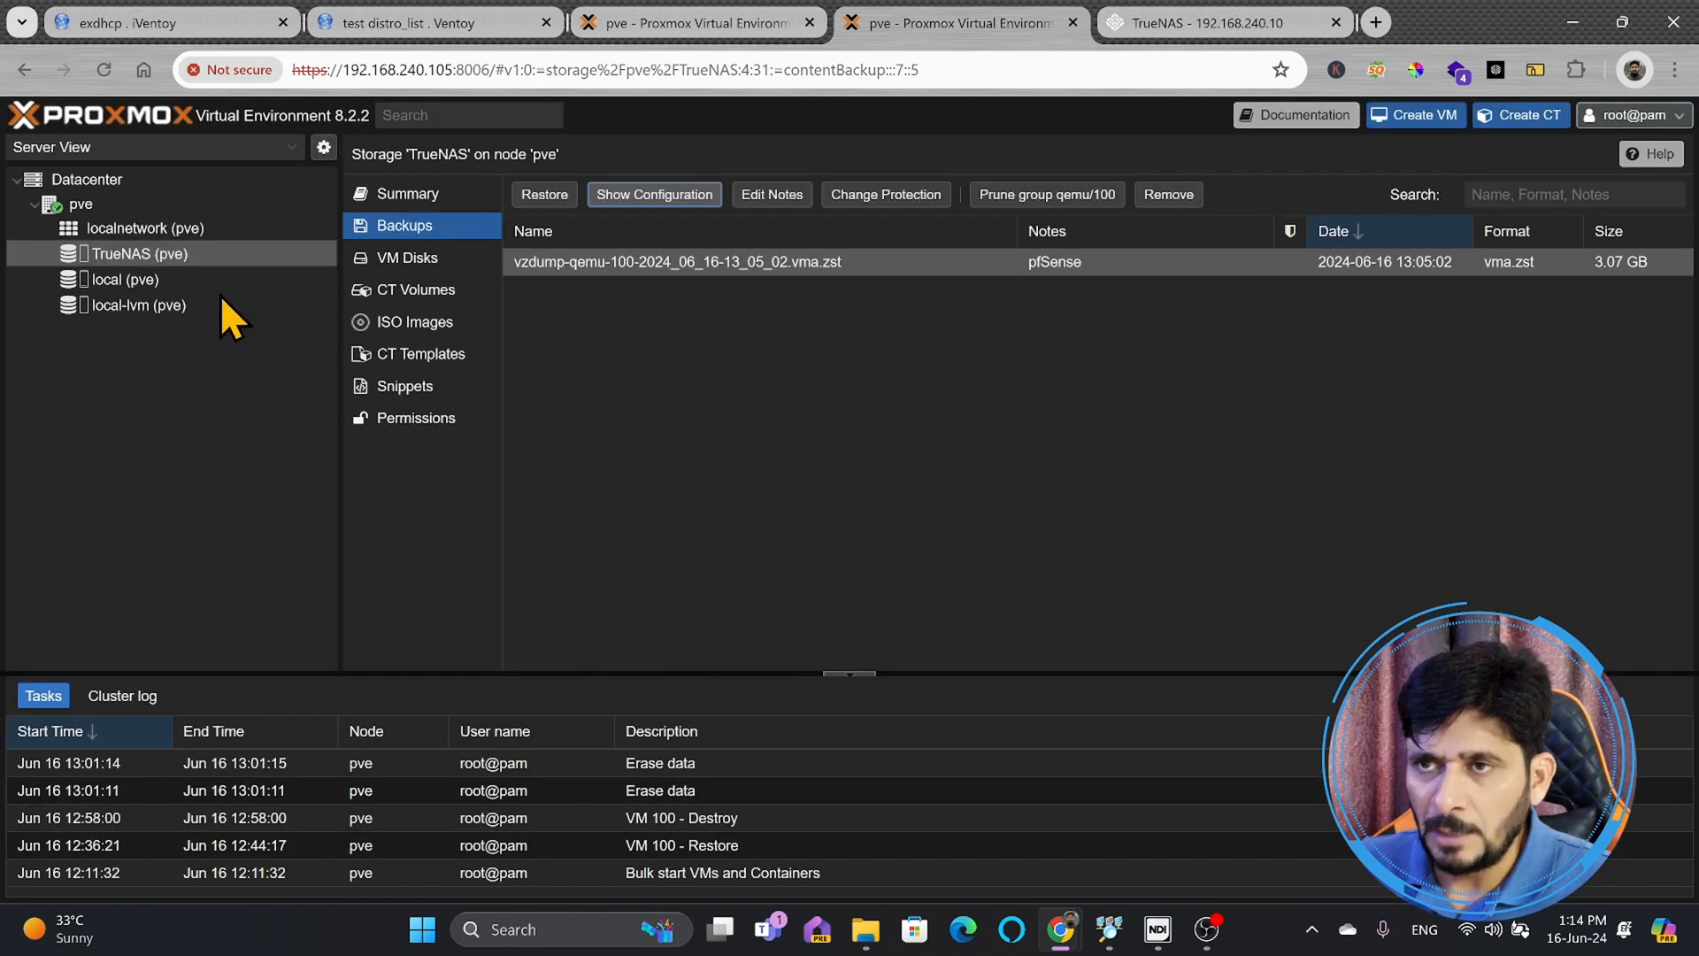
mouse_move(280, 464)
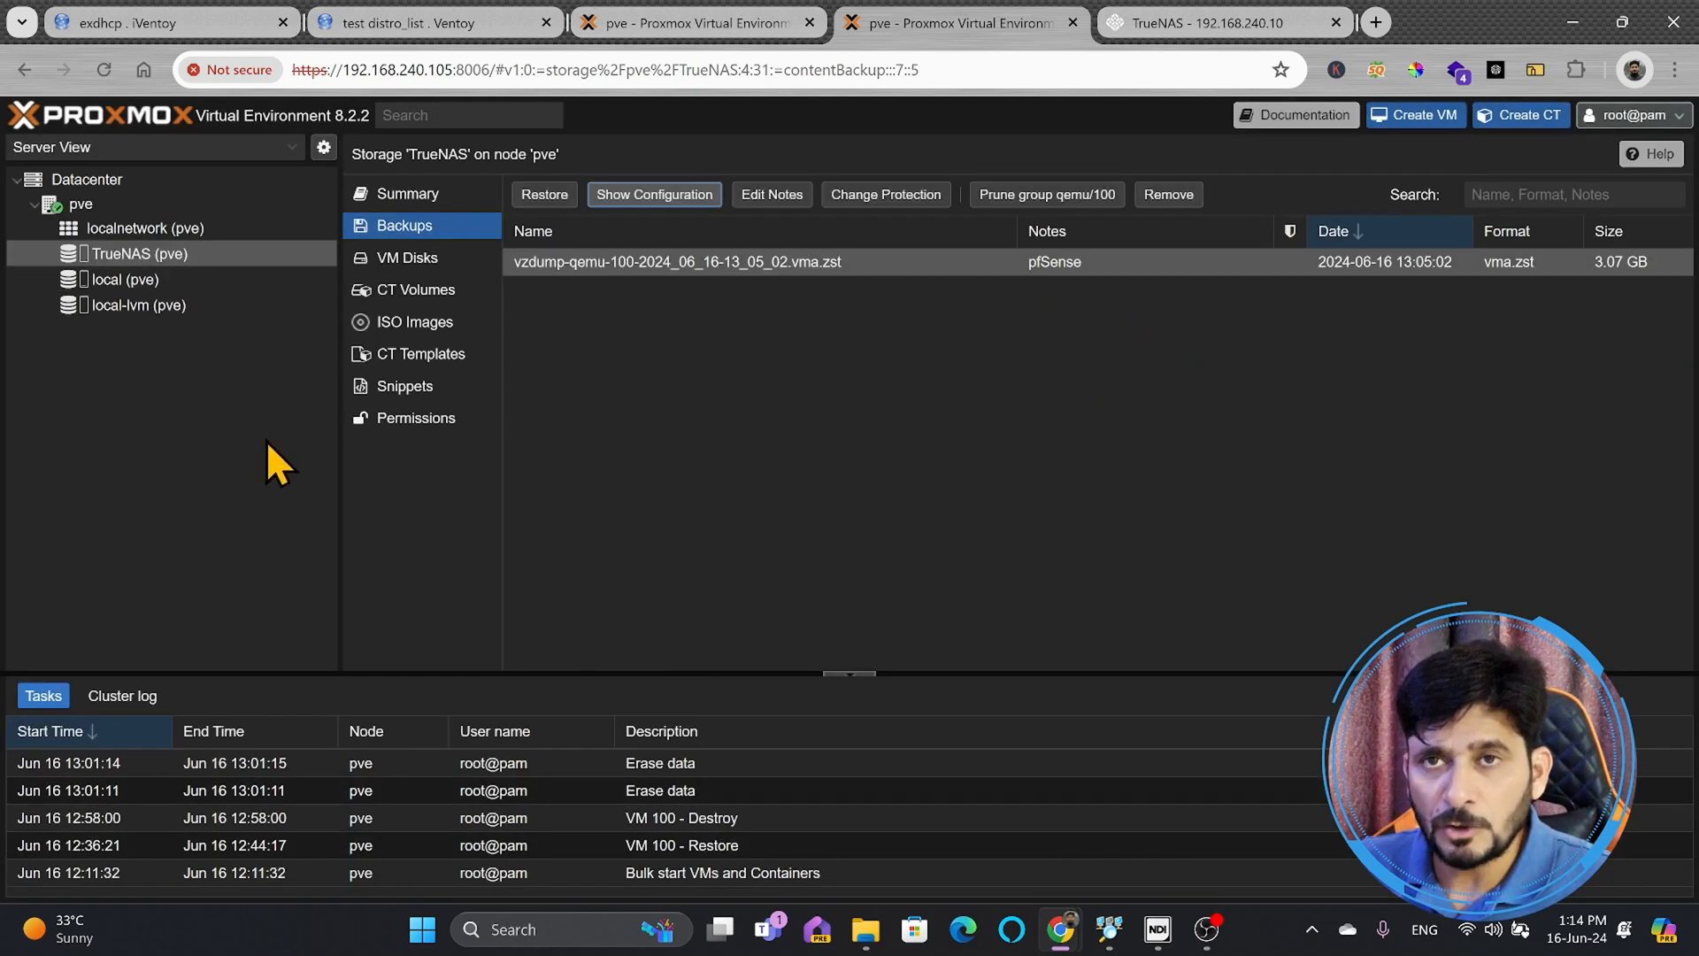
mouse_move(255, 201)
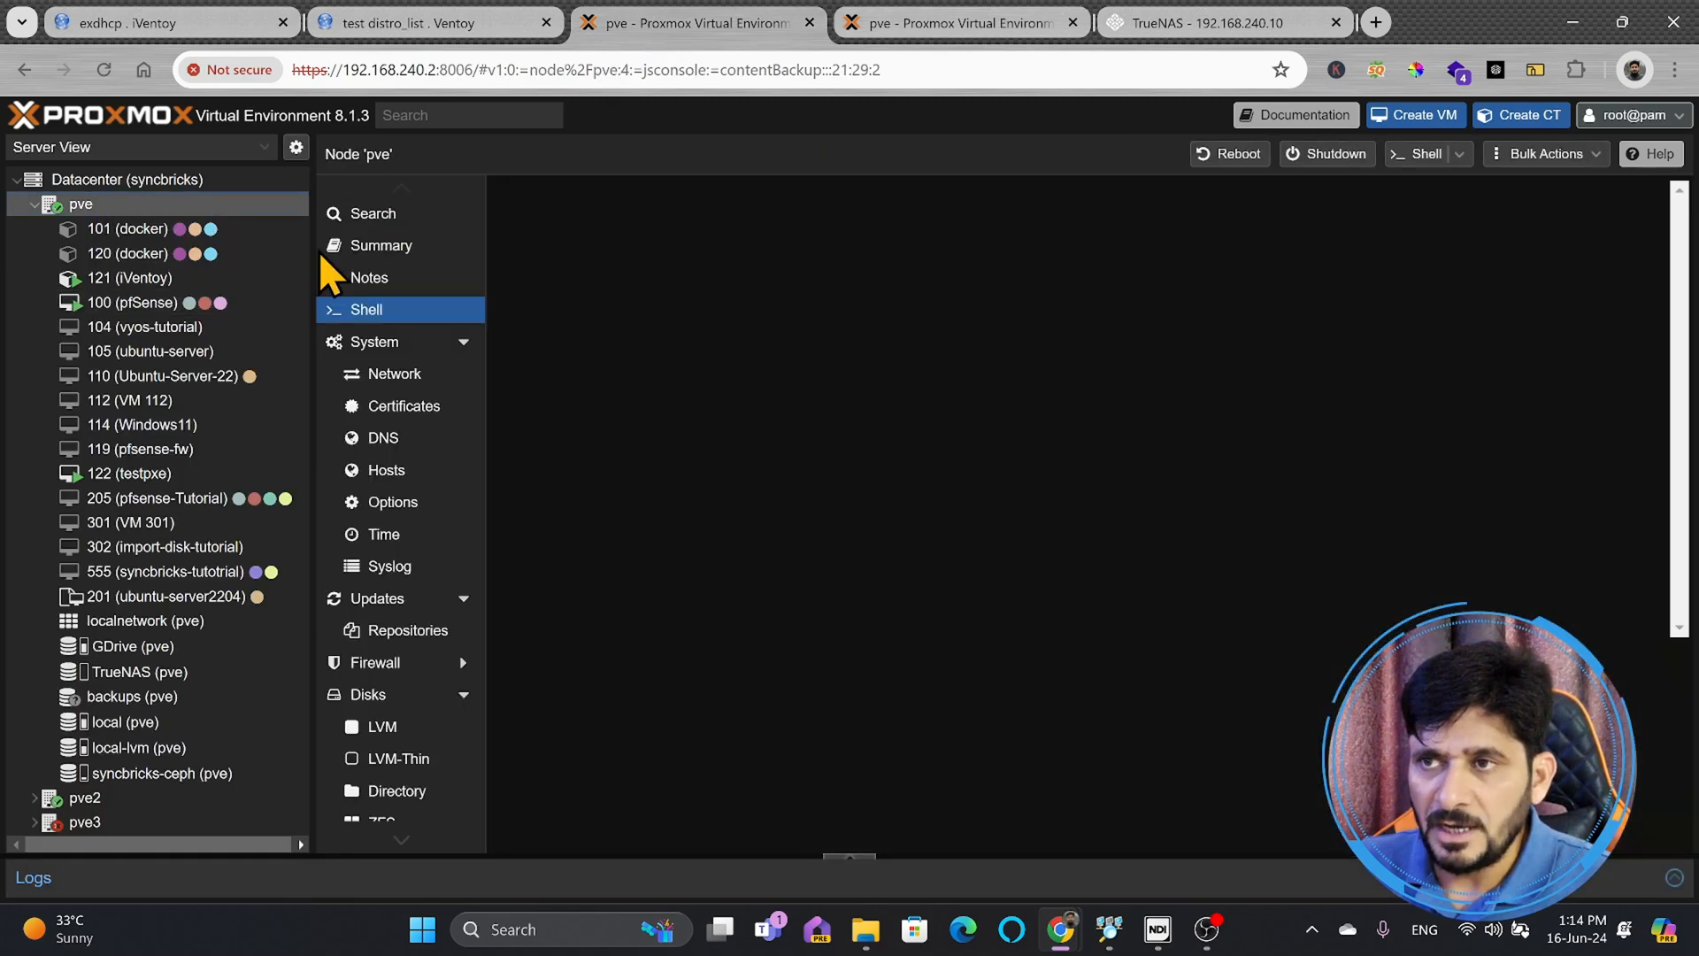
Compare bridges (original vmbr0 and vmbr1, new only vmbr0), then list TrueNAS backups.
click(395, 374)
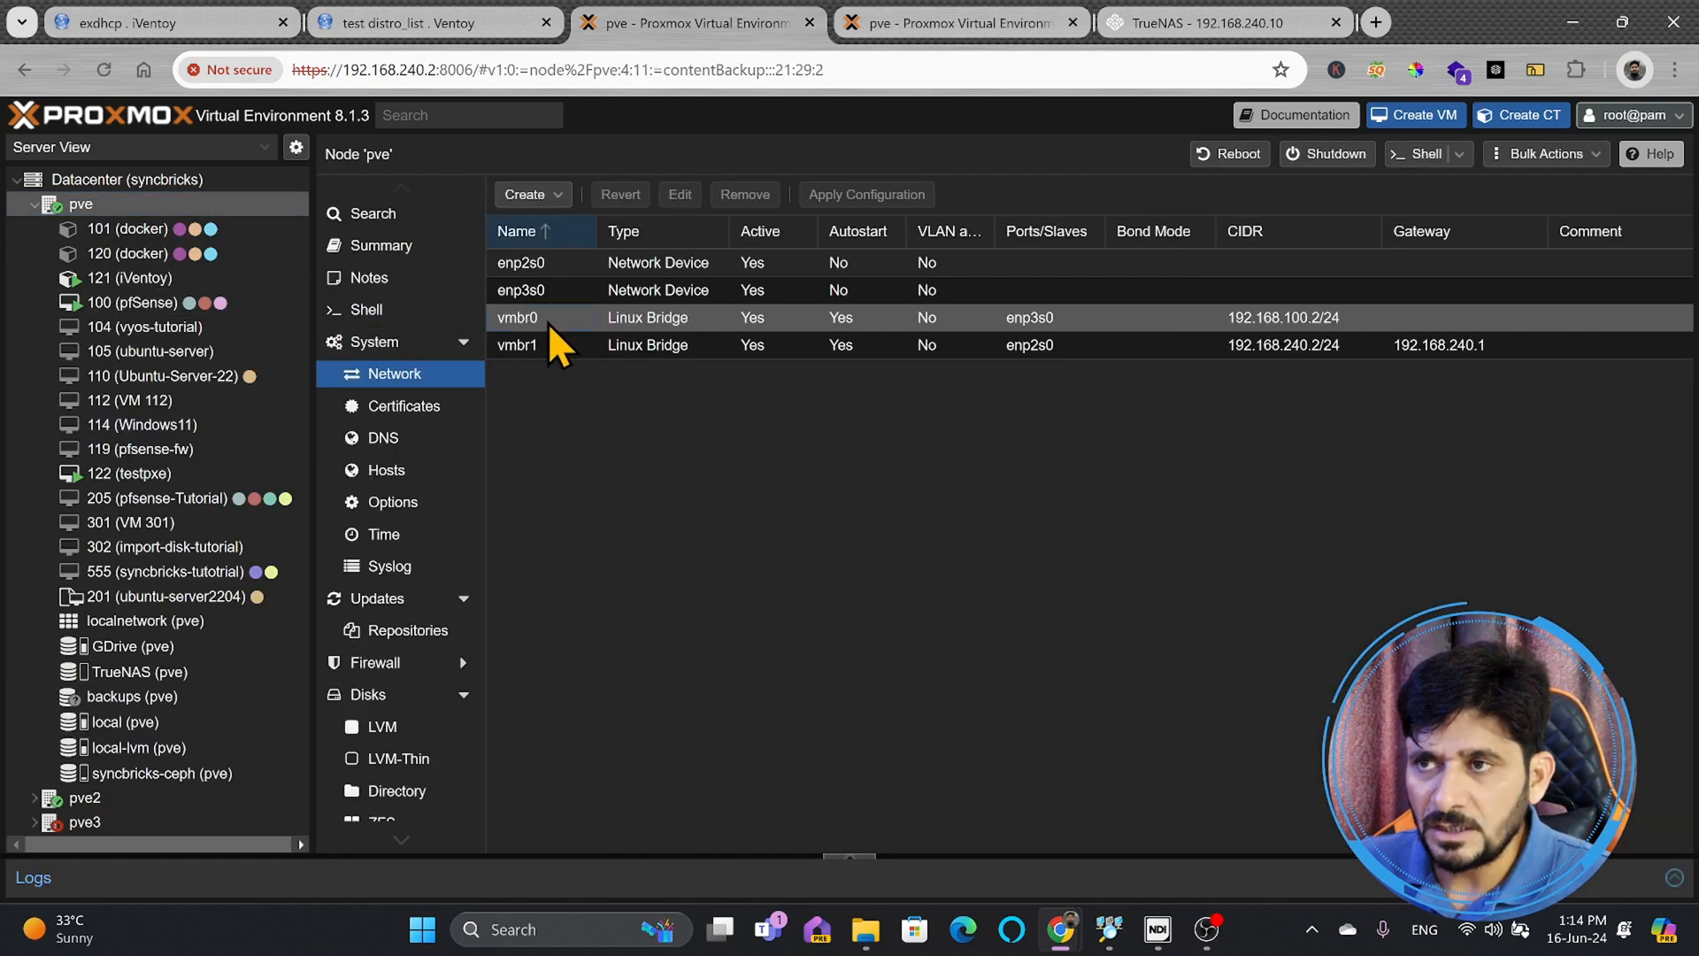
click(521, 289)
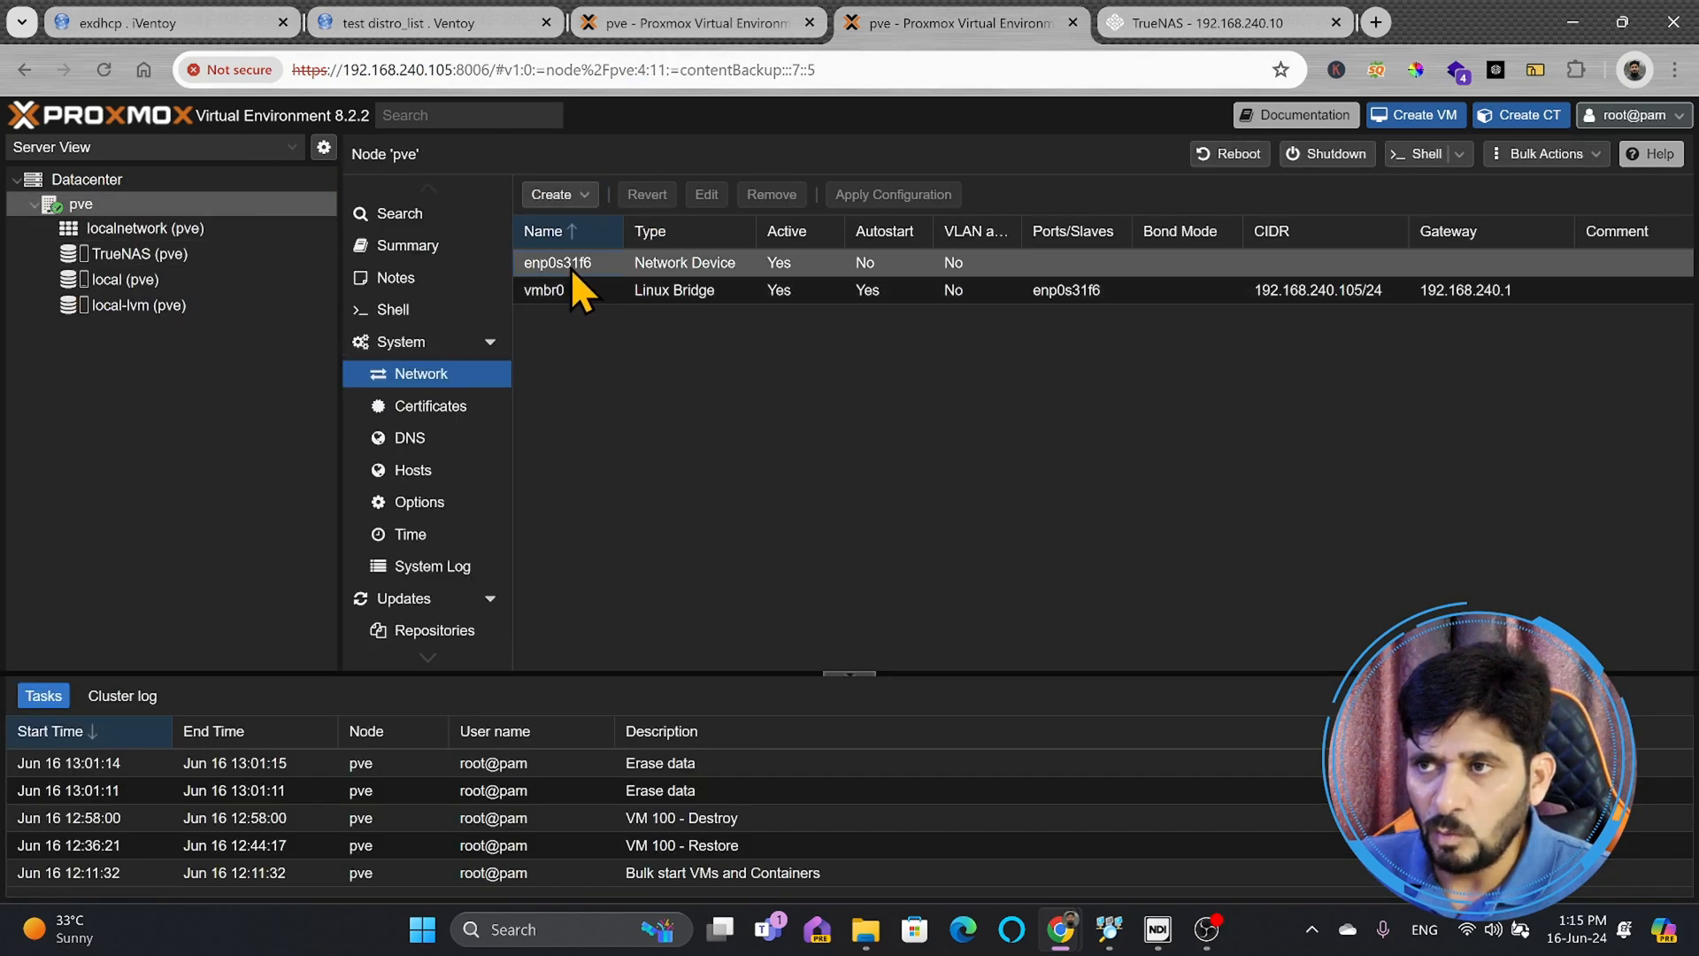
click(542, 289)
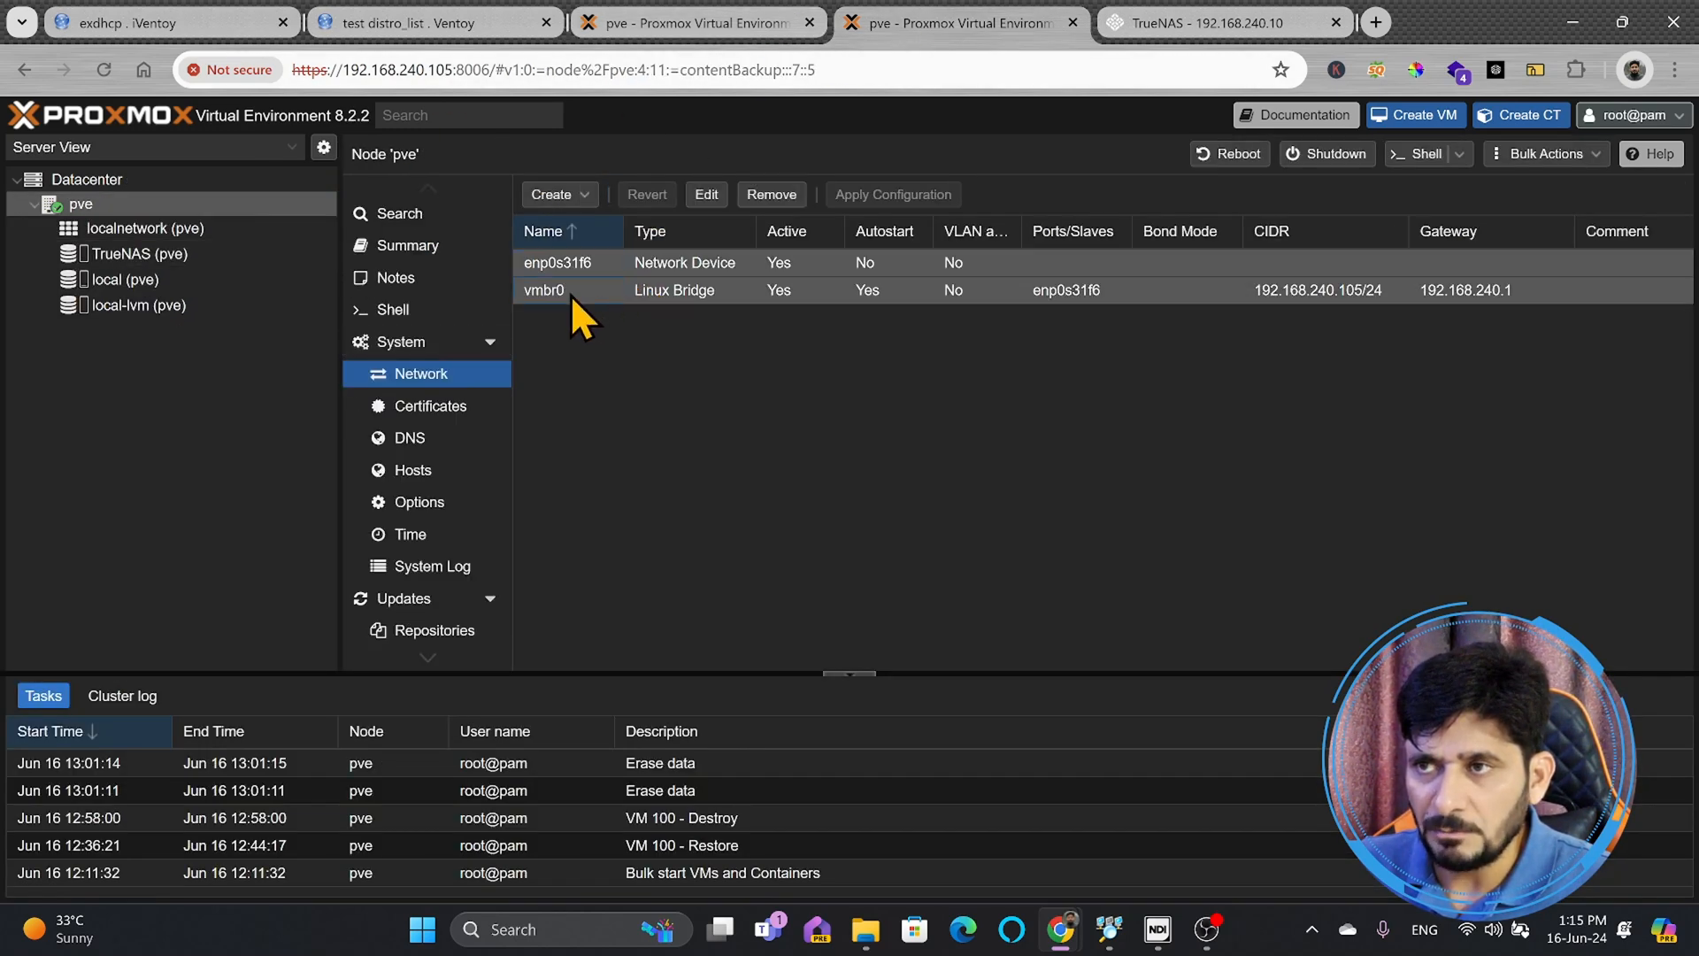
click(131, 254)
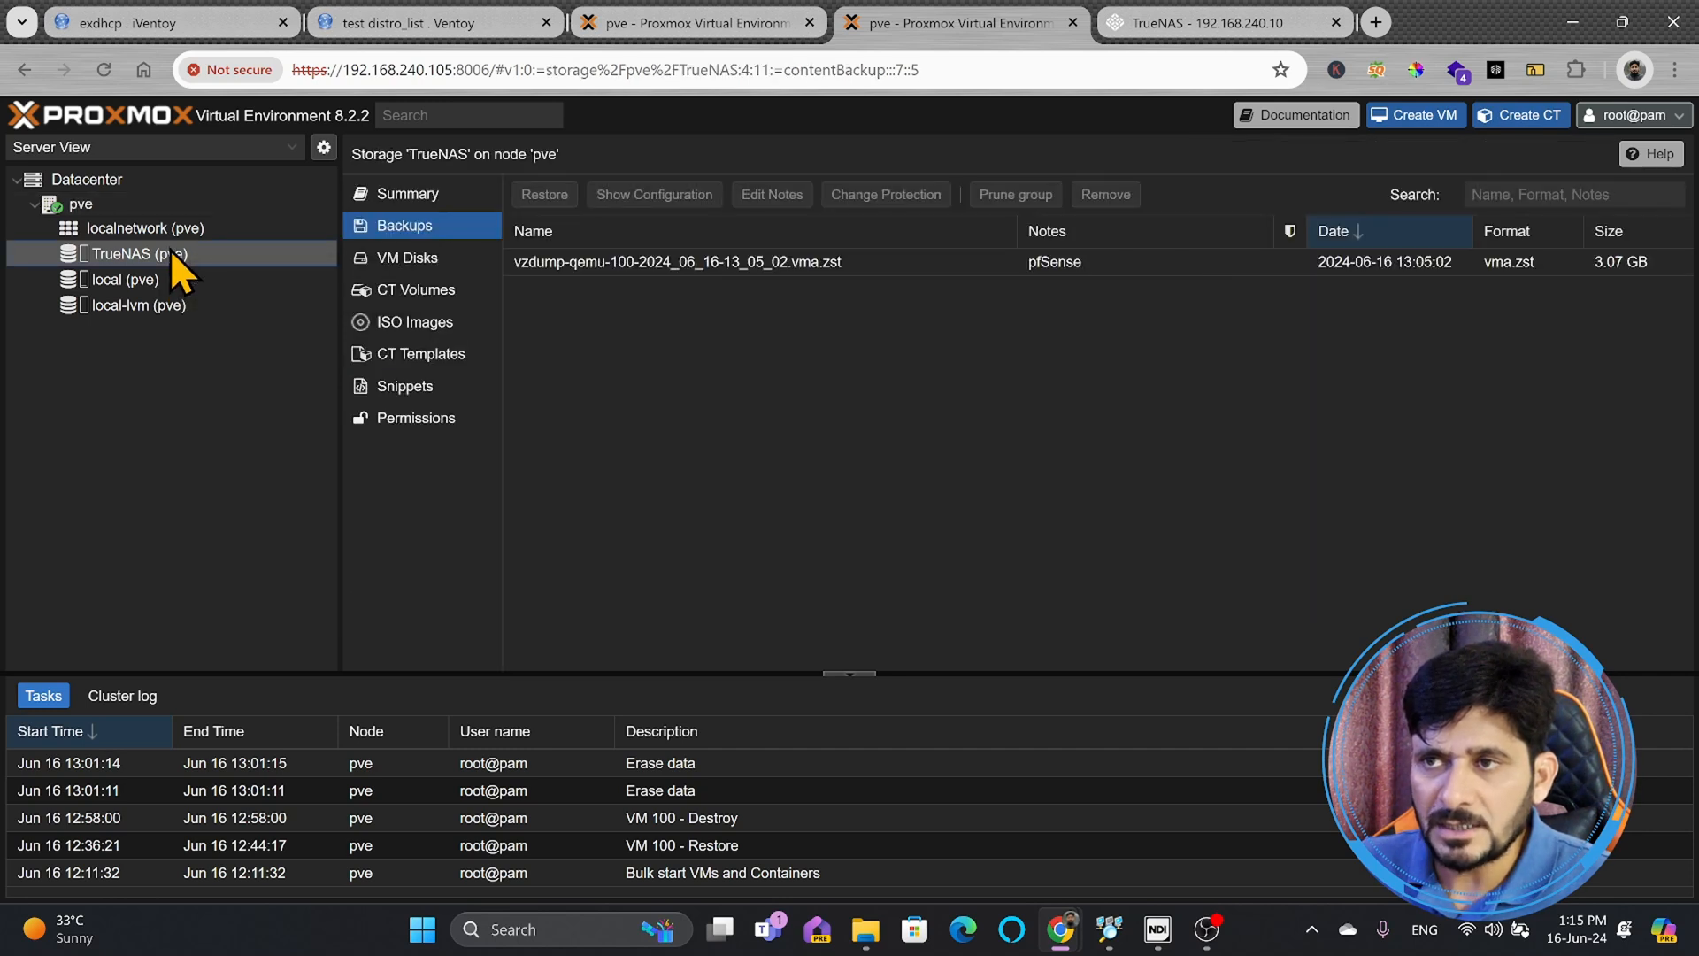
mouse_move(588, 274)
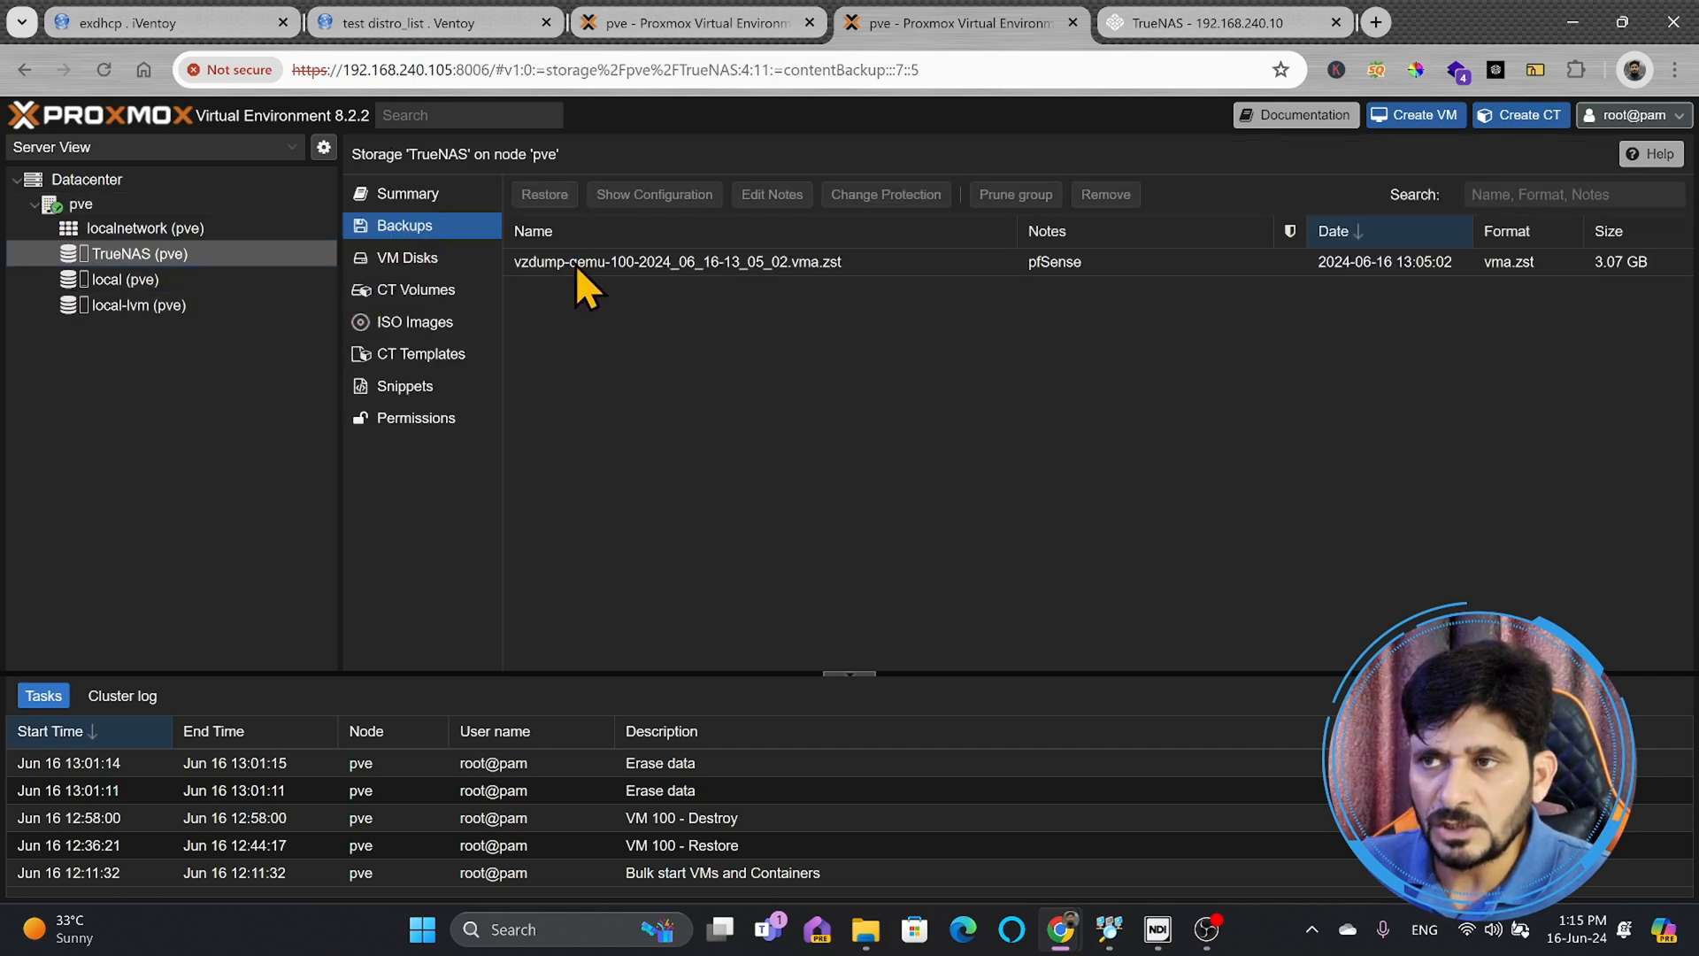
Restore the pfSense vzdump backup from TrueNAS as VM 100 with default settings.
click(544, 194)
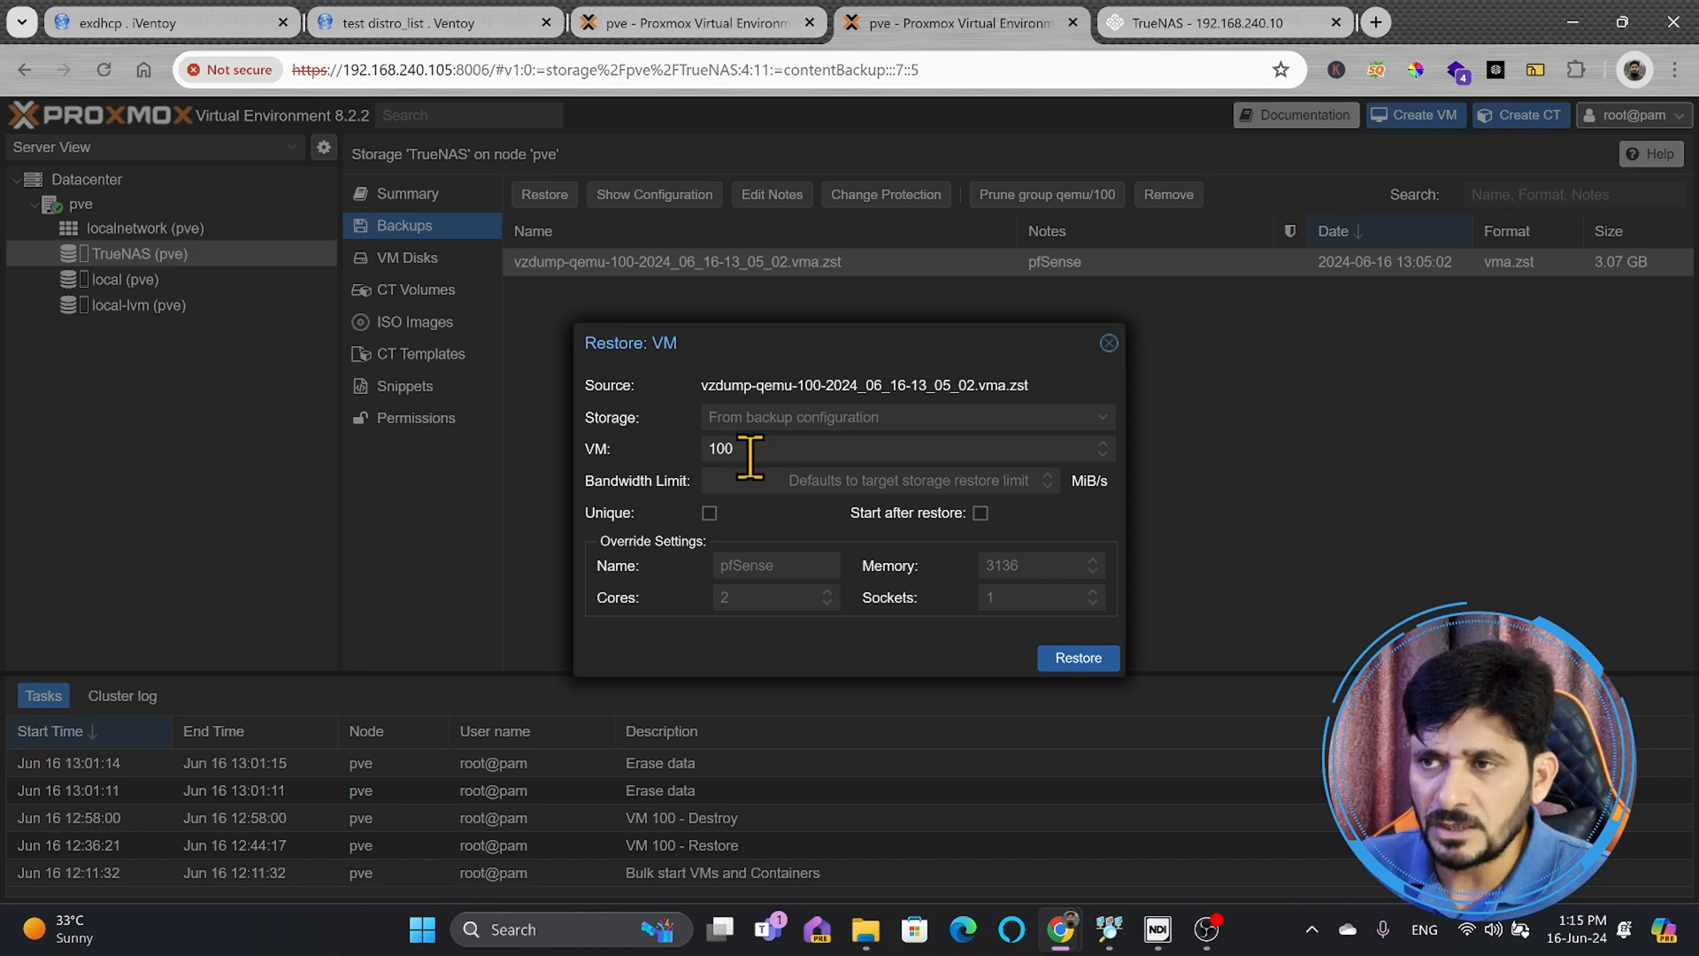
mouse_move(748, 604)
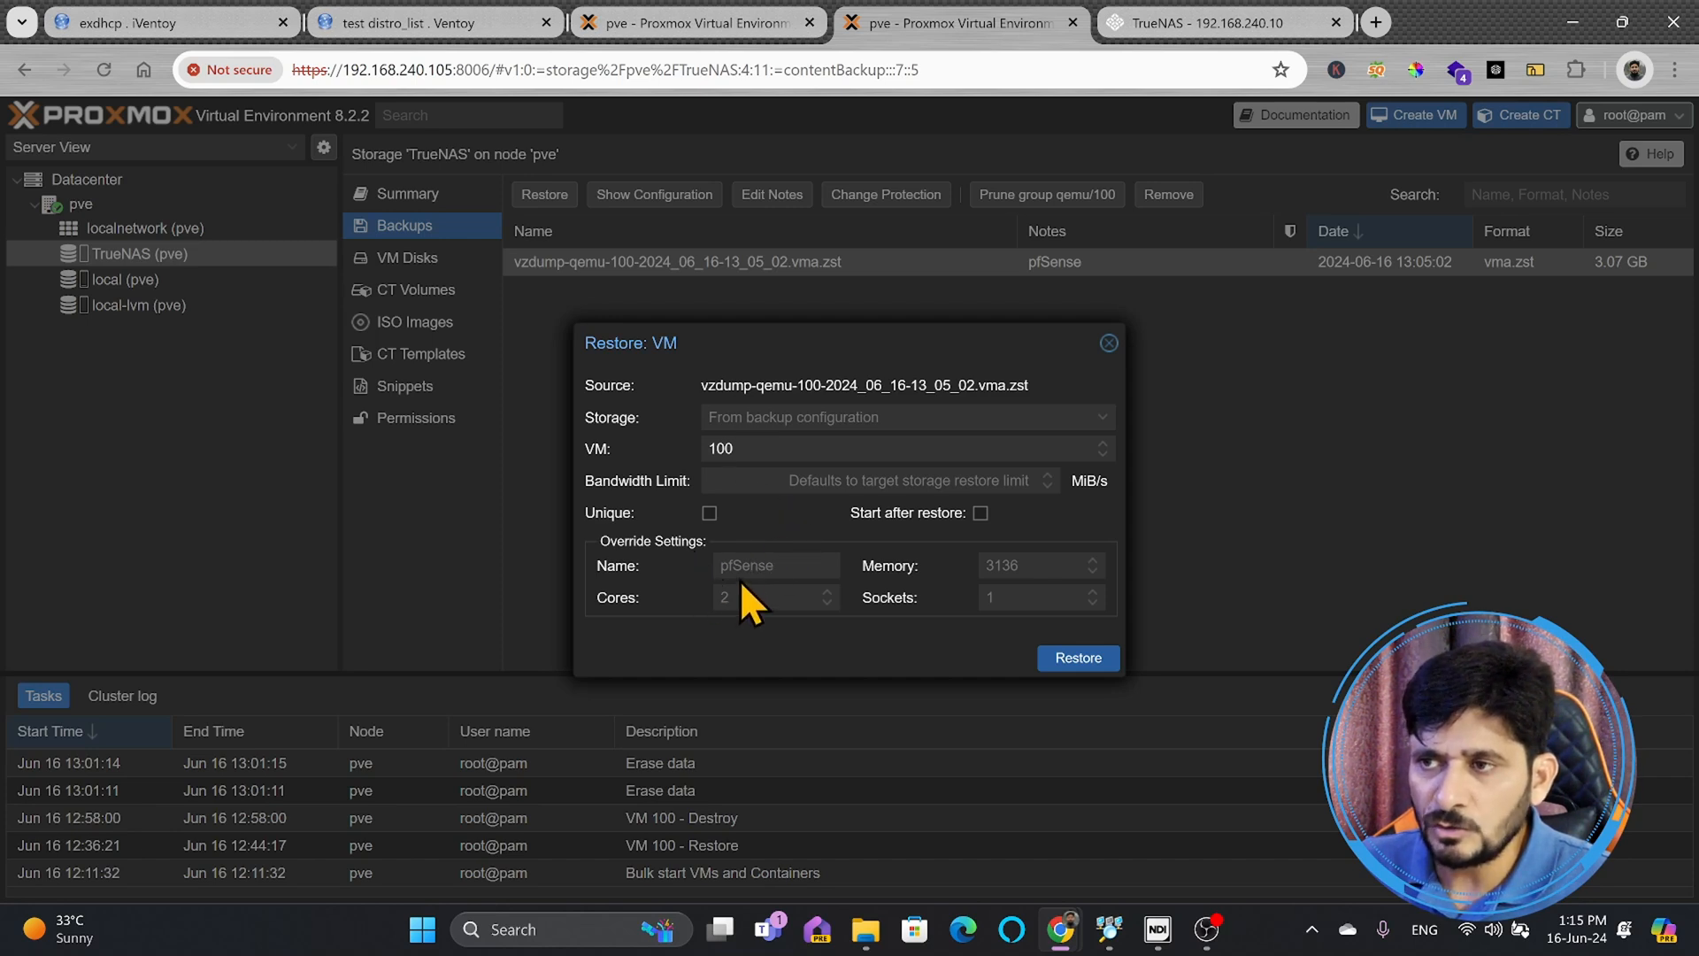
mouse_move(859, 572)
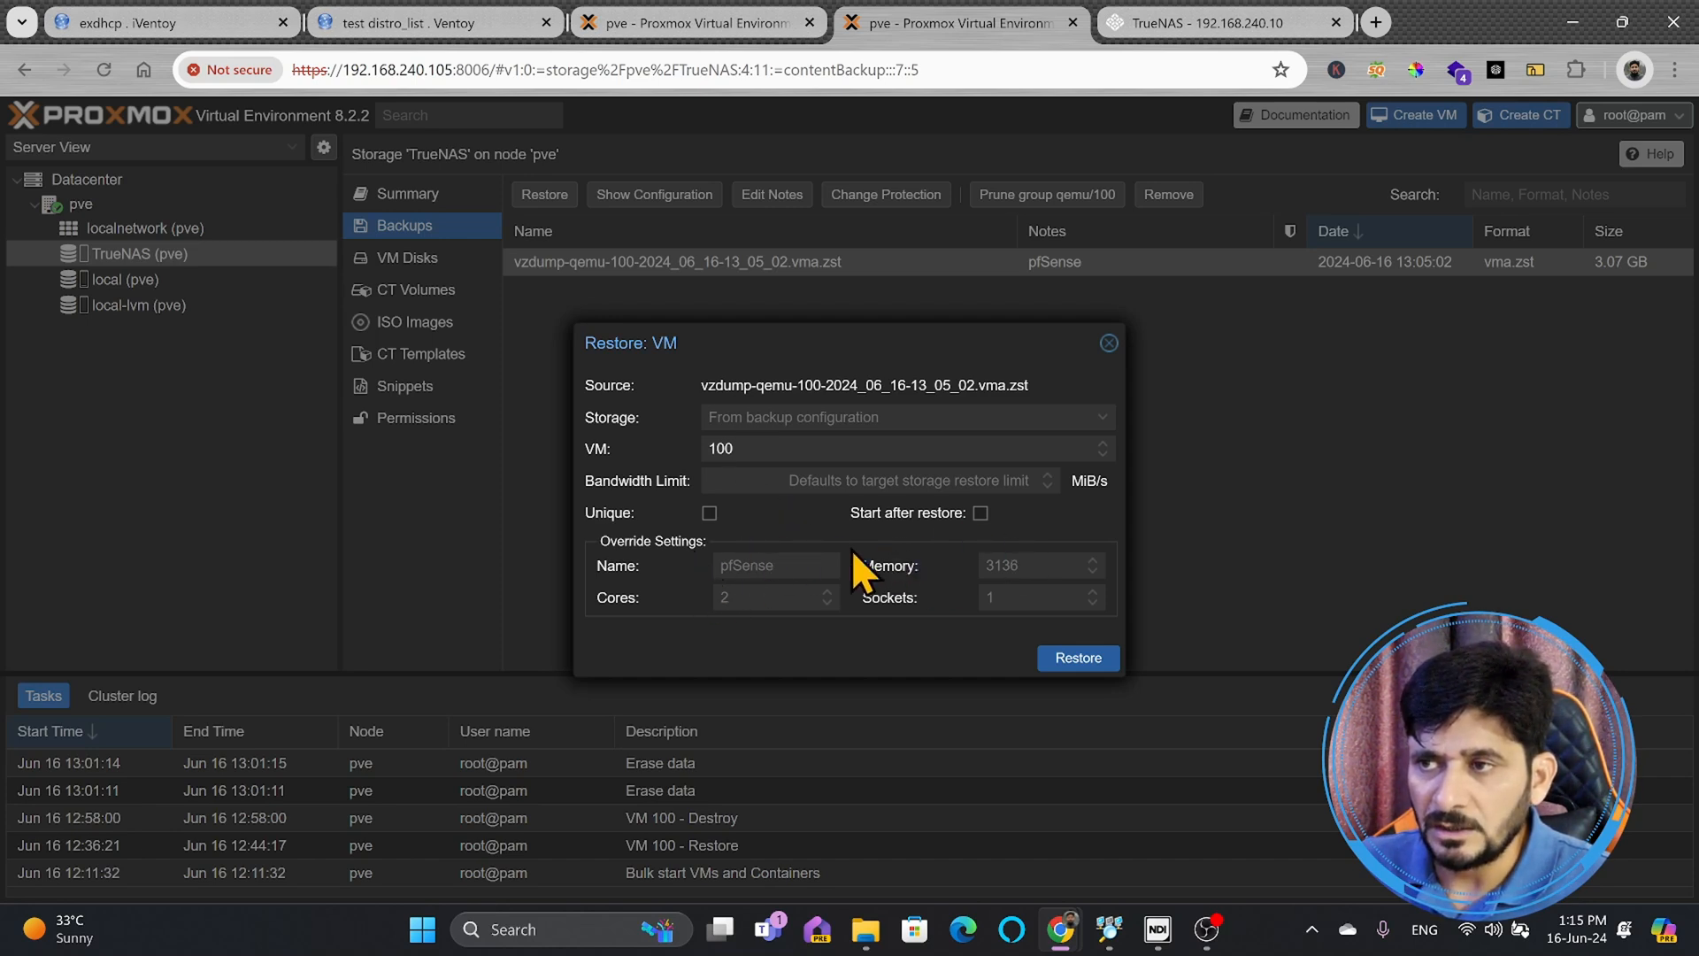
mouse_move(823, 721)
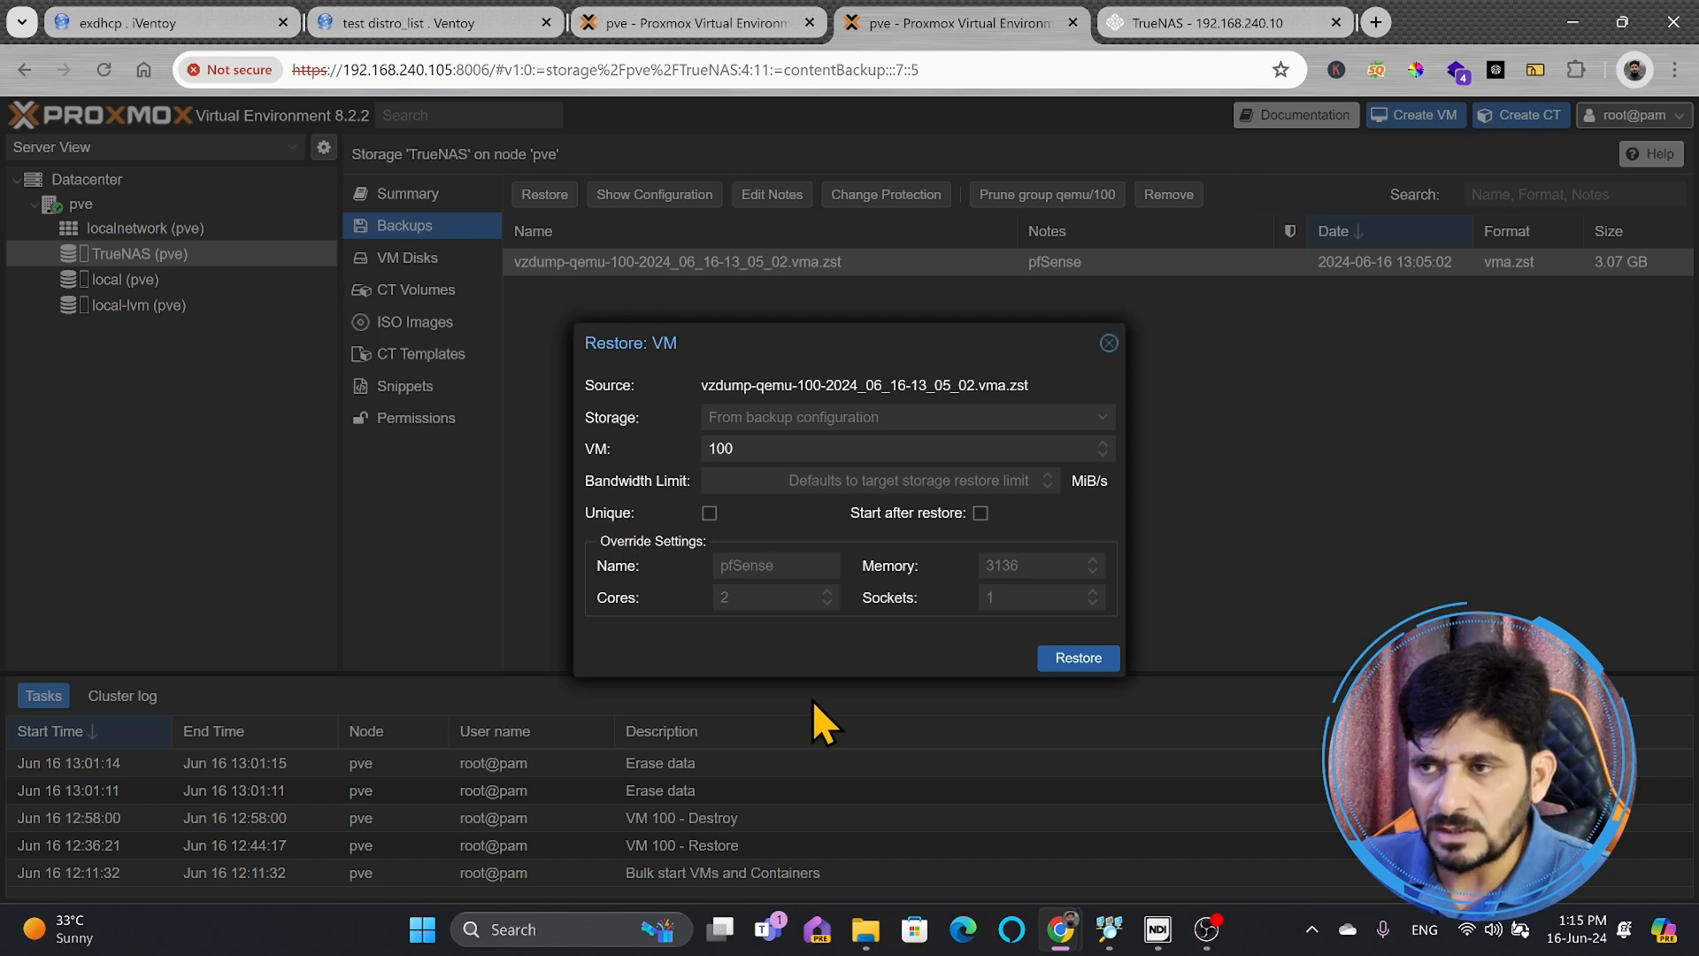
mouse_move(1077, 702)
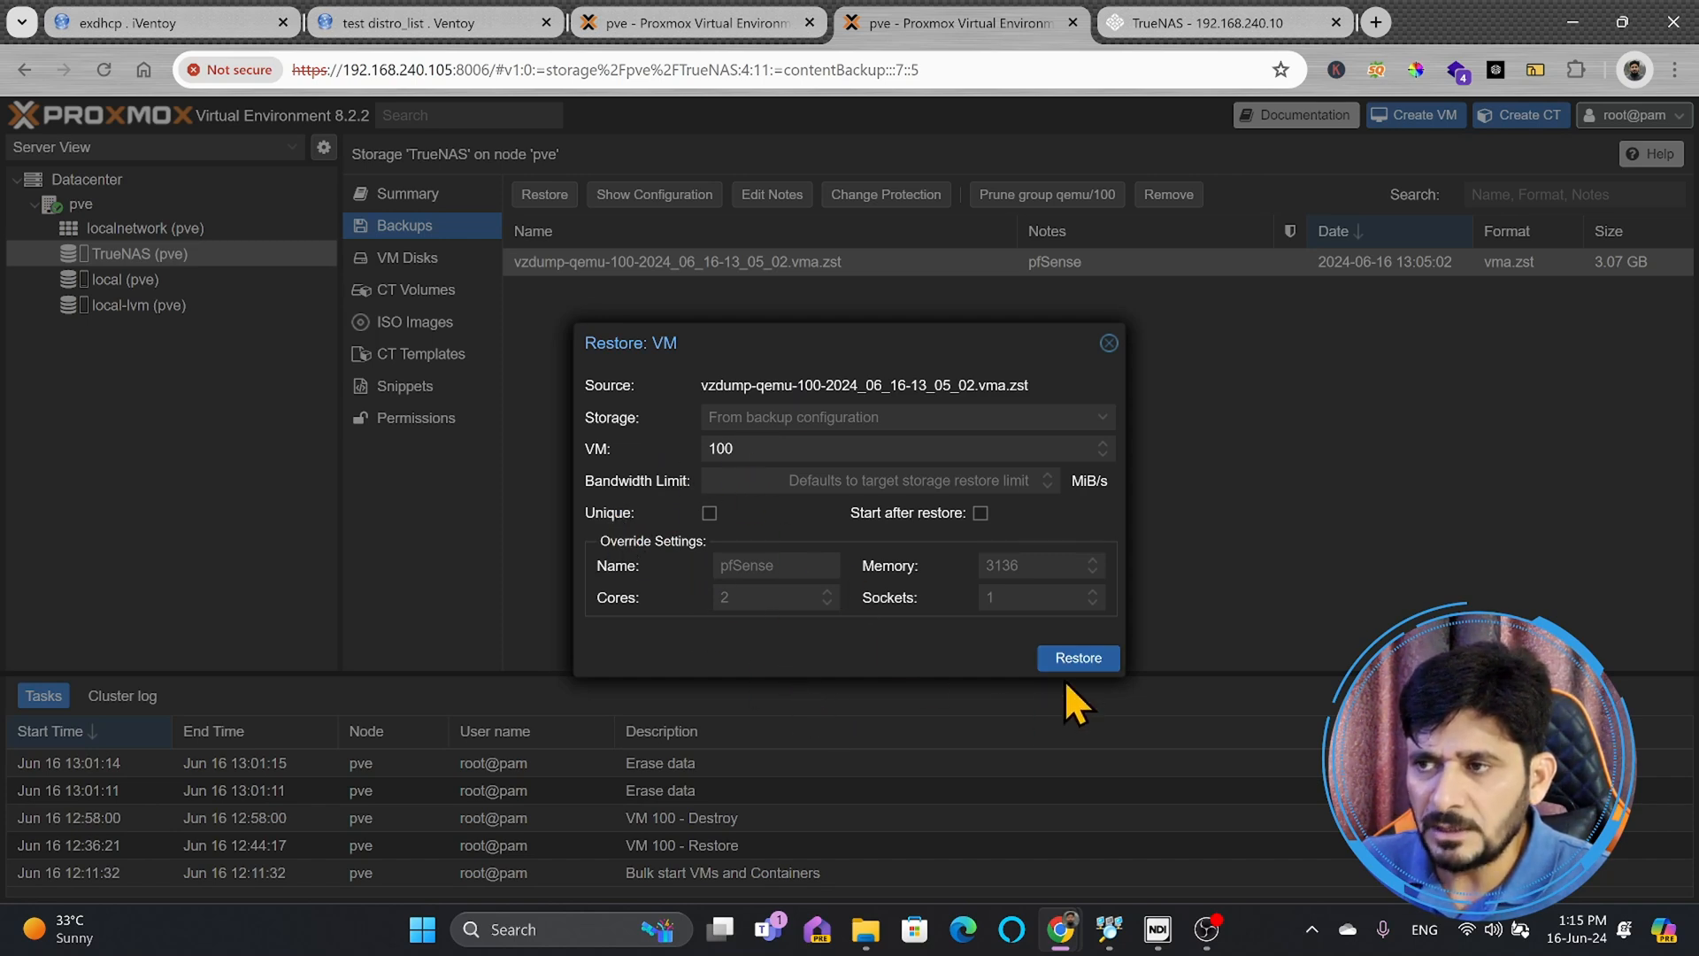
click(1076, 658)
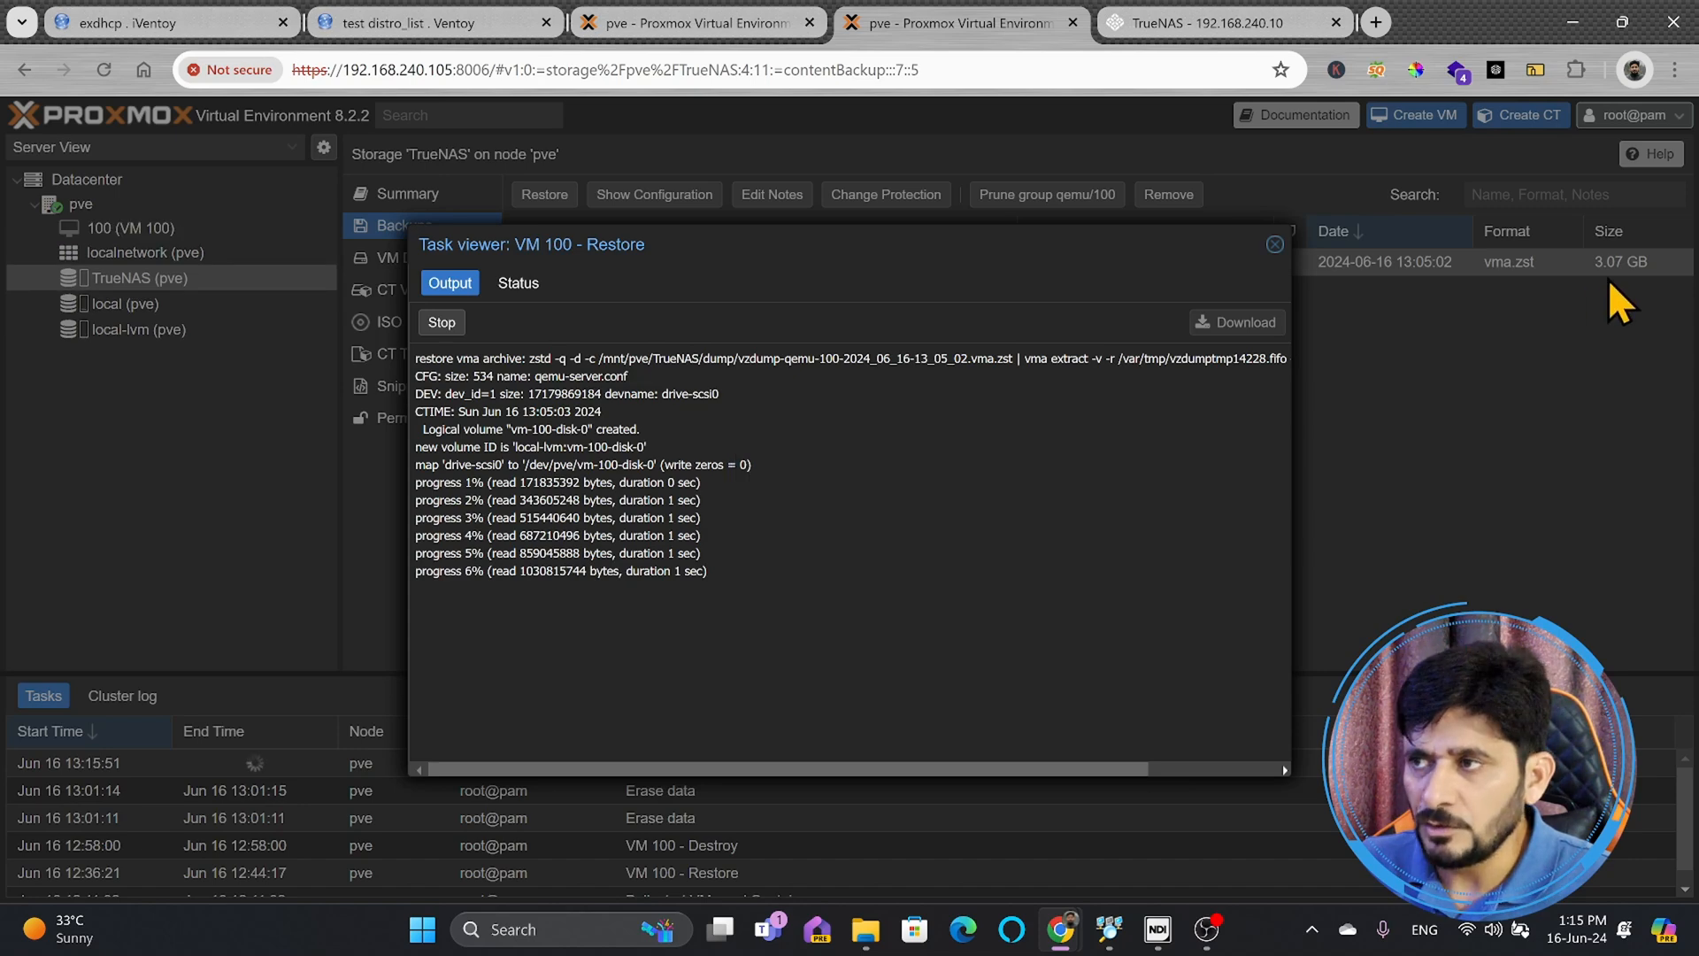
mouse_move(1630, 284)
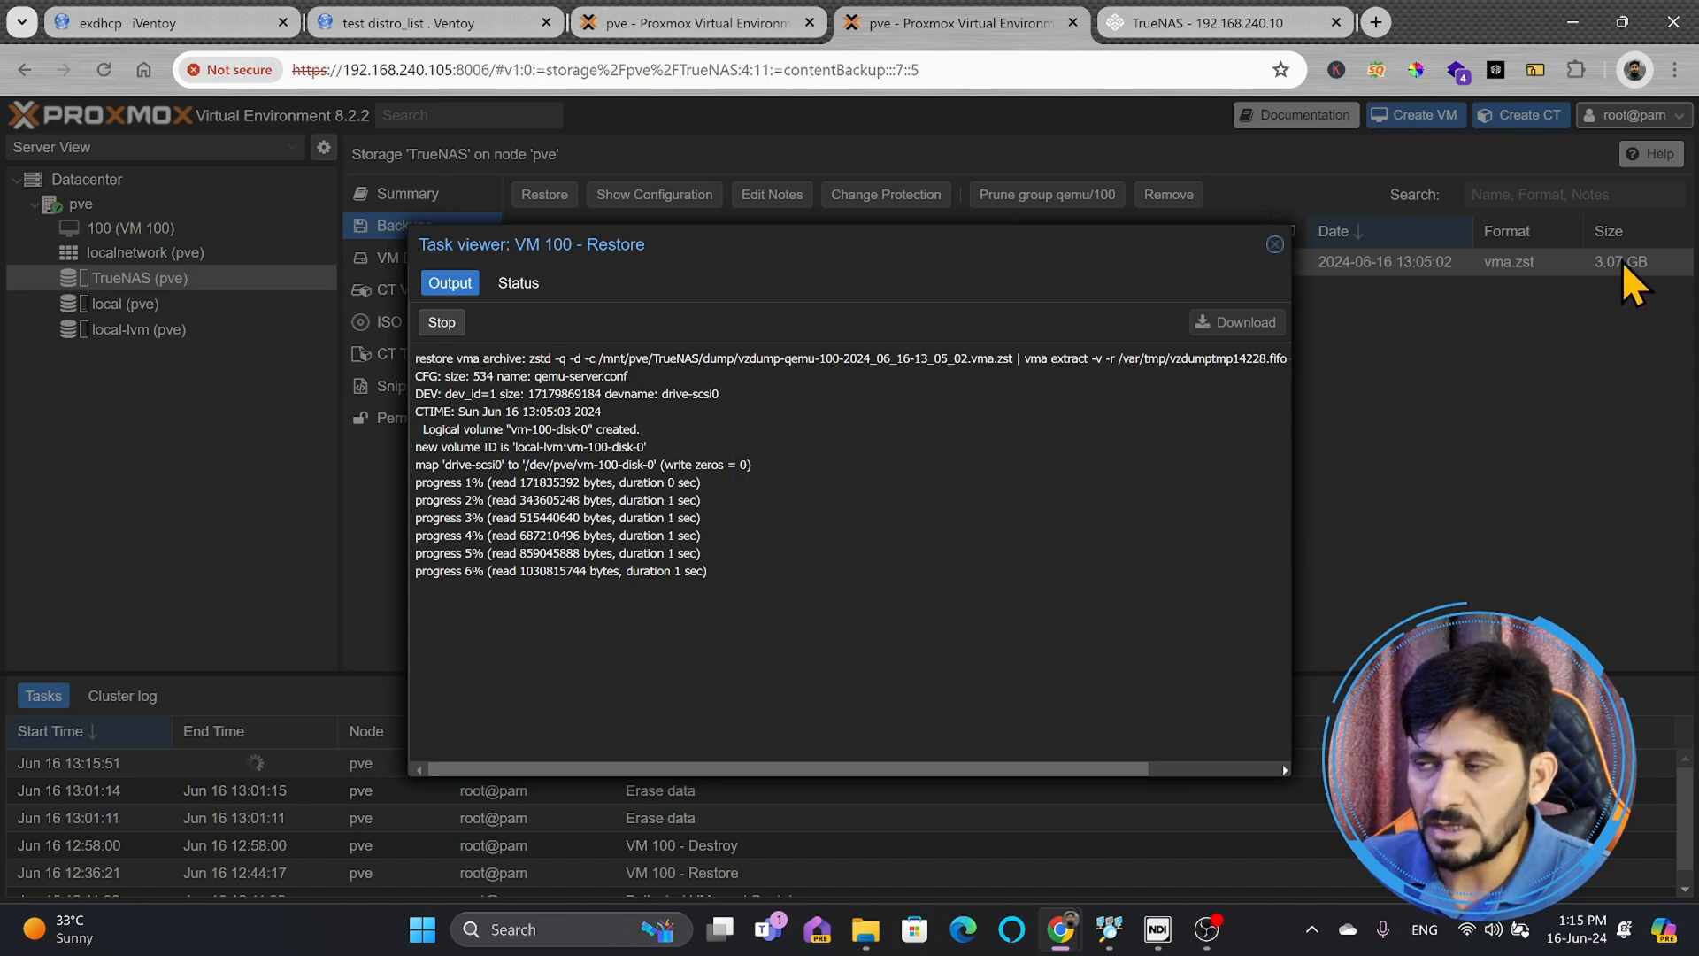
mouse_move(1626, 291)
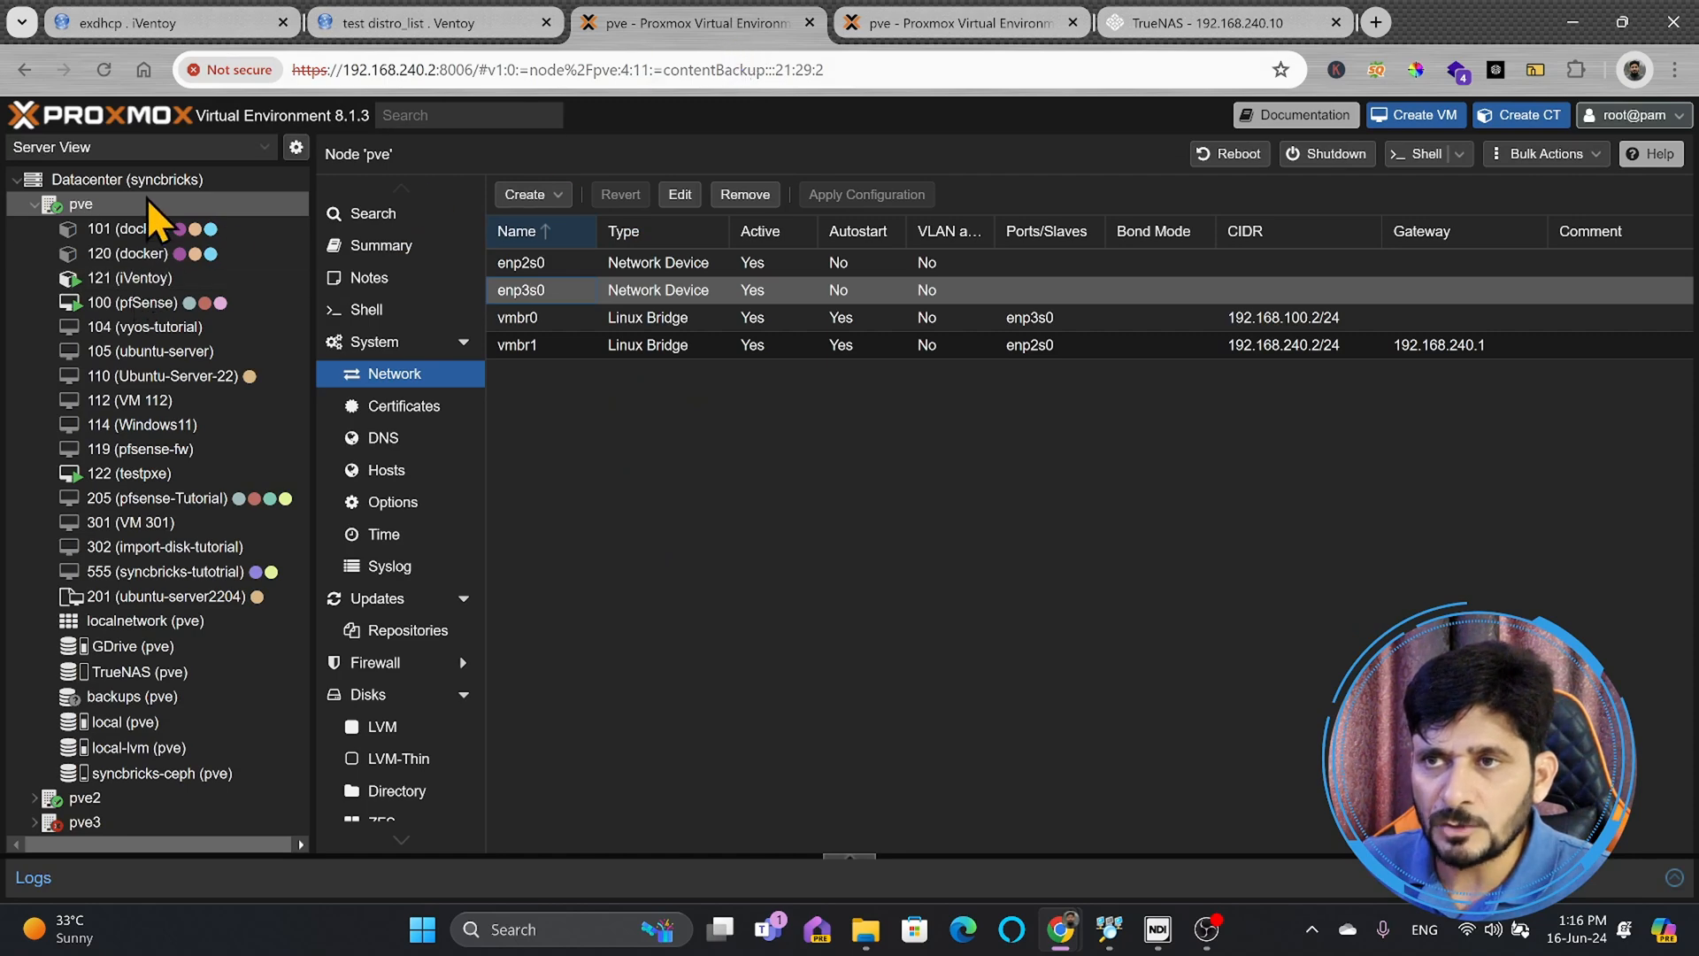
Inspect the original pfSense VM 100's hard disk settings on the old node during the restore.
click(134, 303)
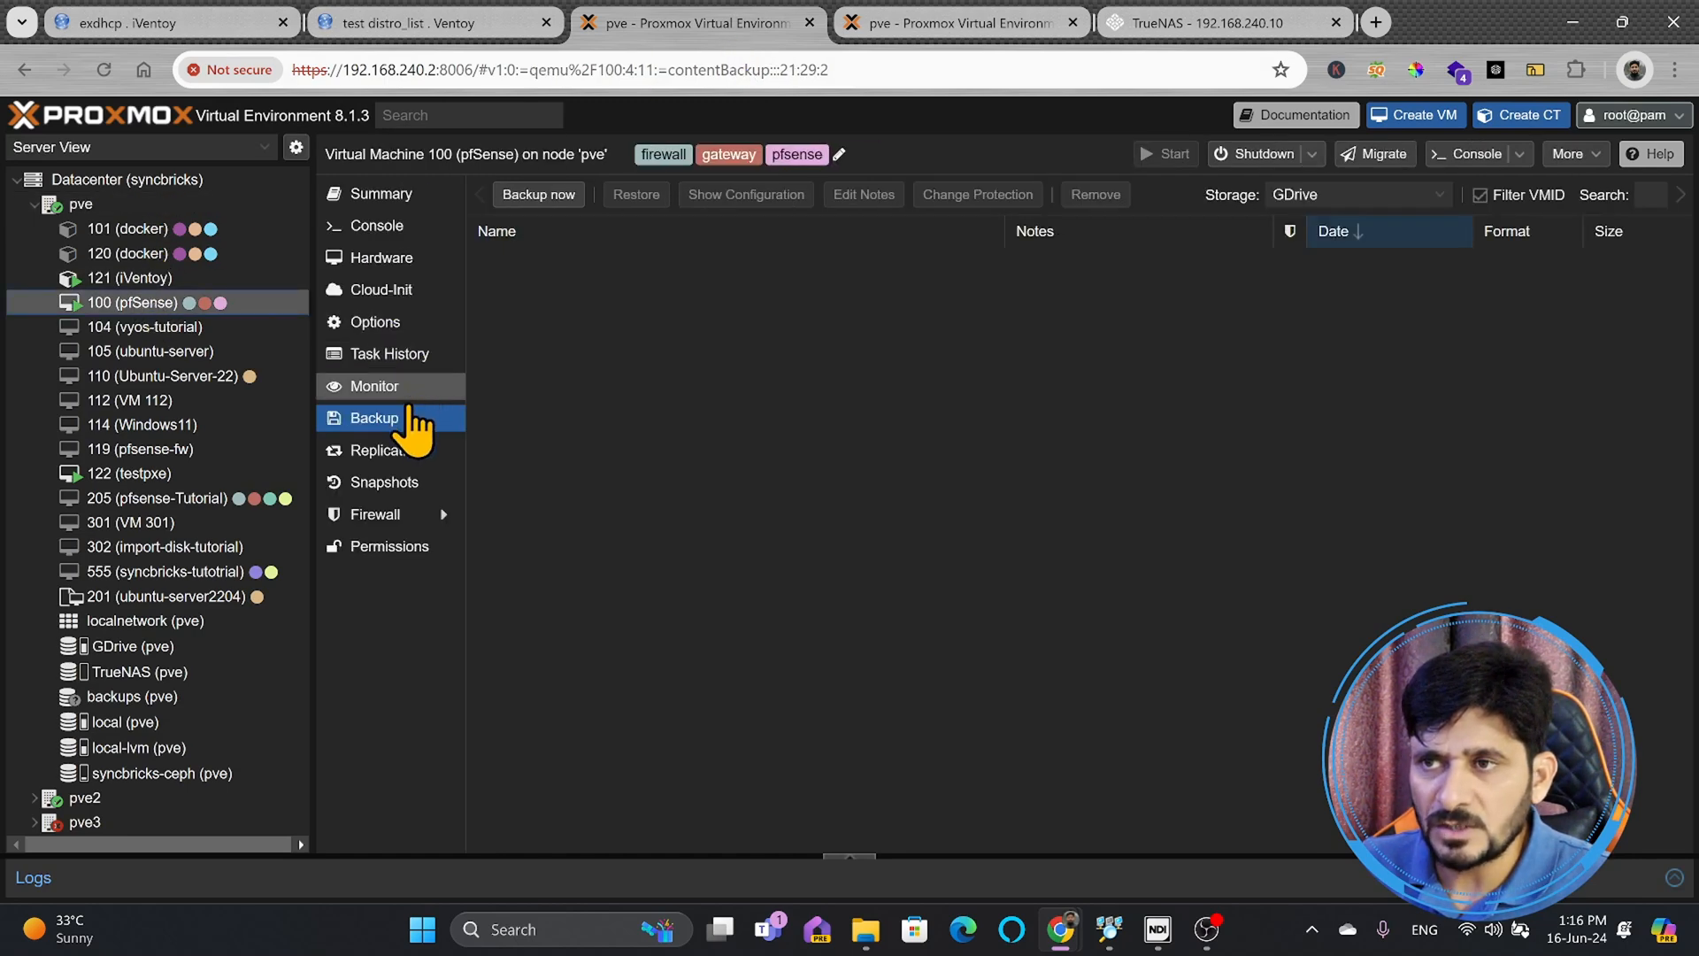
click(382, 257)
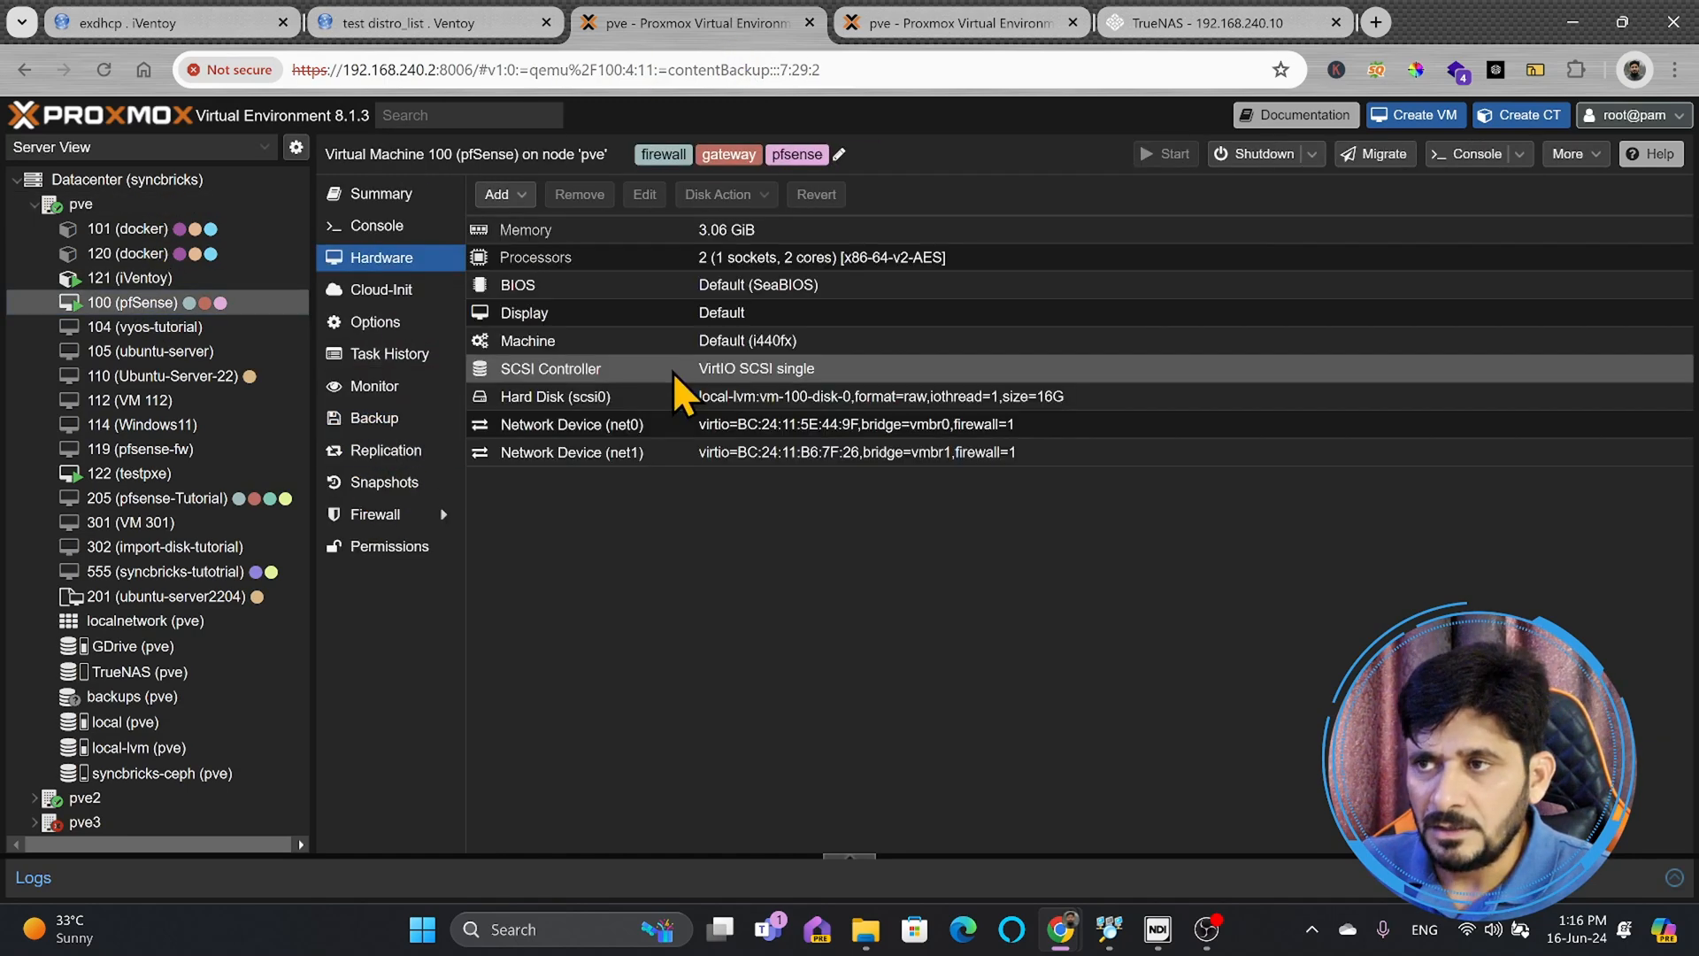
click(644, 194)
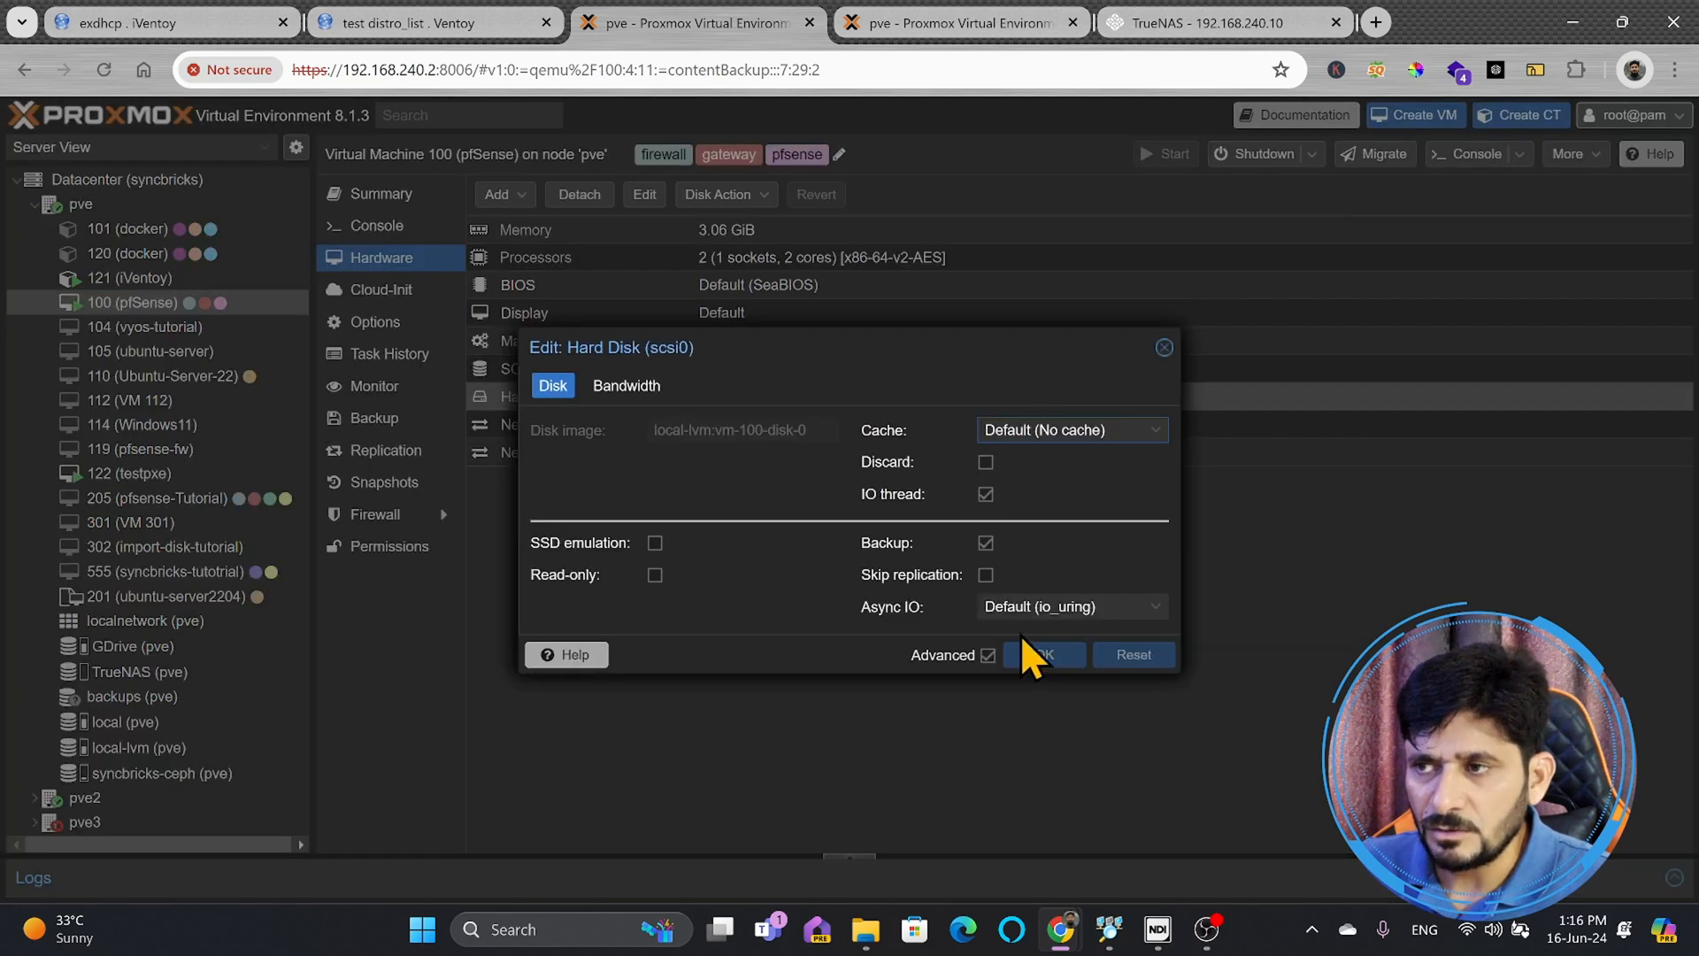
click(1041, 654)
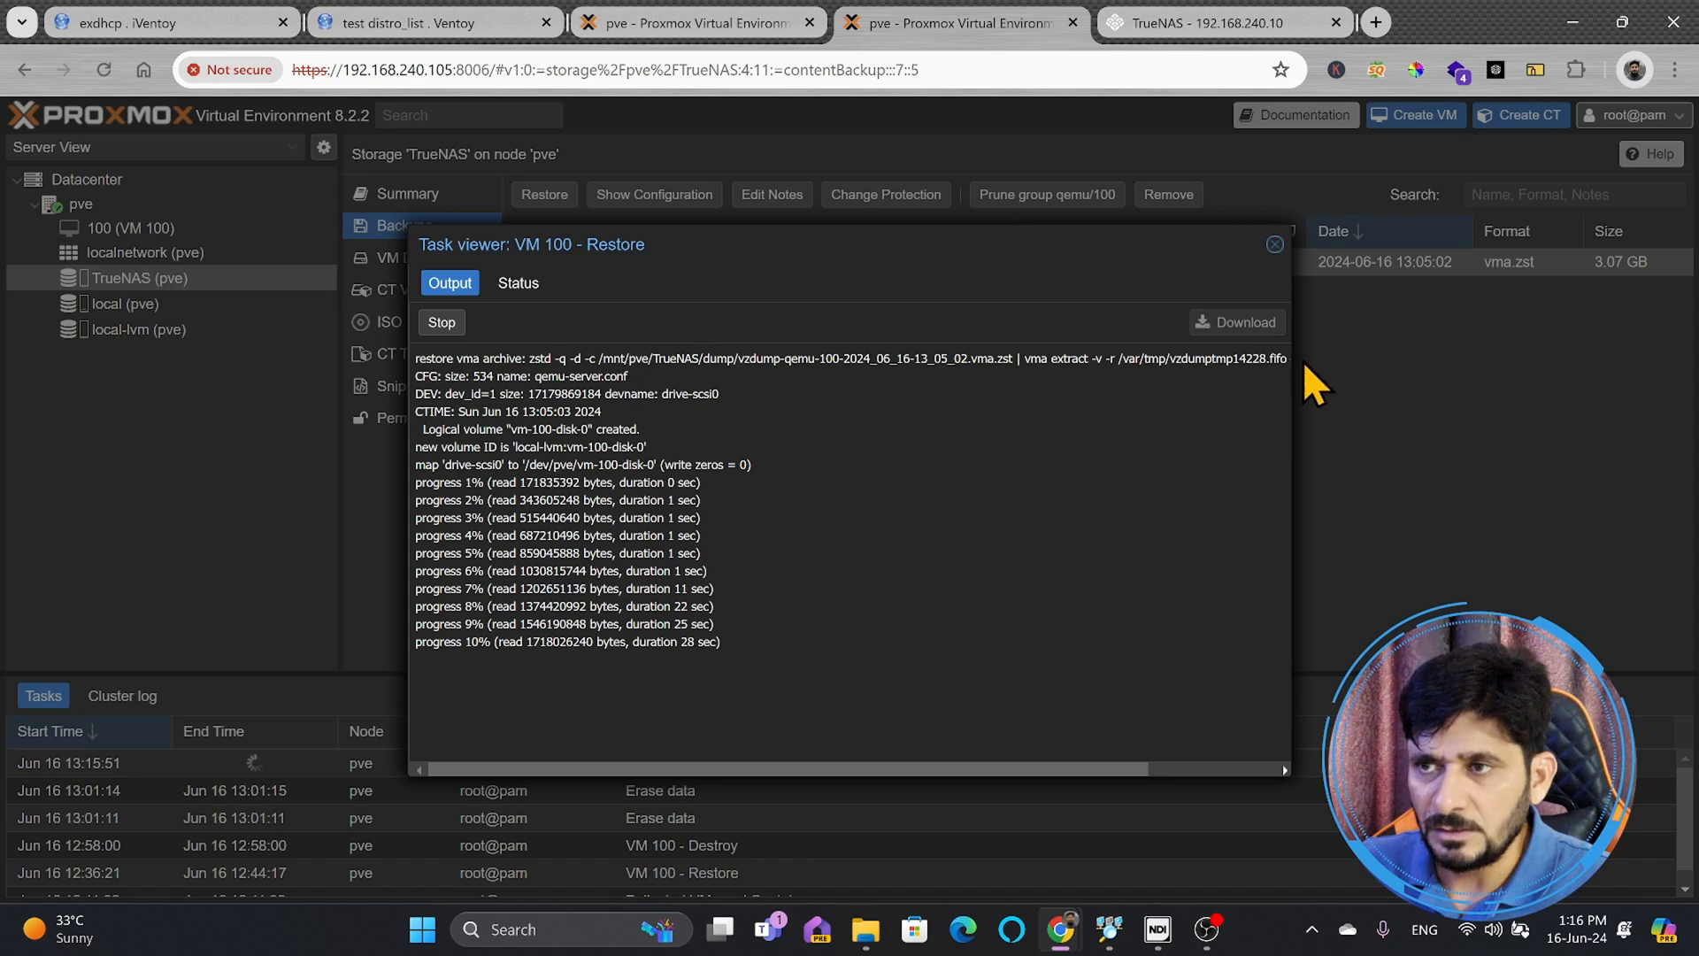
mouse_move(487, 709)
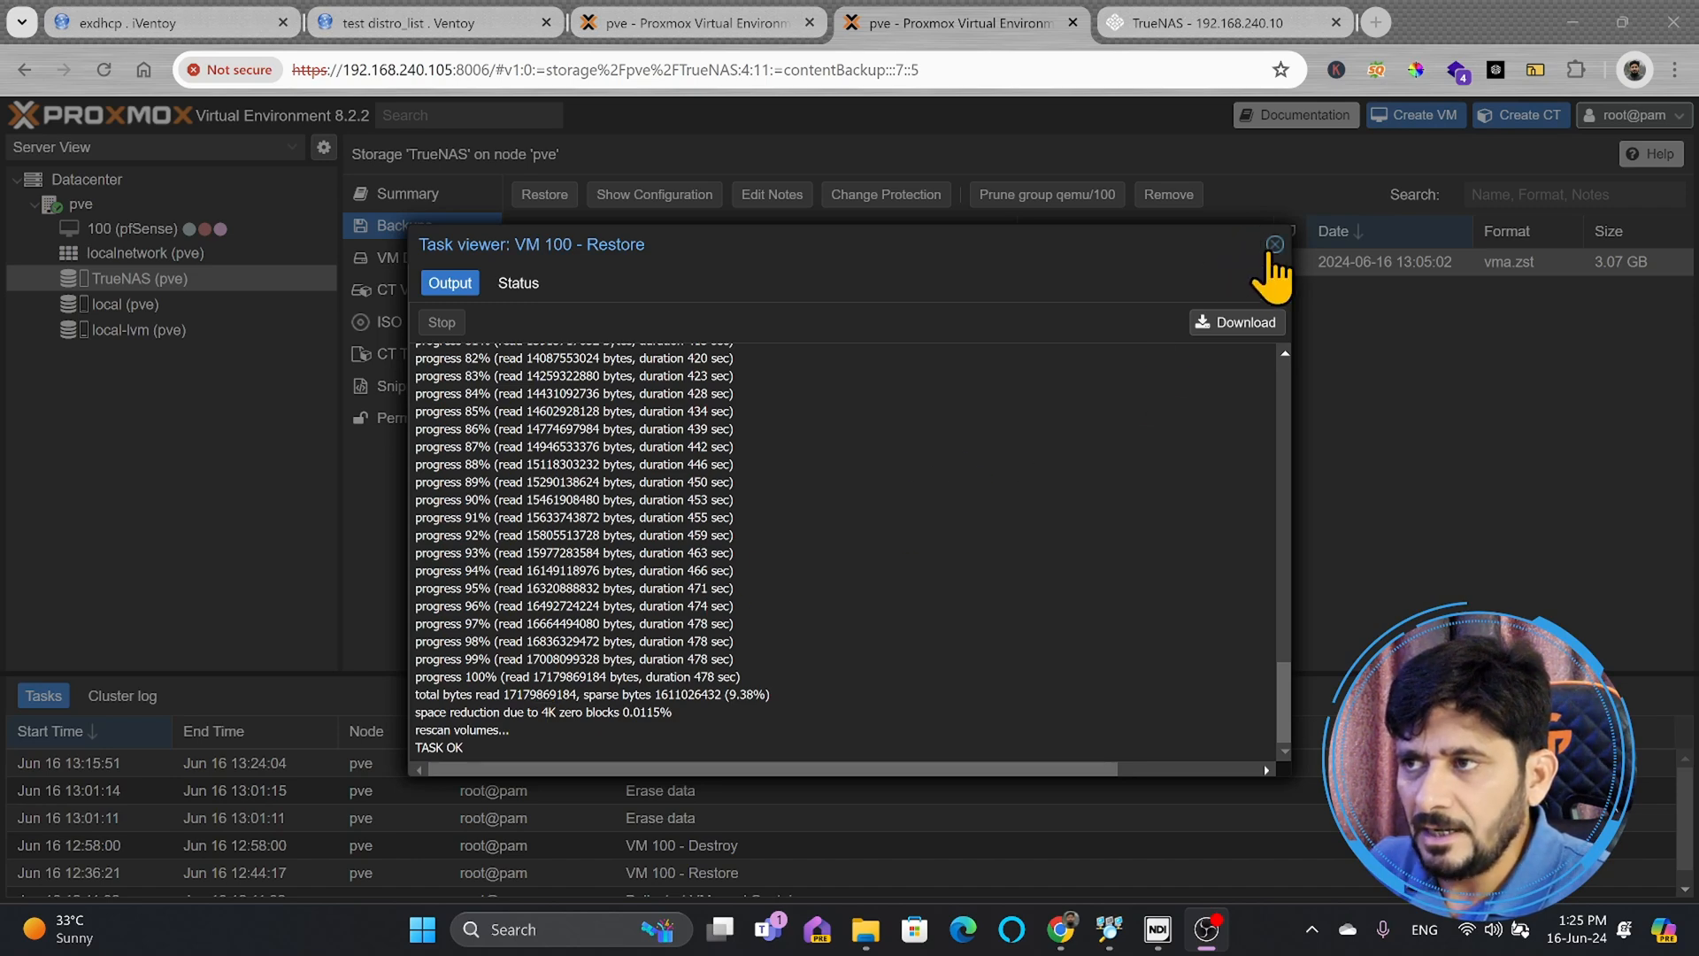
Close the finished pfSense restore task log on the new node.
click(1274, 245)
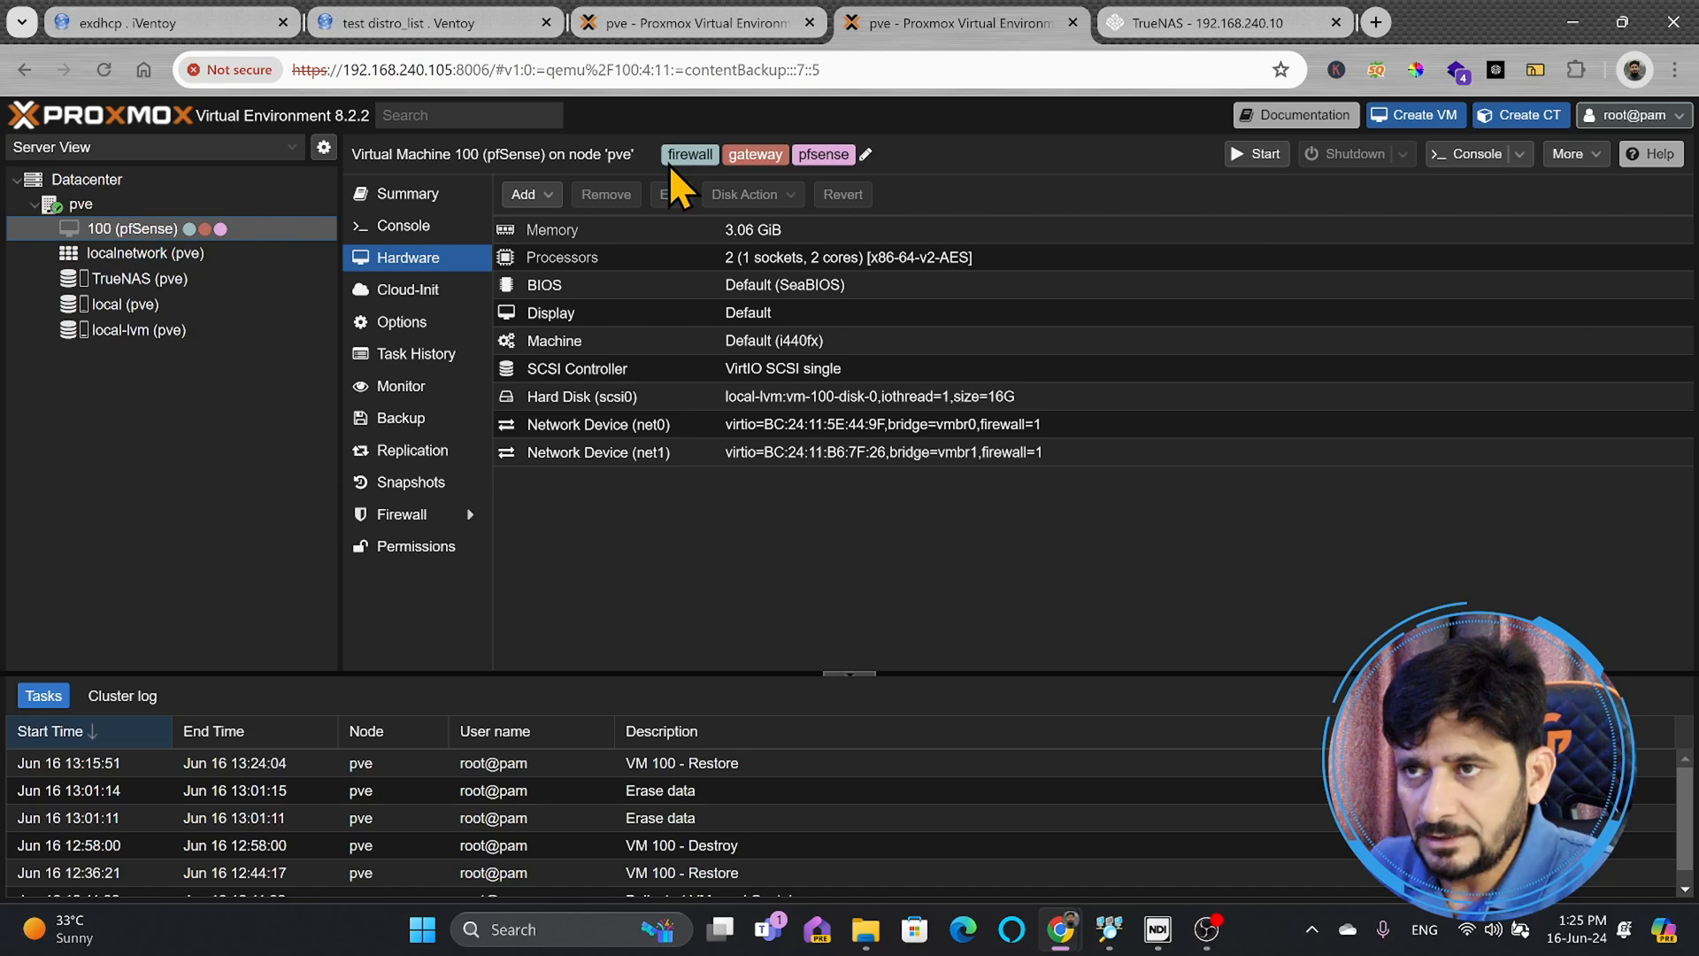
mouse_move(527, 204)
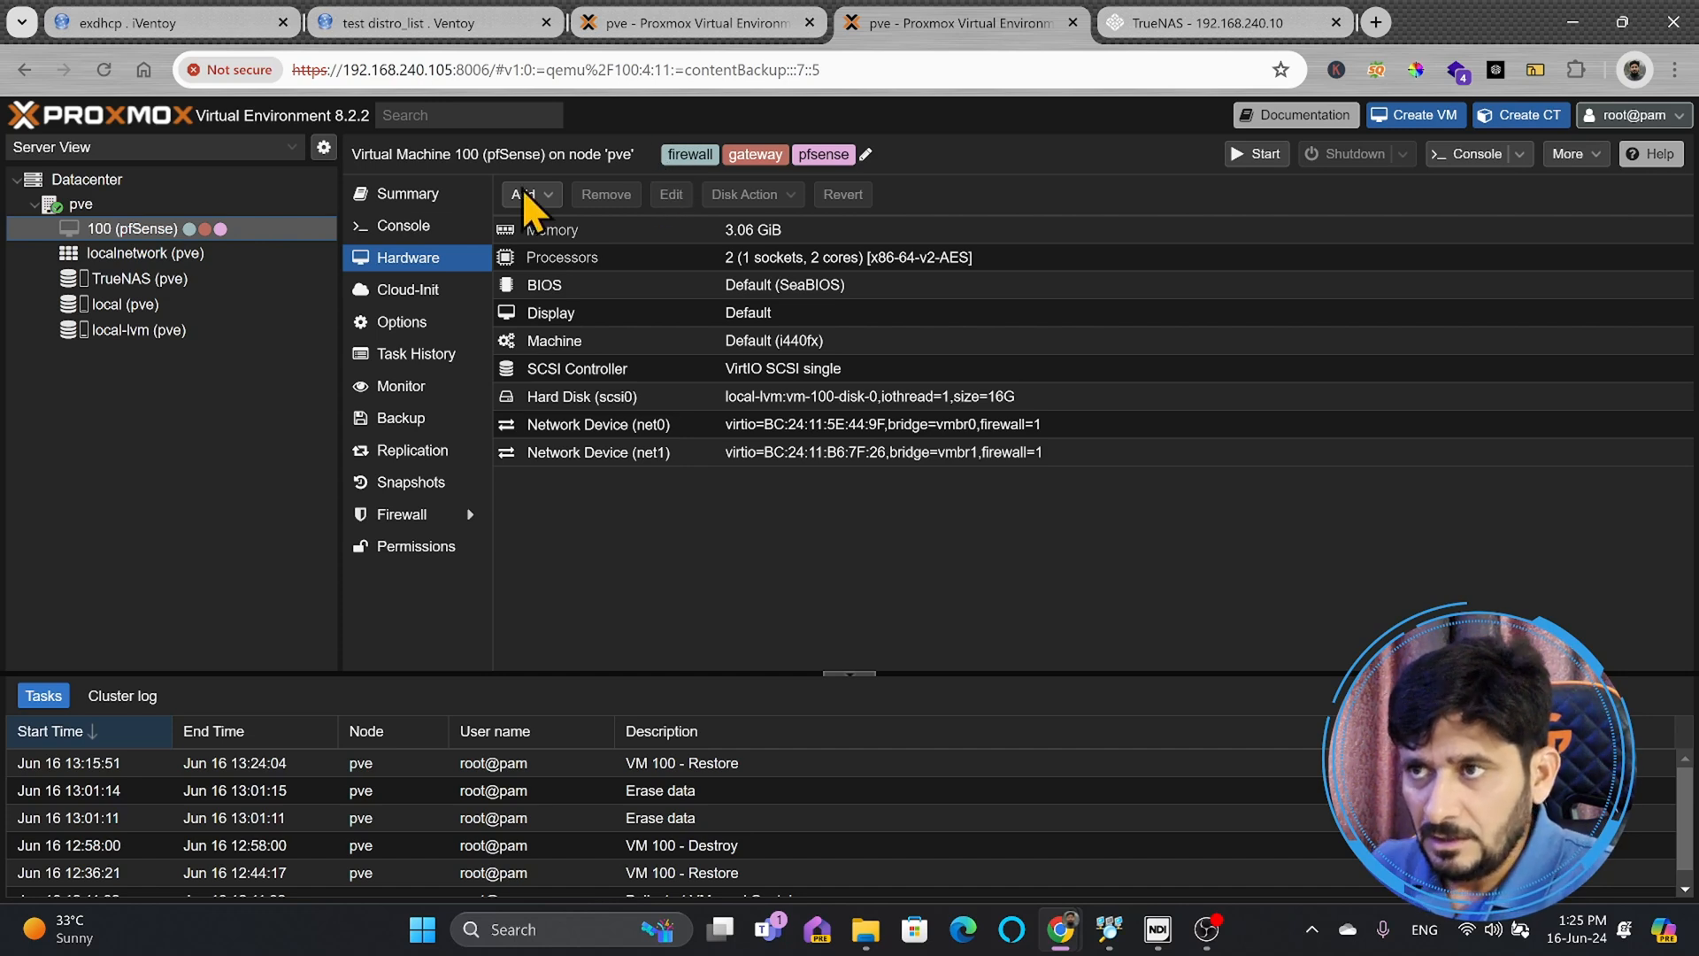
mouse_move(687, 154)
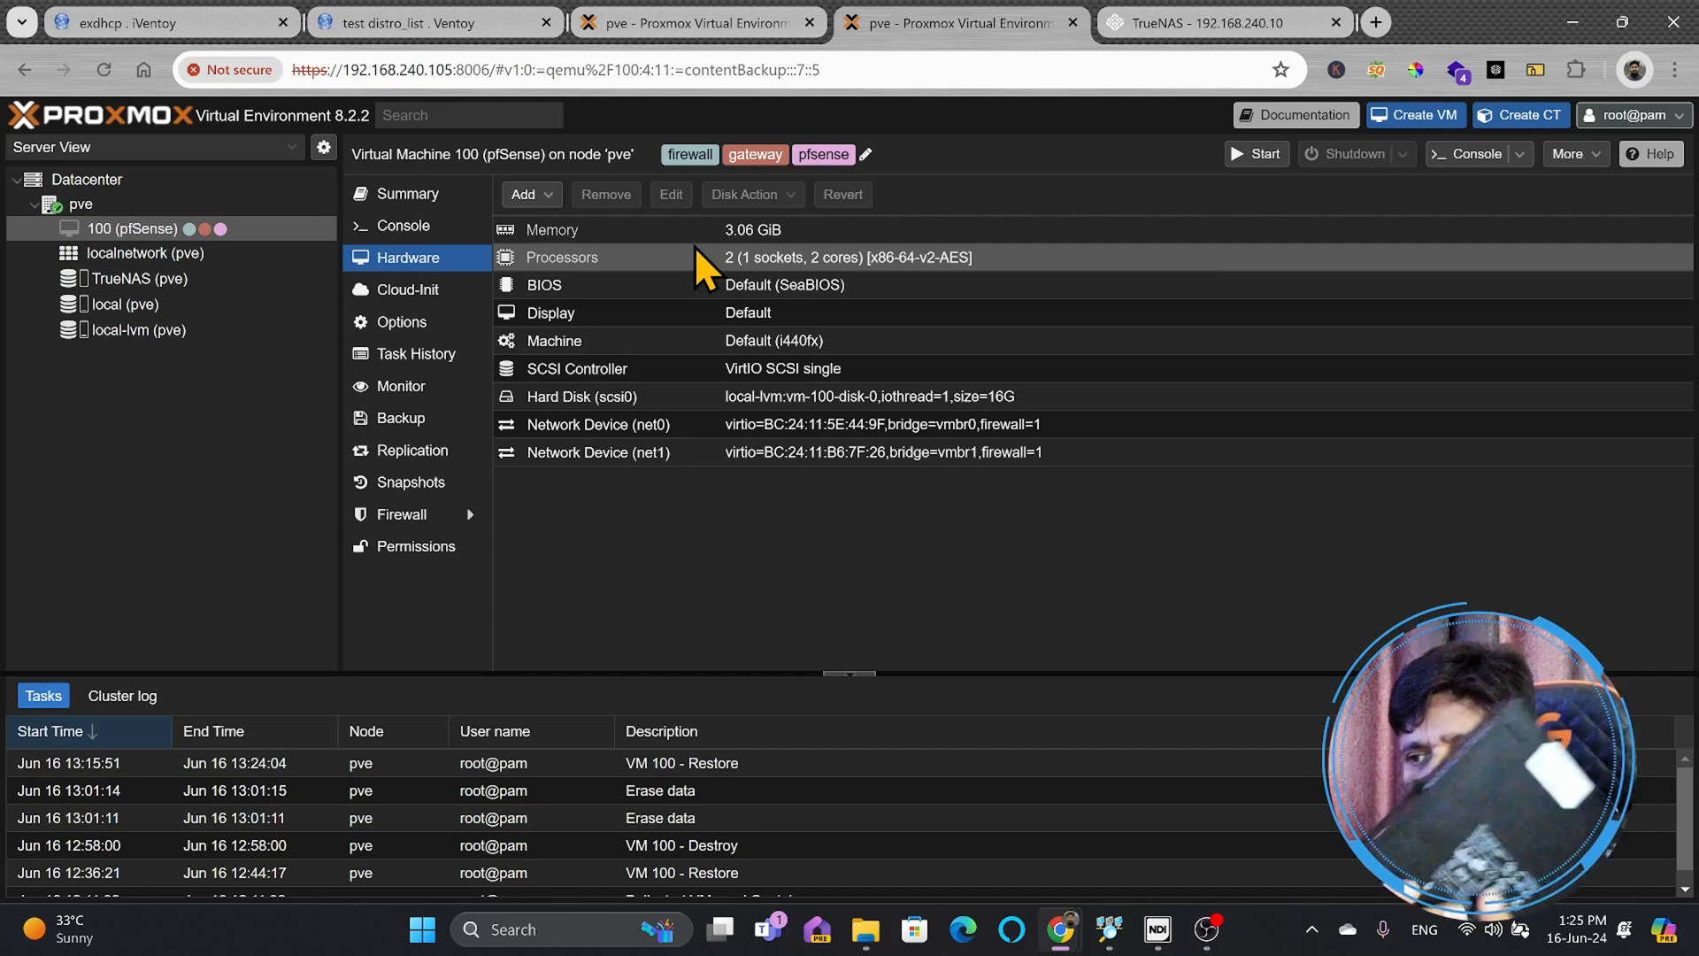
mouse_move(319, 265)
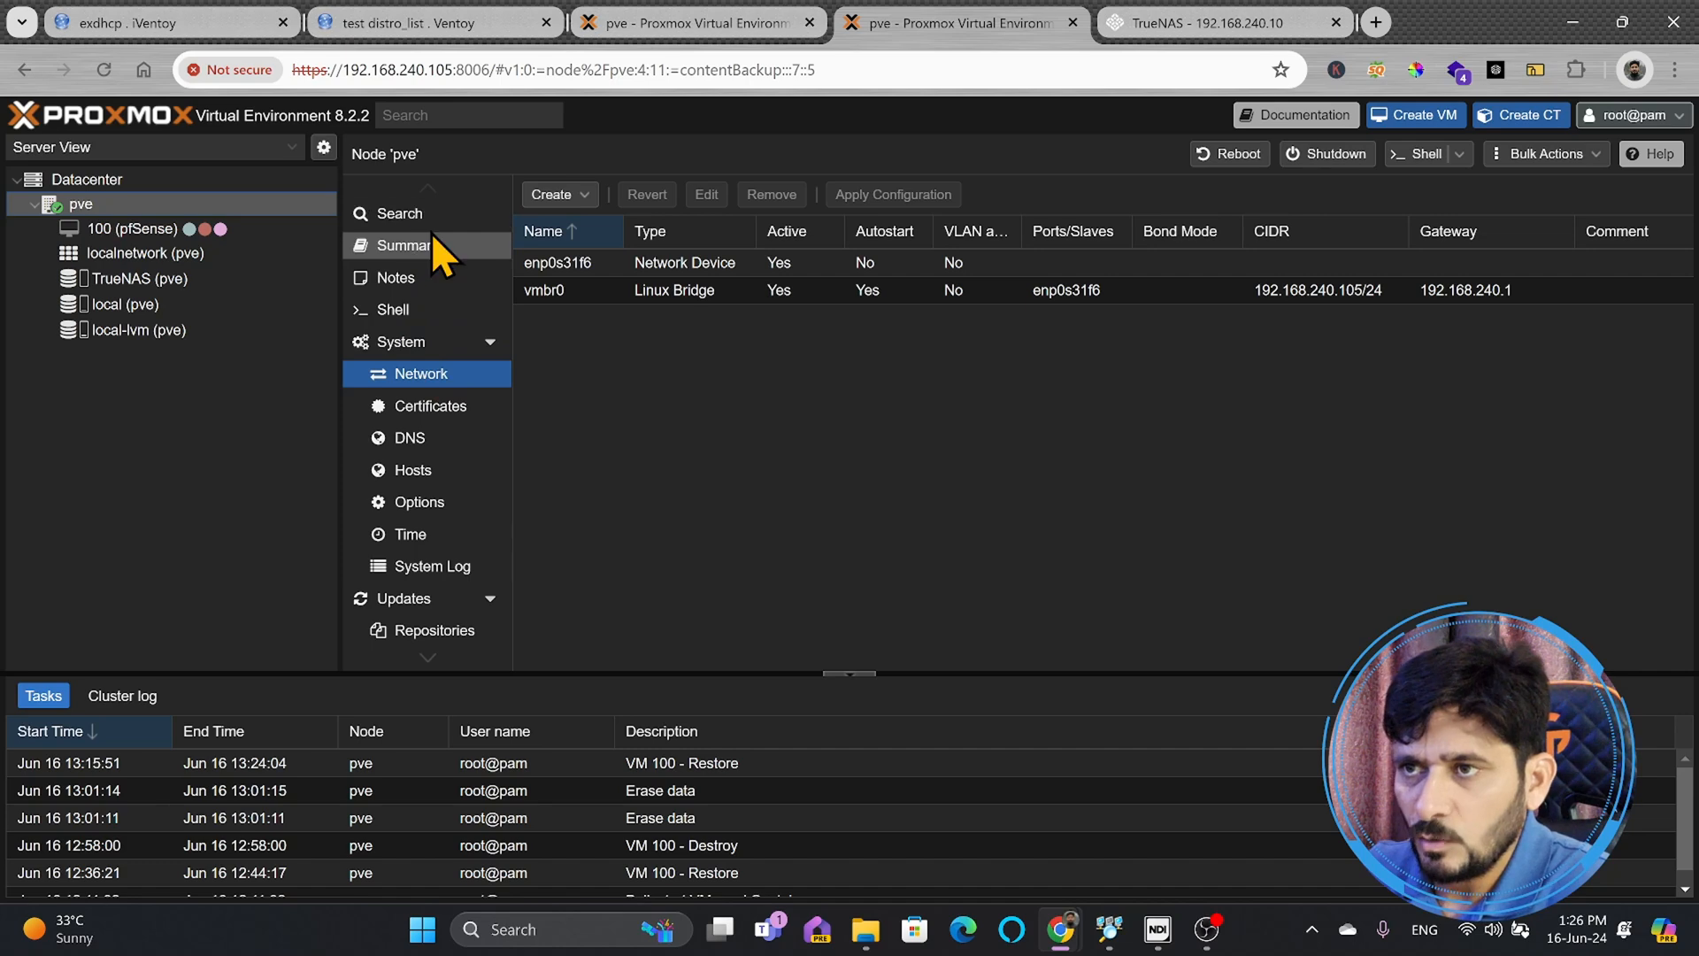
View the new node's summary, then select the restored pfSense VM 100.
click(407, 245)
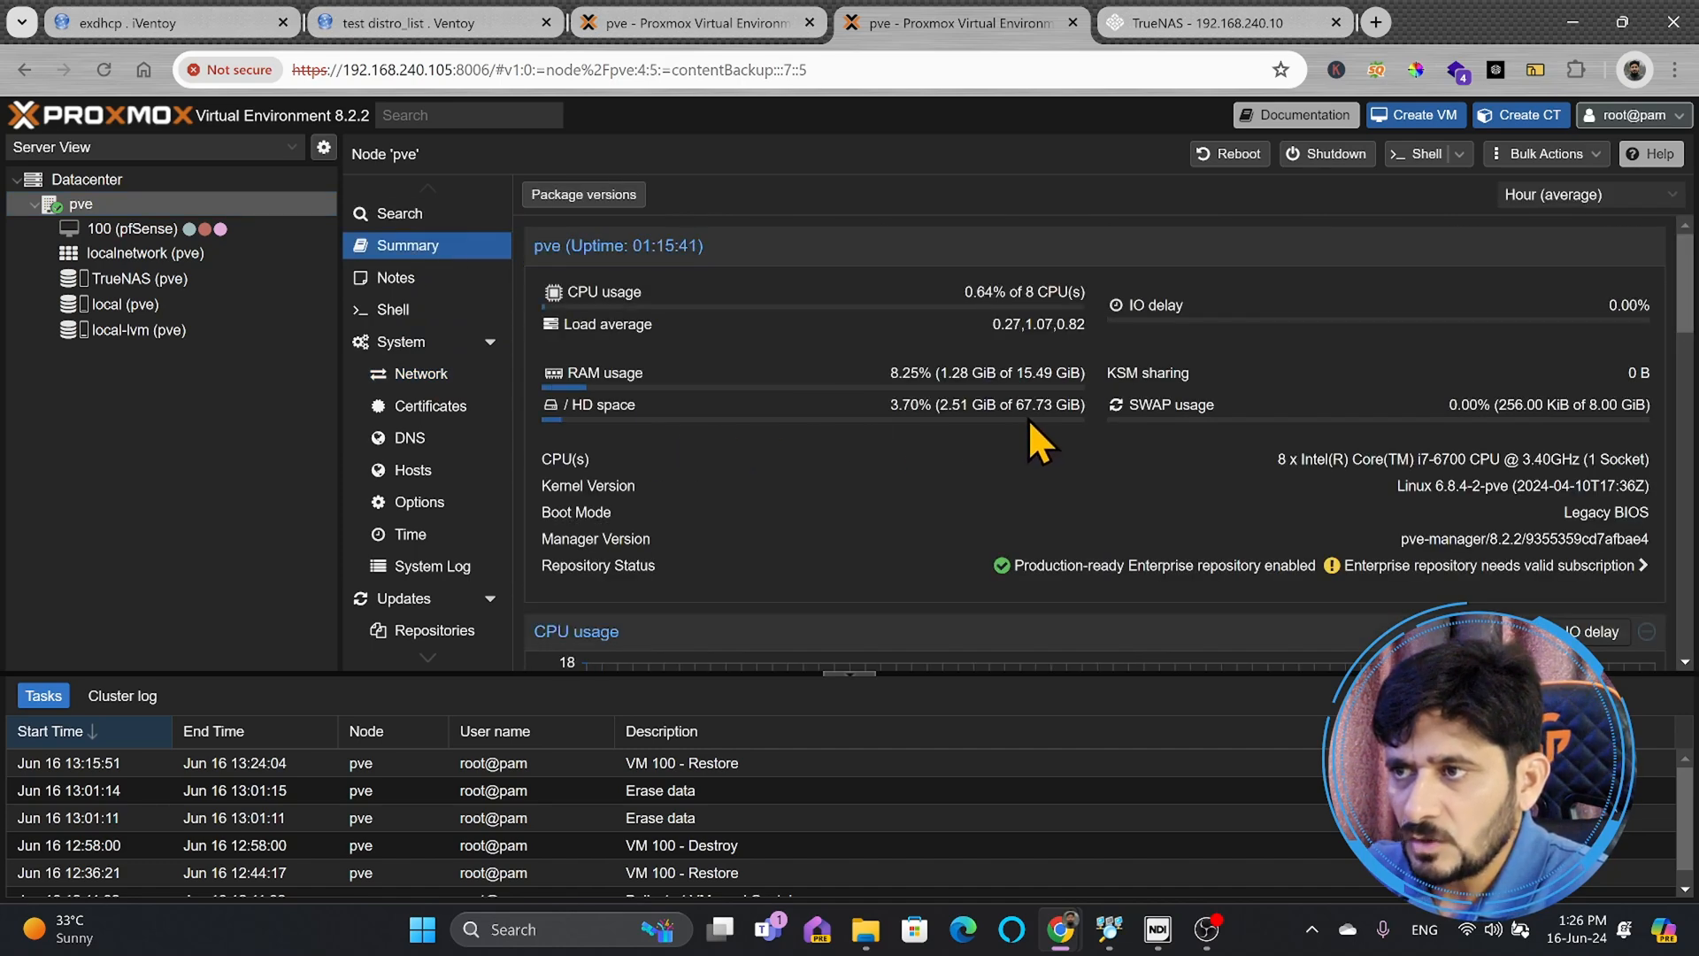
click(132, 228)
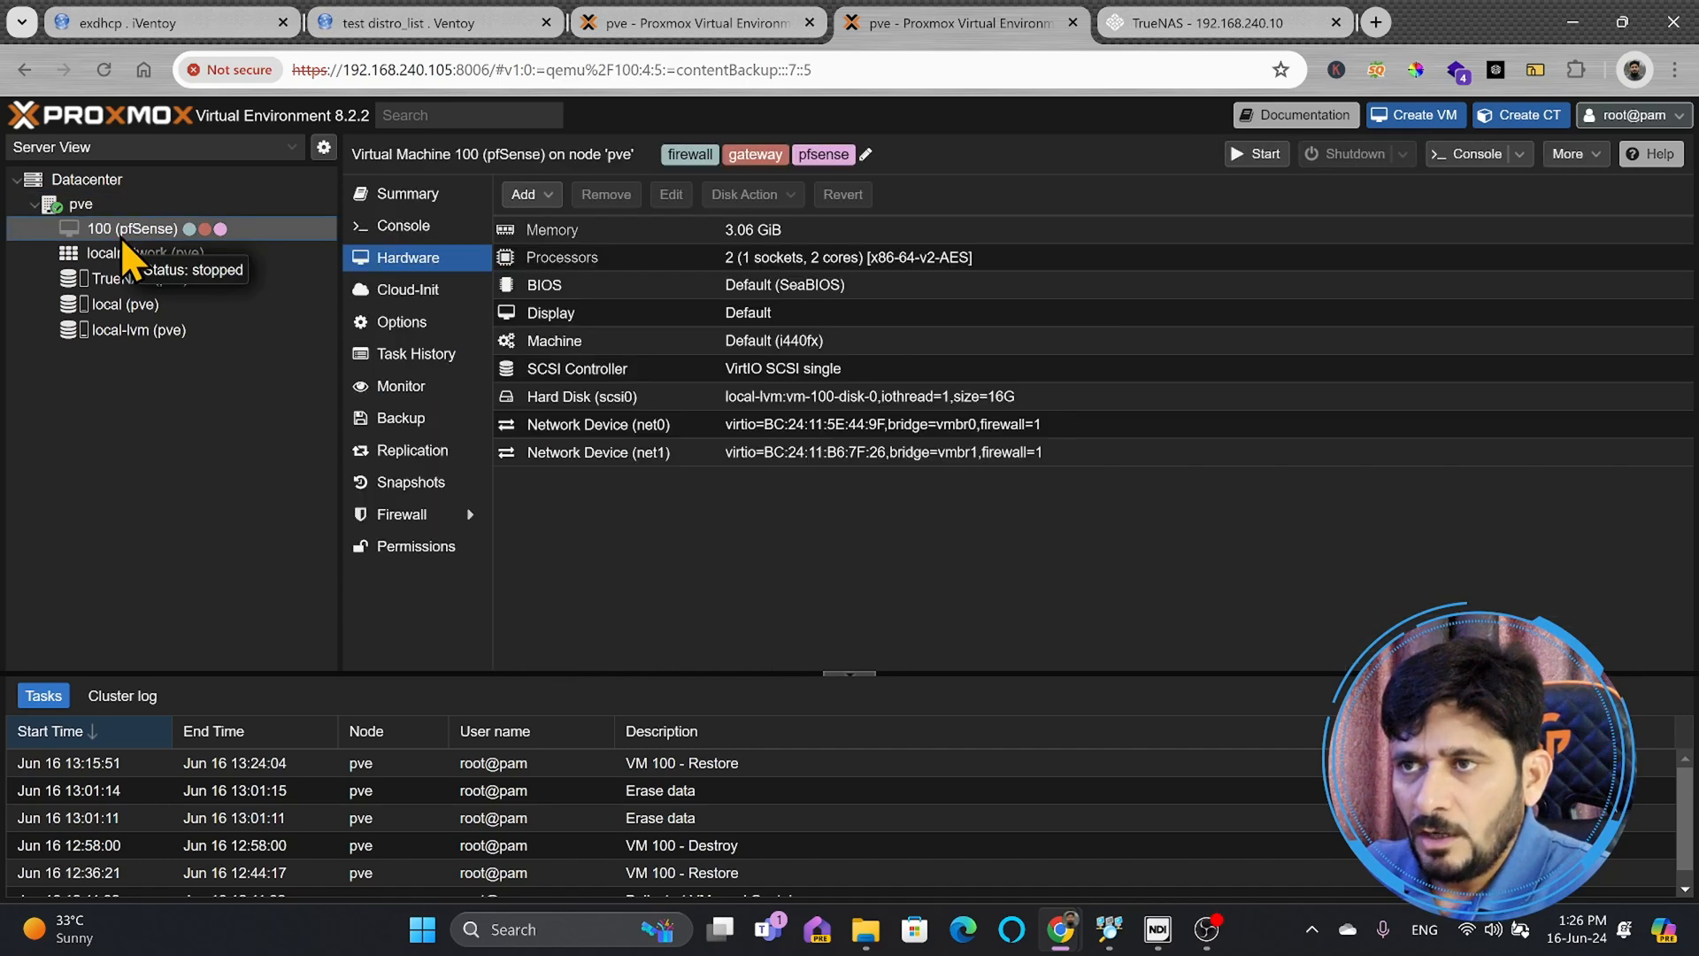
mouse_move(151, 244)
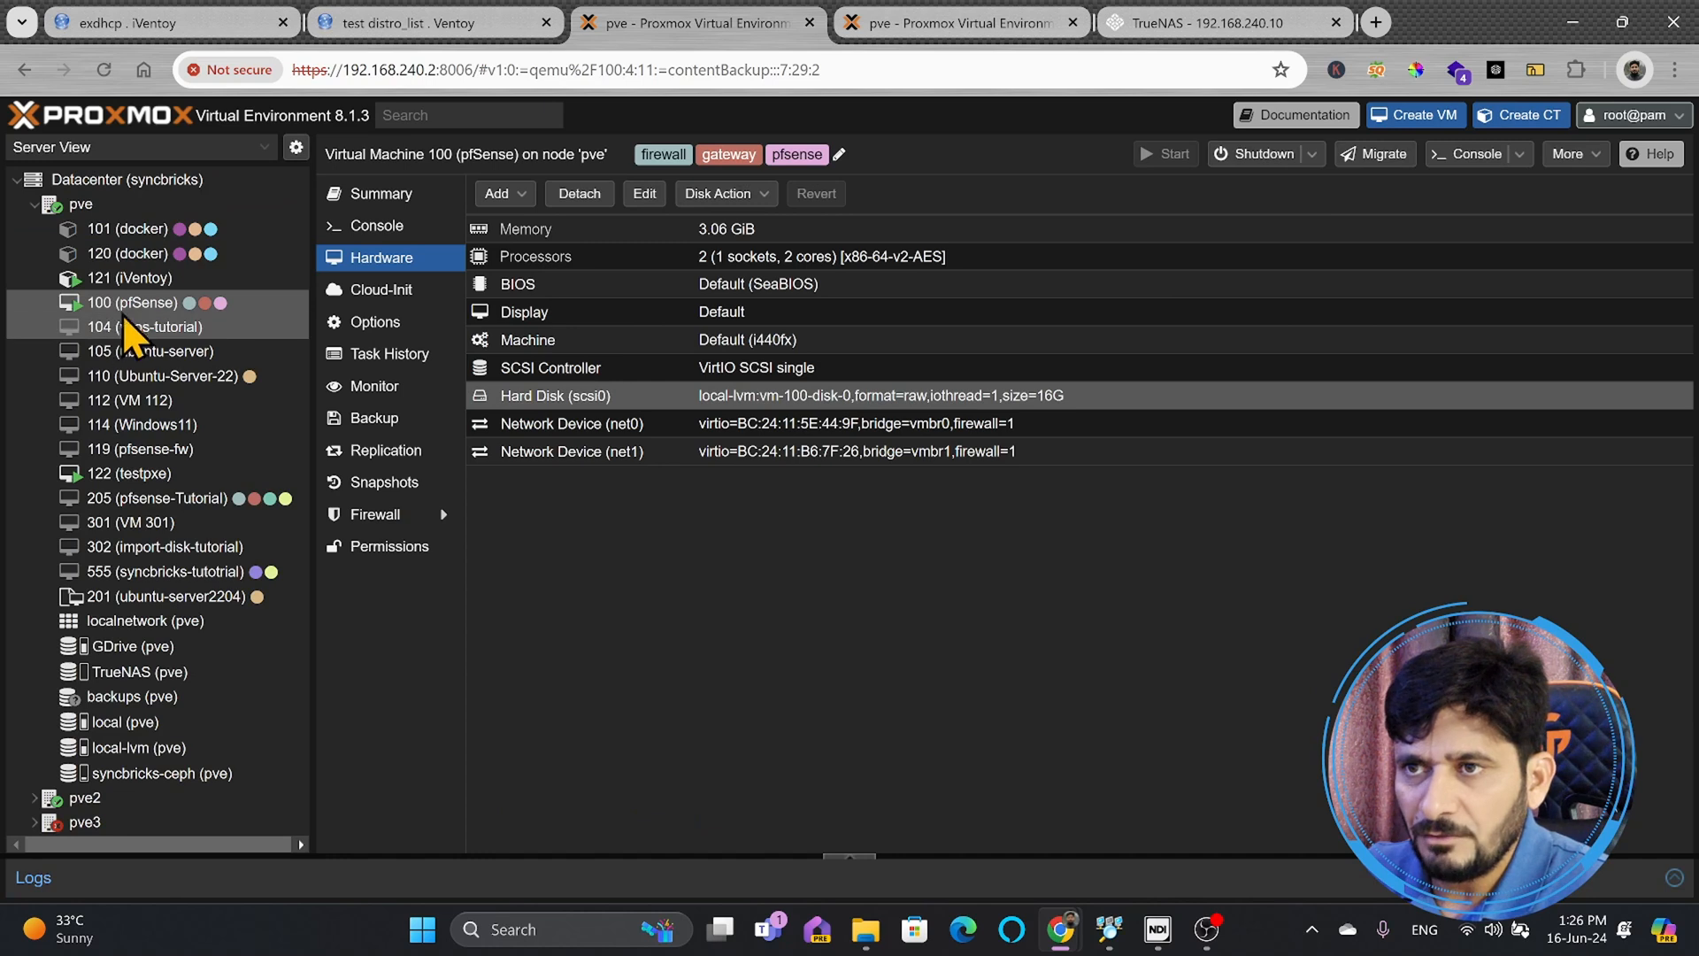
mouse_move(135, 314)
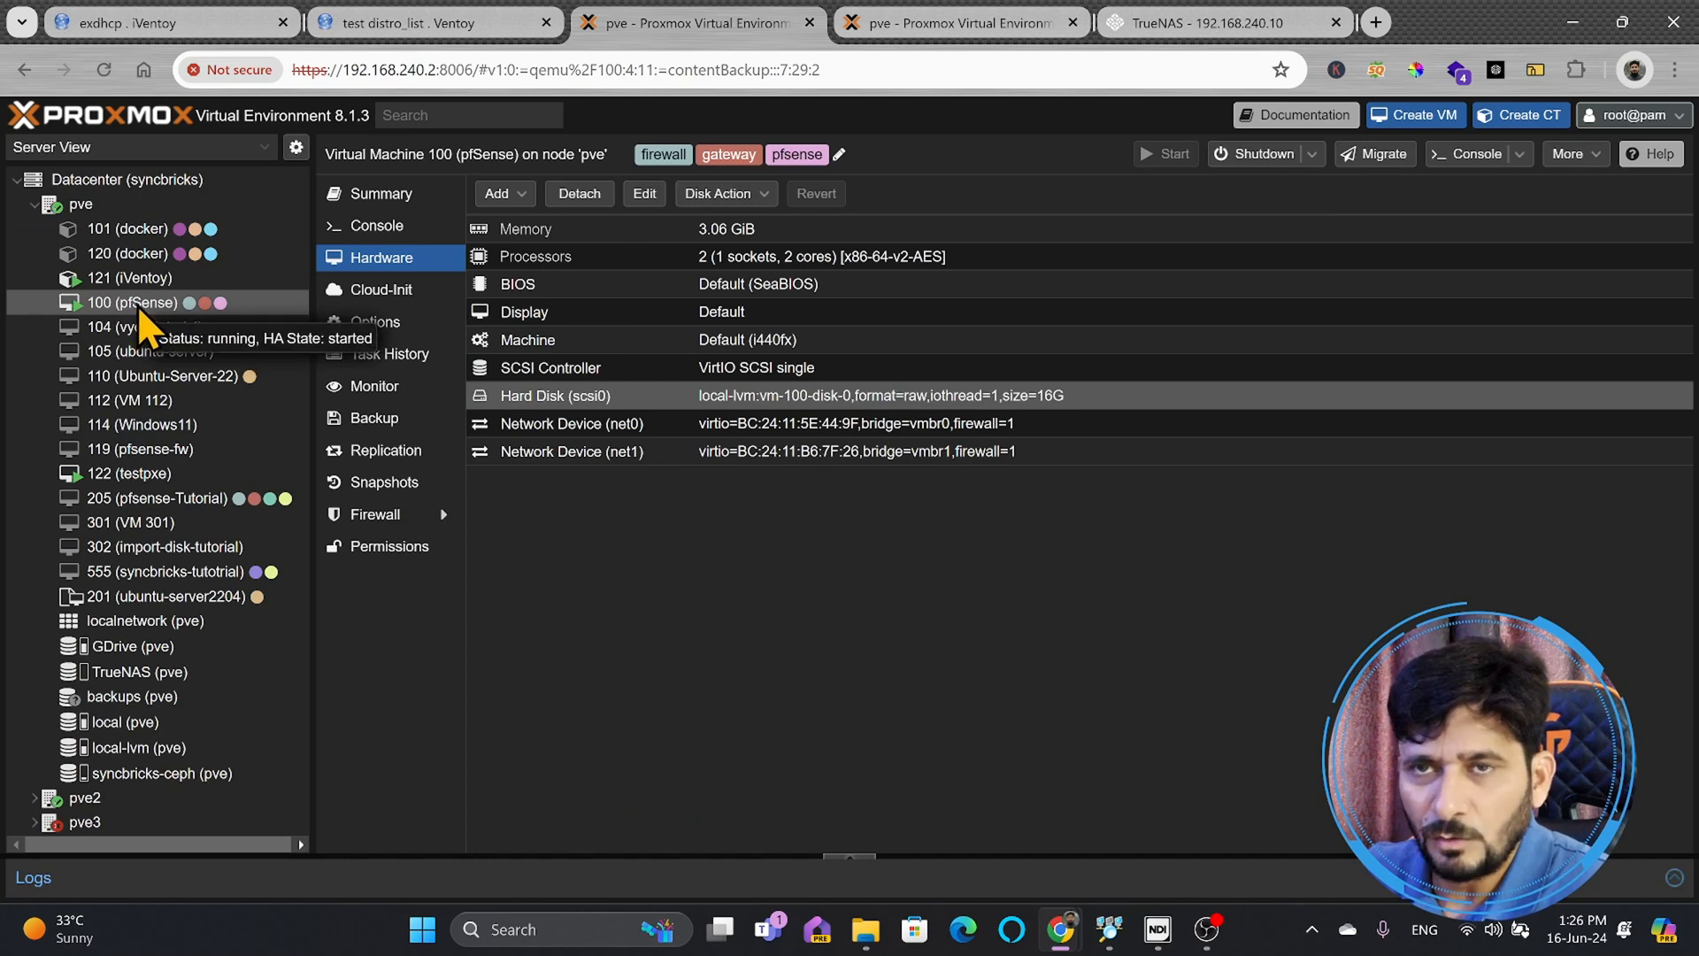